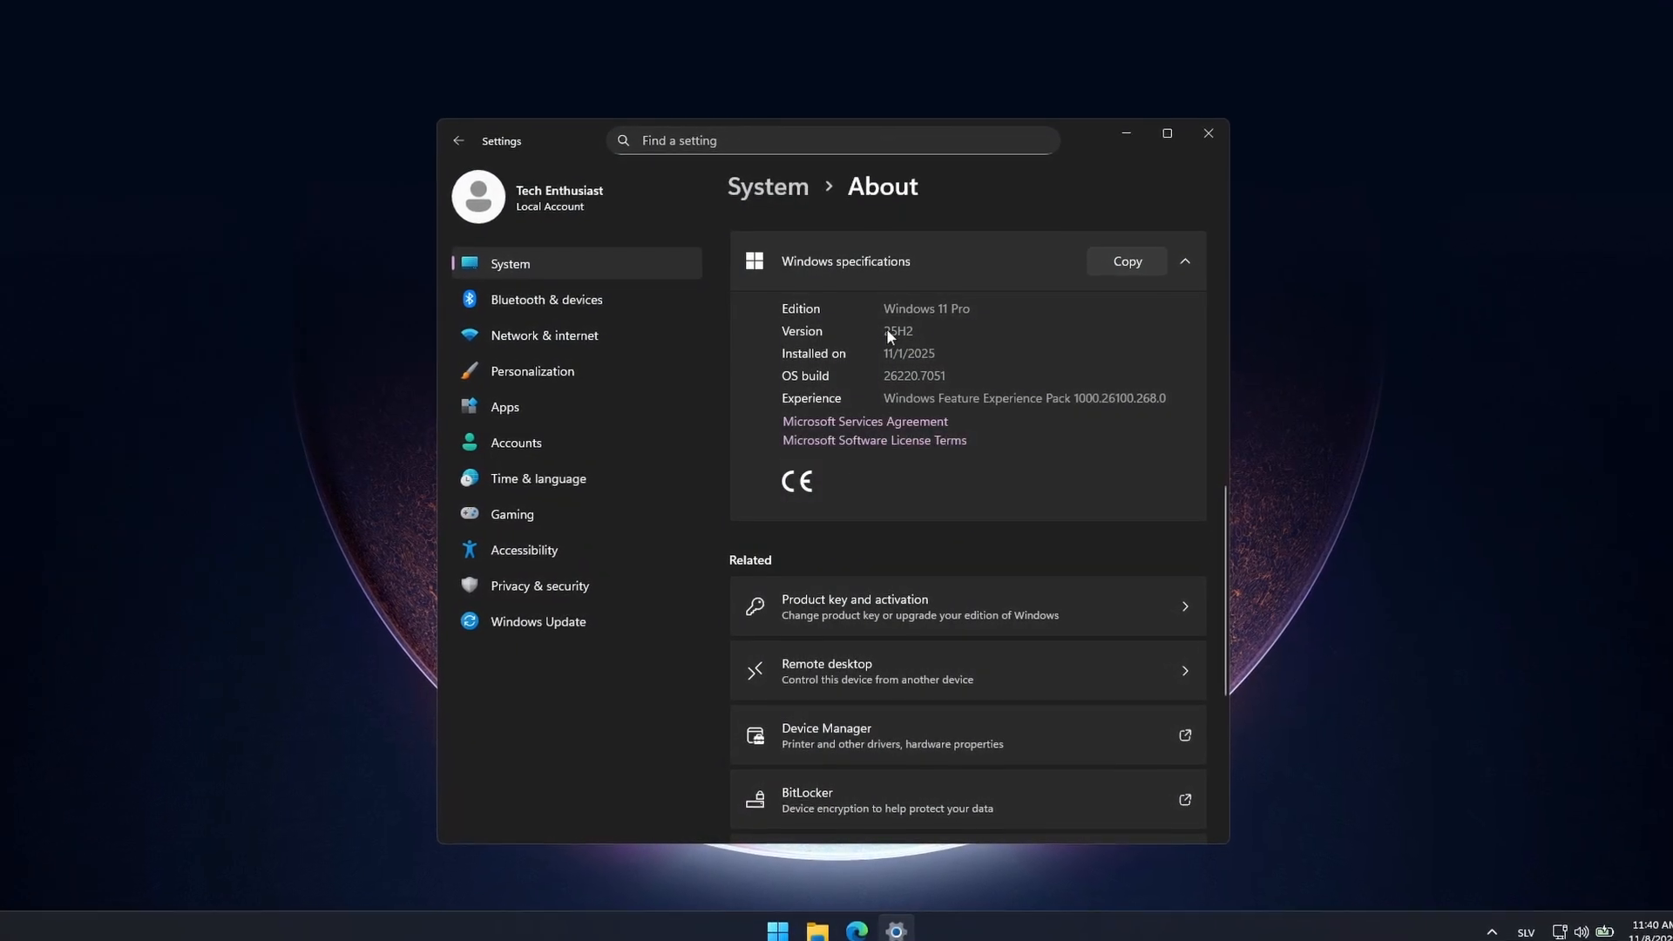
Step: Review the Windows 11 Pro 25H2 specifications in Settings About, then return to an empty desktop
{"action": "double_click", "coordinate": [900, 316]}
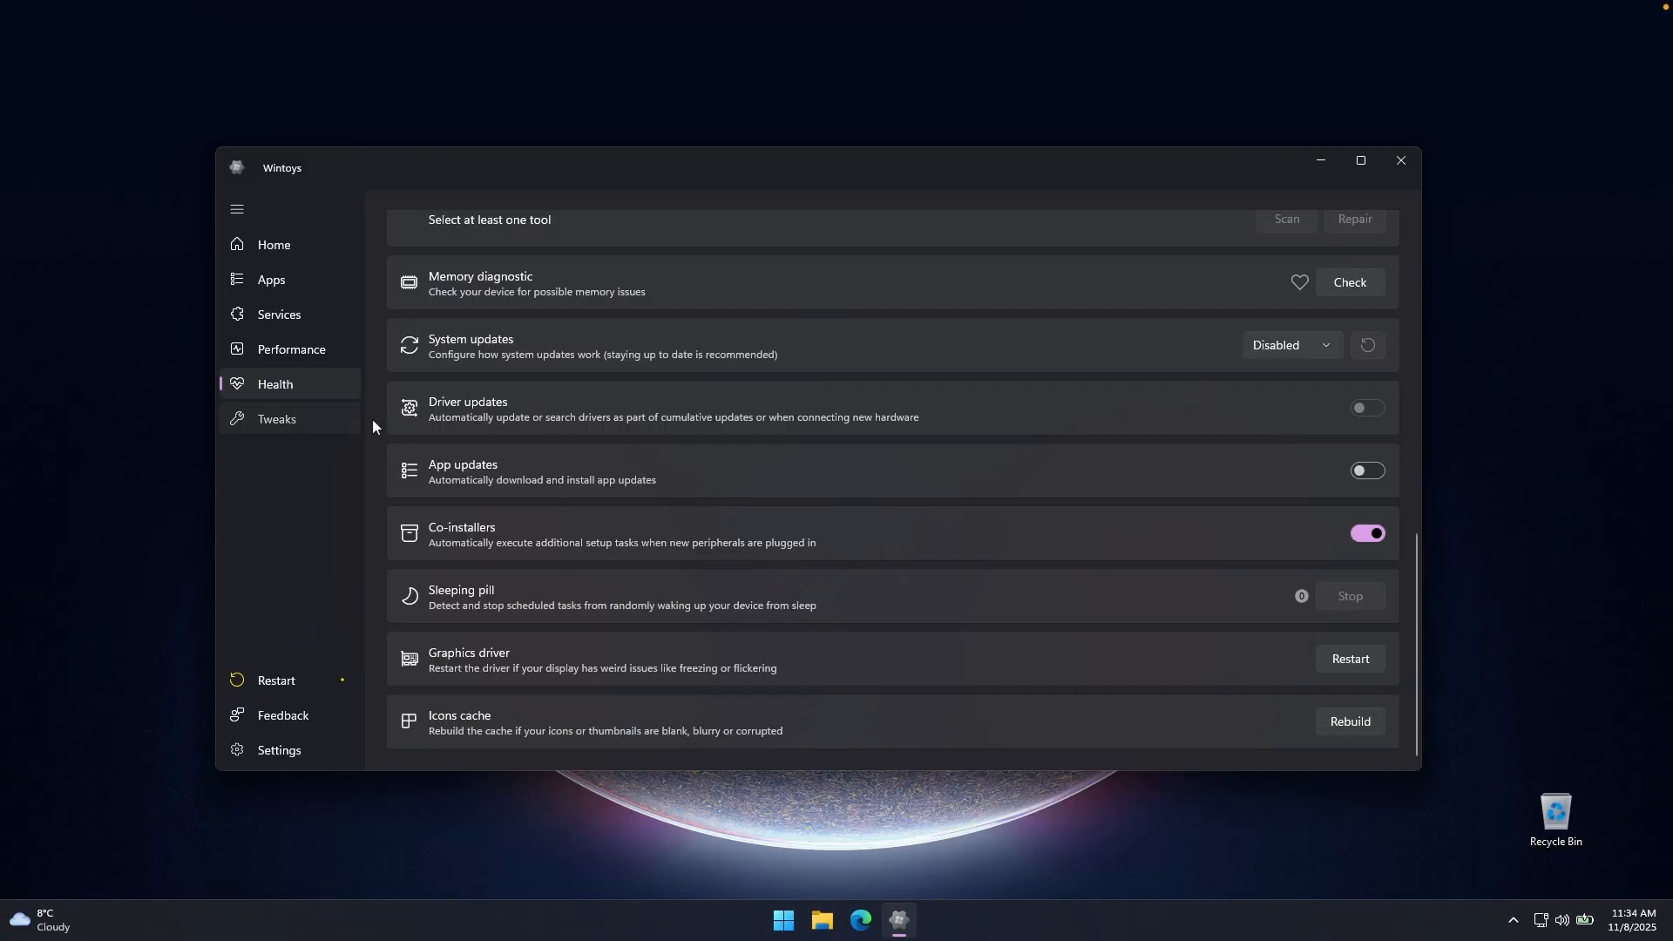
{"action": "left_click", "coordinate": [277, 418]}
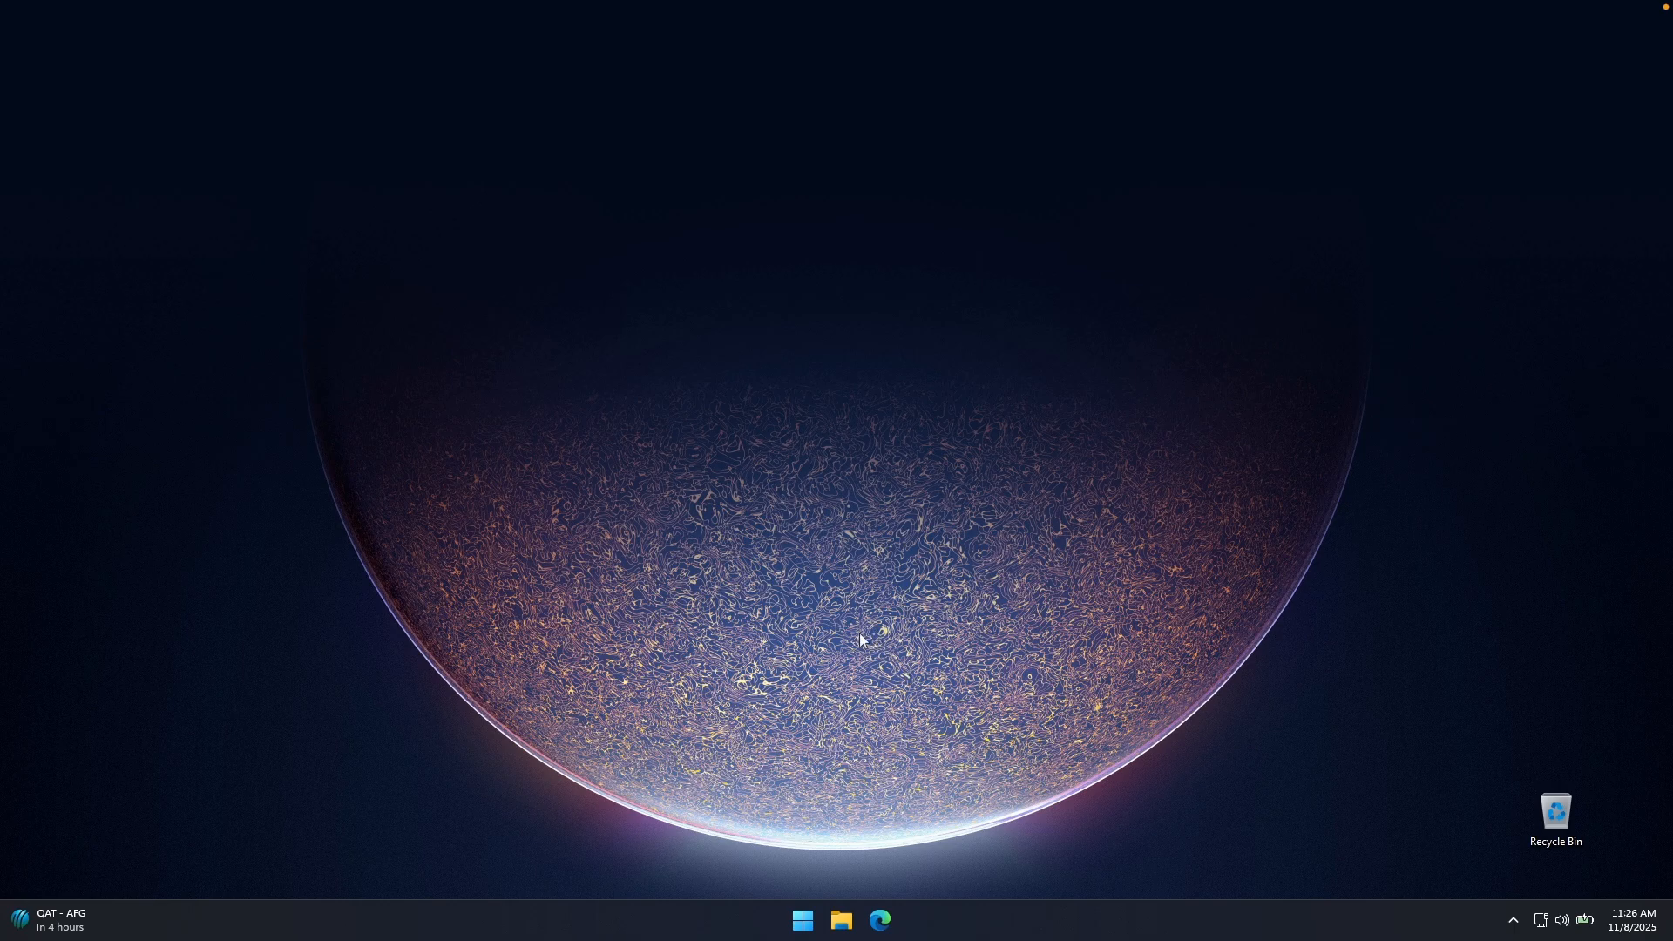
Step: Launch Microsoft Store from Start, rerun the 'wintoys' search and open the installed Wintoys listing
{"action": "left_click", "coordinate": [802, 918]}
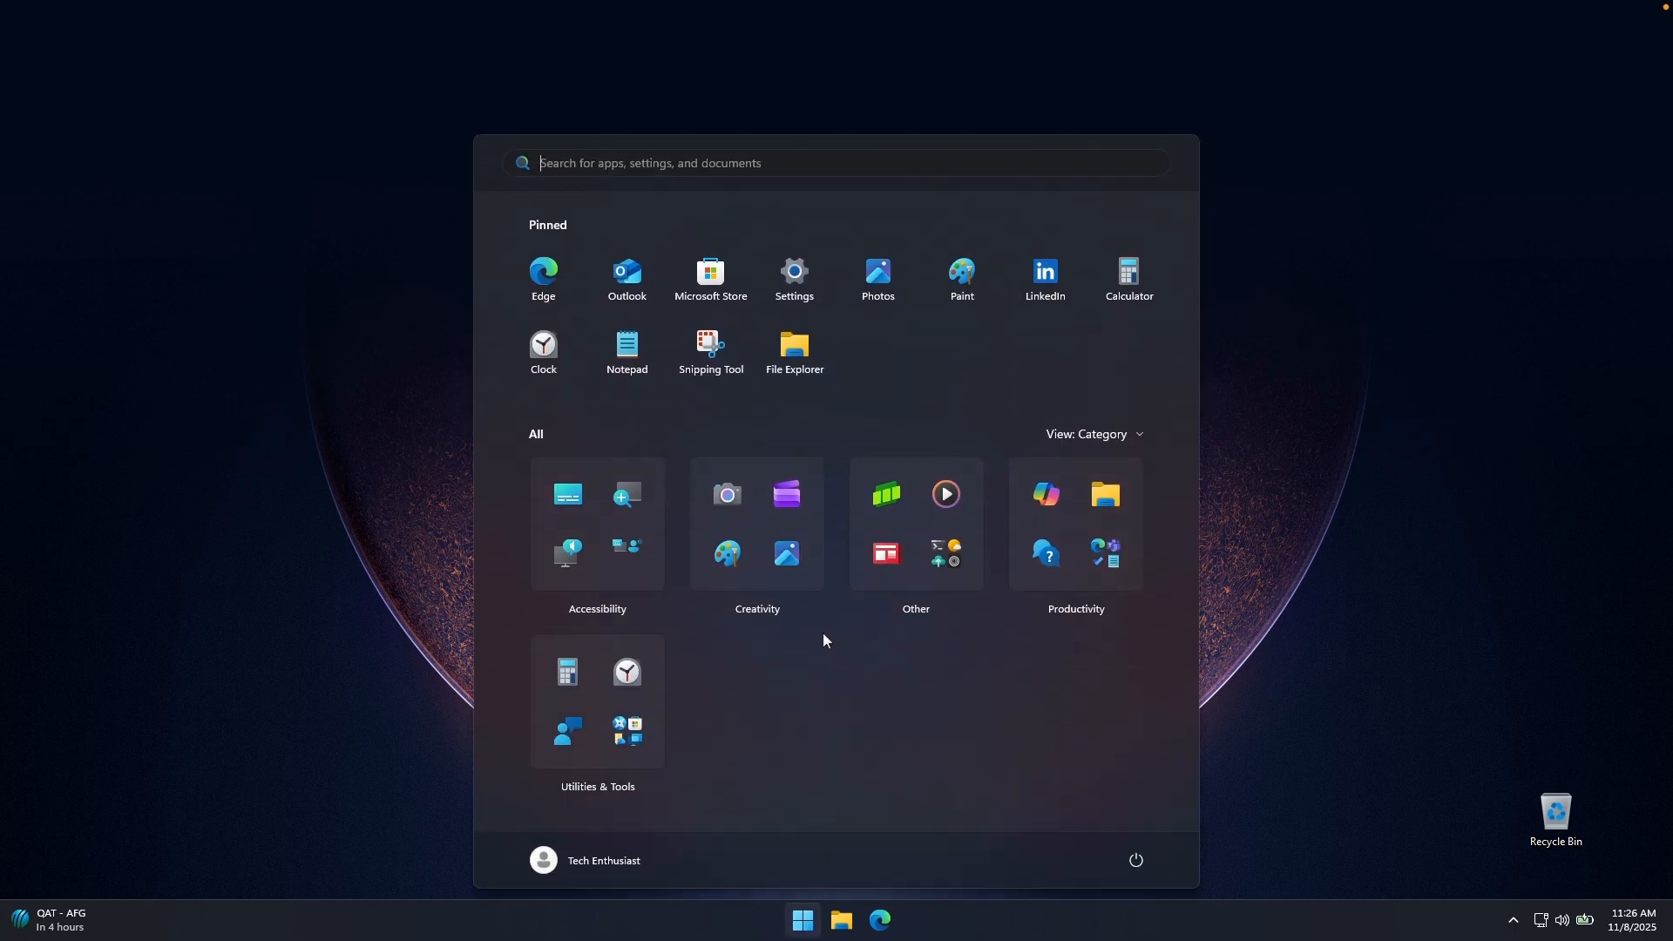
{"action": "left_click", "coordinate": [709, 275]}
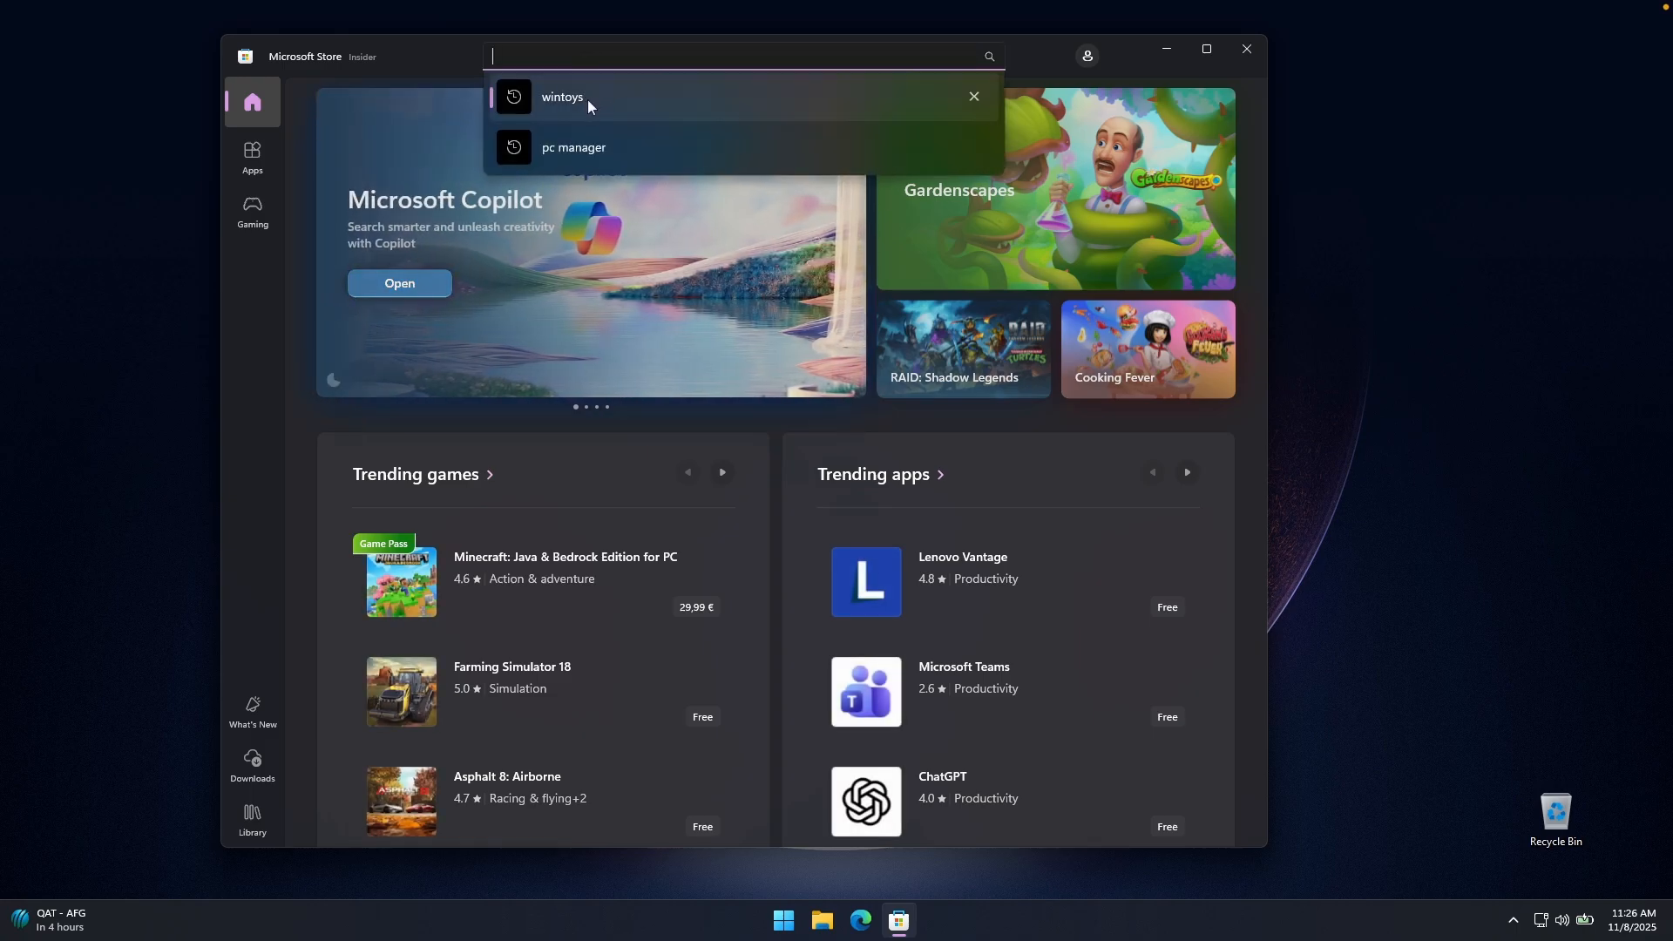
{"action": "left_click", "coordinate": [563, 96]}
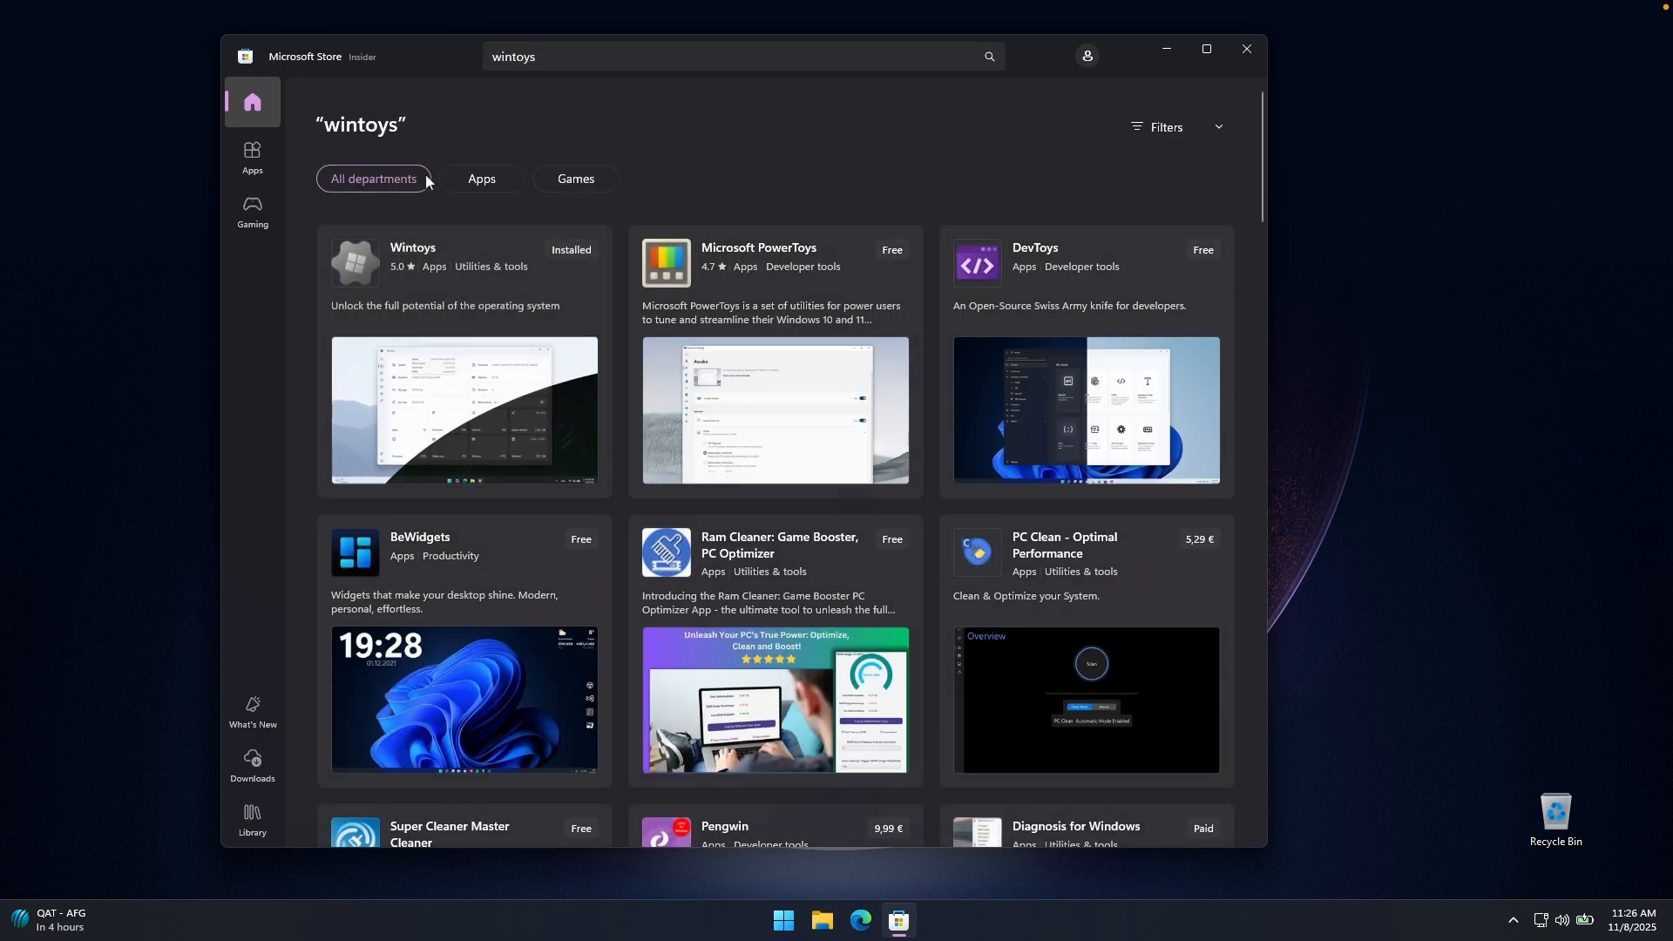
{"action": "left_click", "coordinate": [411, 246]}
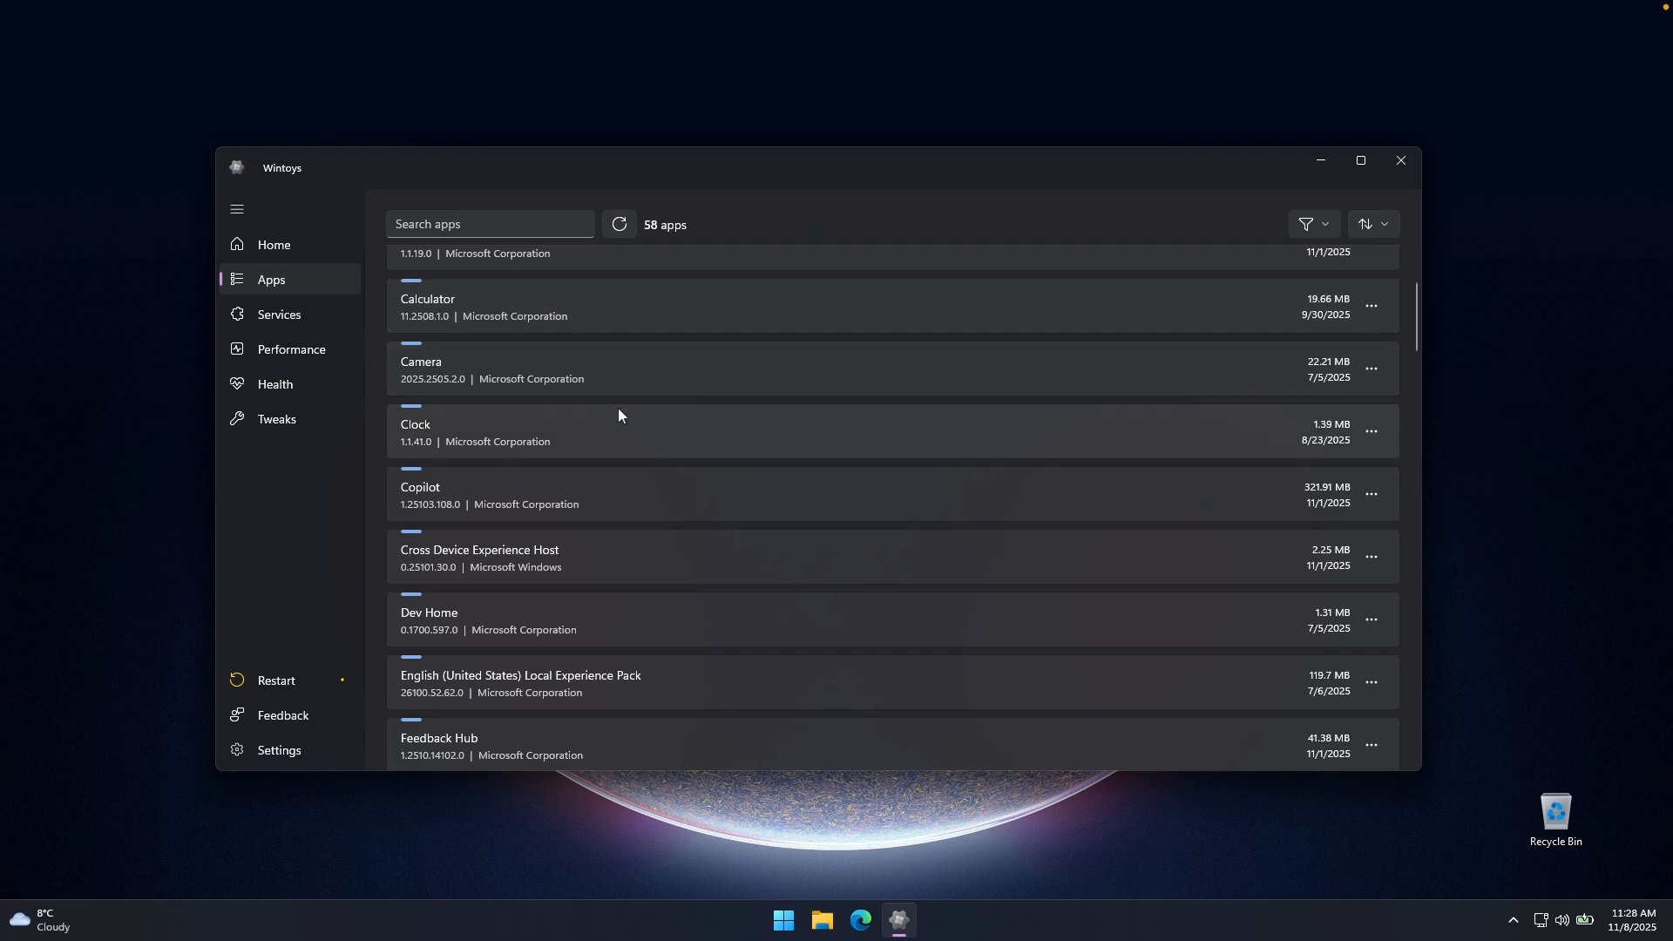
{"action": "mouse_move", "coordinate": [603, 340]}
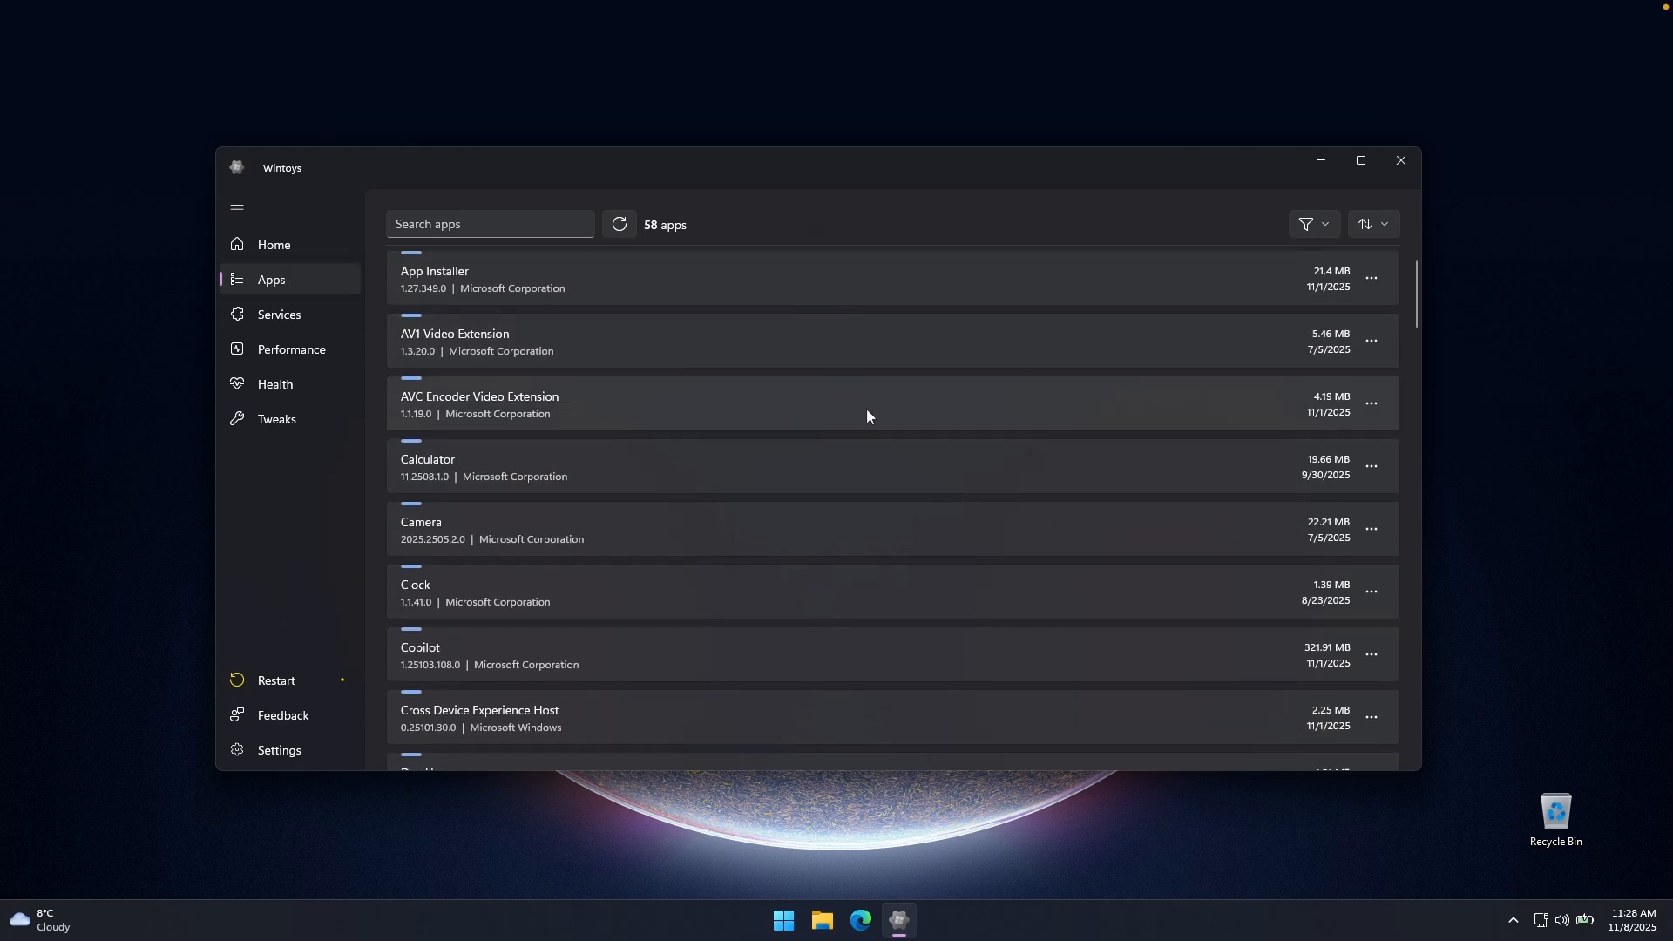
Step: Scroll to Copilot in the Apps list and attempt its uninstall, hitting the 'Close the app first' warning
{"action": "scroll", "scroll_direction": "down", "scroll_amount": 3}
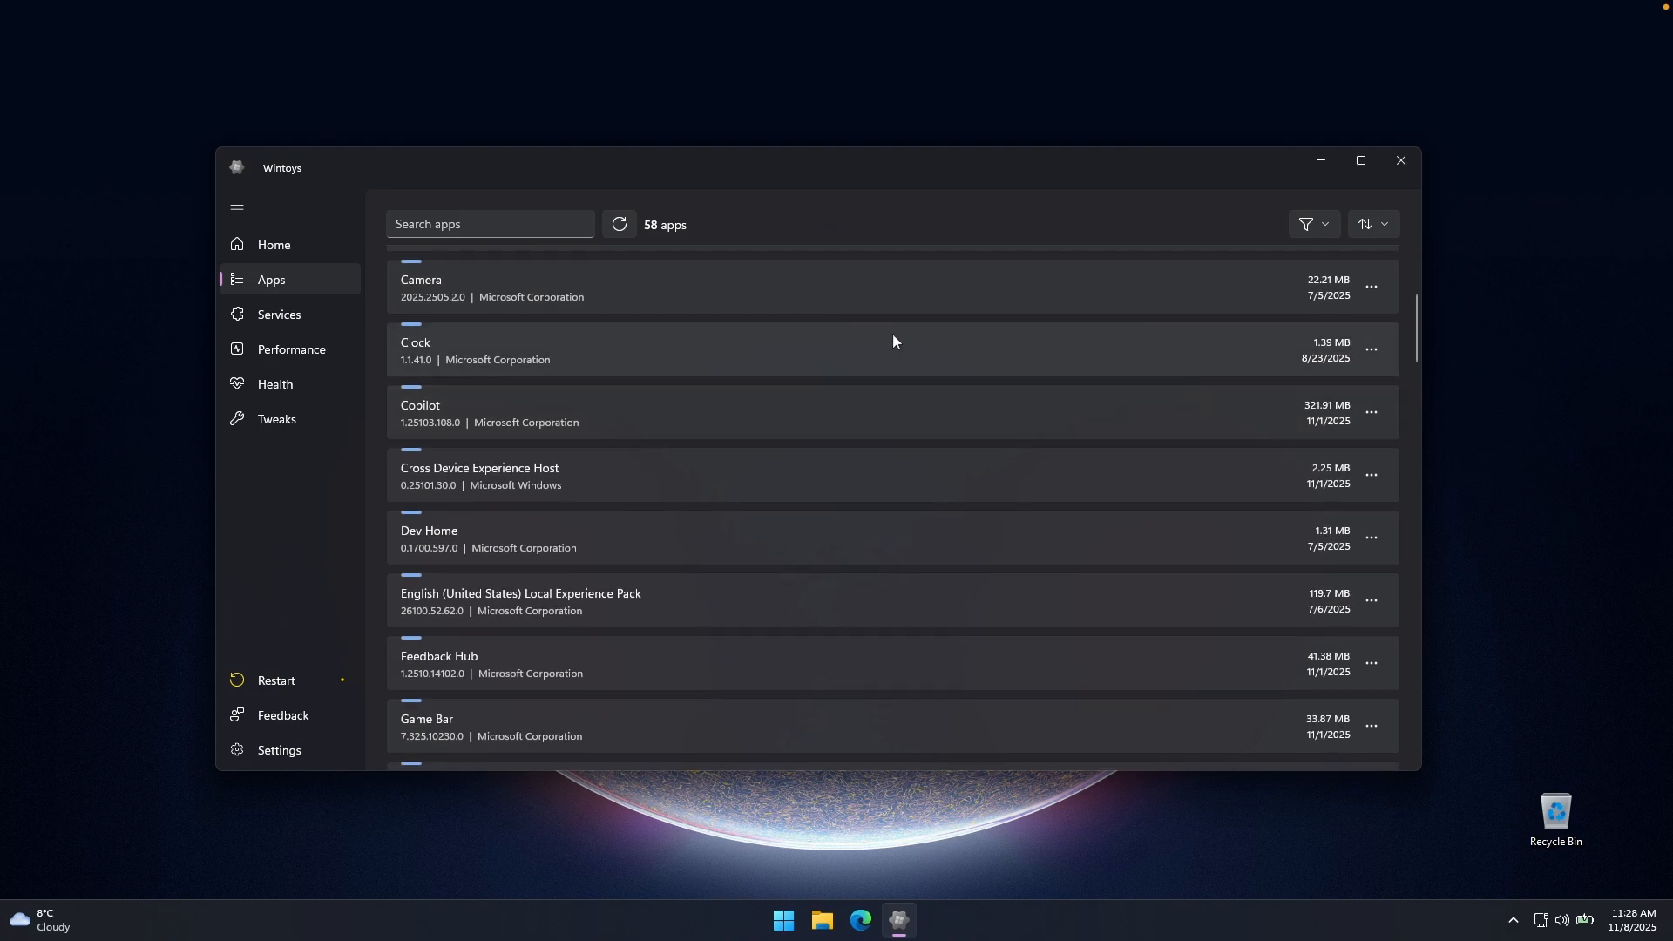
{"action": "mouse_move", "coordinate": [486, 402]}
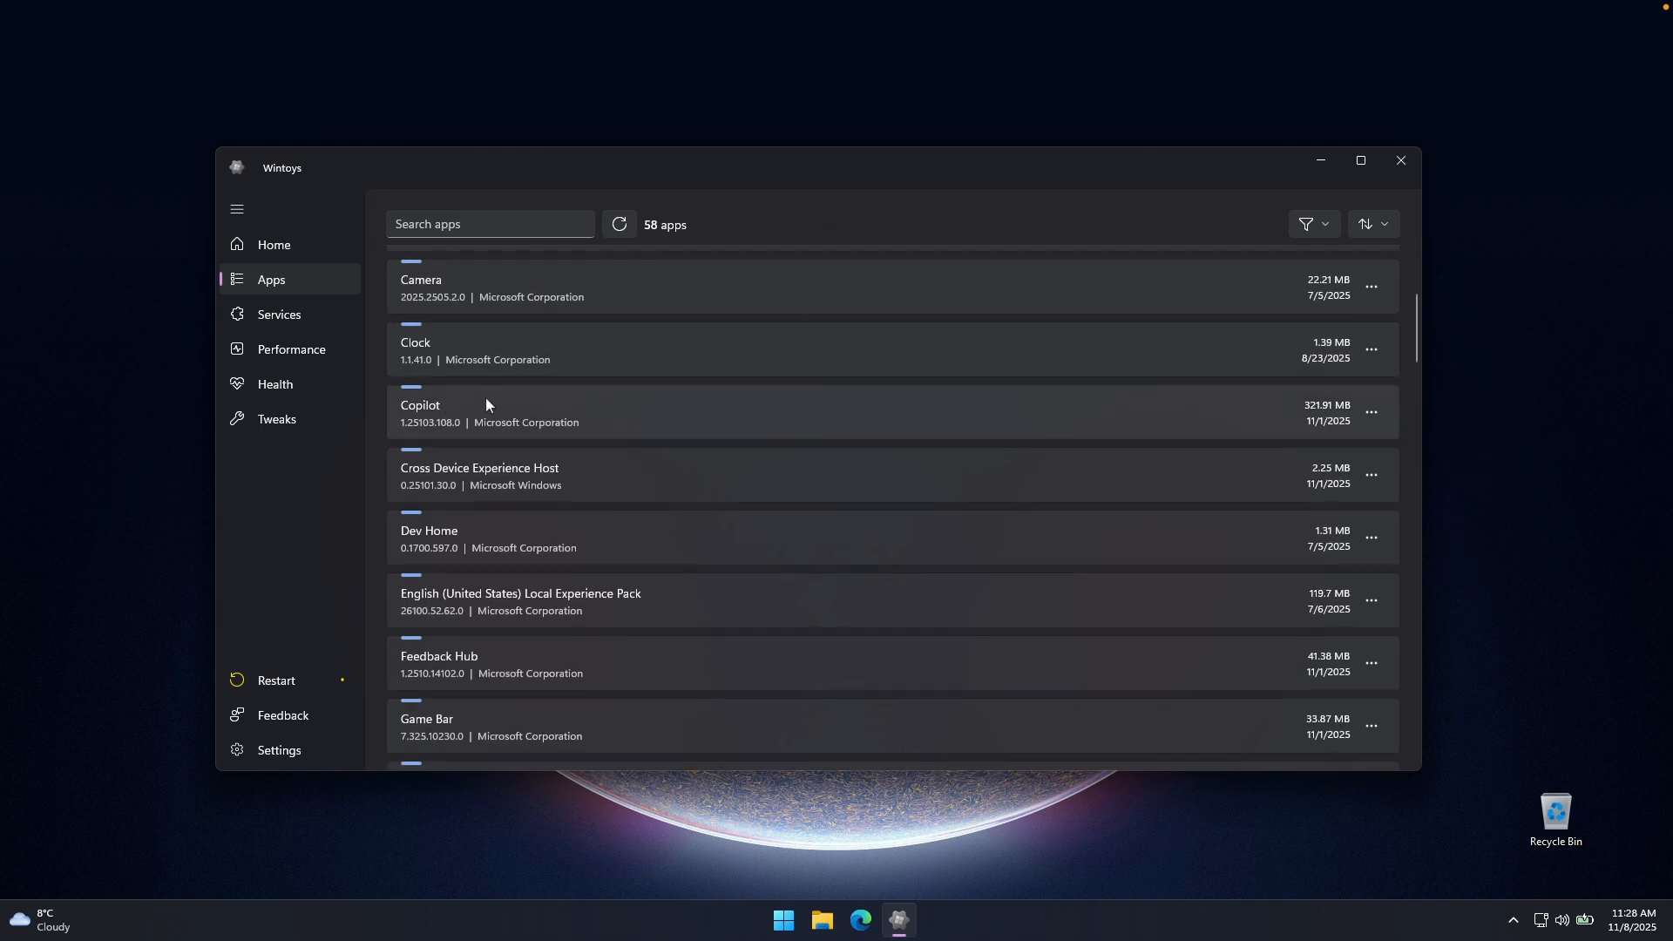
{"action": "mouse_move", "coordinate": [503, 414]}
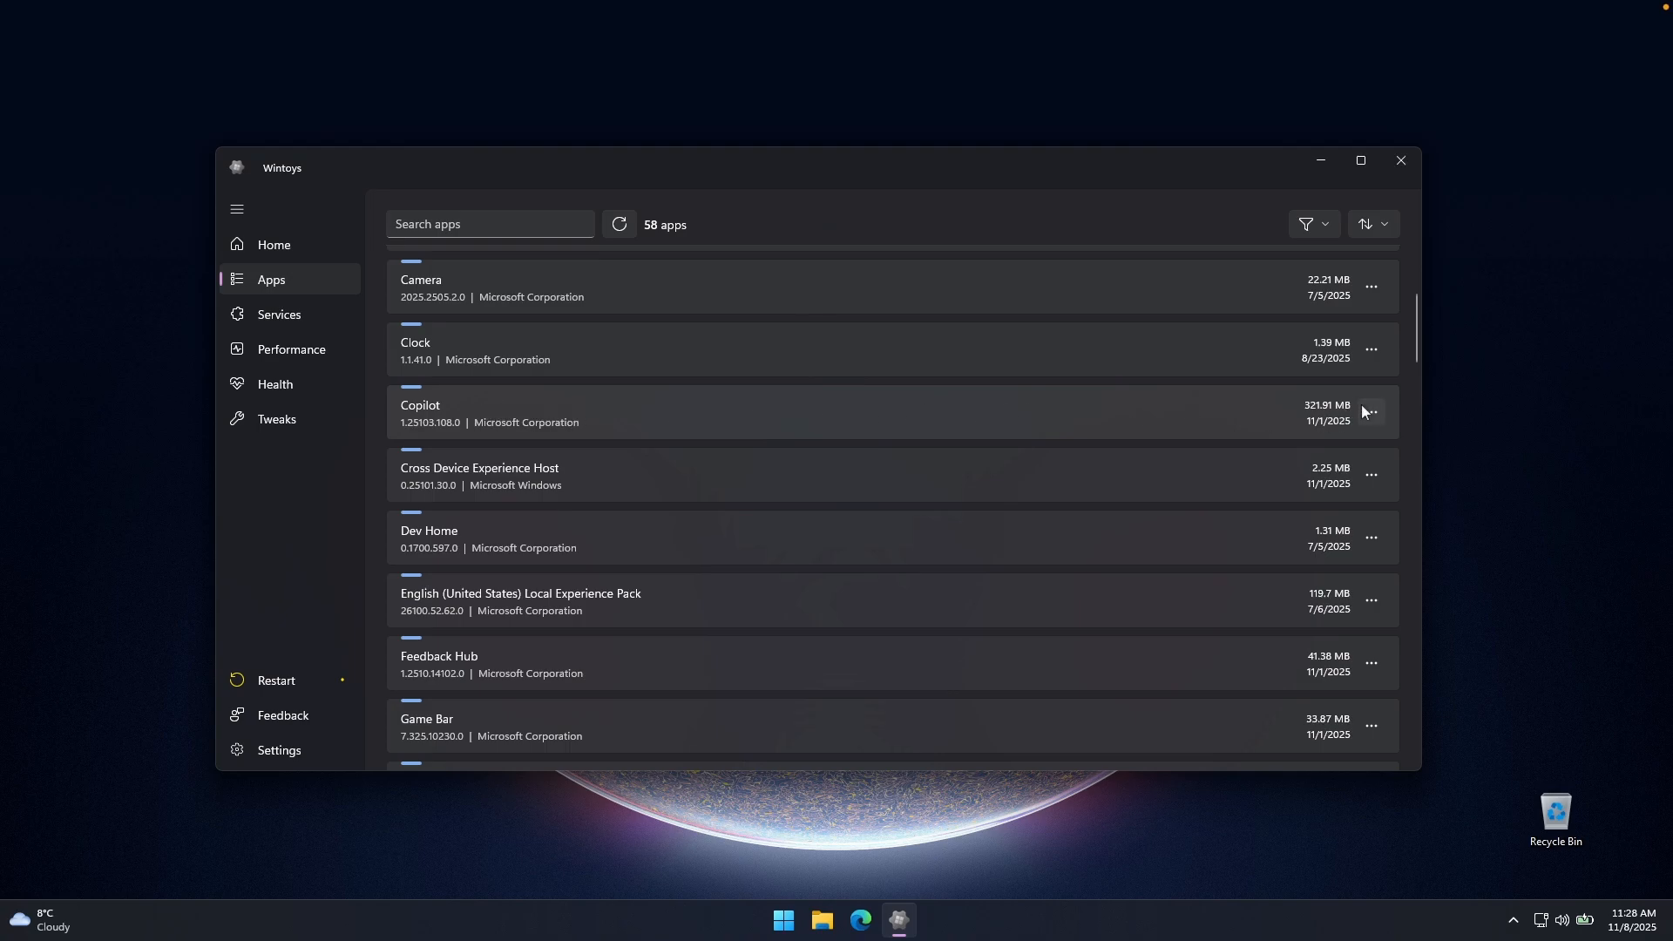
{"action": "left_click", "coordinate": [1372, 414]}
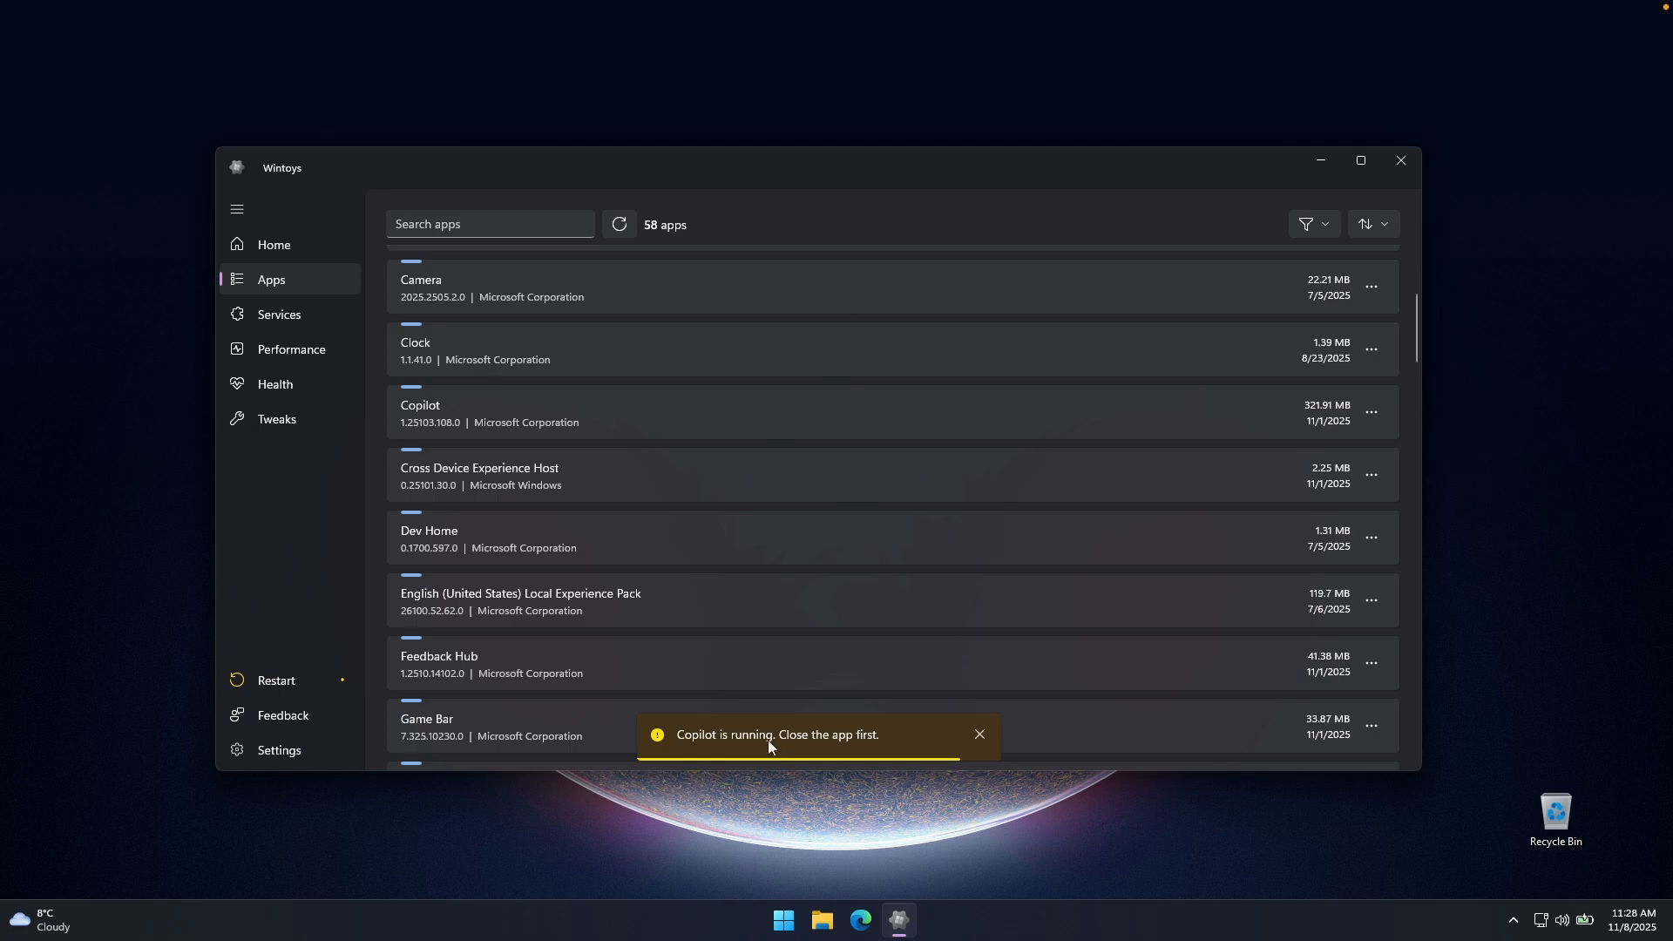
{"action": "mouse_move", "coordinate": [1052, 918]}
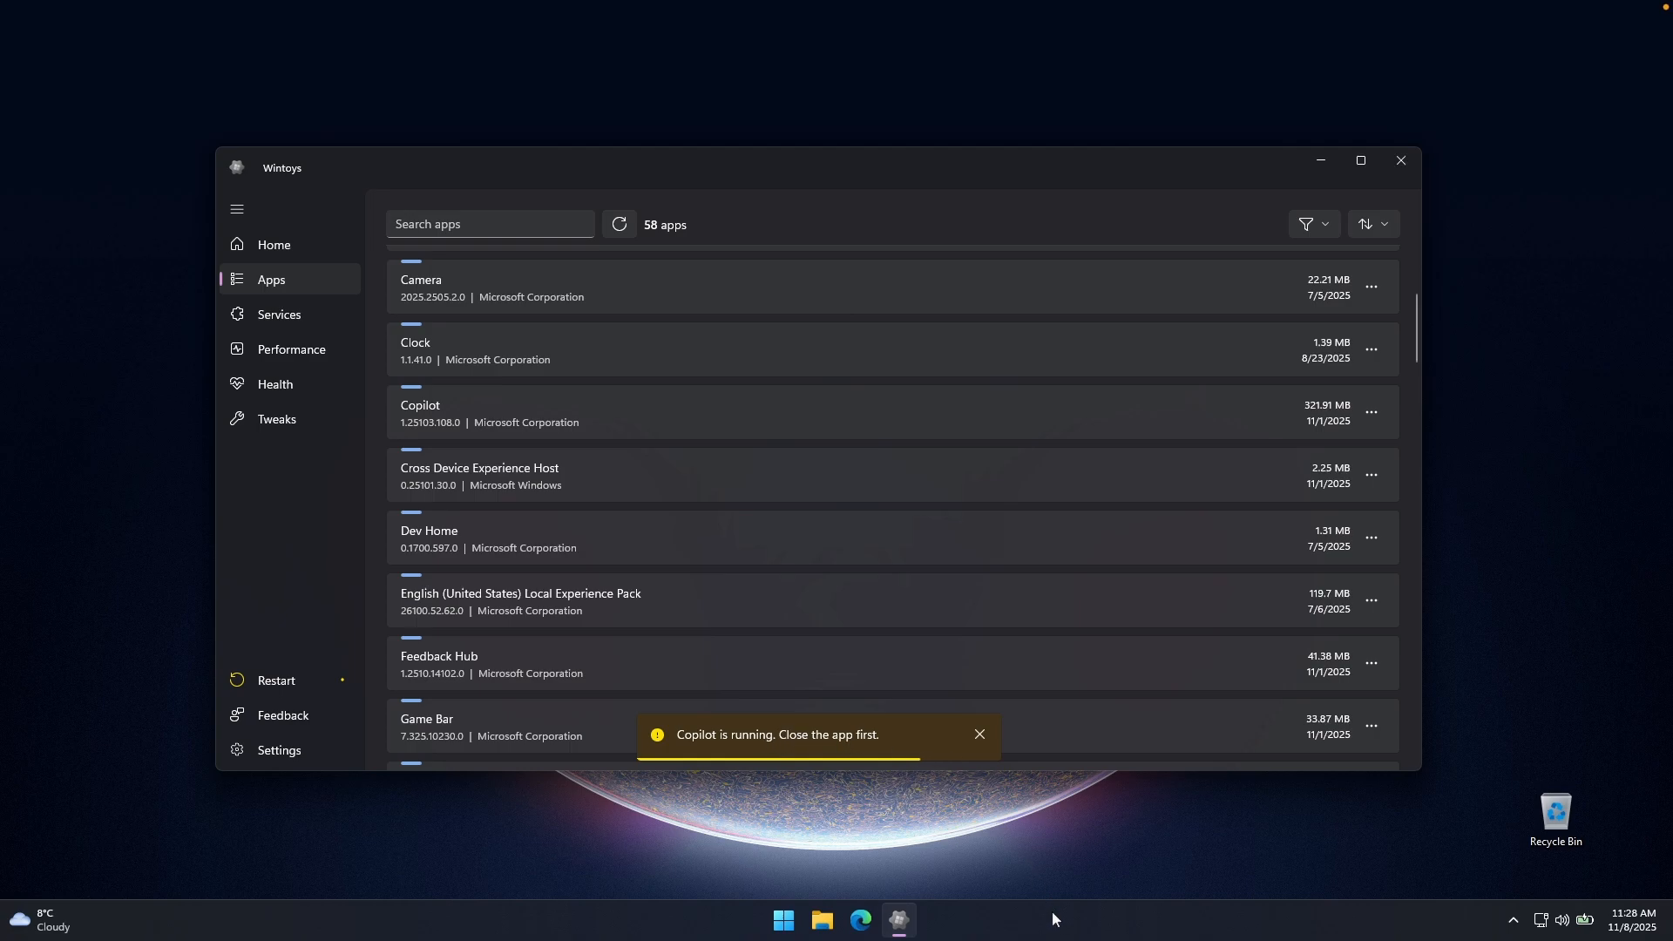
Step: Launch Task Manager from the taskbar and end the Copilot background process
{"action": "right_click", "coordinate": [1057, 915]}
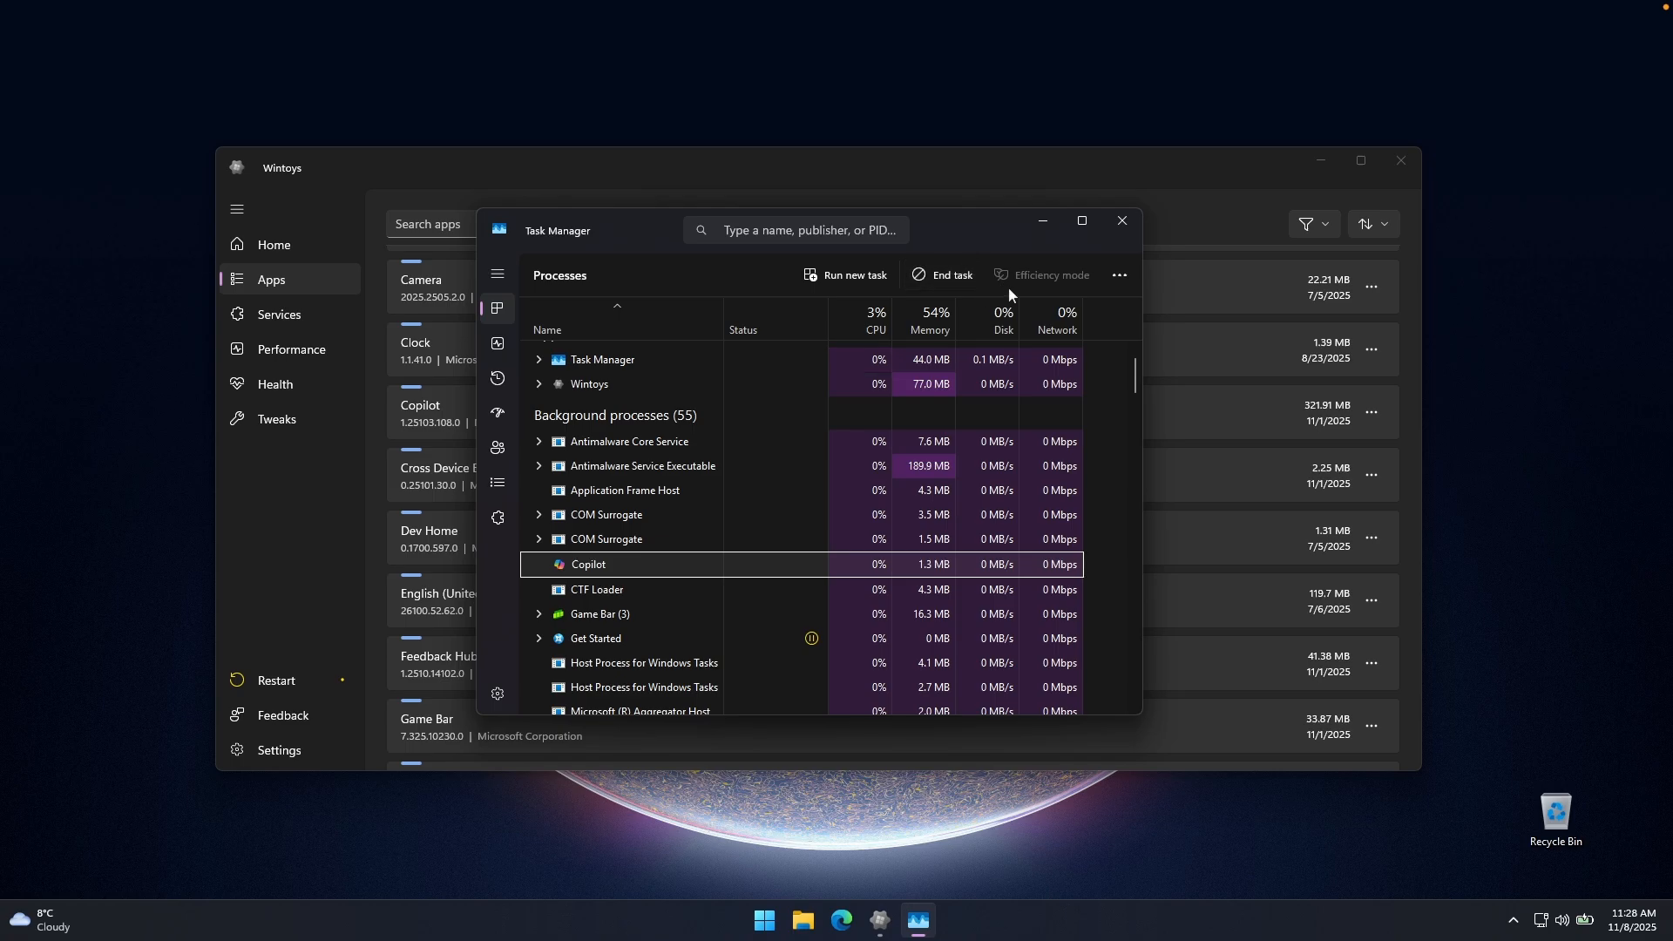
{"action": "left_click", "coordinate": [1120, 221]}
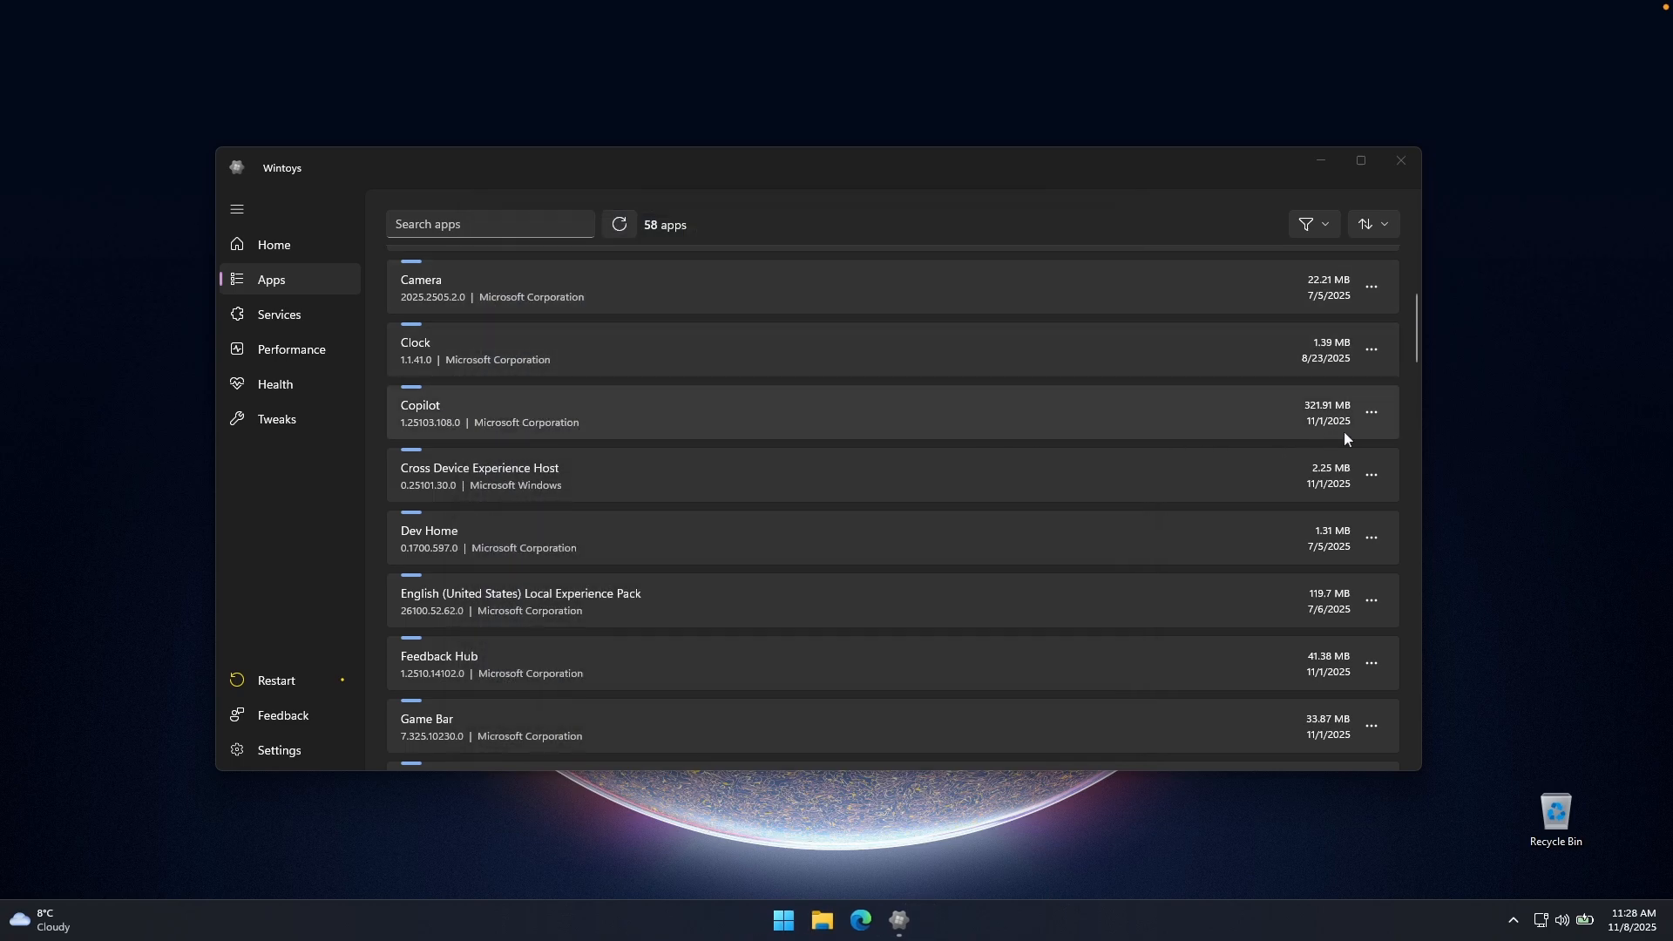
Step: Uninstall Copilot from its row menu and scroll the list to confirm it dropped to 57 apps
{"action": "left_click", "coordinate": [1372, 413]}
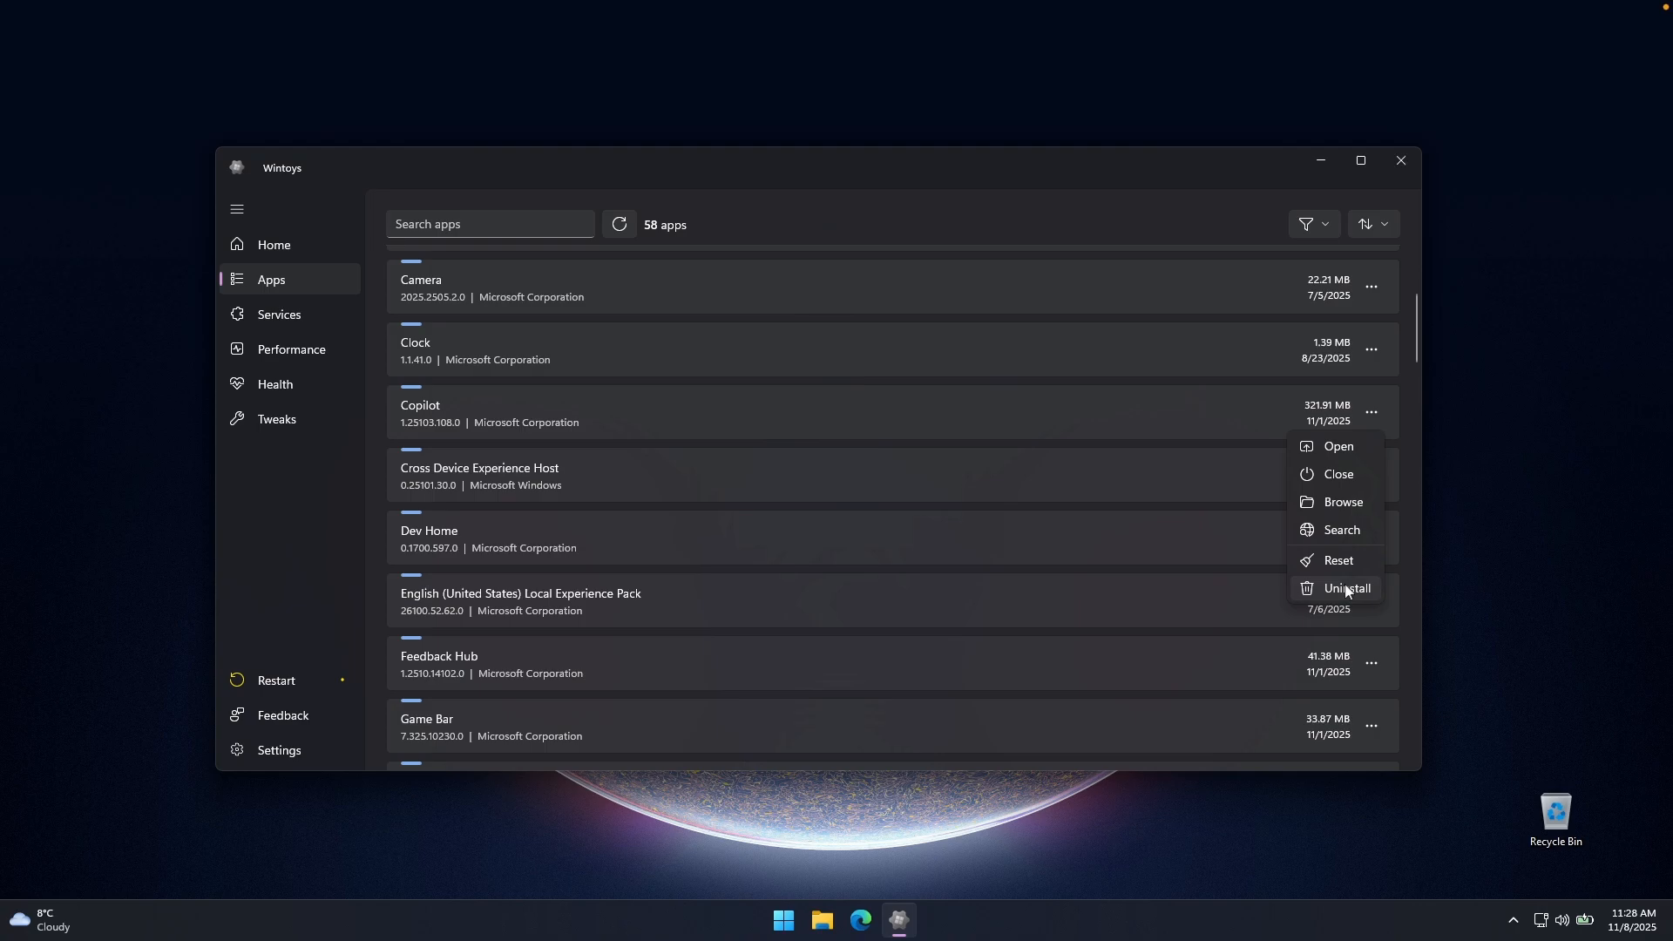
{"action": "left_click", "coordinate": [1347, 587]}
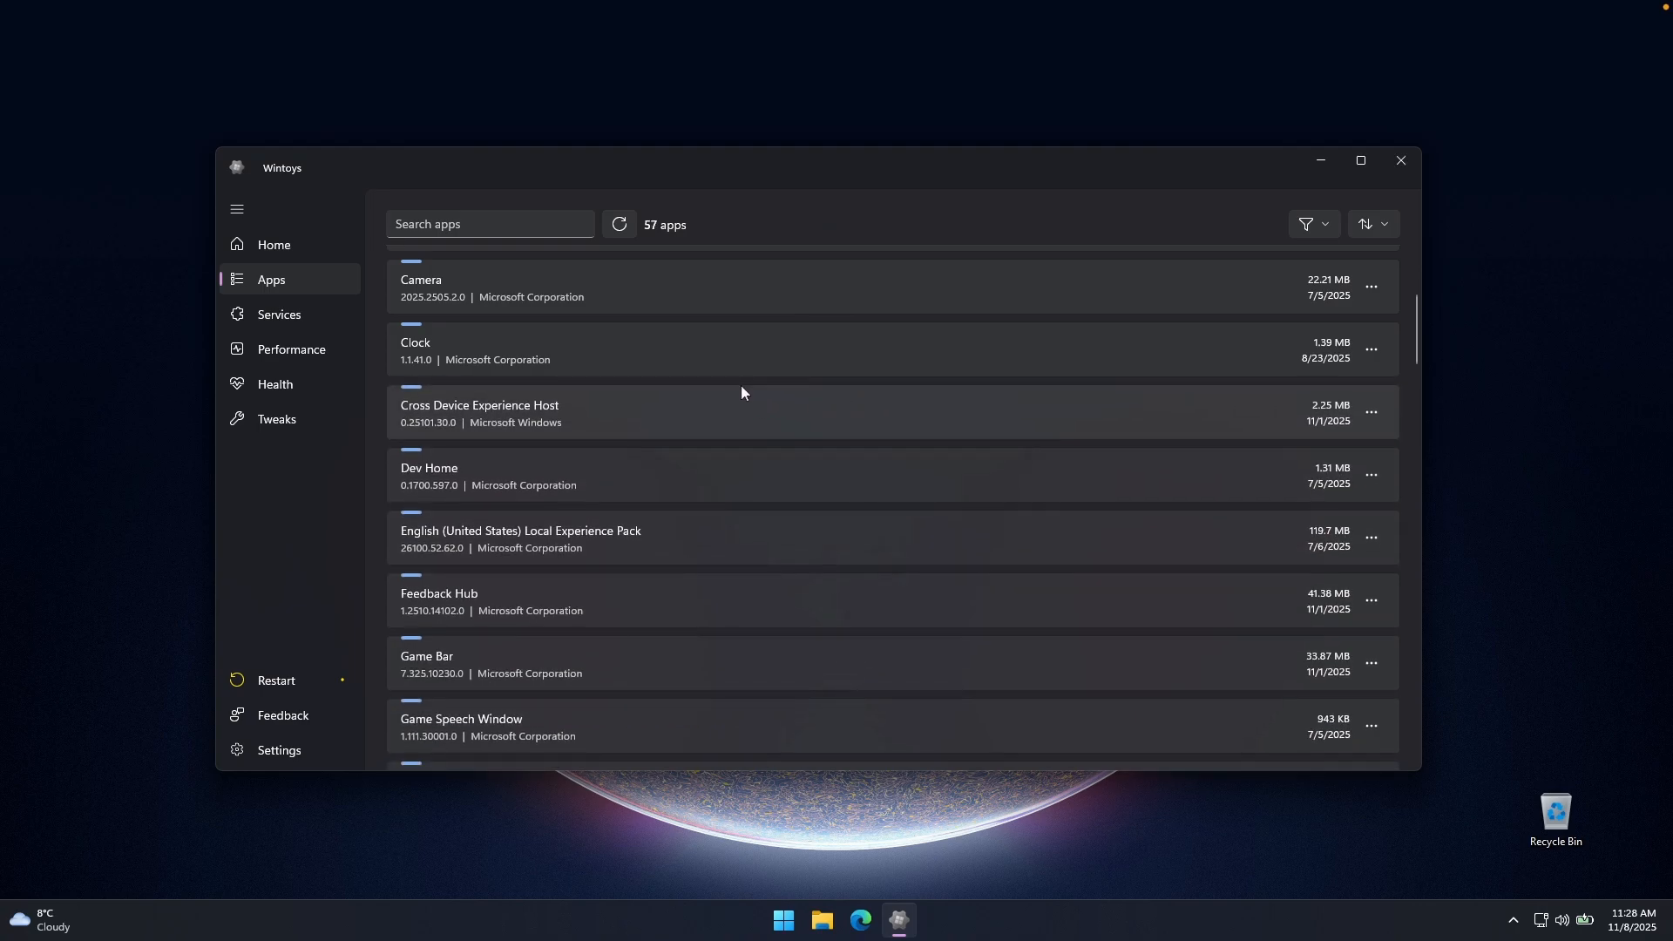
{"action": "mouse_move", "coordinate": [874, 411]}
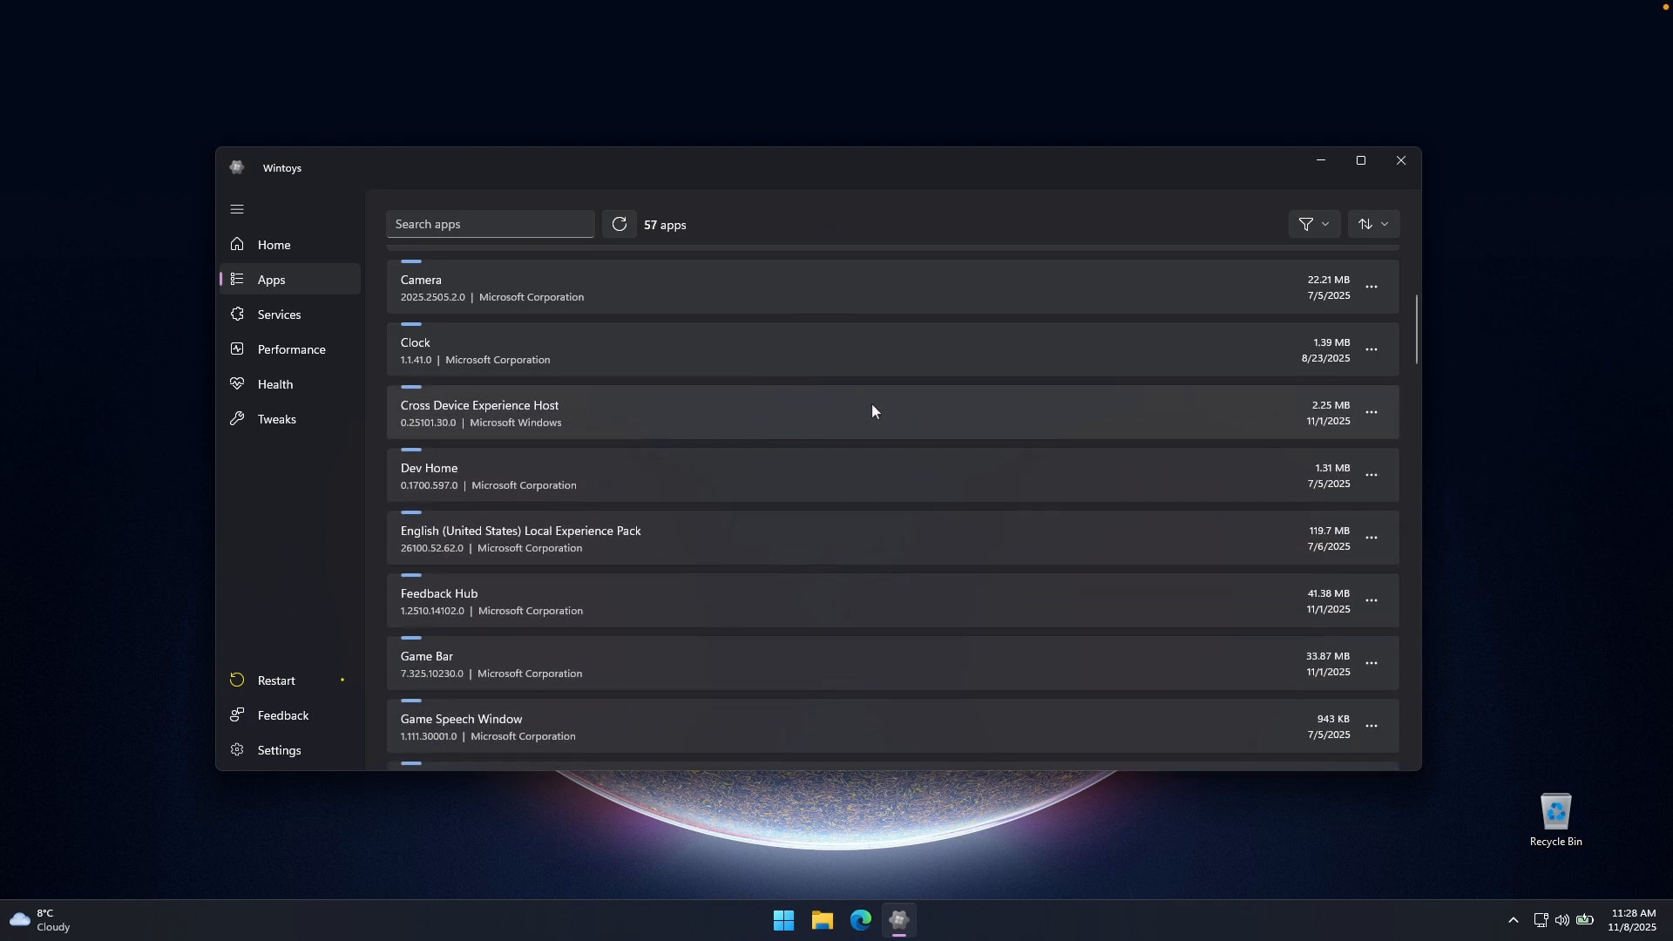
{"action": "mouse_move", "coordinate": [754, 458]}
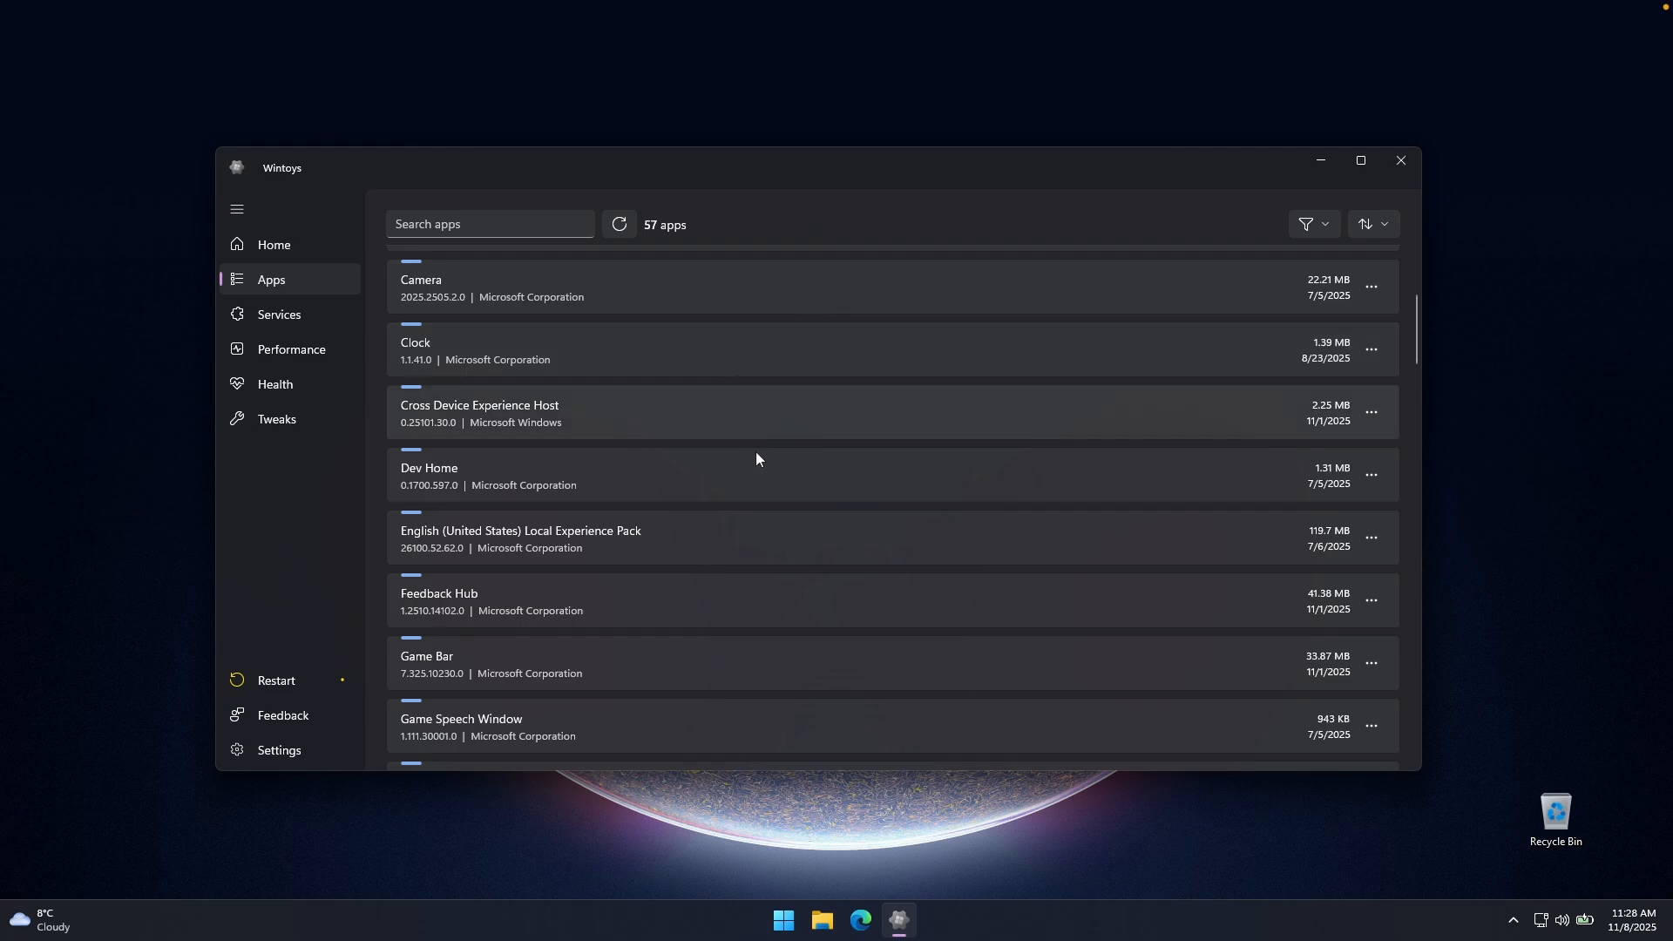
{"action": "scroll", "scroll_direction": "down", "scroll_amount": 3}
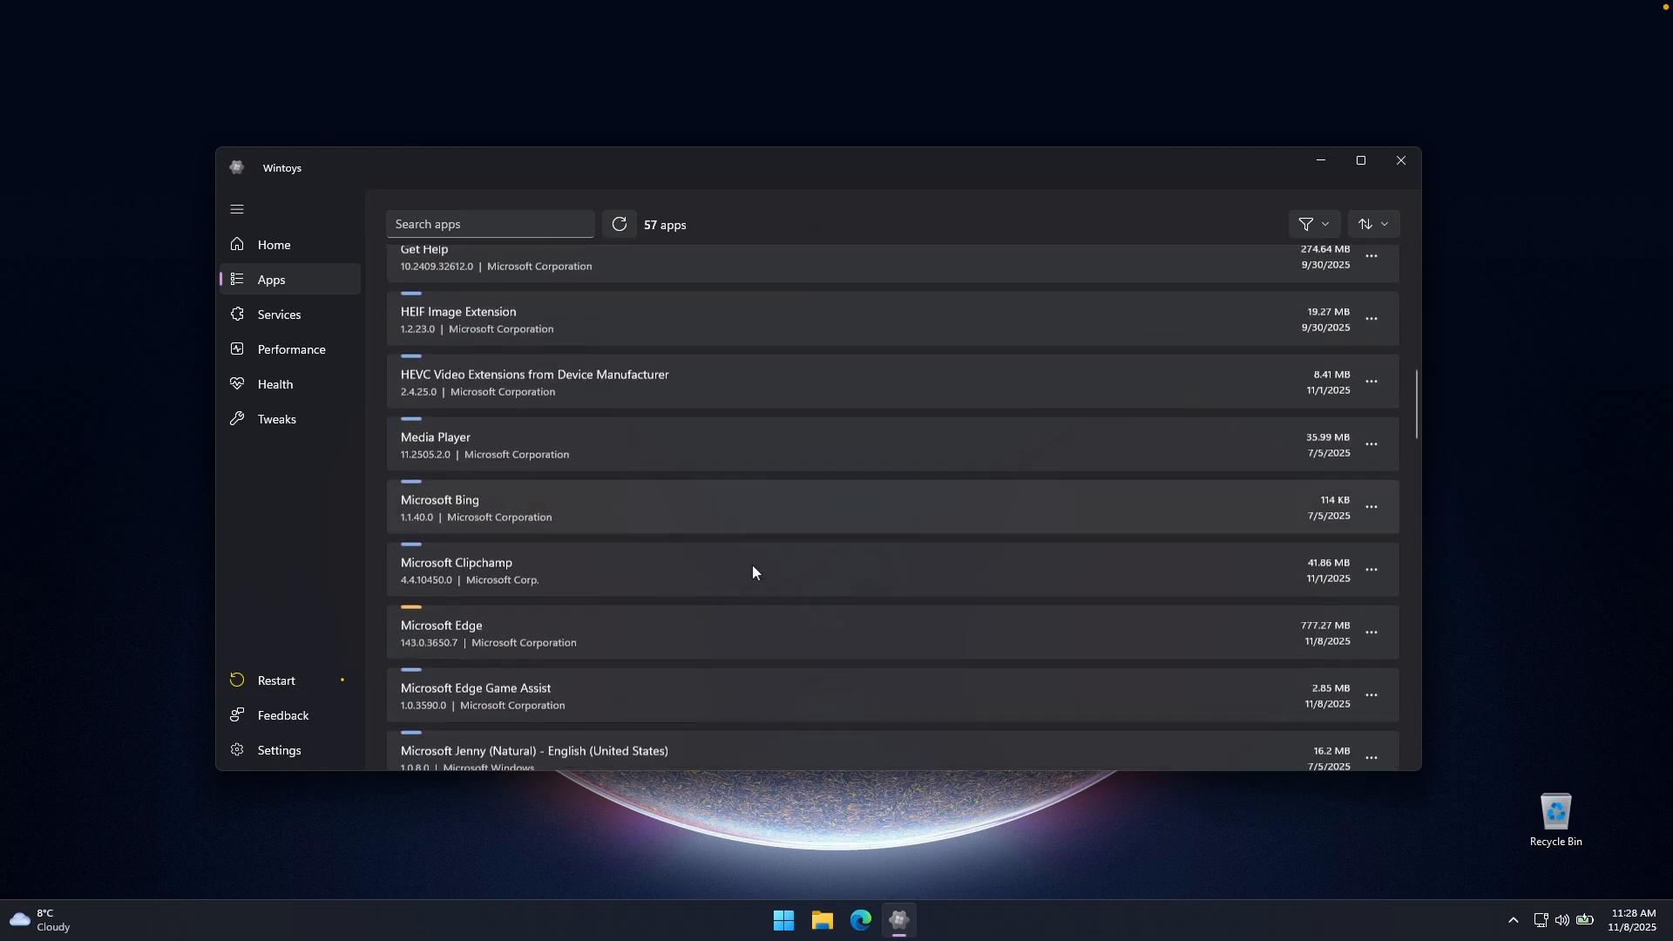
{"action": "scroll", "scroll_direction": "down", "scroll_amount": 3}
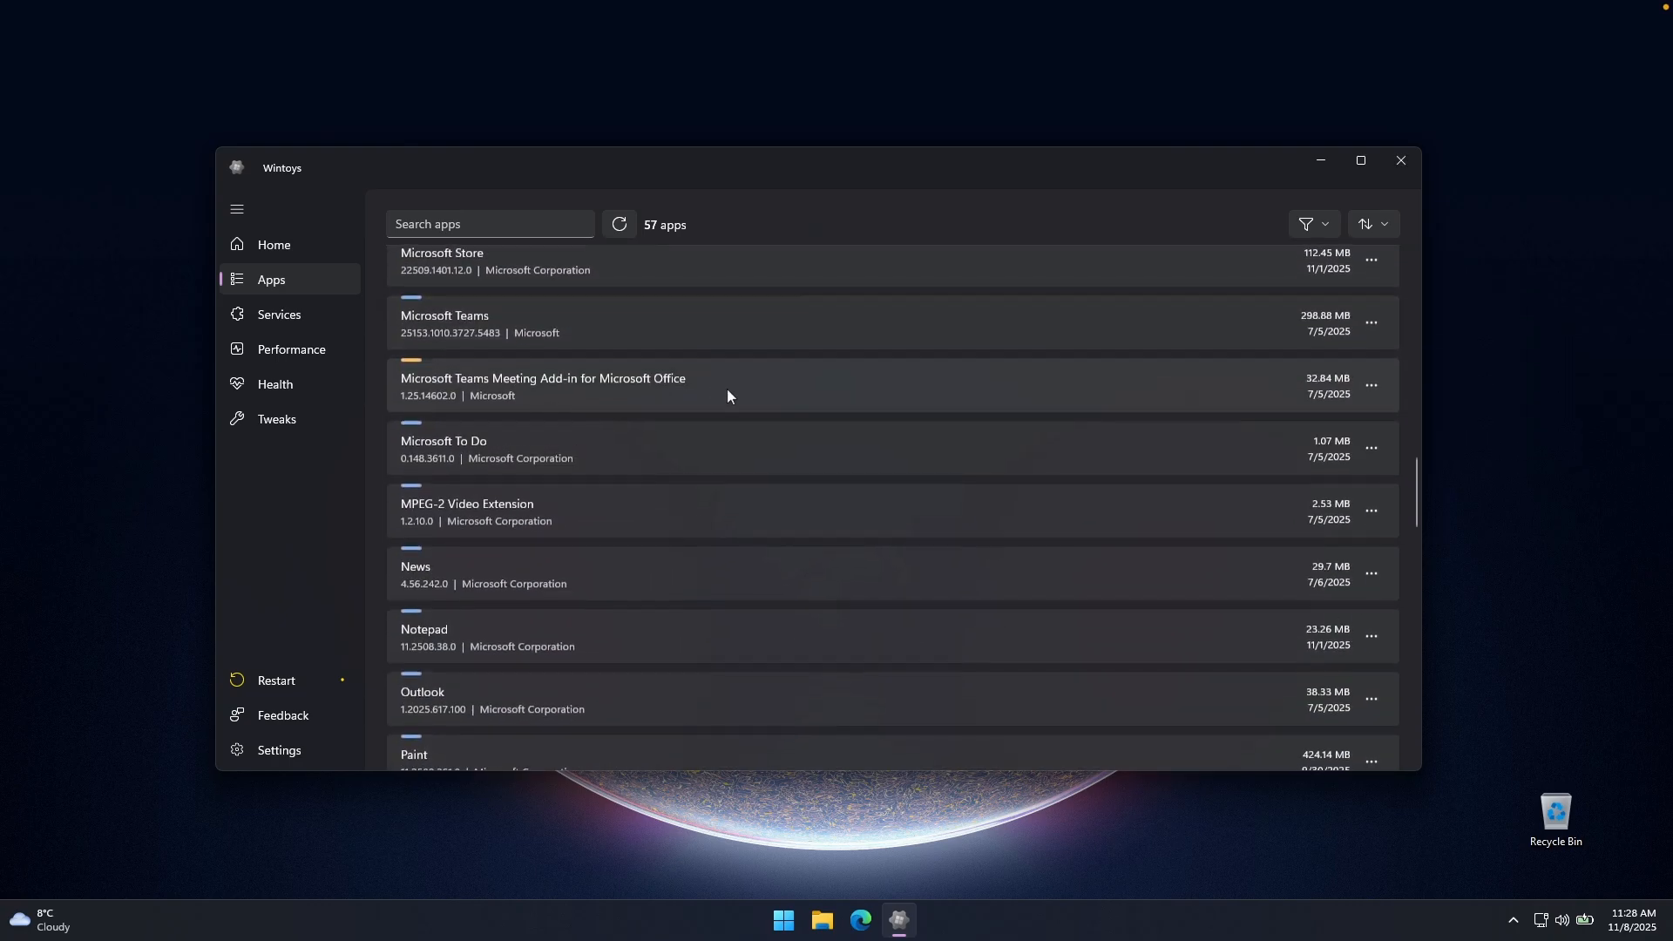
{"action": "scroll", "scroll_direction": "down", "scroll_amount": 3}
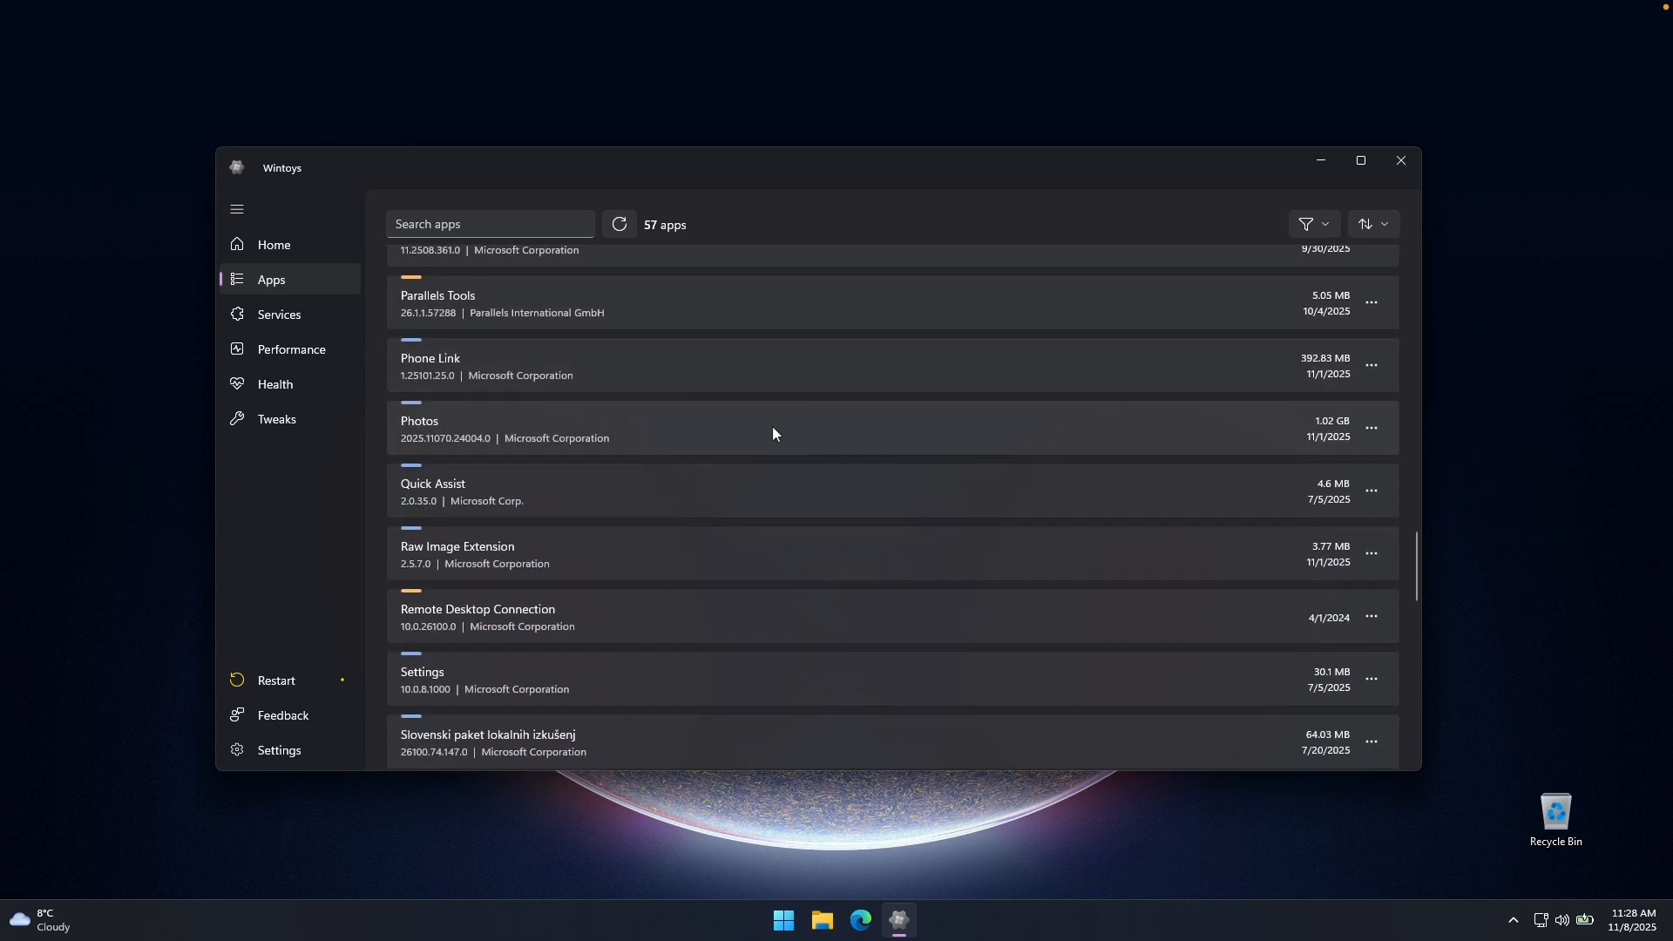
{"action": "scroll", "scroll_direction": "down", "scroll_amount": 3}
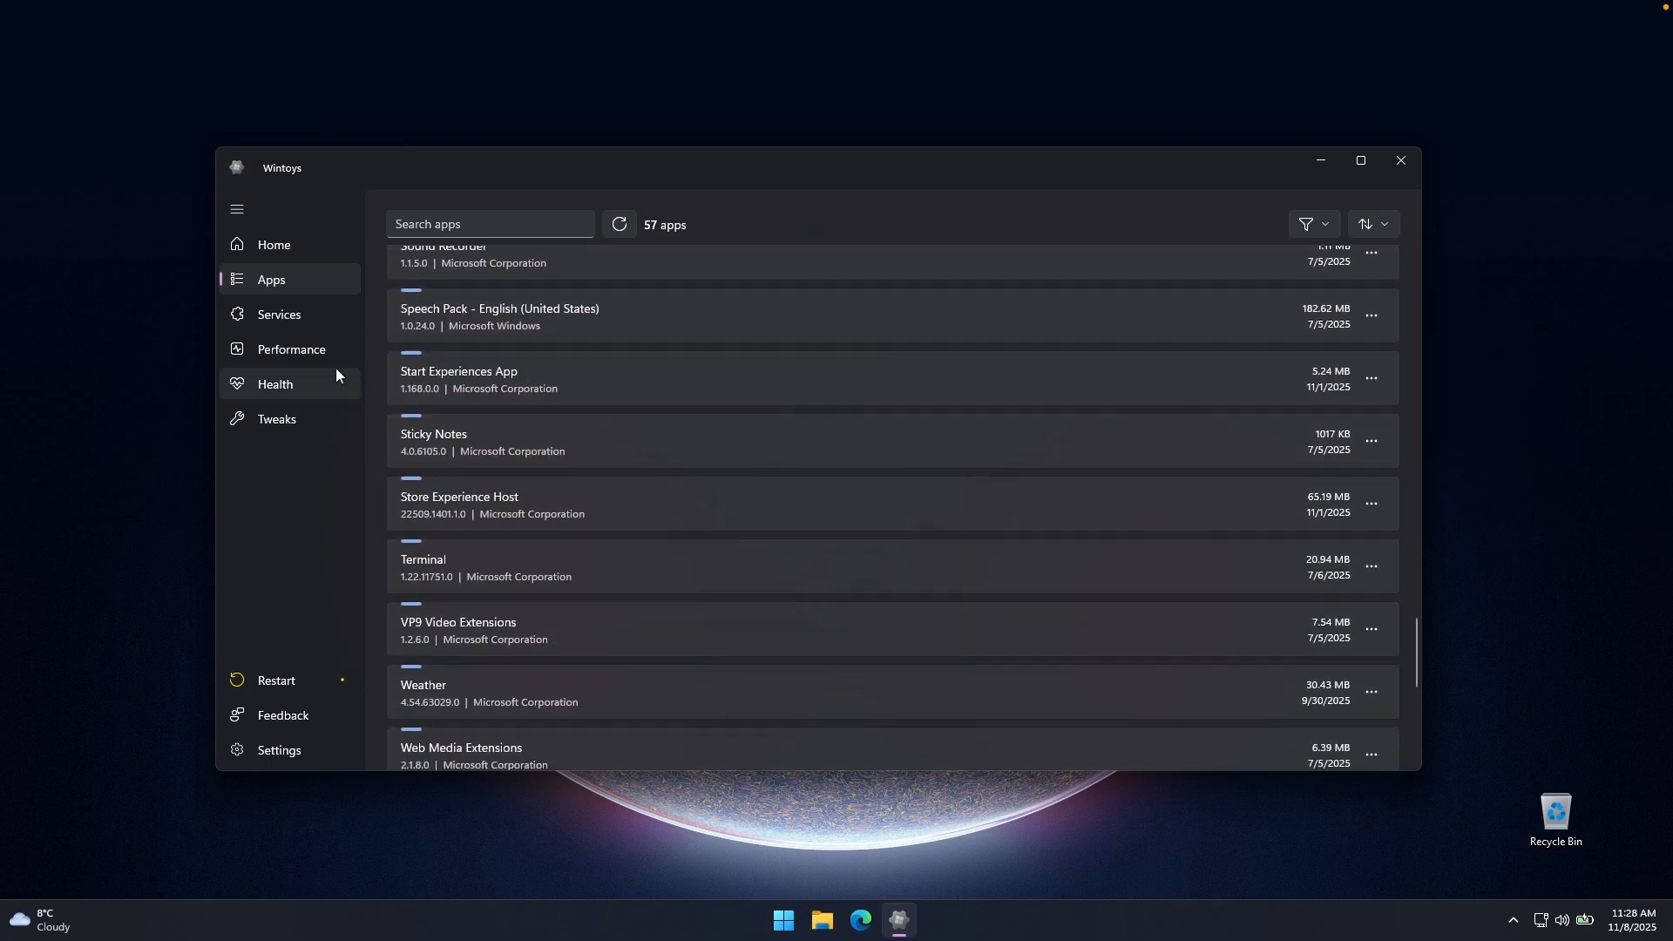
Step: Show the Services page listing 101 services with their states and startup types
{"action": "left_click", "coordinate": [279, 314]}
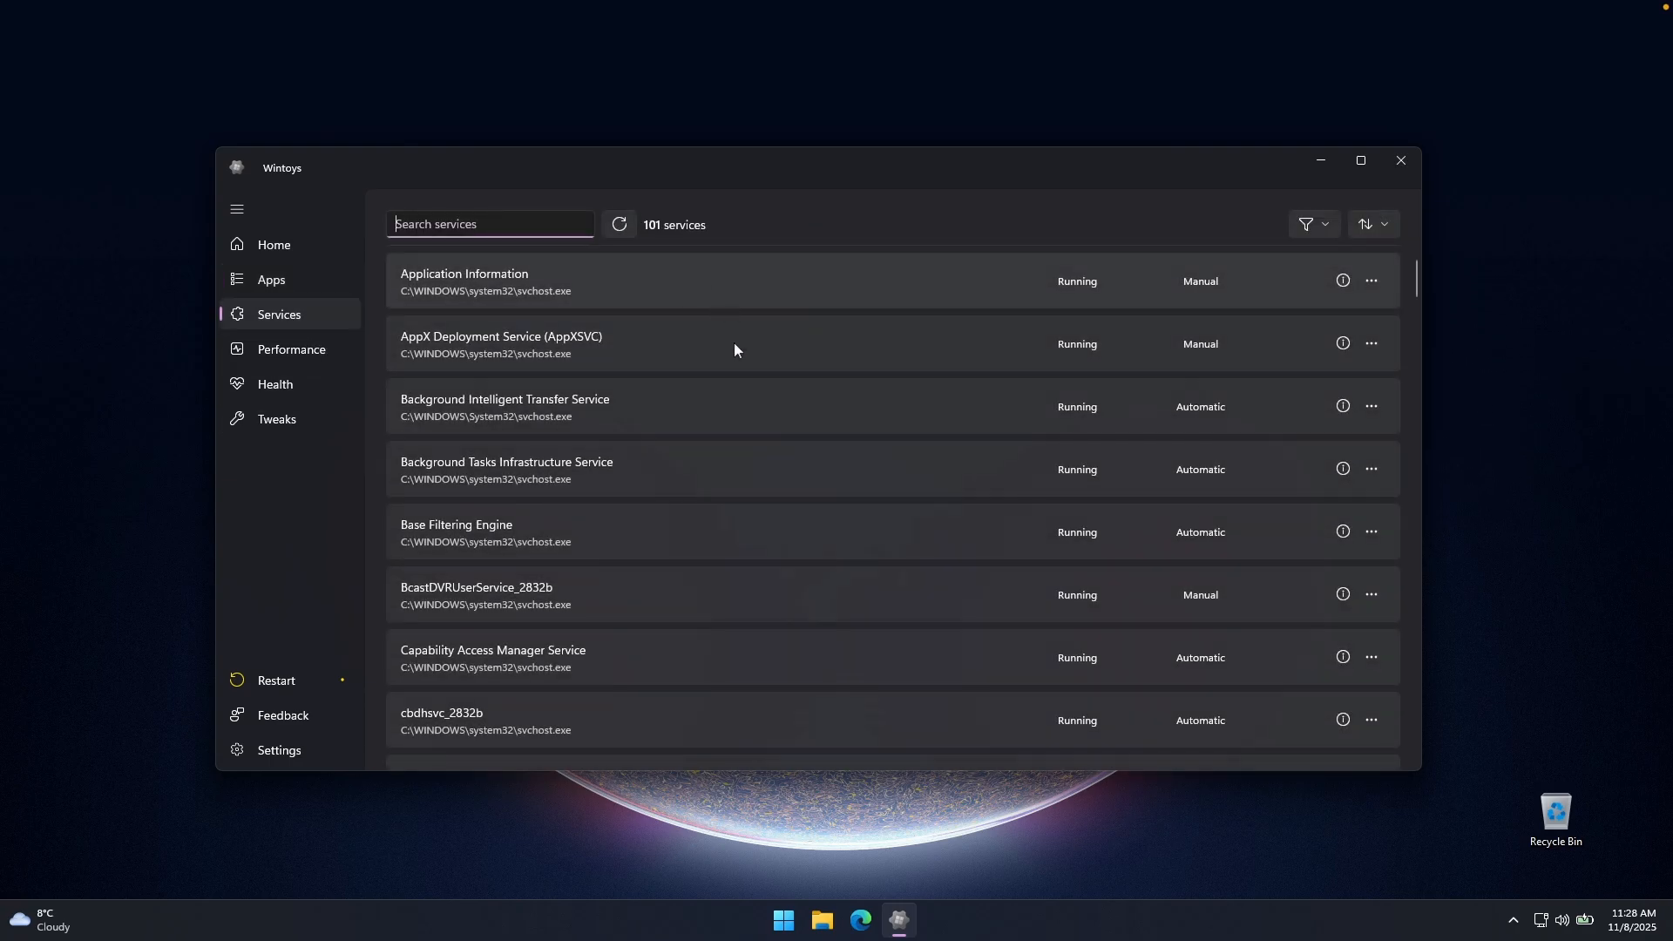
{"action": "scroll", "scroll_direction": "down", "scroll_amount": 3}
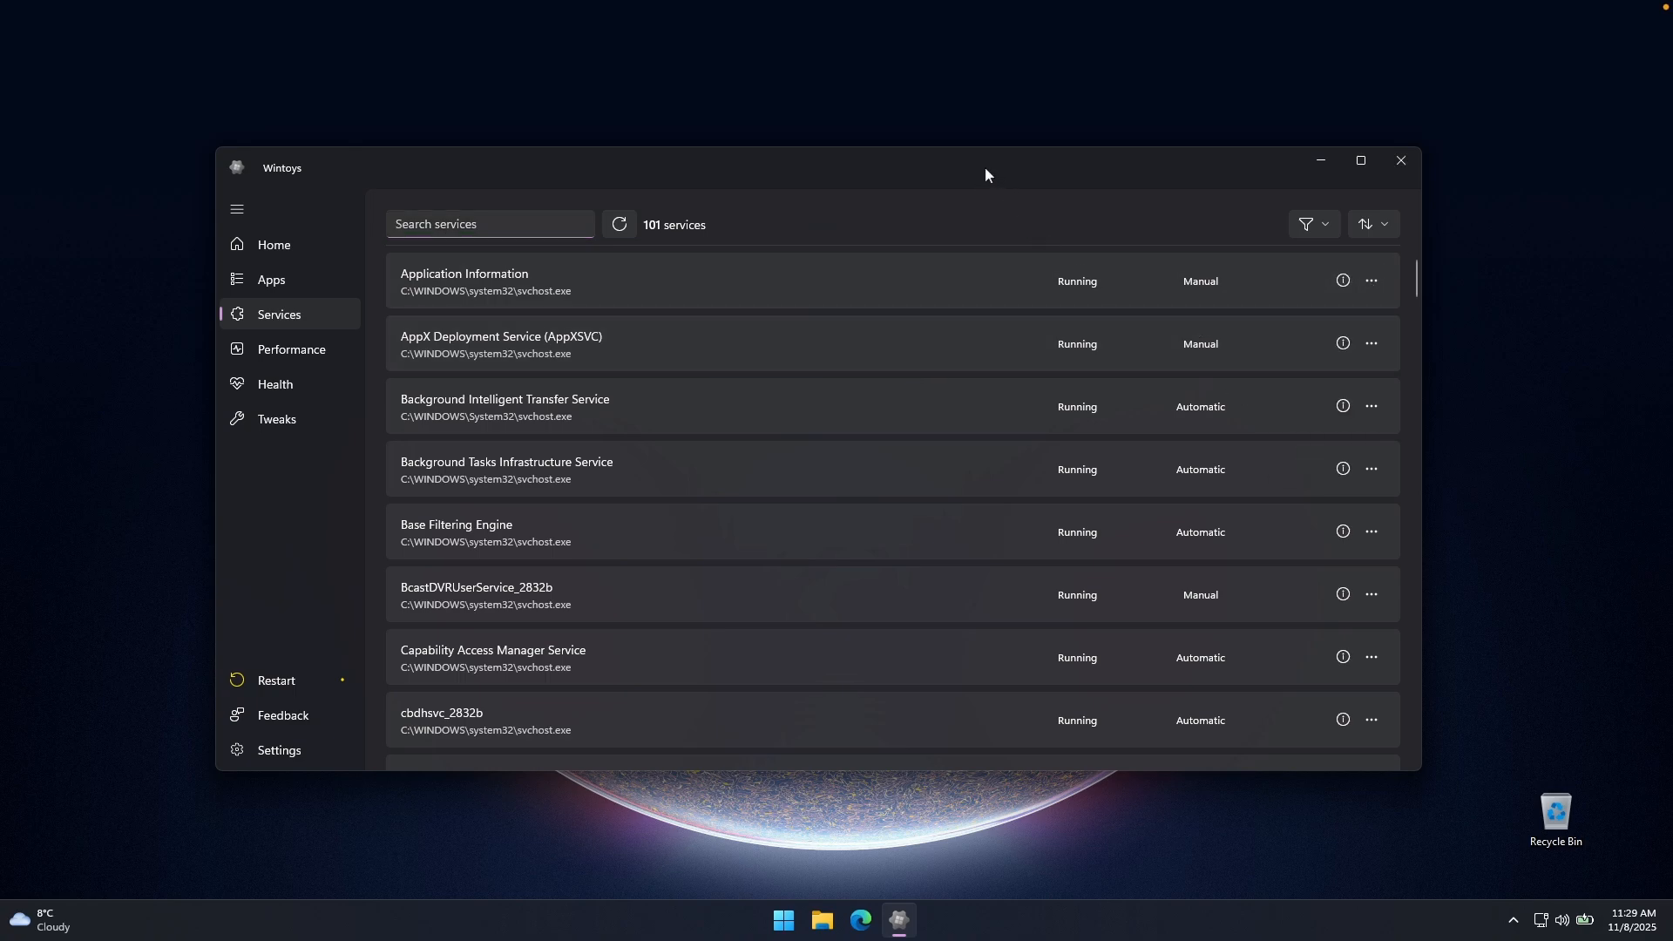
{"action": "mouse_move", "coordinate": [683, 263]}
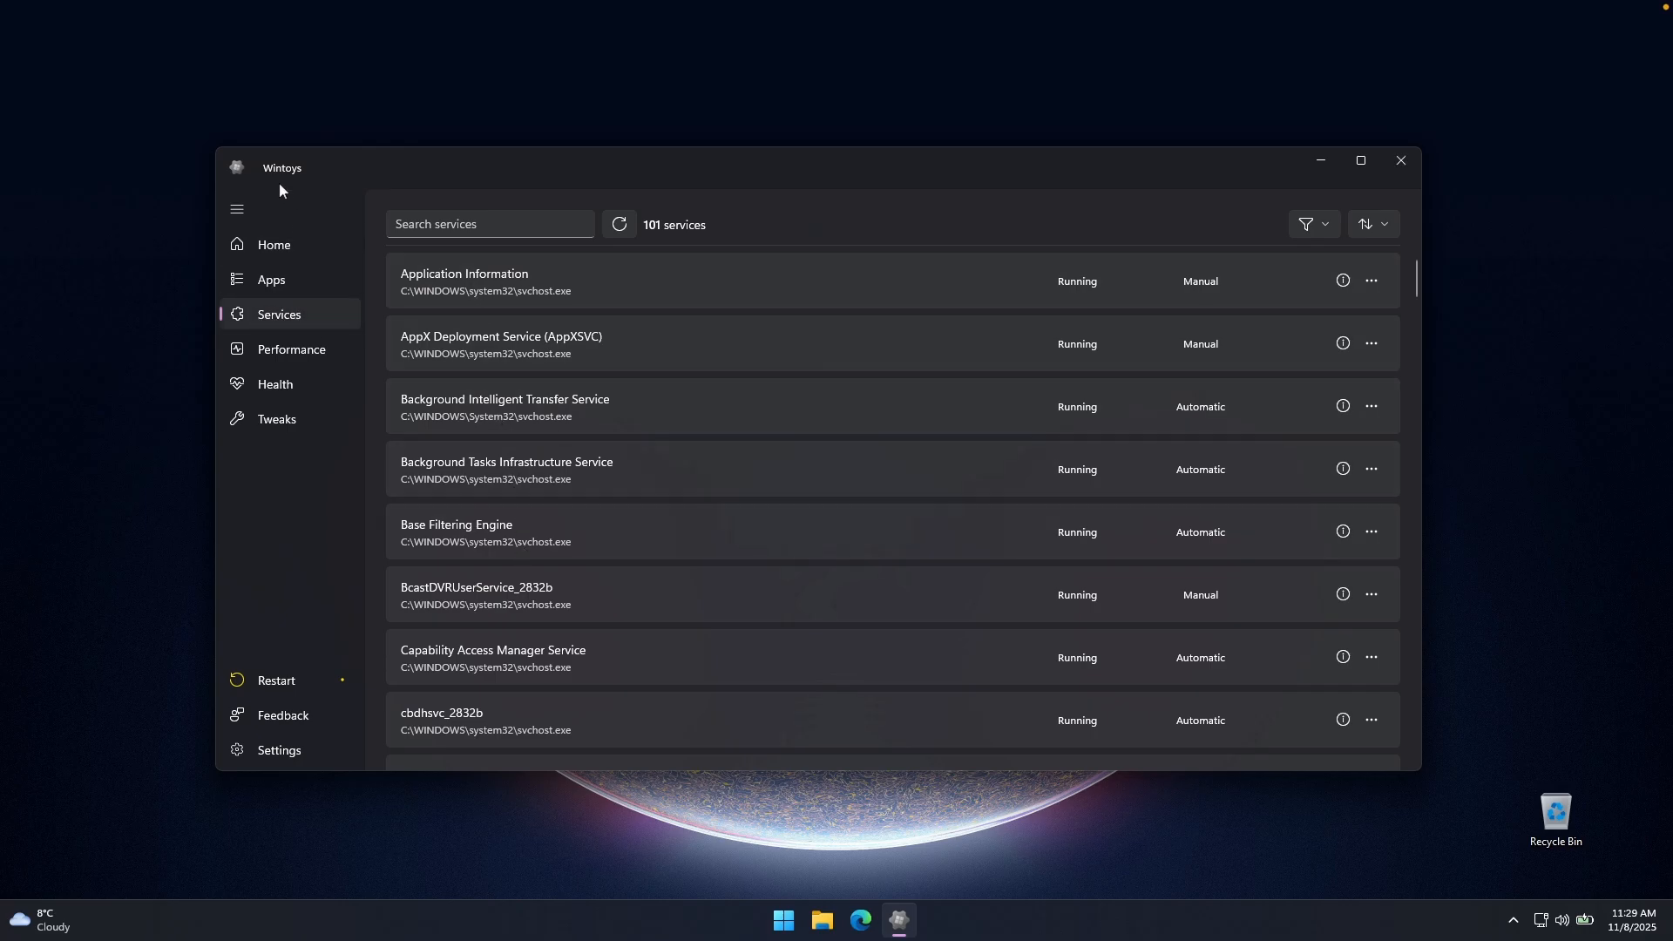
{"action": "mouse_move", "coordinate": [303, 349]}
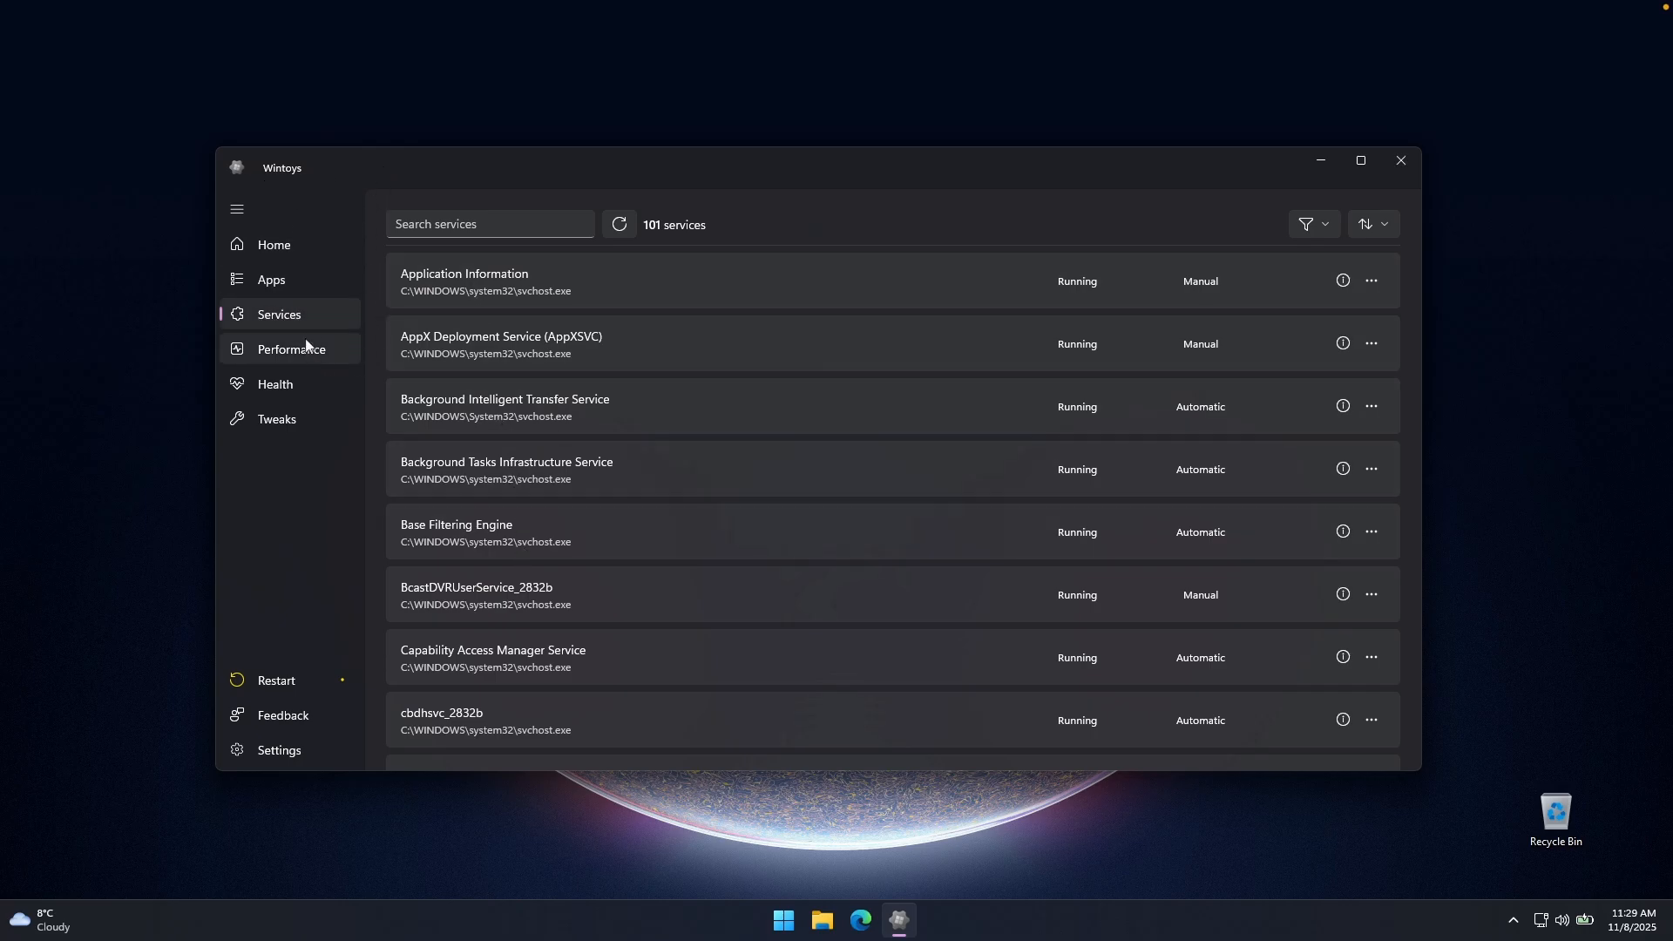
{"action": "left_click", "coordinate": [291, 348]}
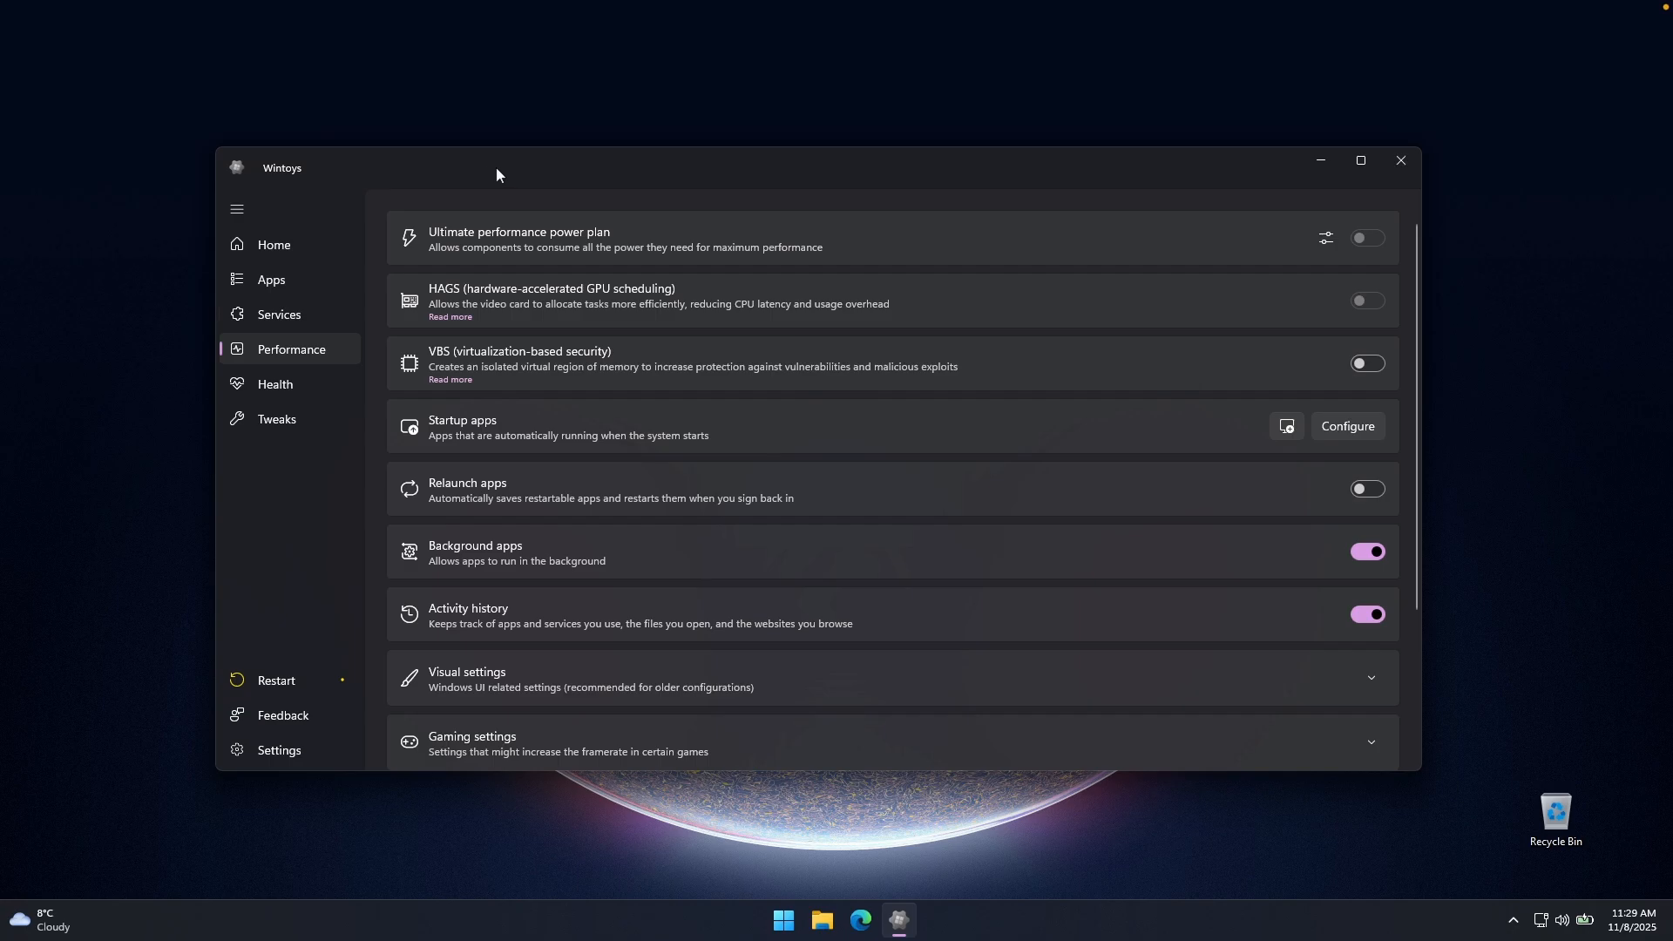
{"action": "mouse_move", "coordinate": [610, 178]}
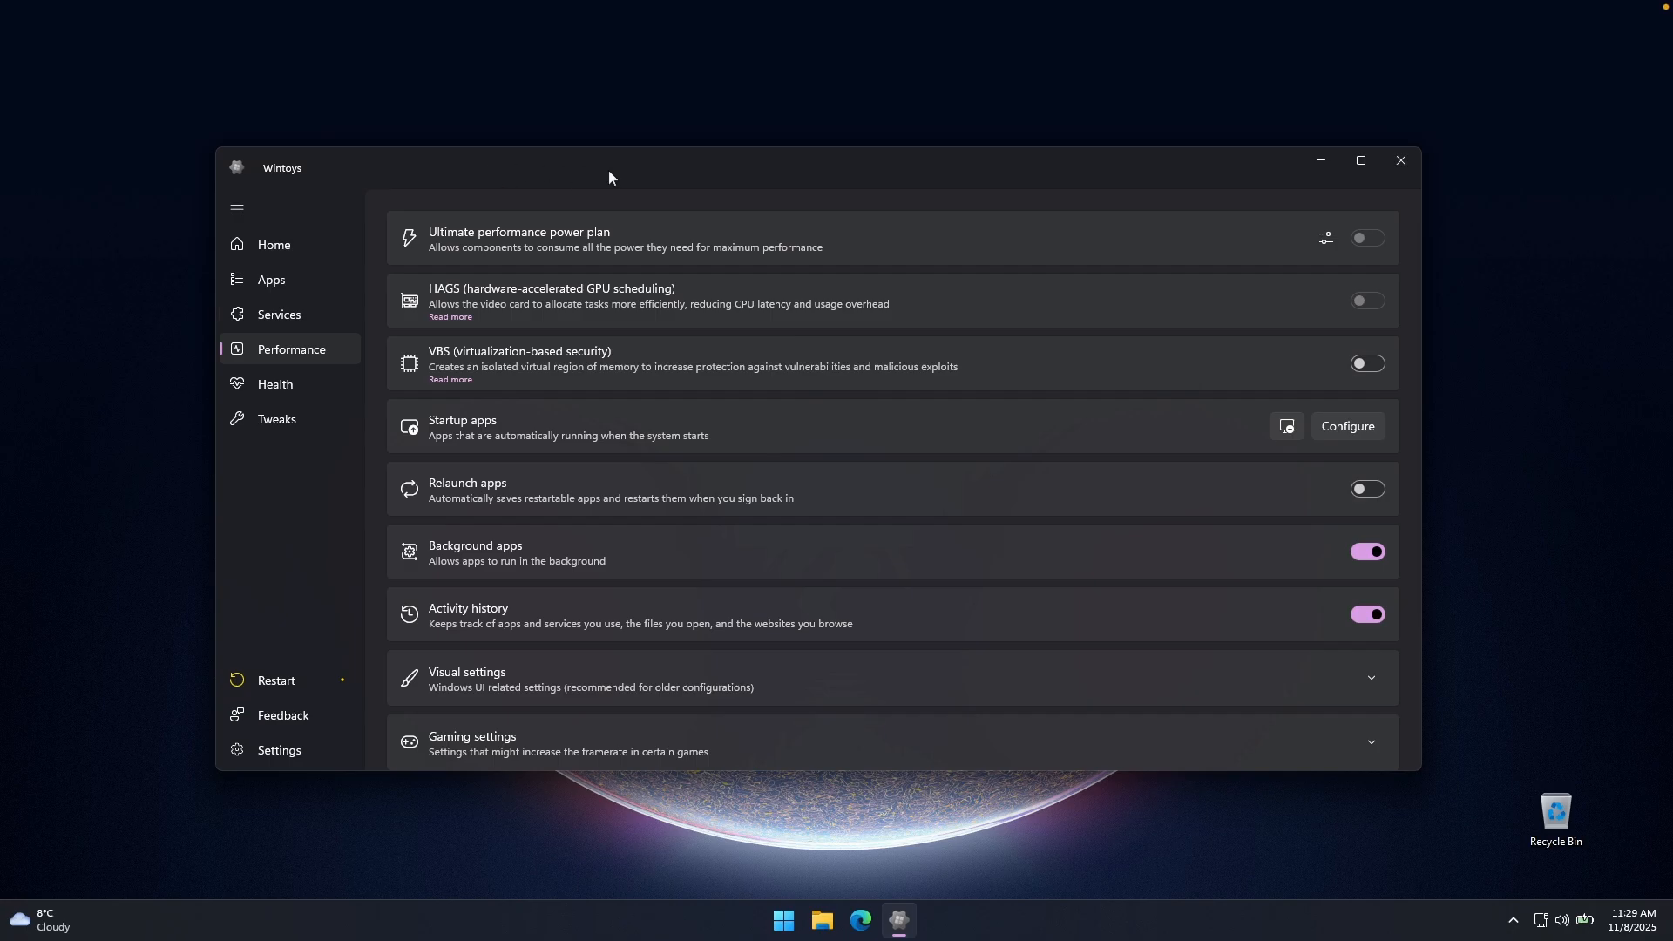
{"action": "mouse_move", "coordinate": [663, 160]}
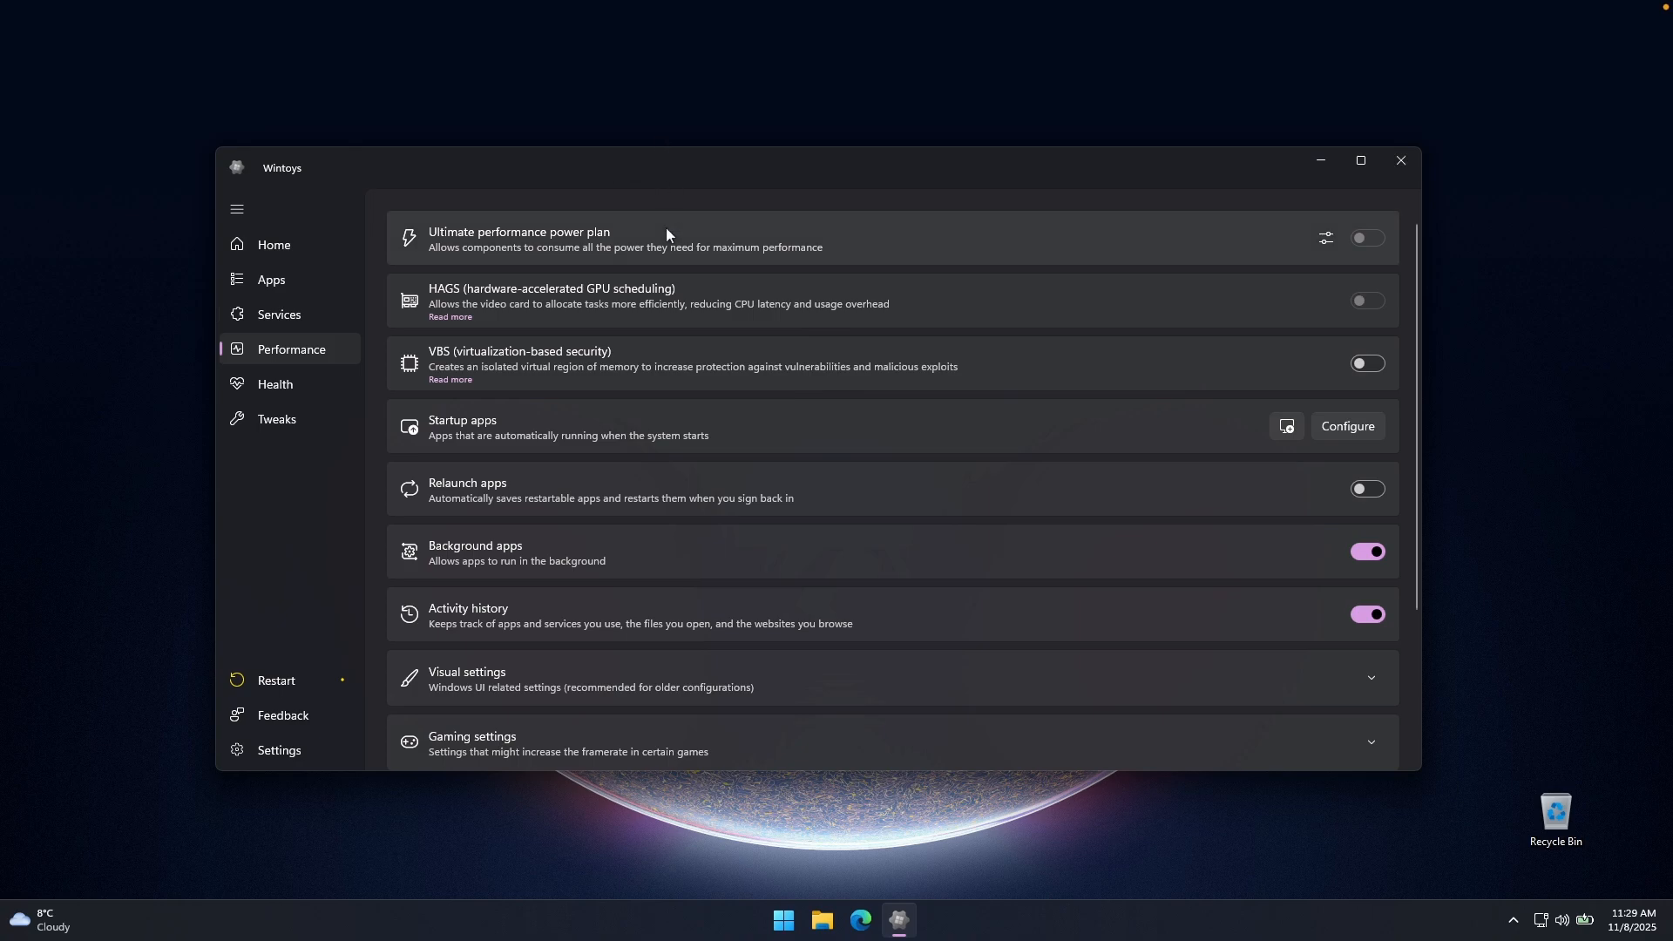
{"action": "mouse_move", "coordinate": [458, 246]}
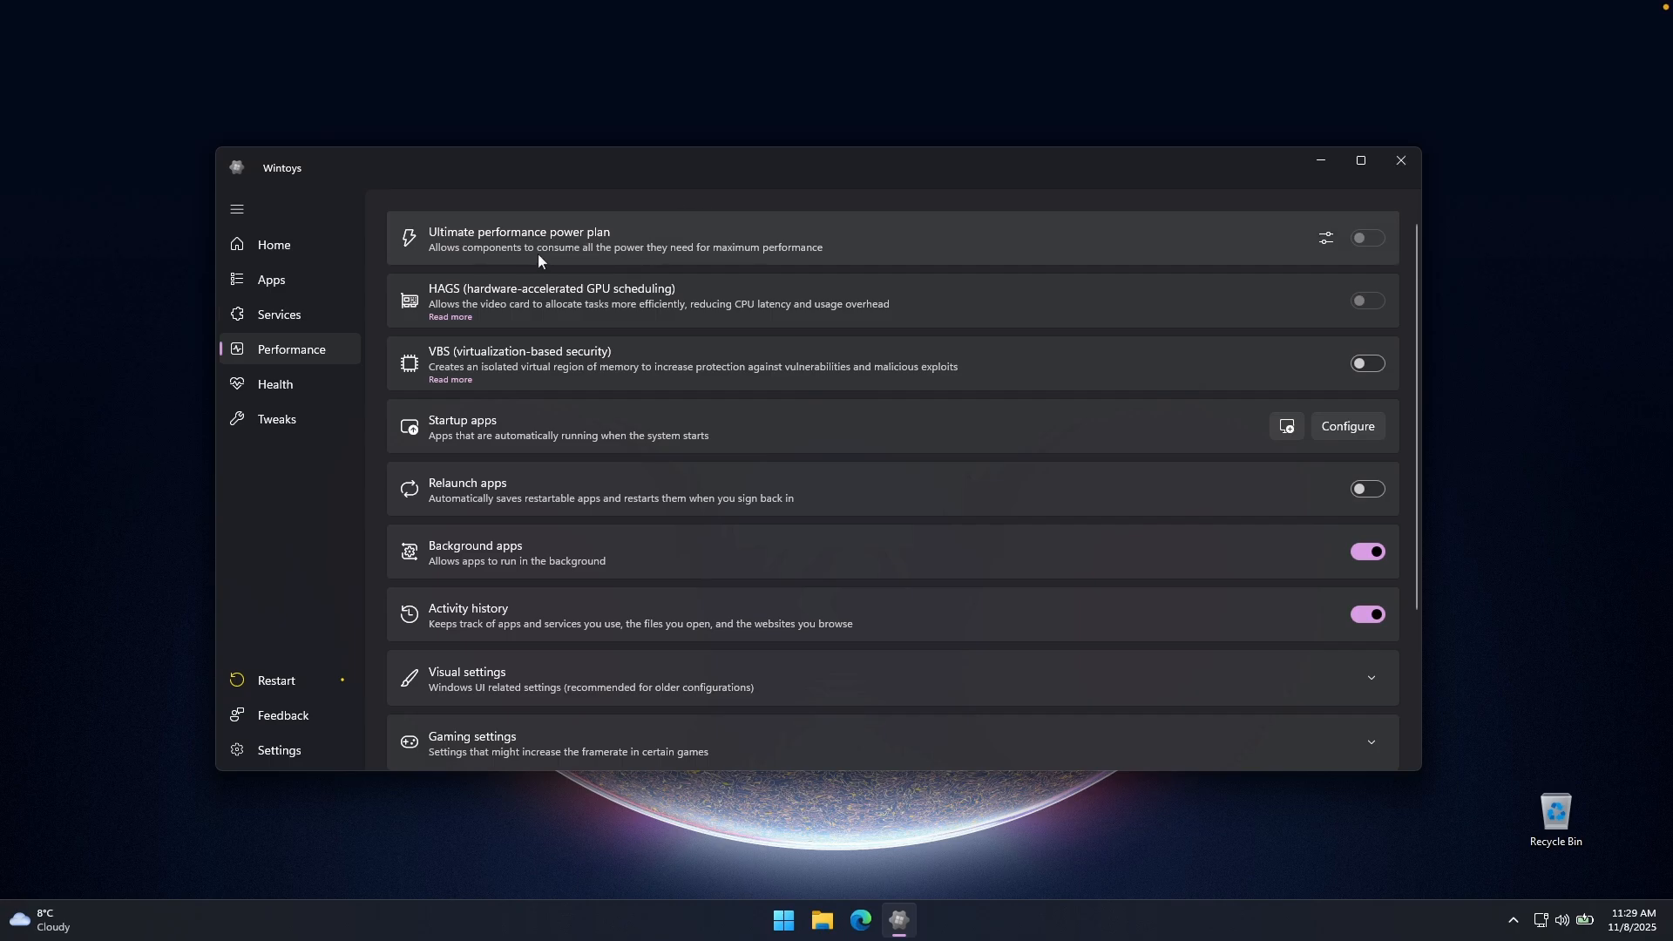
{"action": "mouse_move", "coordinate": [742, 262]}
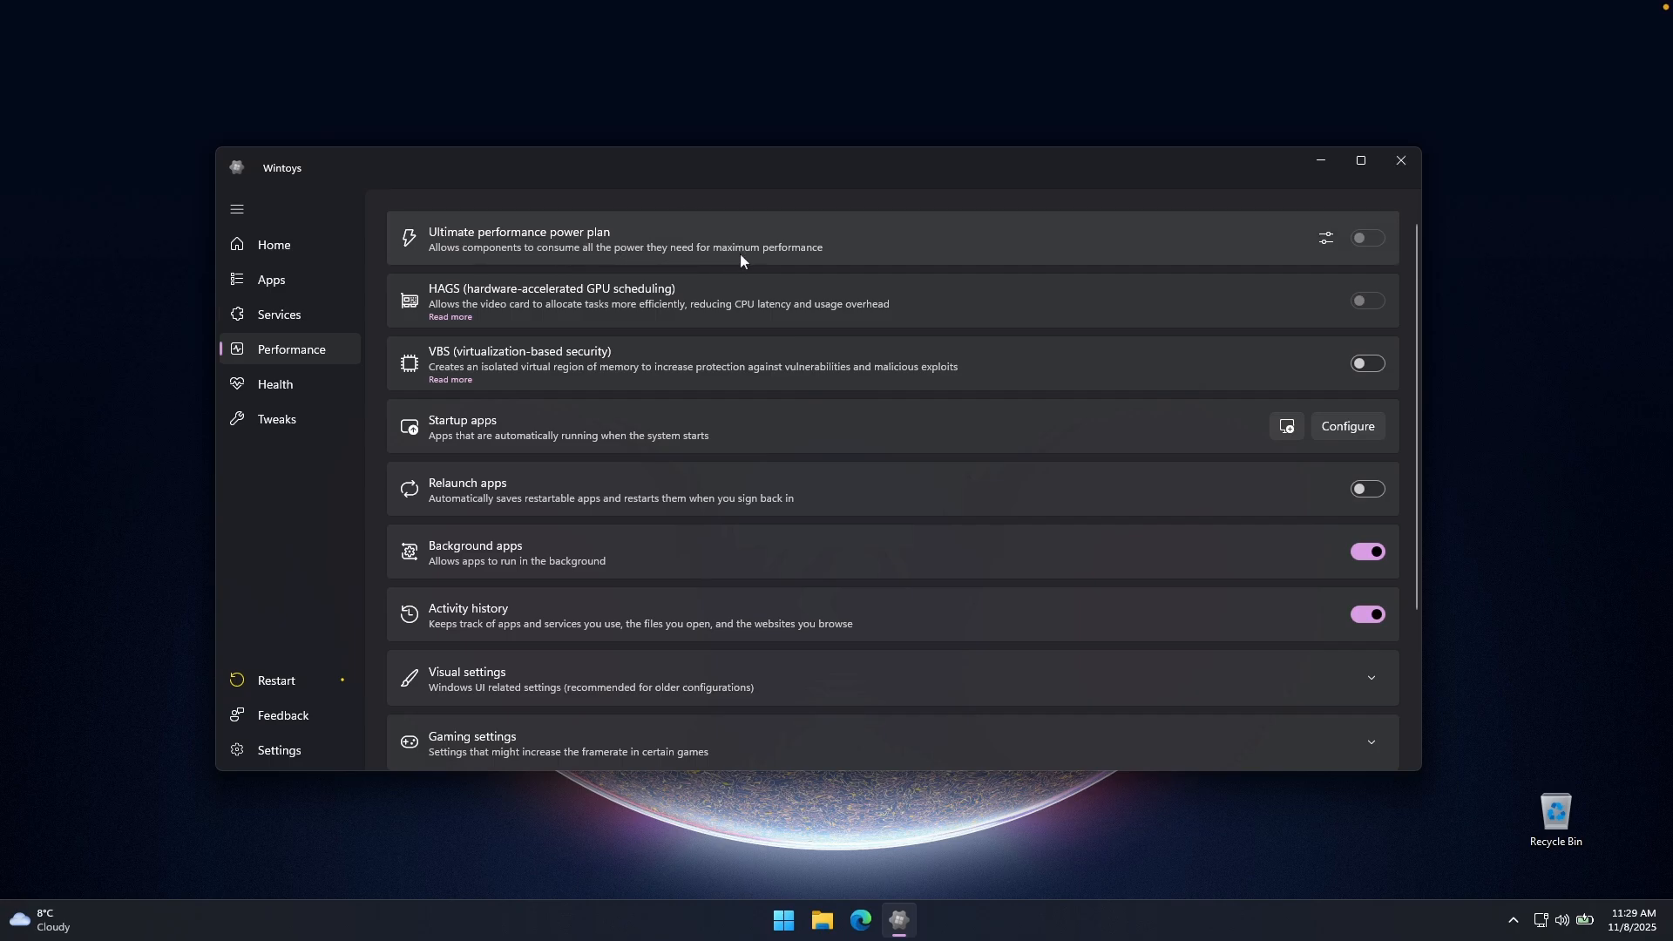
{"action": "mouse_move", "coordinate": [921, 172]}
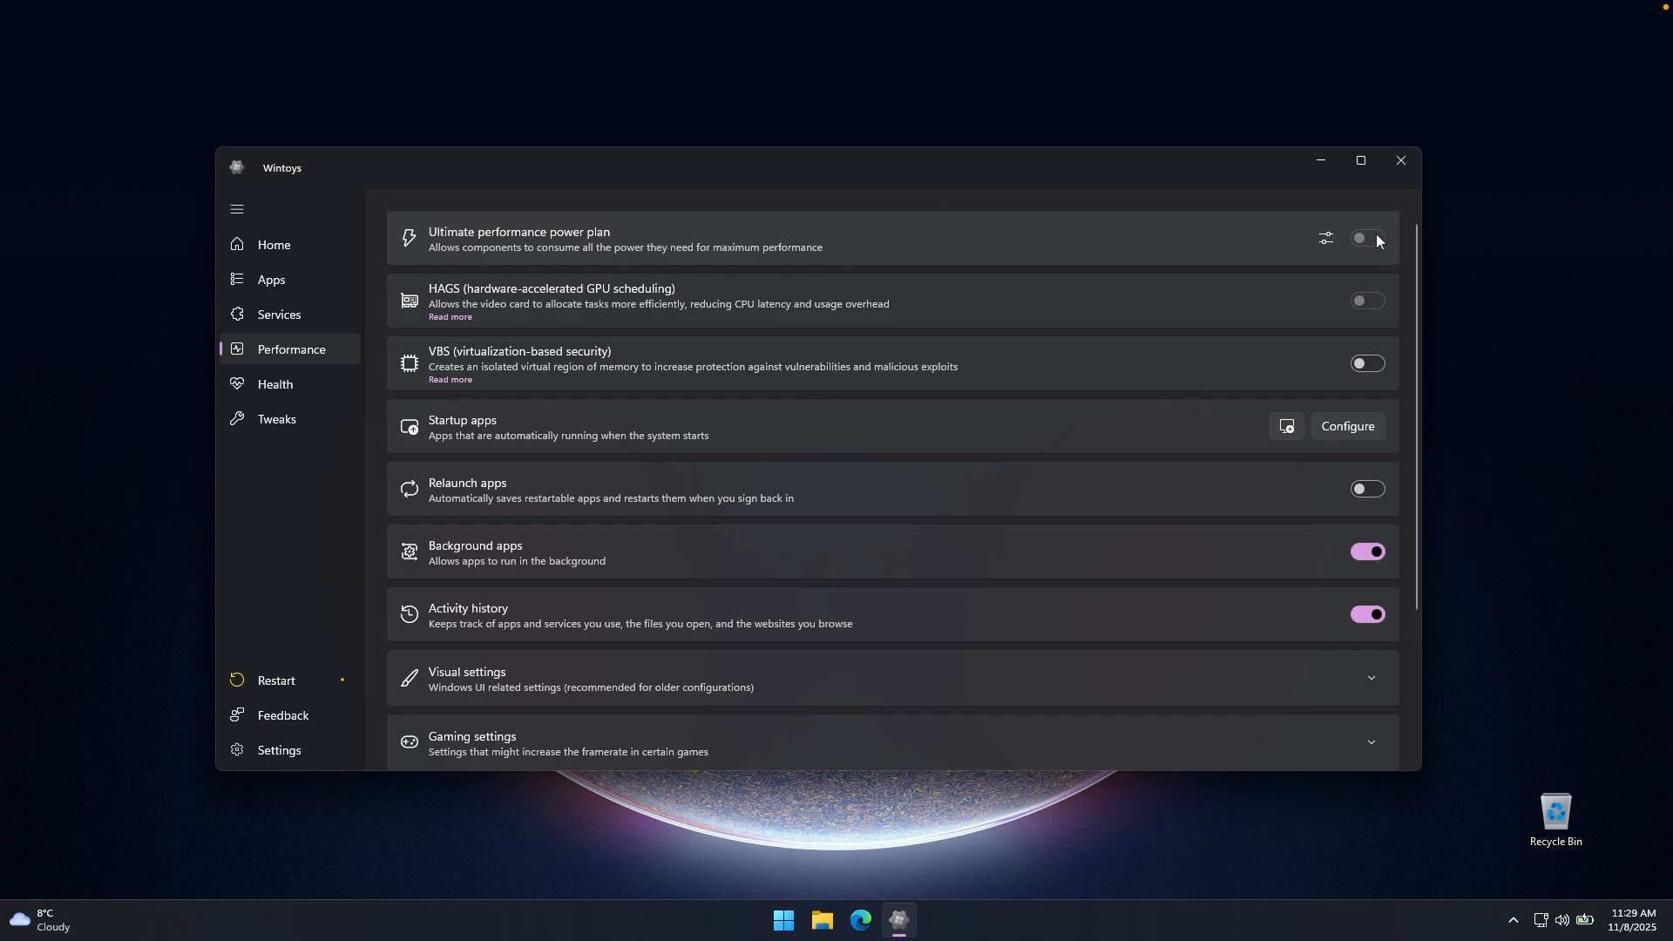
{"action": "mouse_move", "coordinate": [1325, 237]}
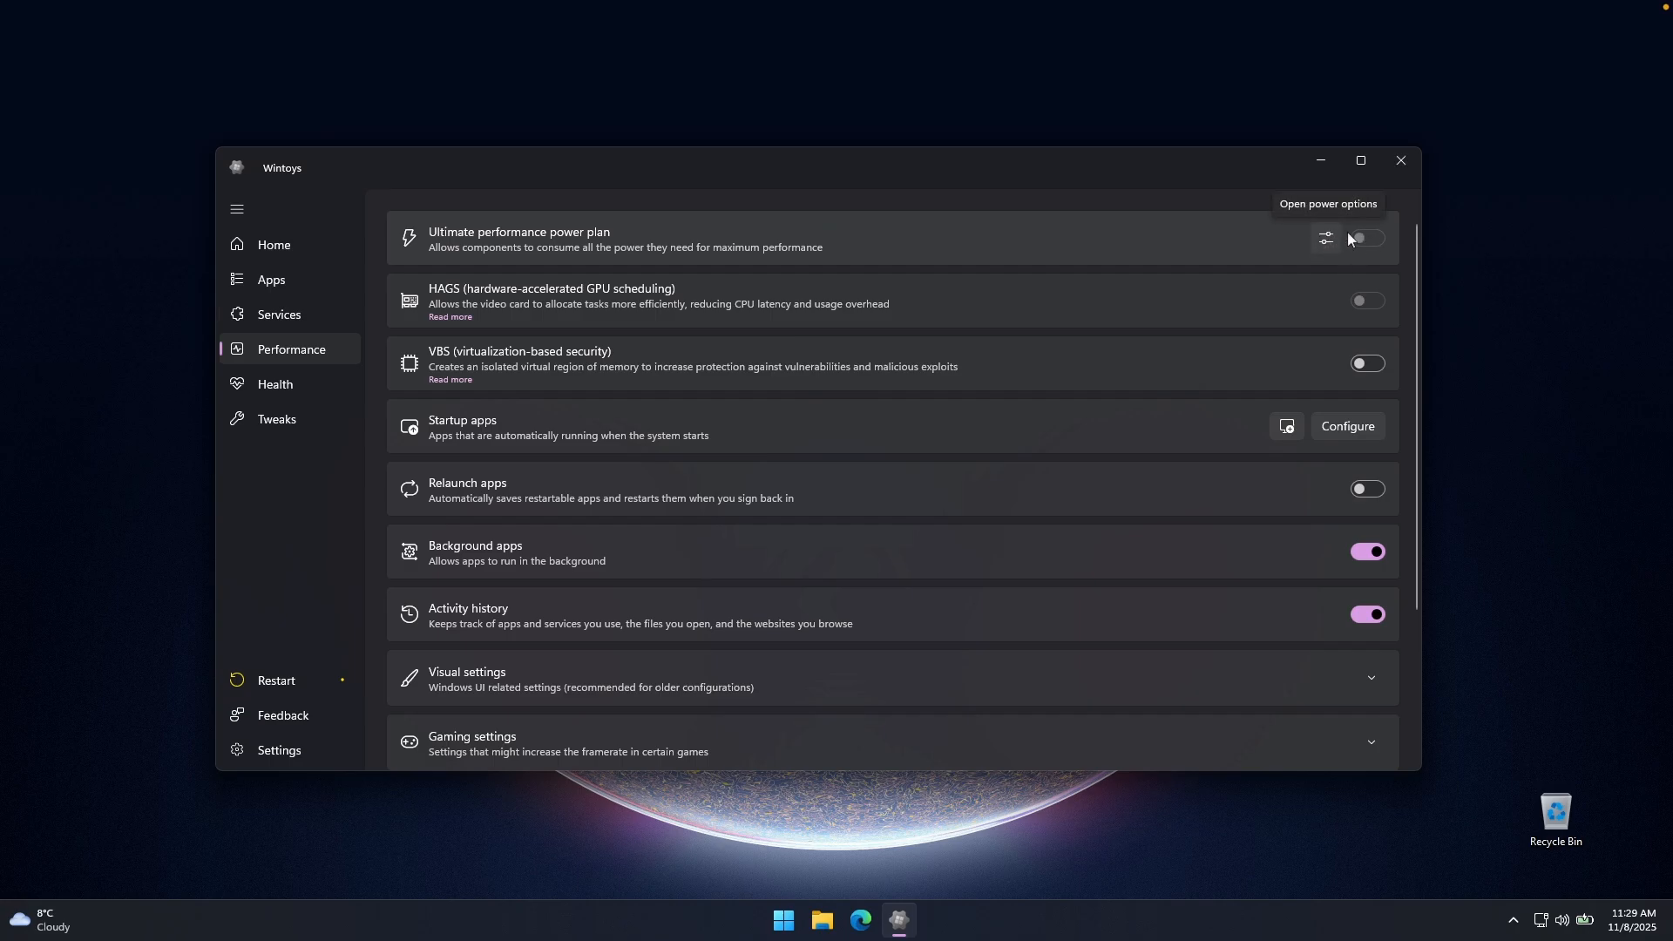
{"action": "mouse_move", "coordinate": [1371, 239]}
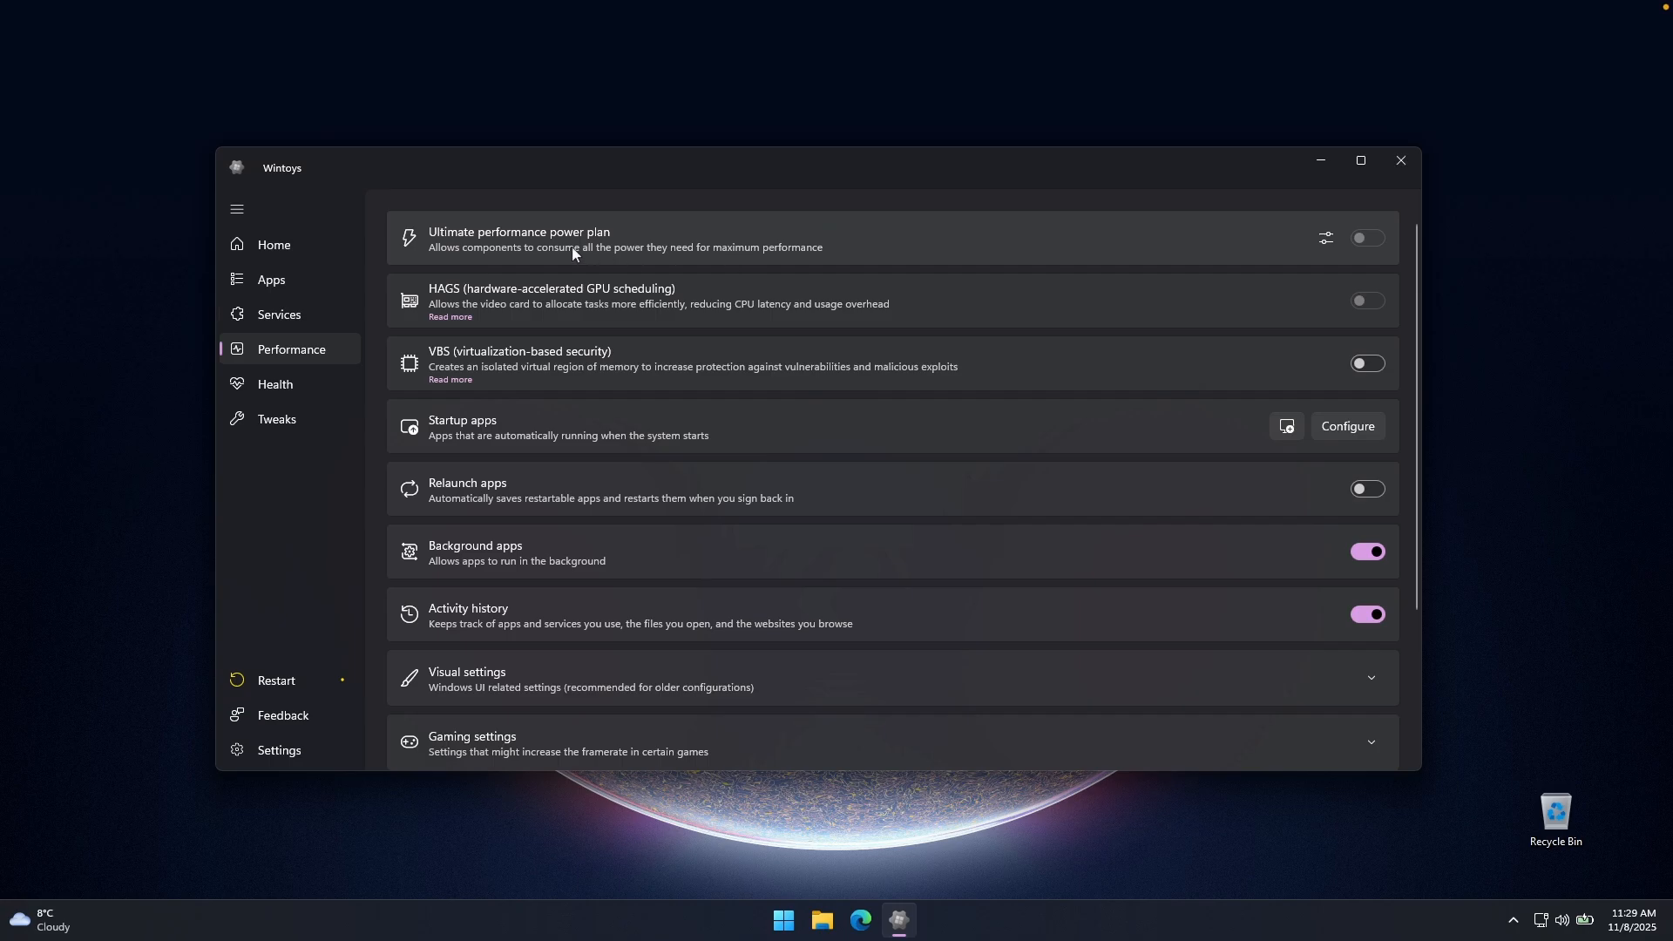
{"action": "mouse_move", "coordinate": [728, 253]}
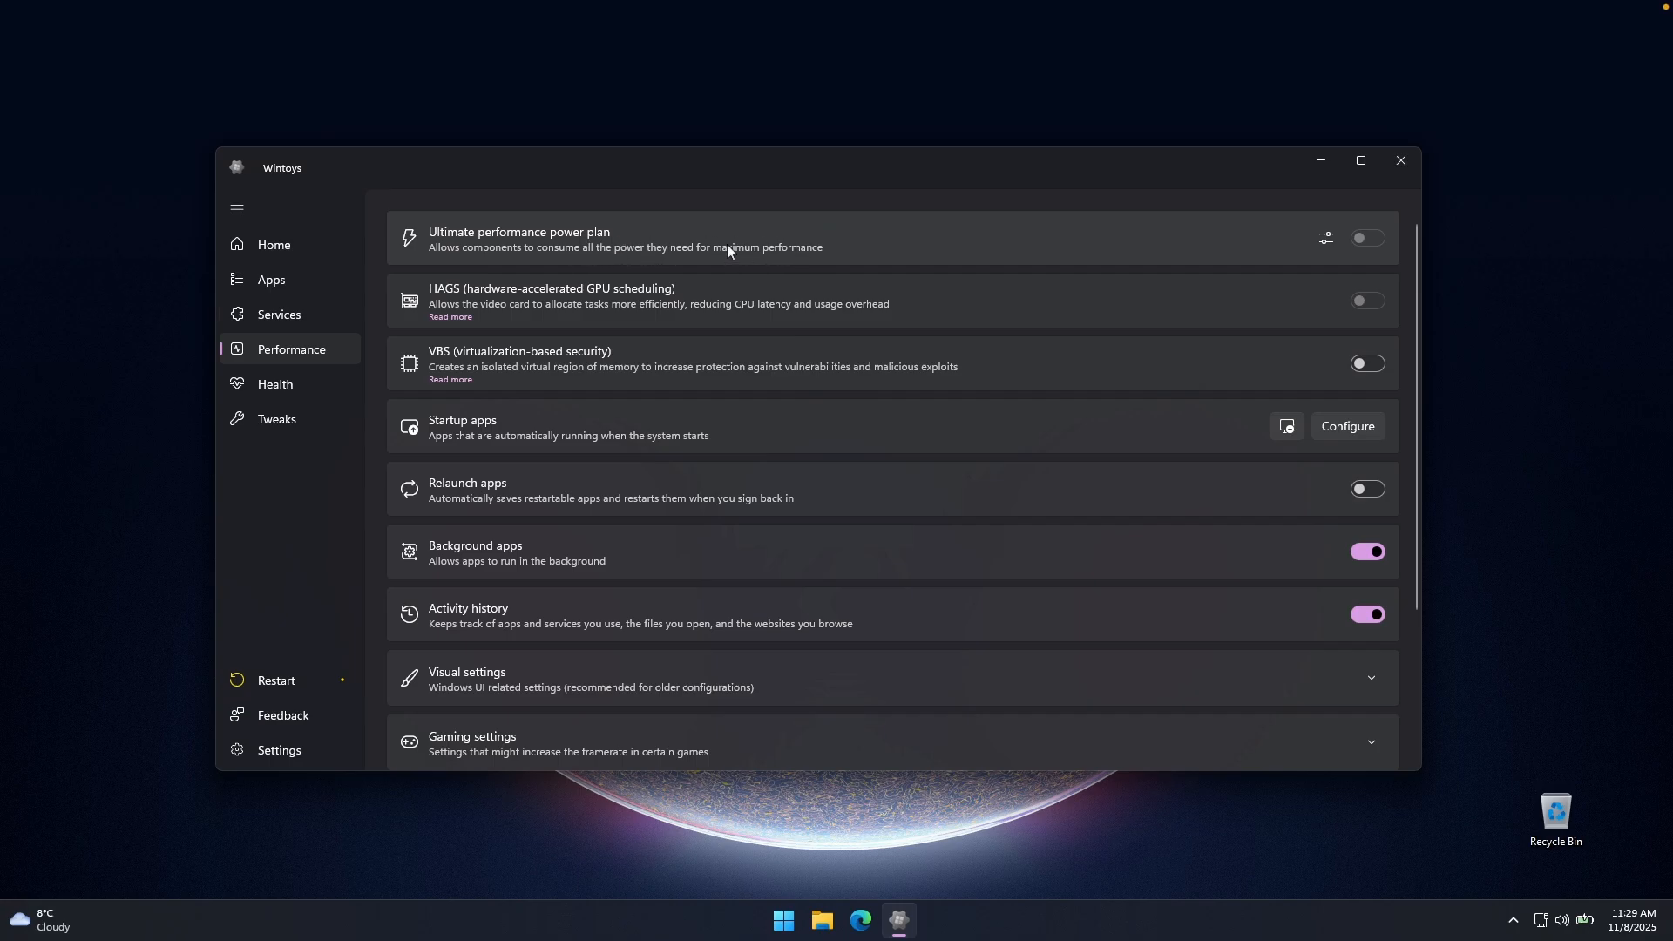
{"action": "scroll", "scroll_direction": "down", "scroll_amount": 3}
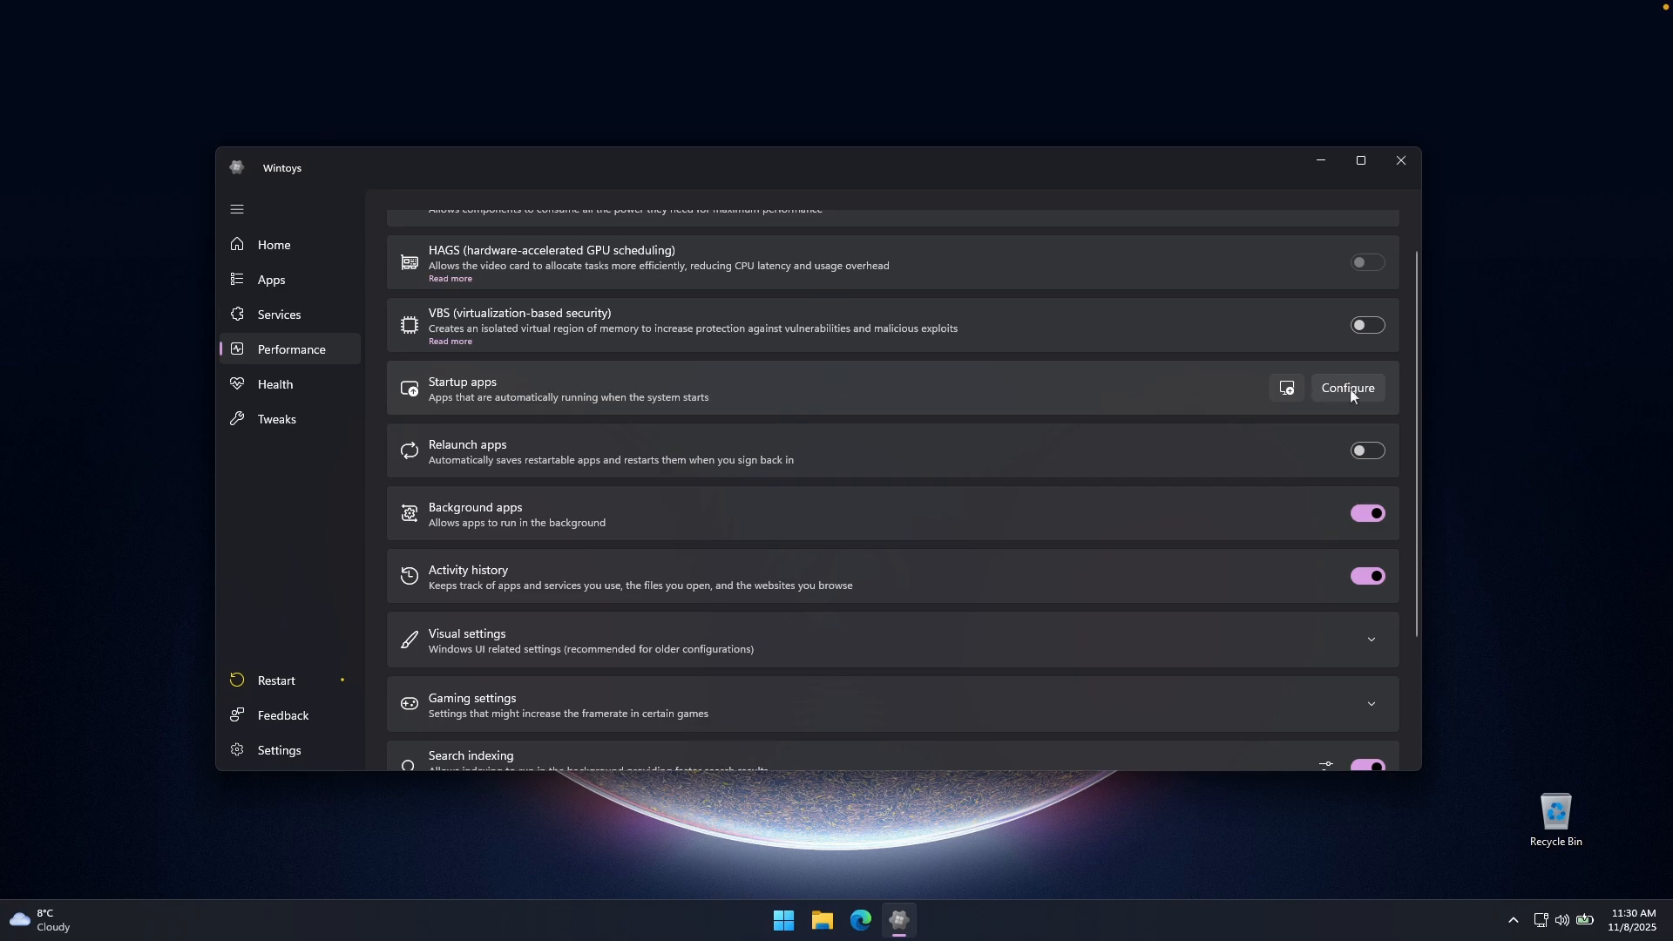
Step: In the Startup apps list, disable Microsoft Teams so every startup app is off, then close the list
{"action": "left_click", "coordinate": [1347, 387]}
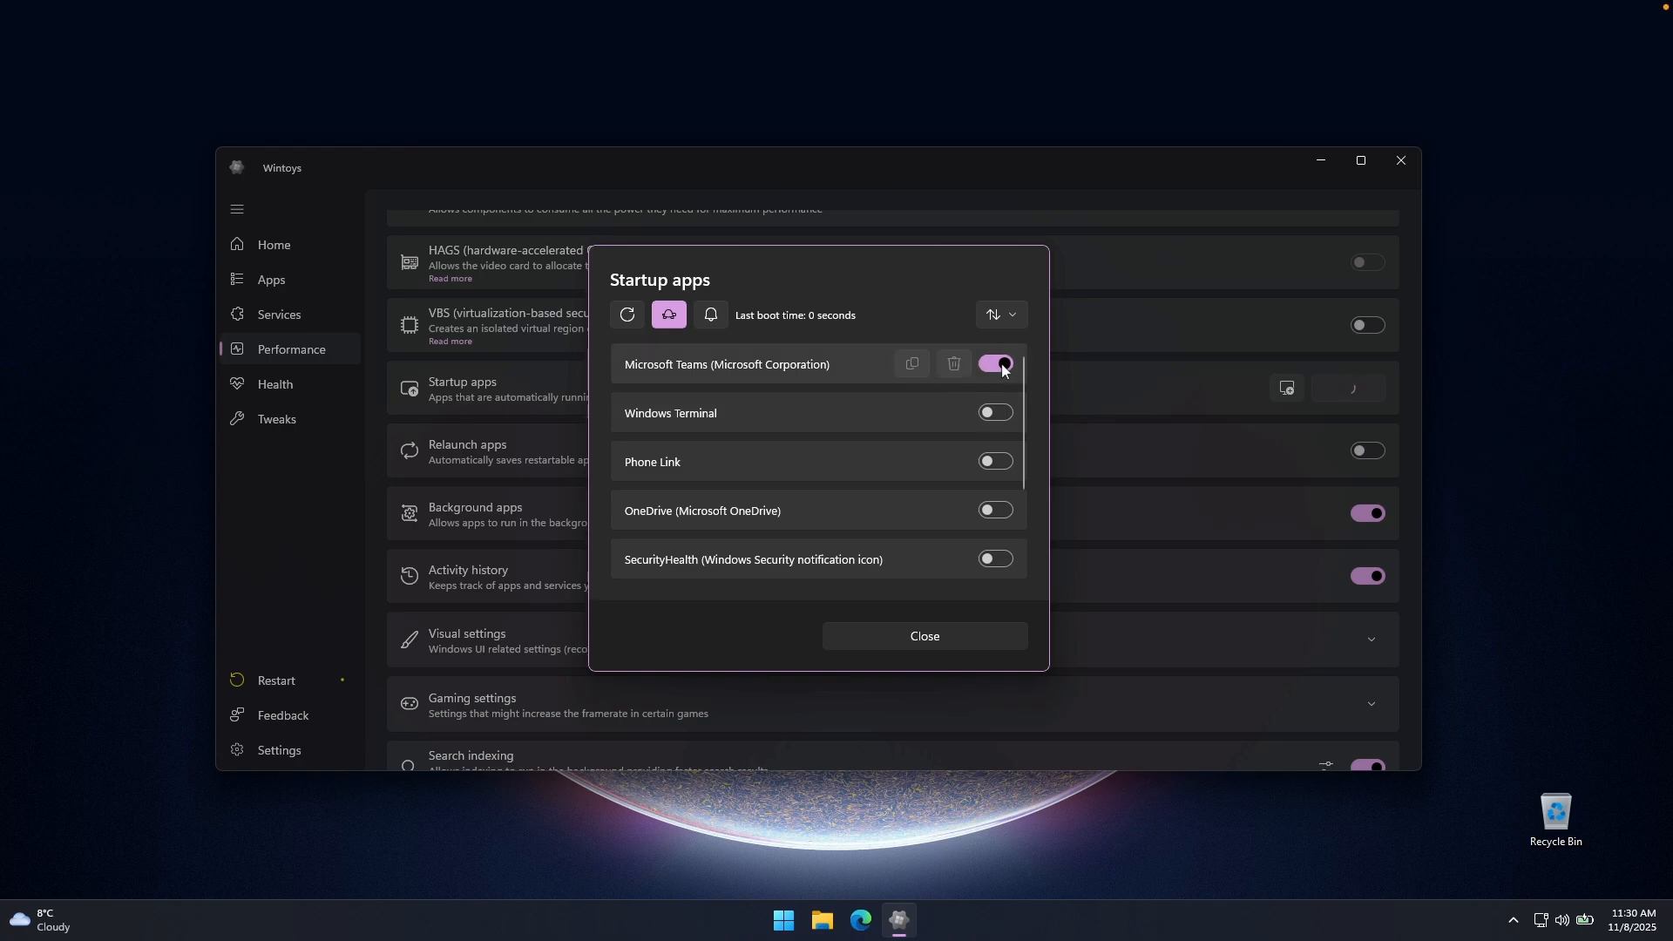
{"action": "scroll", "scroll_direction": "down", "scroll_amount": 3}
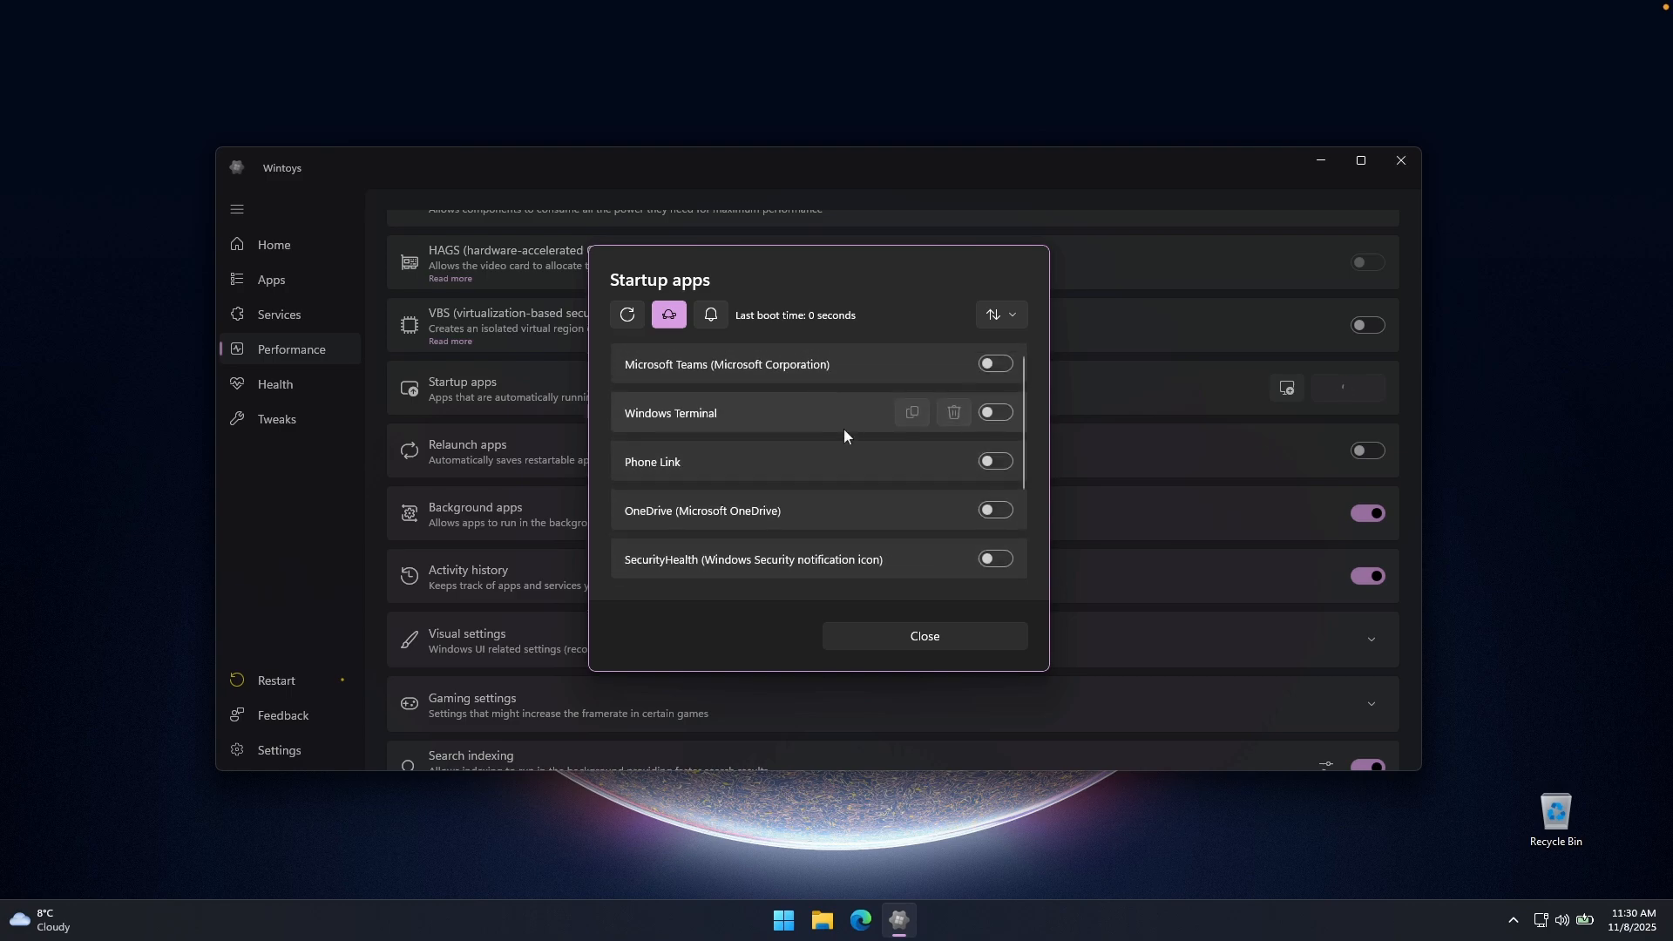
{"action": "mouse_move", "coordinate": [838, 431]}
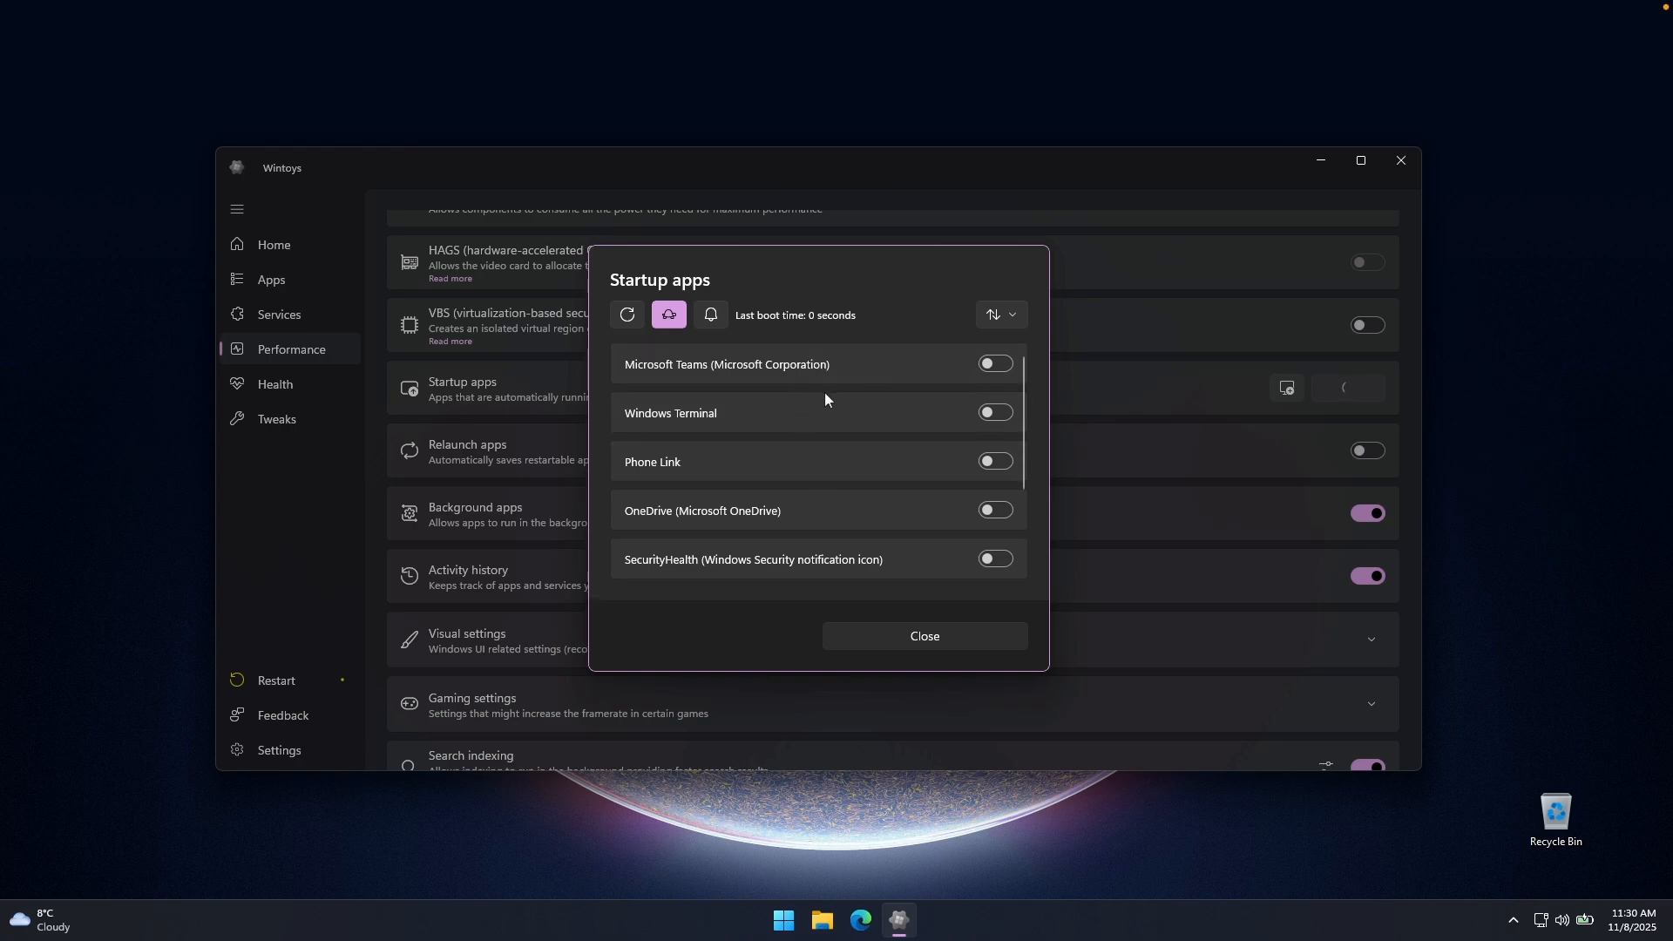
{"action": "scroll", "scroll_direction": "down", "scroll_amount": 3}
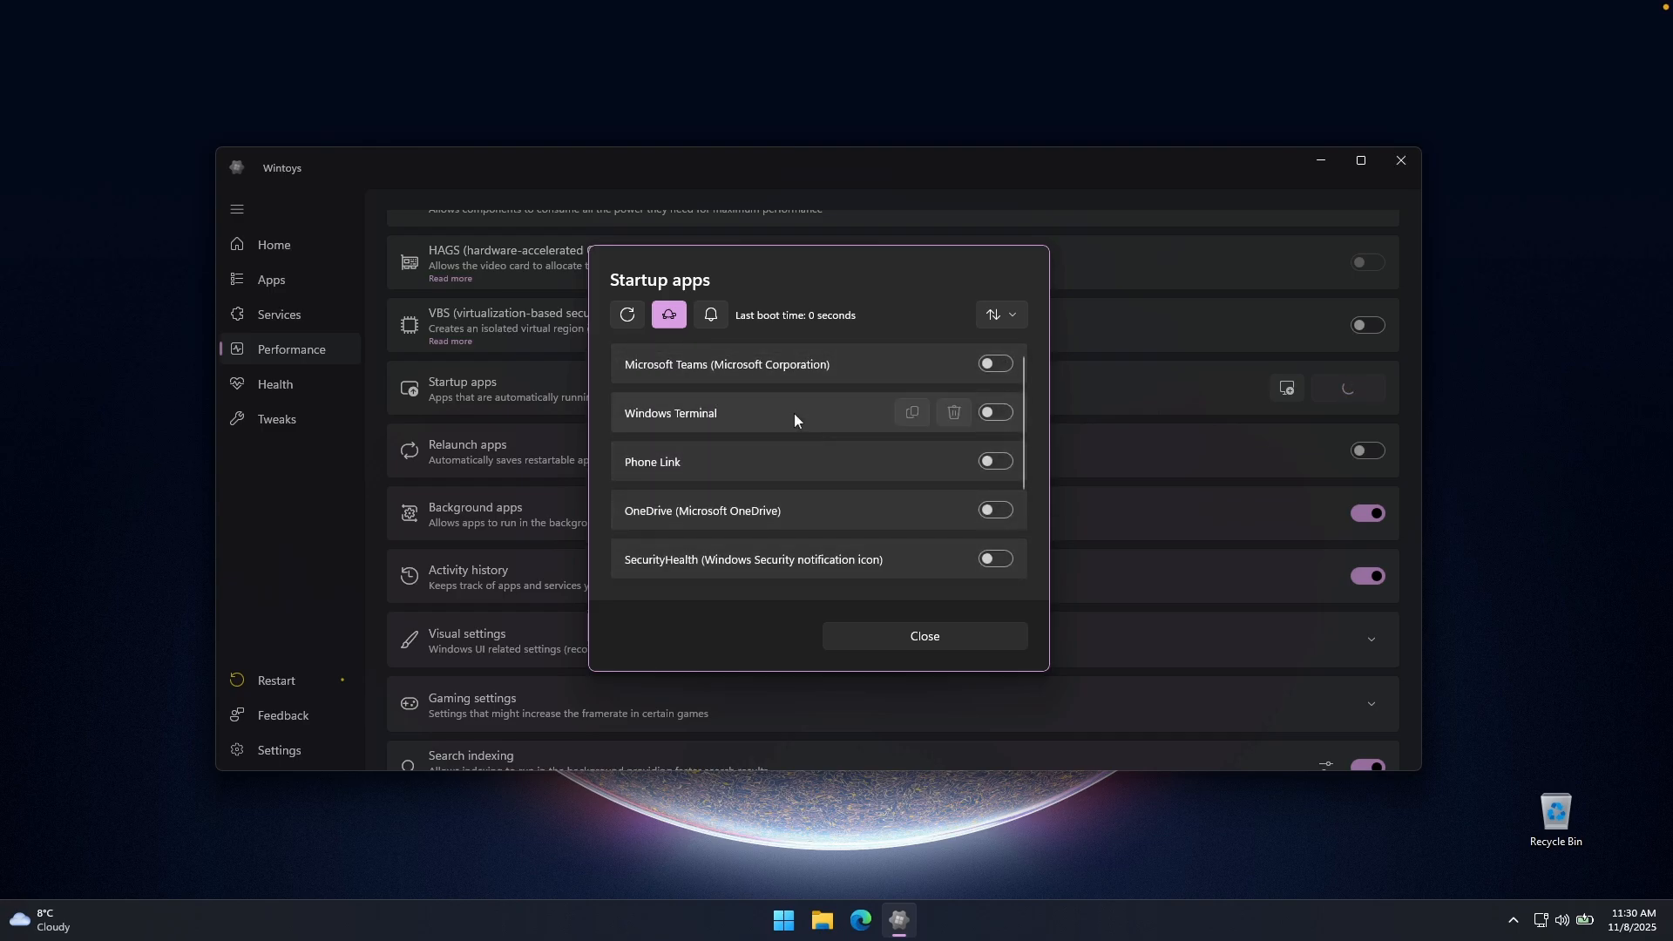
{"action": "scroll", "scroll_direction": "down", "scroll_amount": 3}
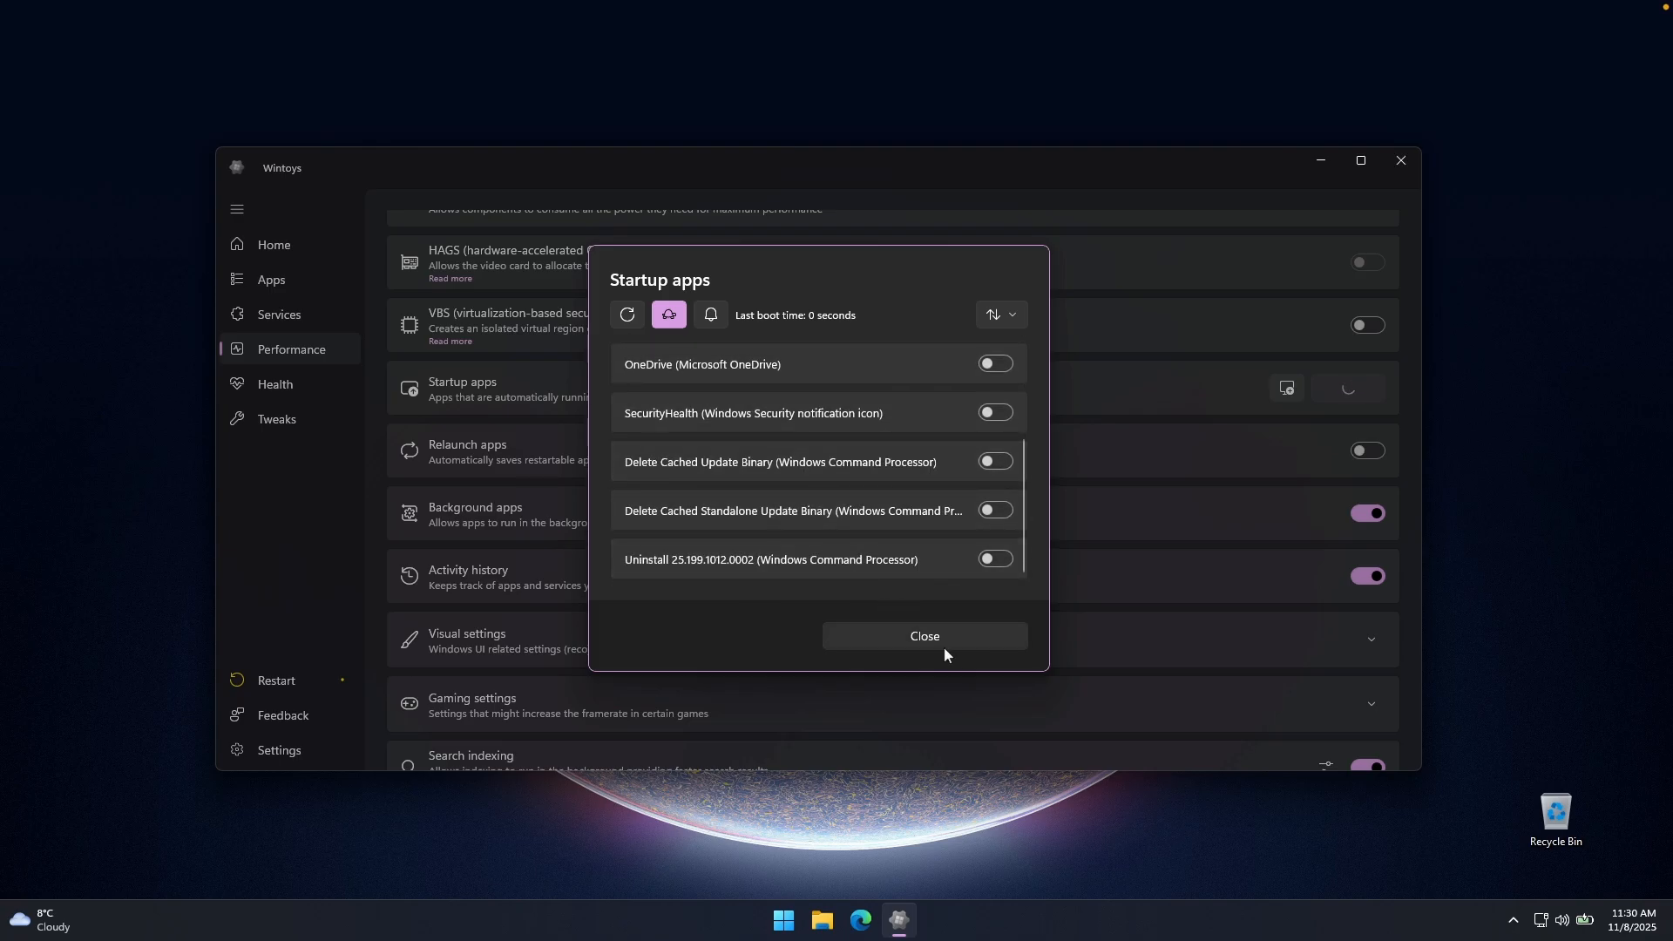
{"action": "left_click", "coordinate": [924, 636]}
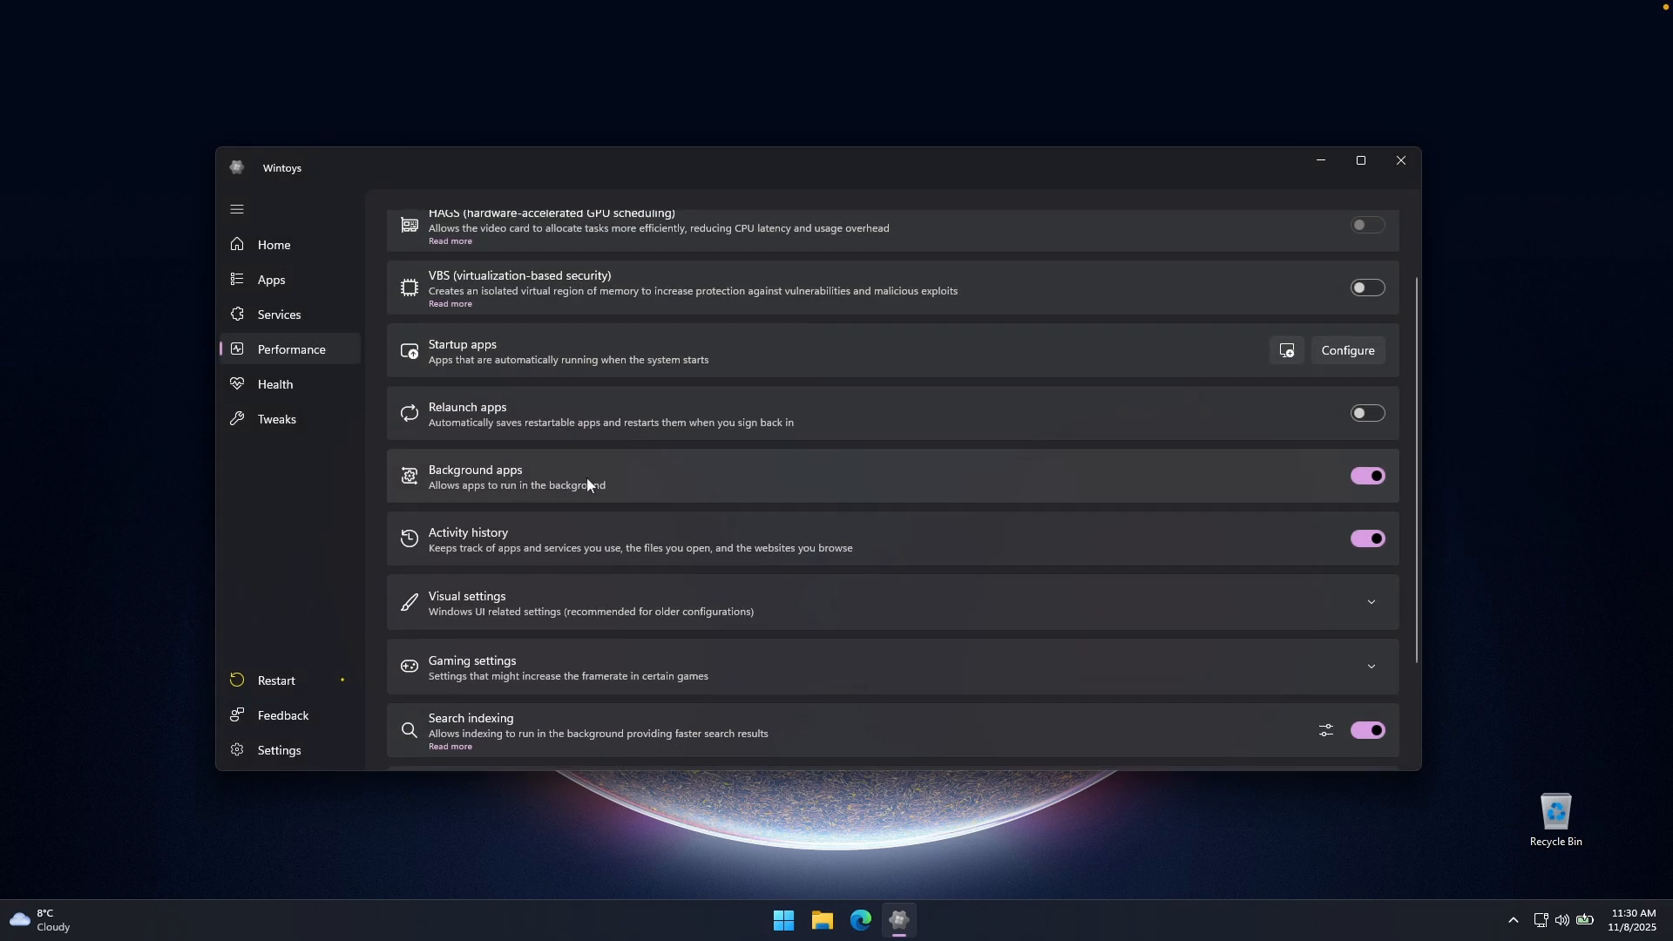
Step: Switch off Background apps and Activity history on the Performance page
{"action": "left_click", "coordinate": [1368, 476]}
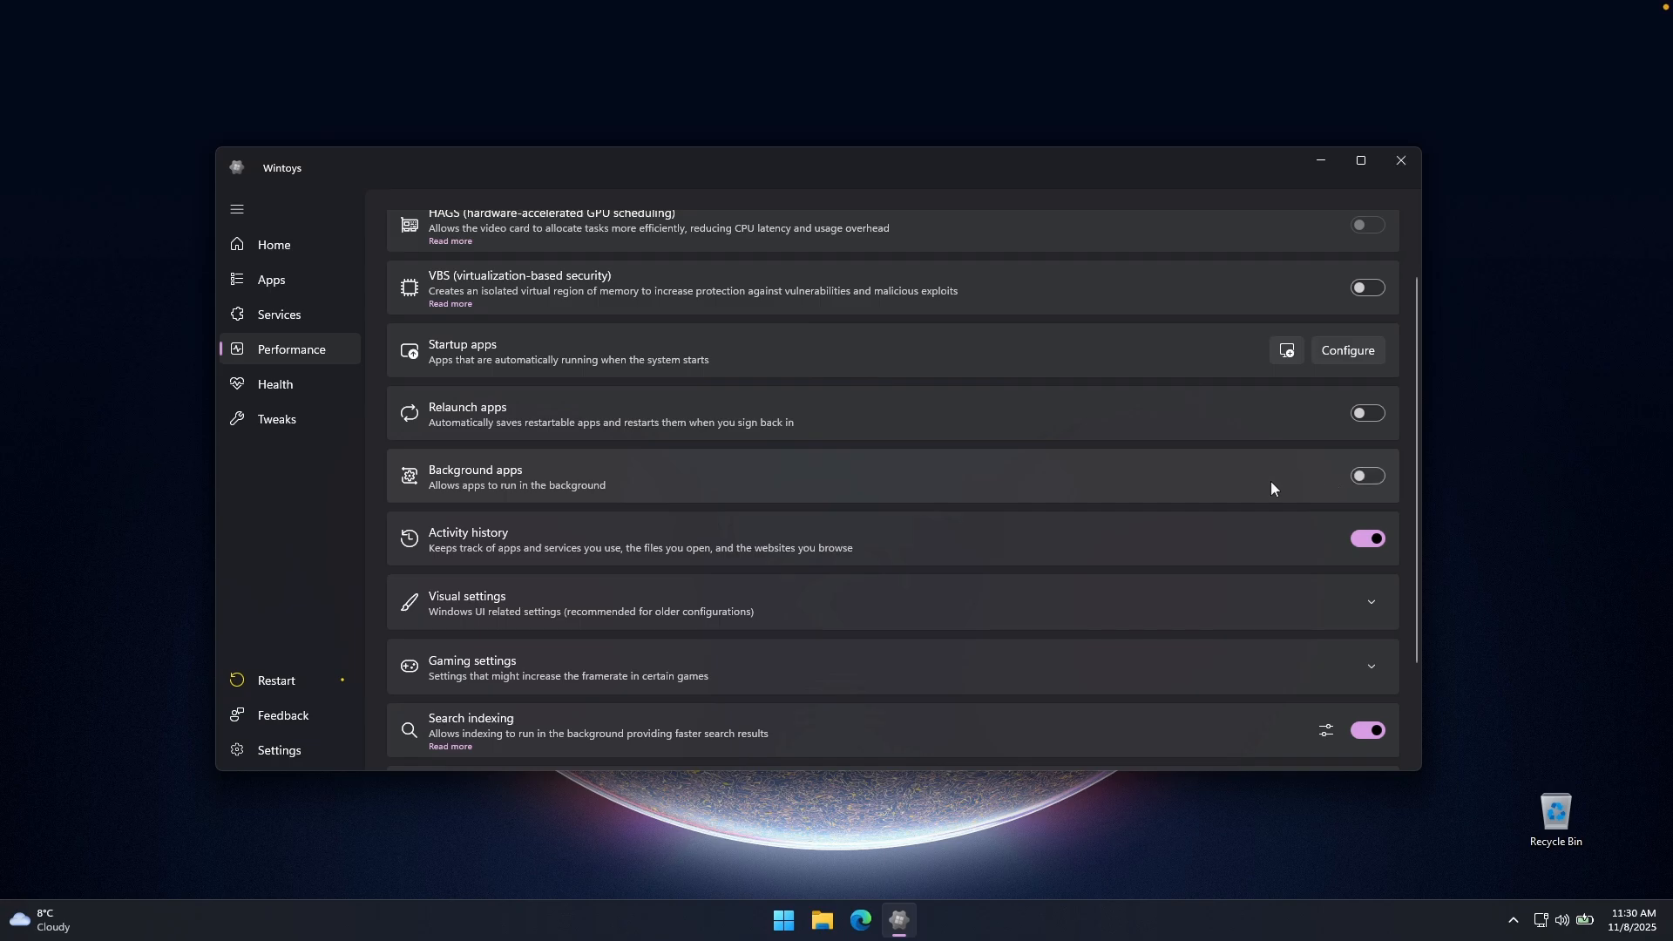
{"action": "scroll", "scroll_direction": "down", "scroll_amount": 3}
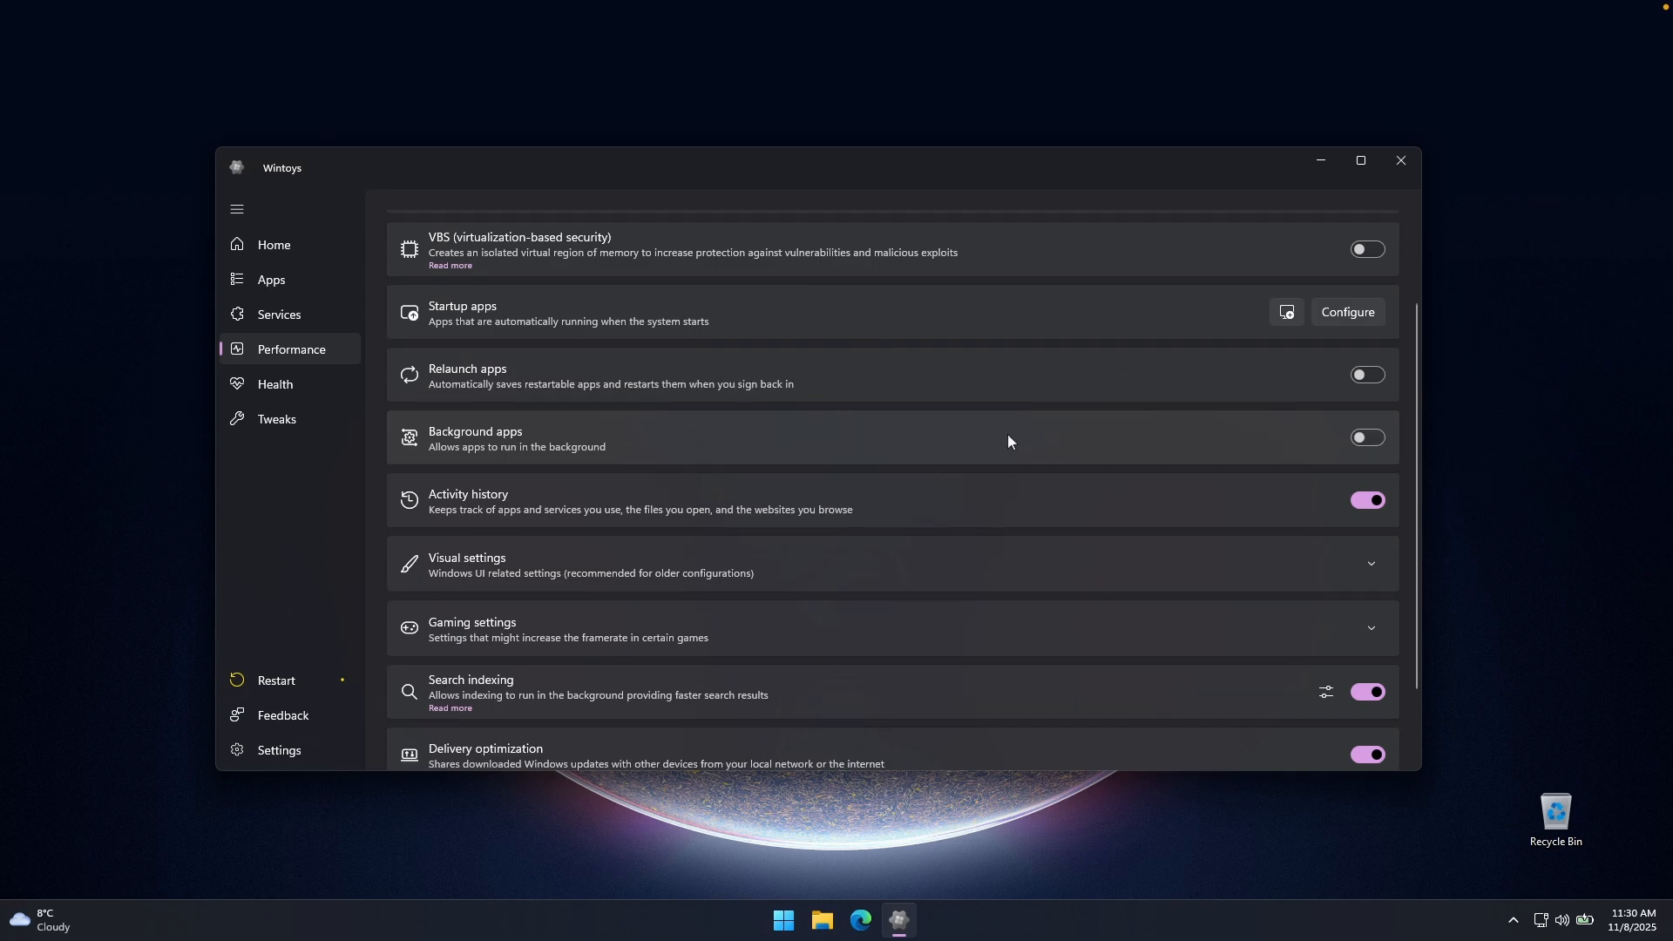
{"action": "scroll", "scroll_direction": "down", "scroll_amount": 3}
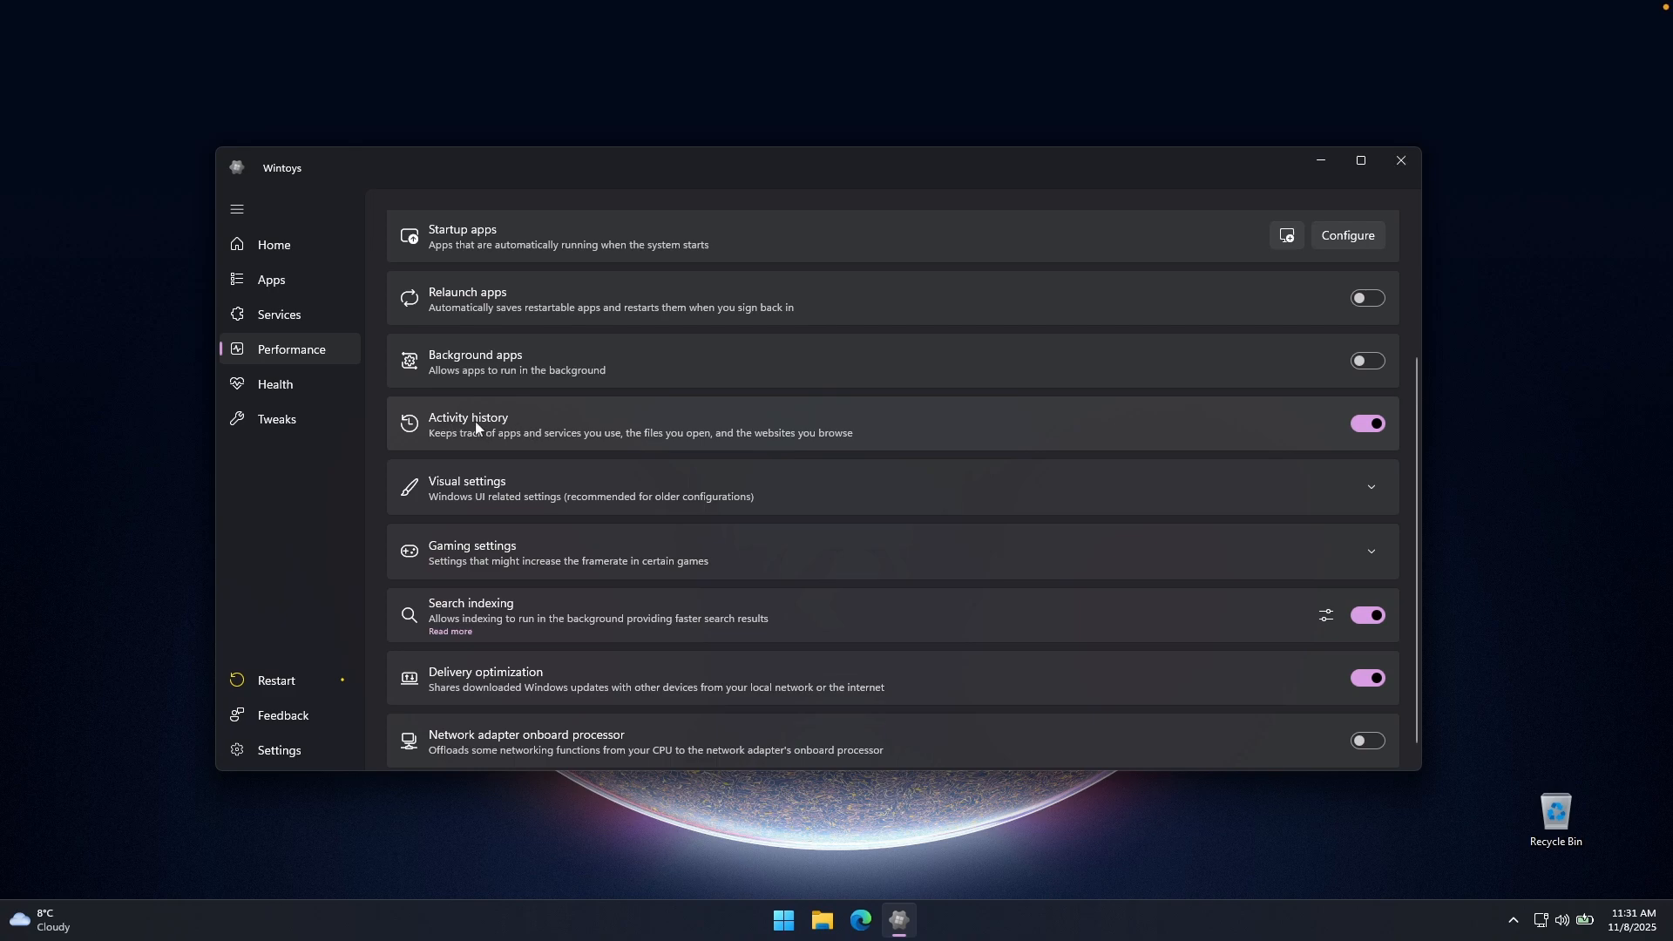
{"action": "mouse_move", "coordinate": [667, 423]}
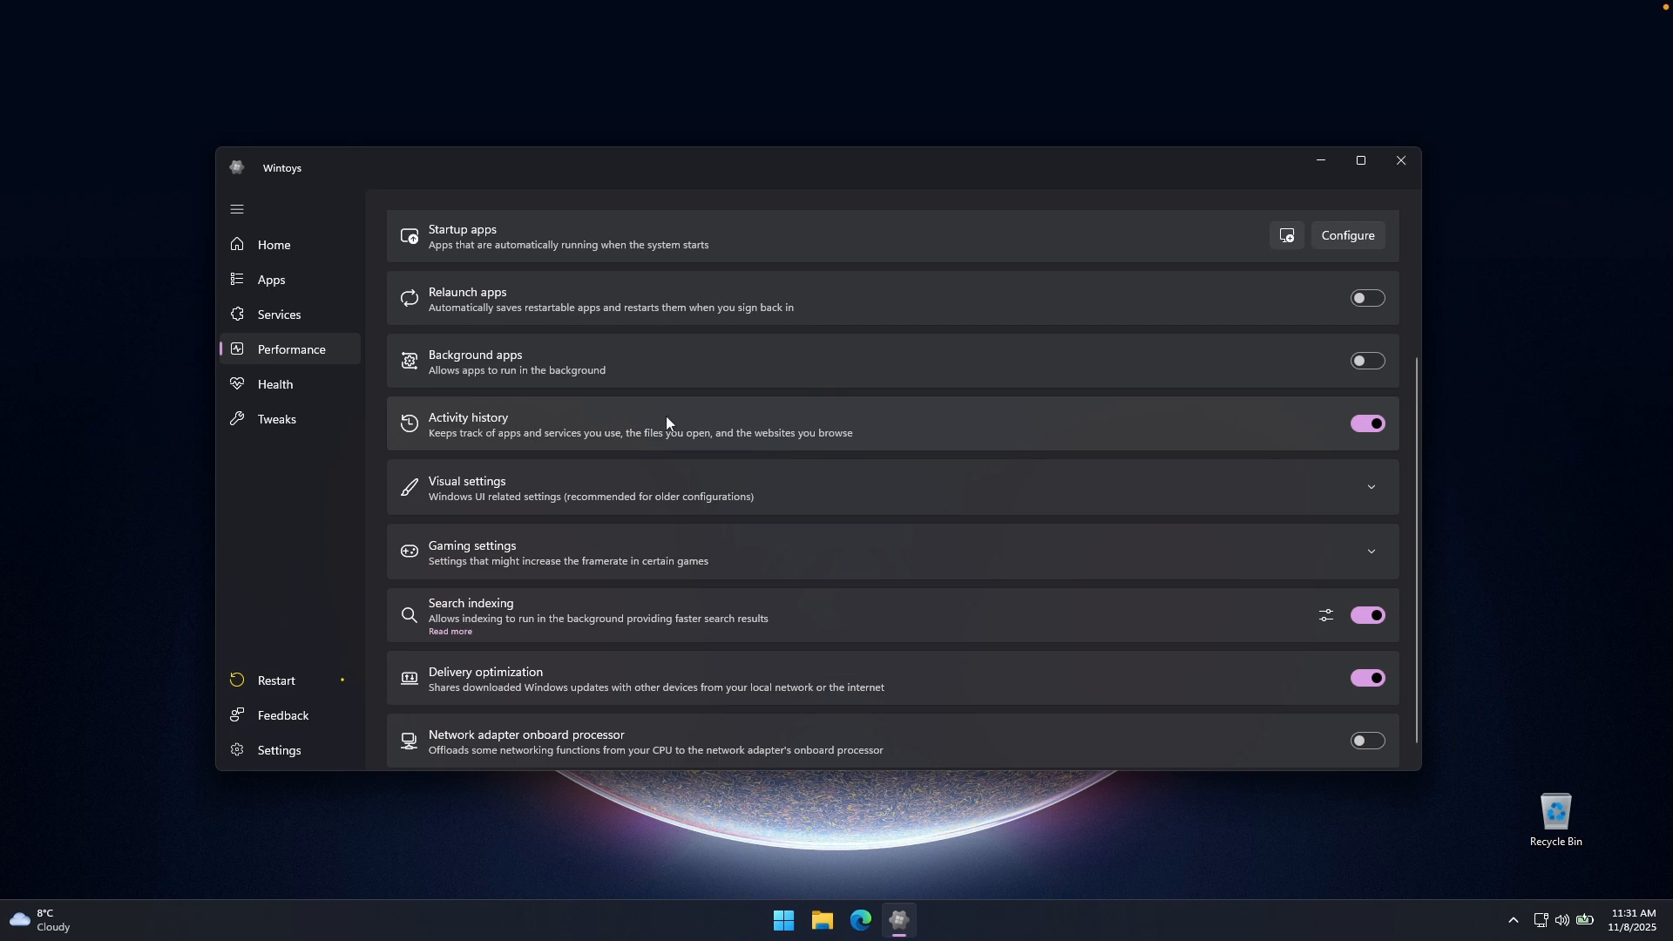
{"action": "mouse_move", "coordinate": [546, 430]}
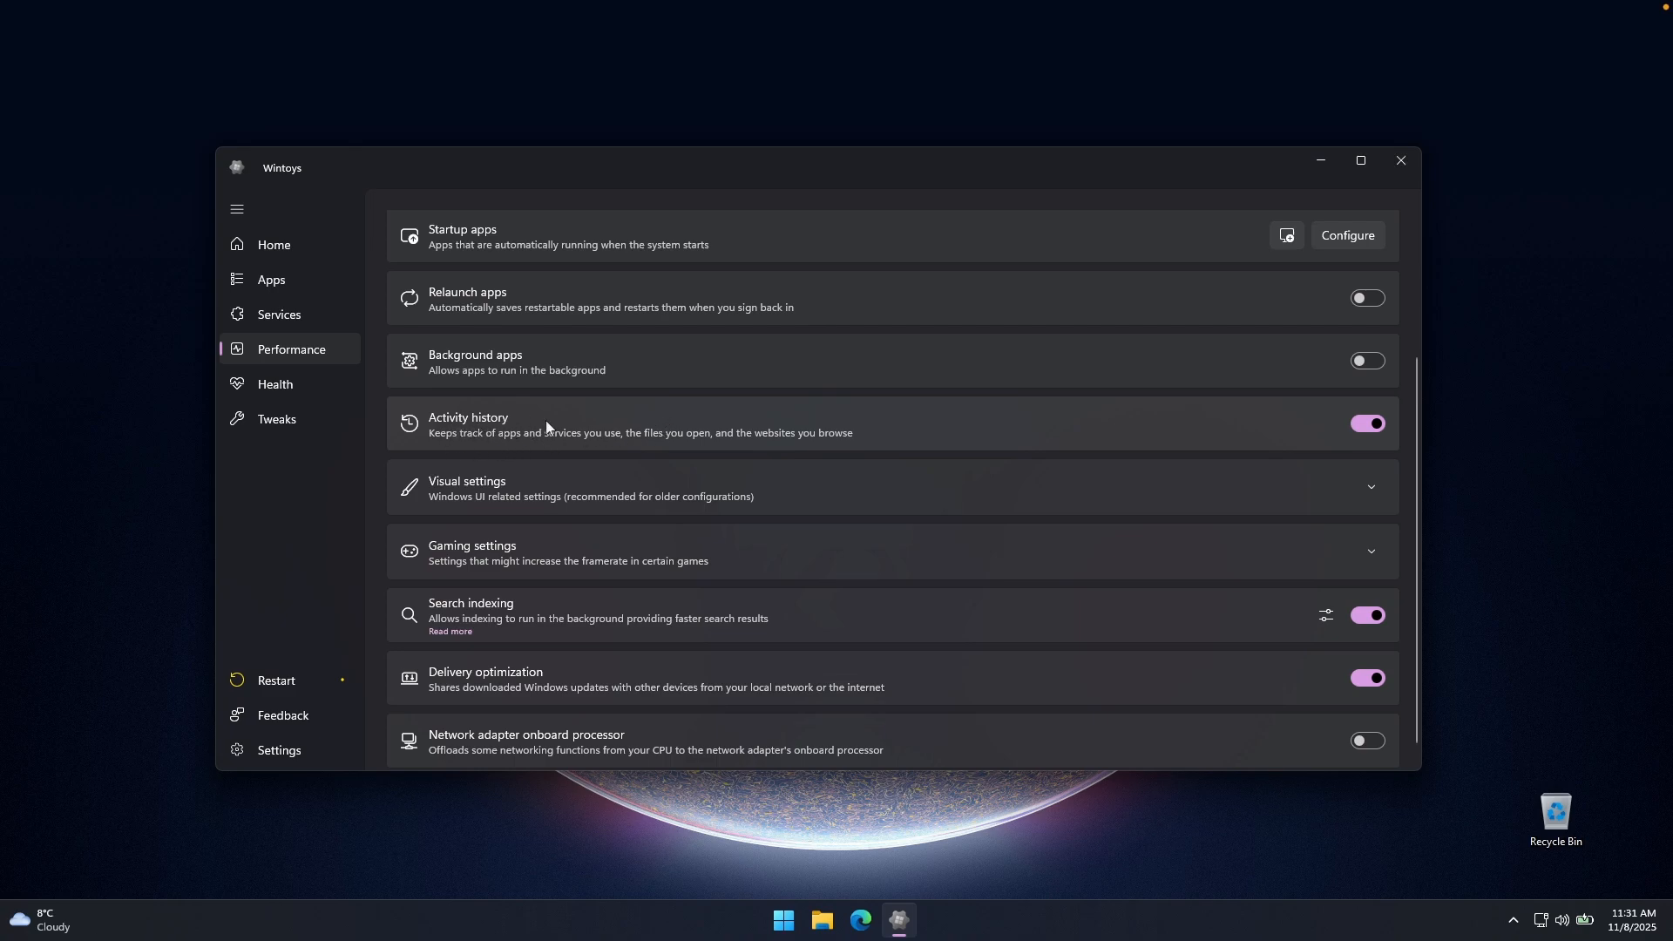
{"action": "mouse_move", "coordinate": [625, 425]}
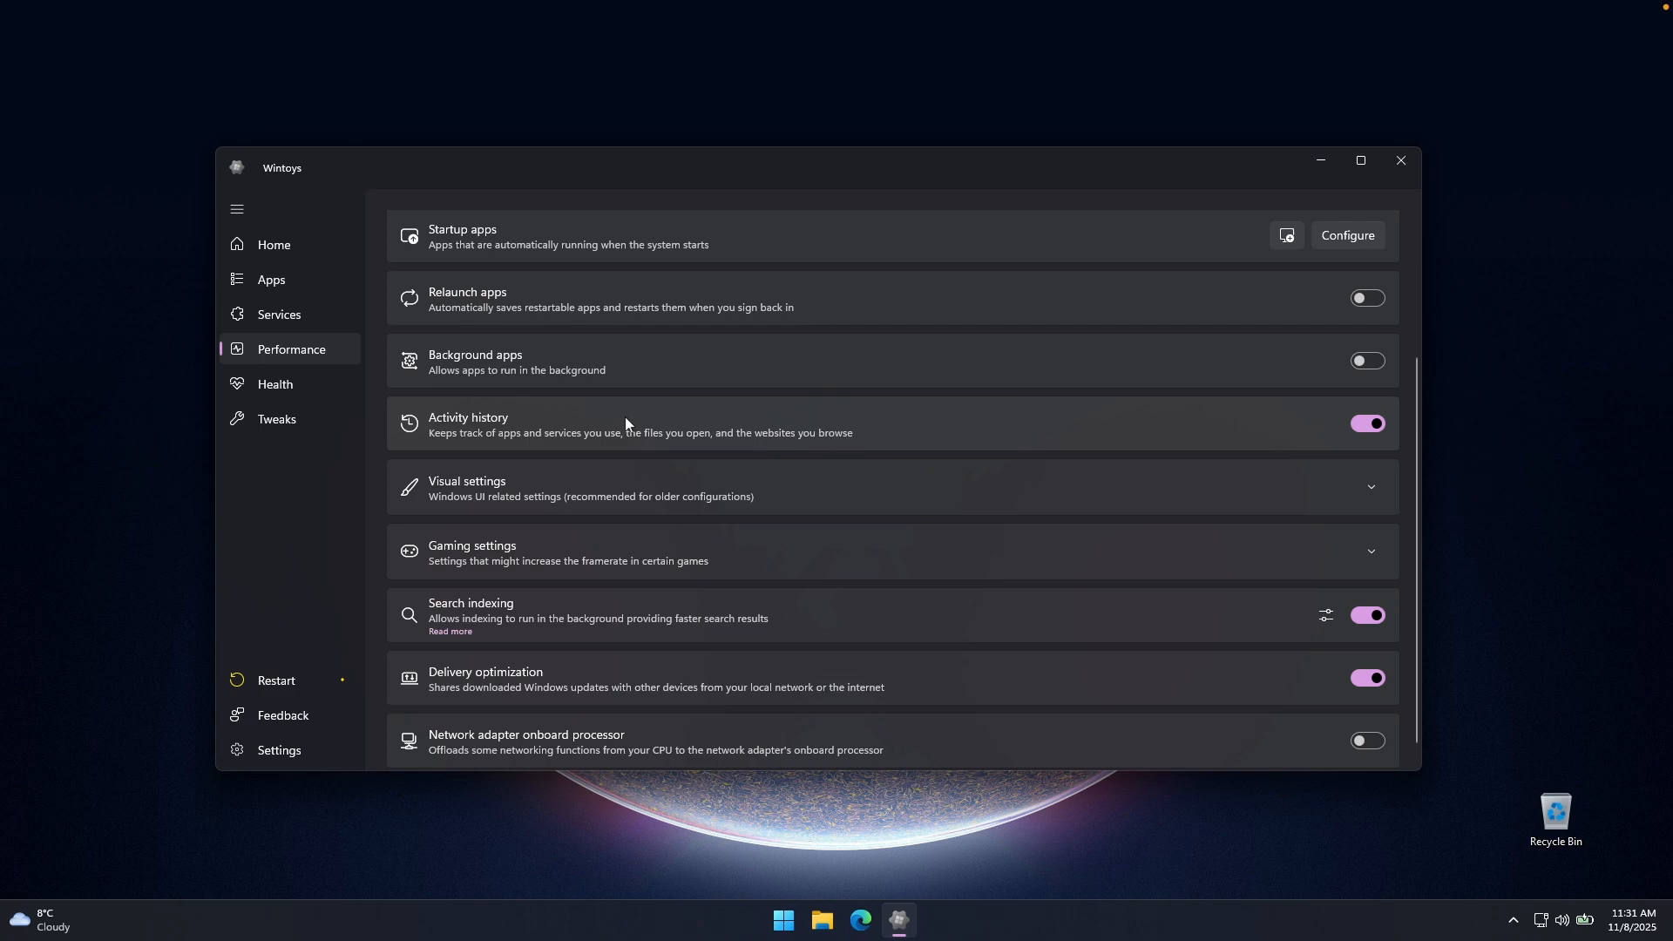
{"action": "mouse_move", "coordinate": [821, 408]}
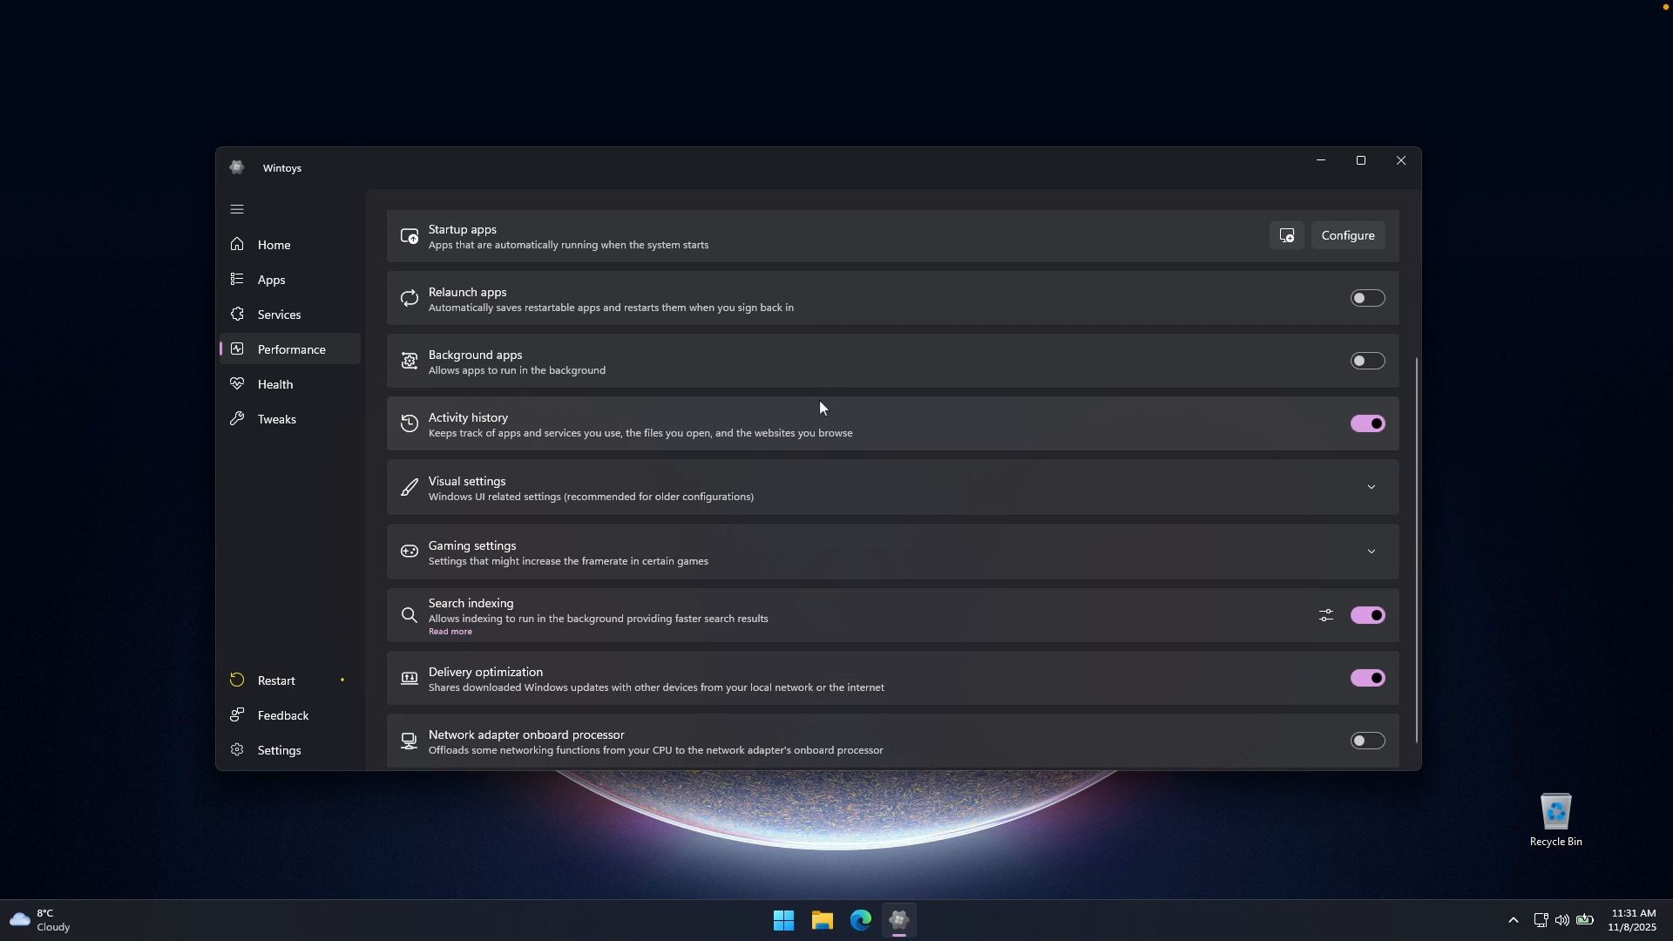
{"action": "mouse_move", "coordinate": [995, 427]}
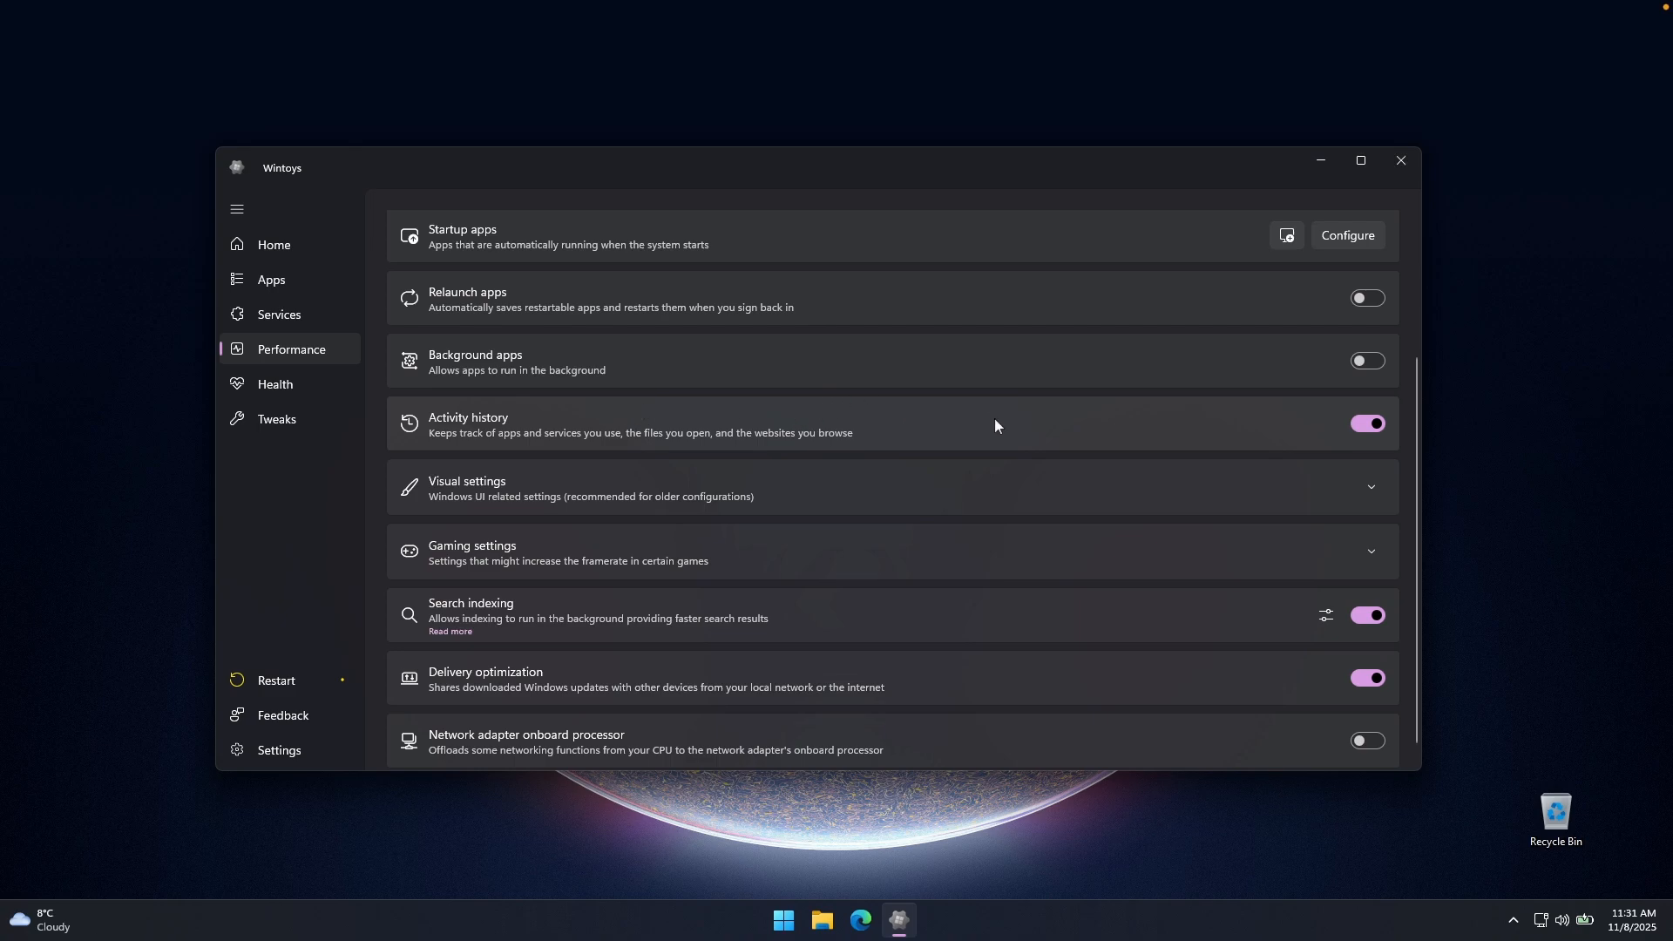
{"action": "left_click", "coordinate": [1366, 422]}
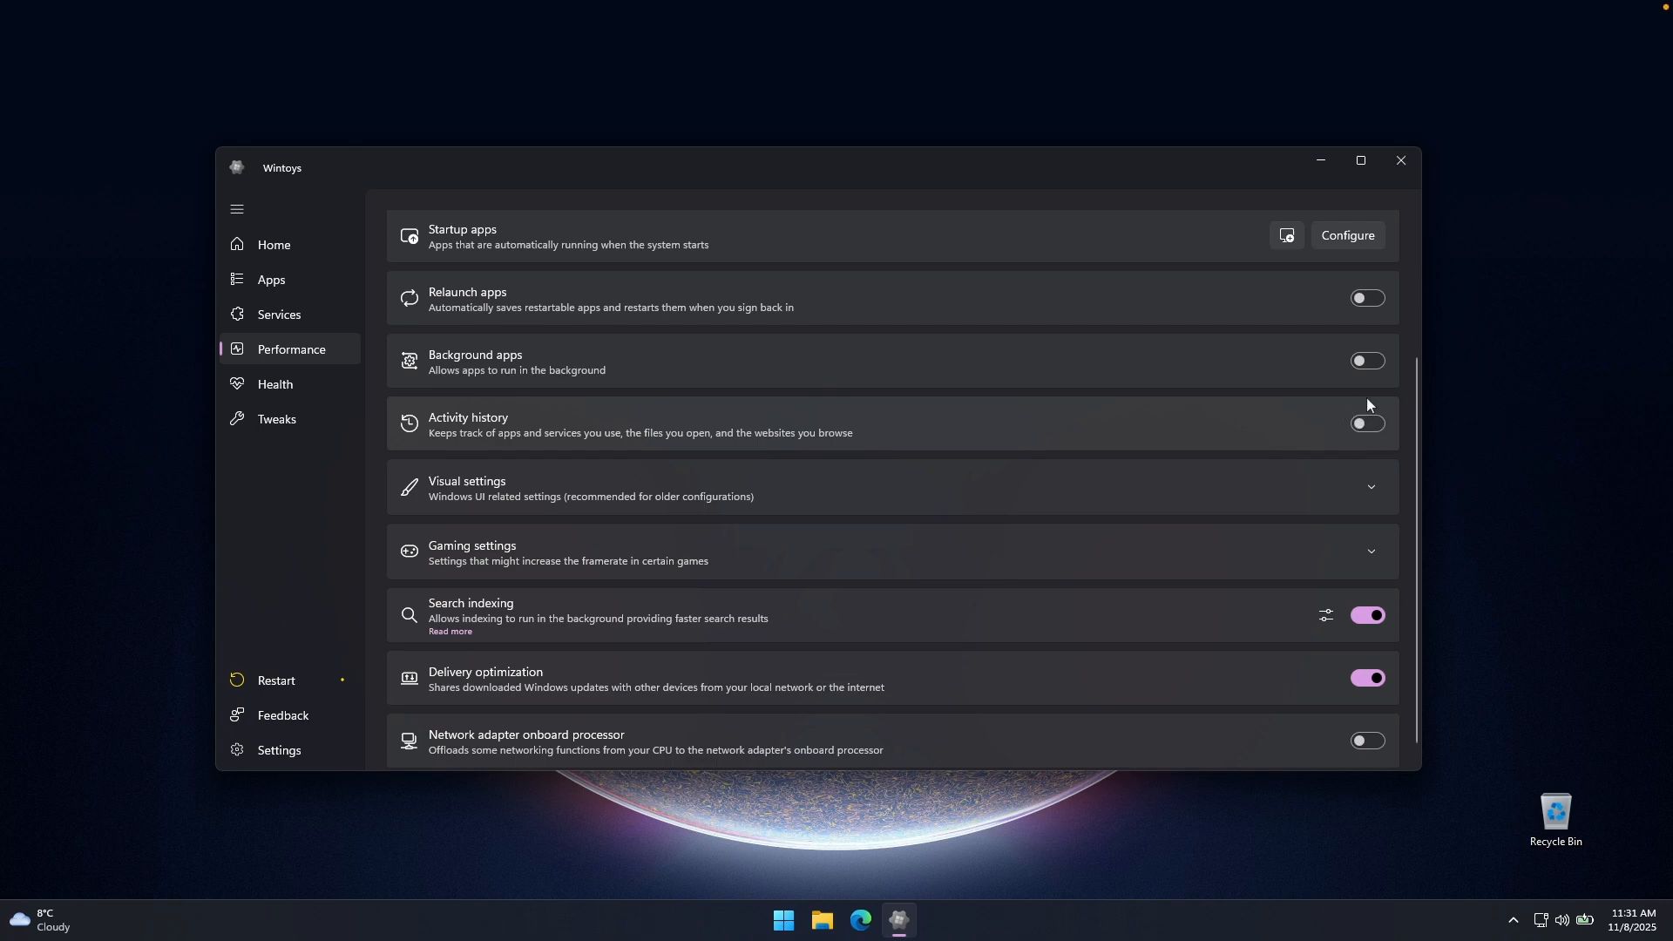
{"action": "mouse_move", "coordinate": [878, 418]}
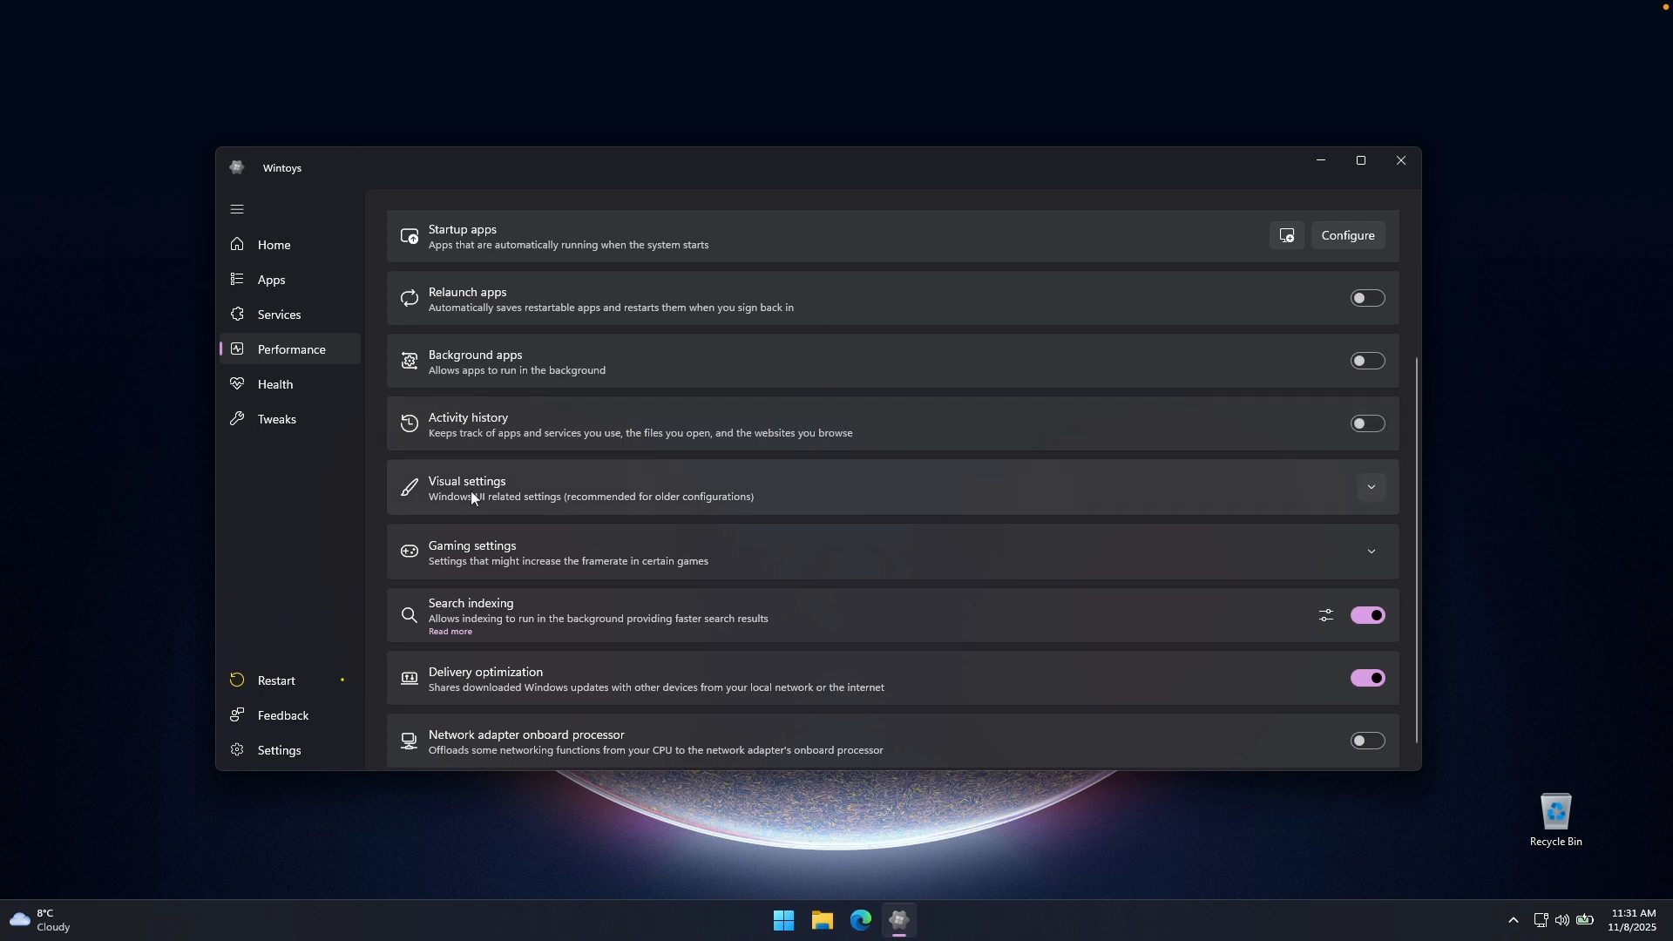
{"action": "mouse_move", "coordinate": [711, 509]}
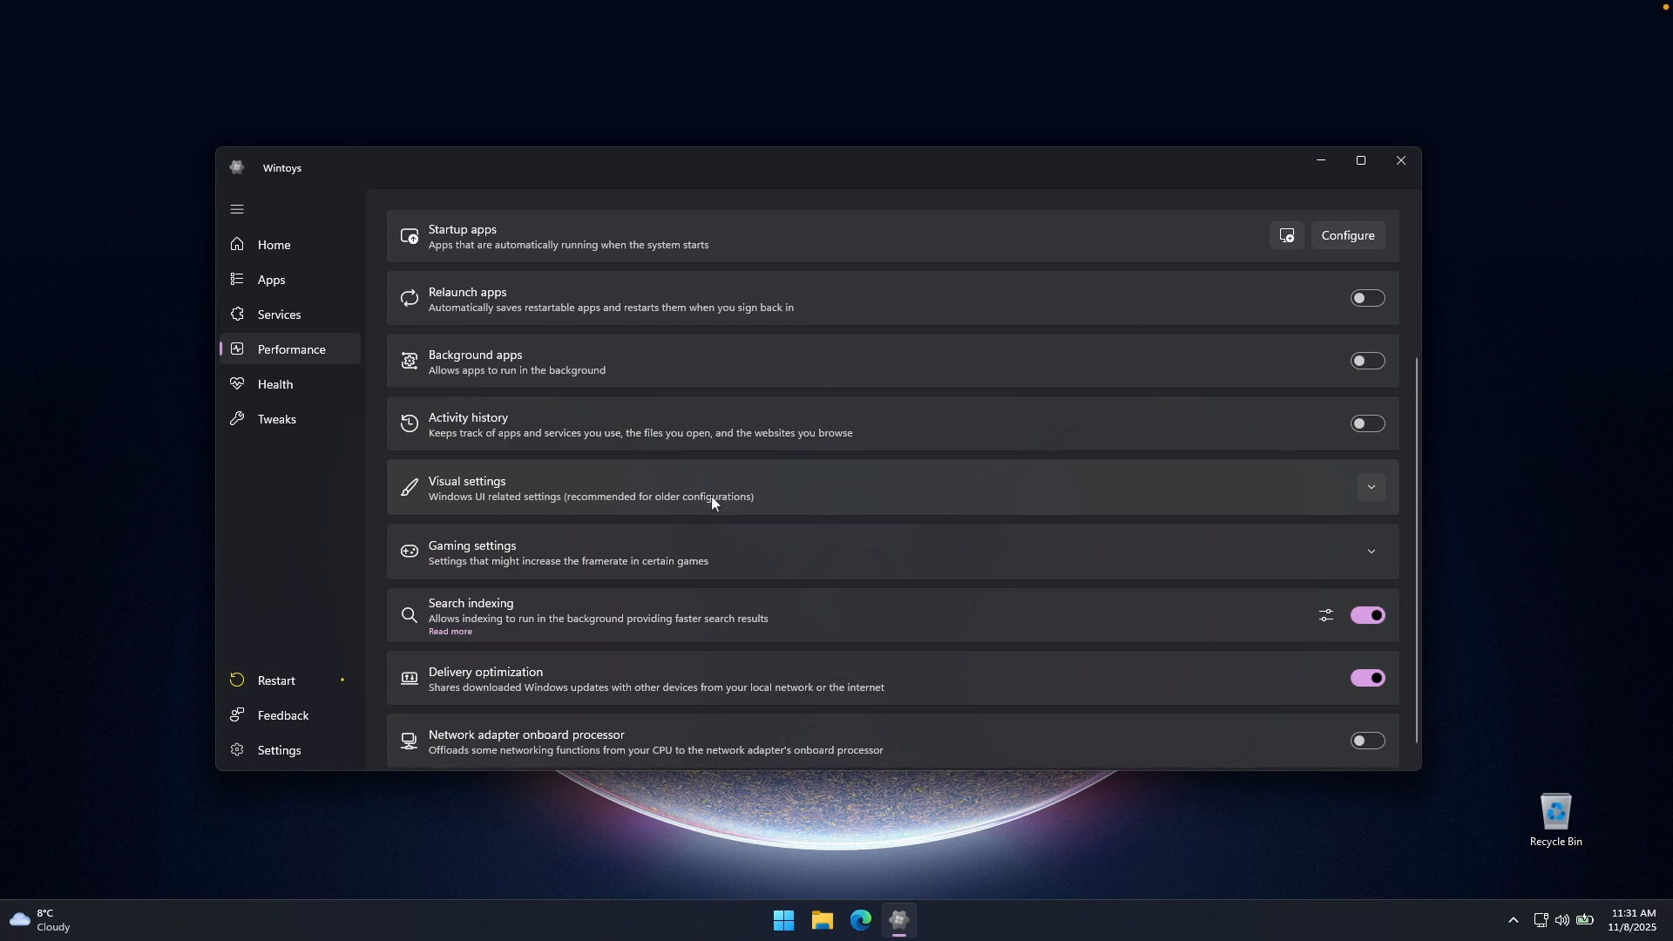
{"action": "mouse_move", "coordinate": [854, 493]}
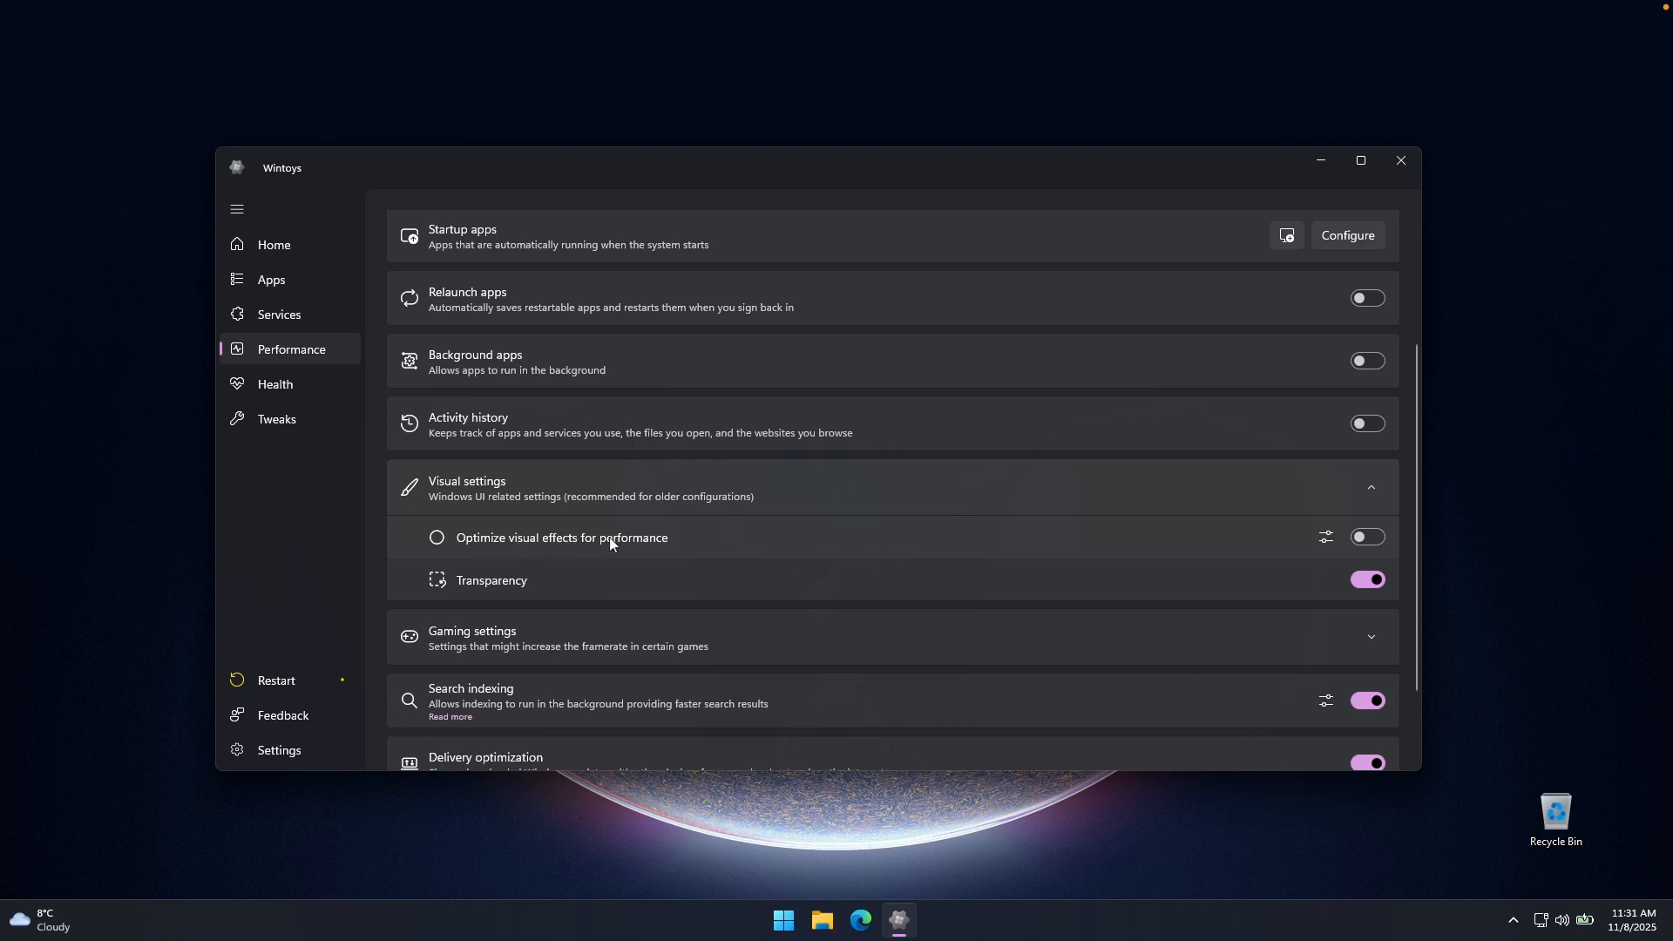
Step: Enable Optimize visual effects for performance under Visual settings, keeping Transparency on
{"action": "left_click", "coordinate": [1368, 537]}
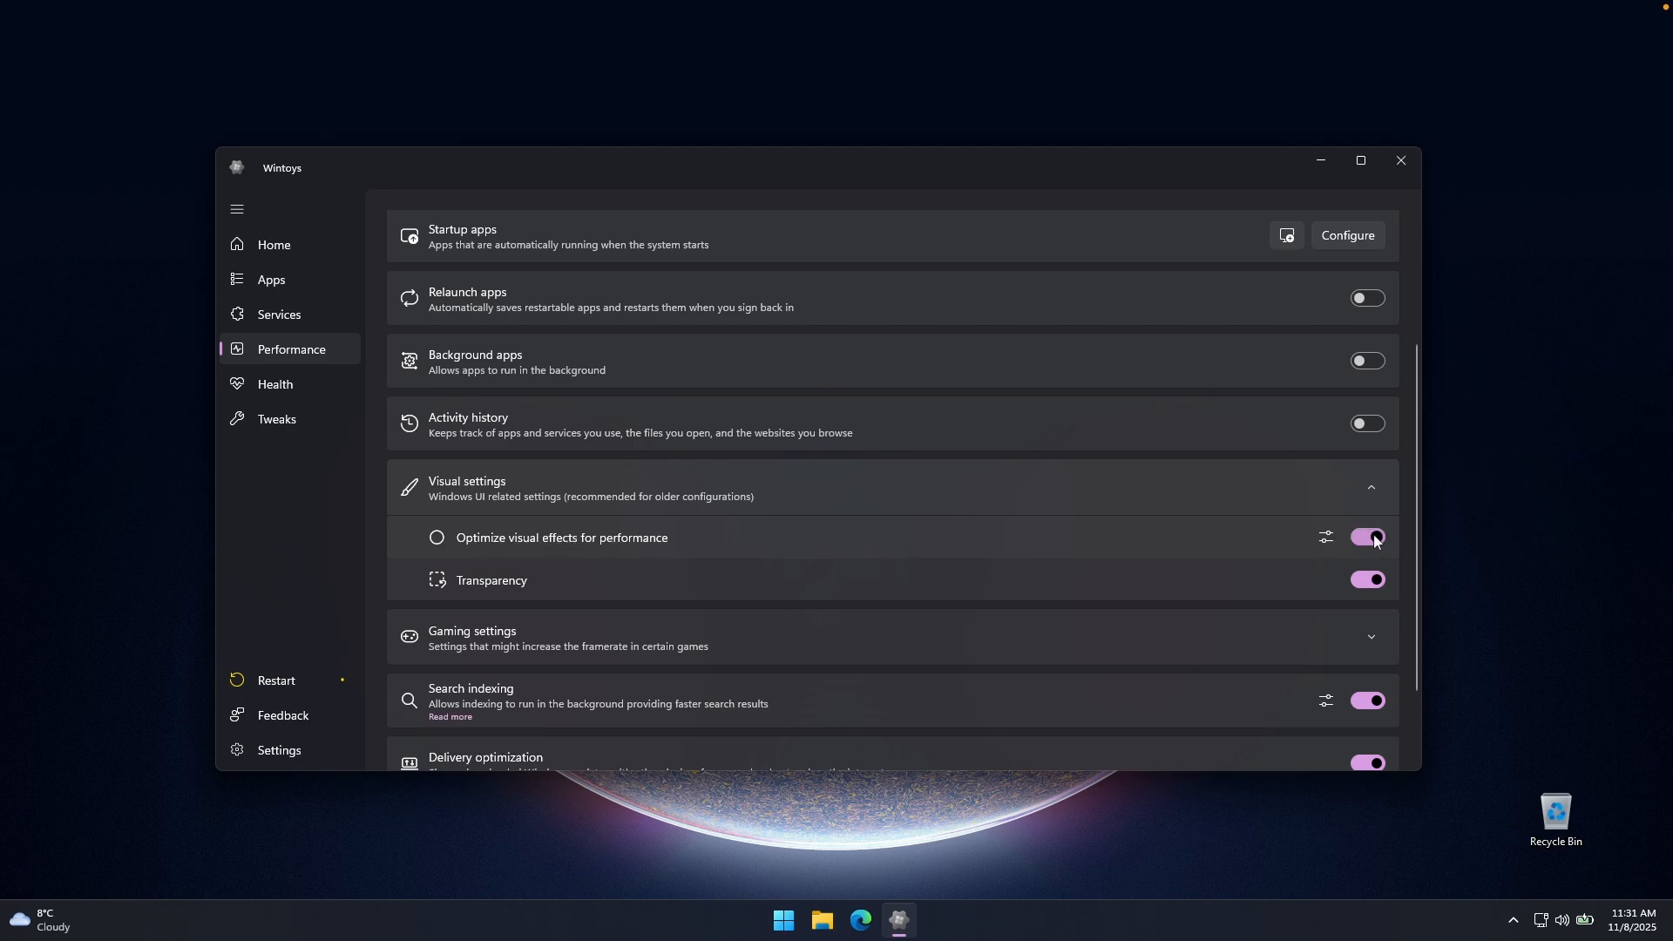
{"action": "left_click", "coordinate": [1326, 537]}
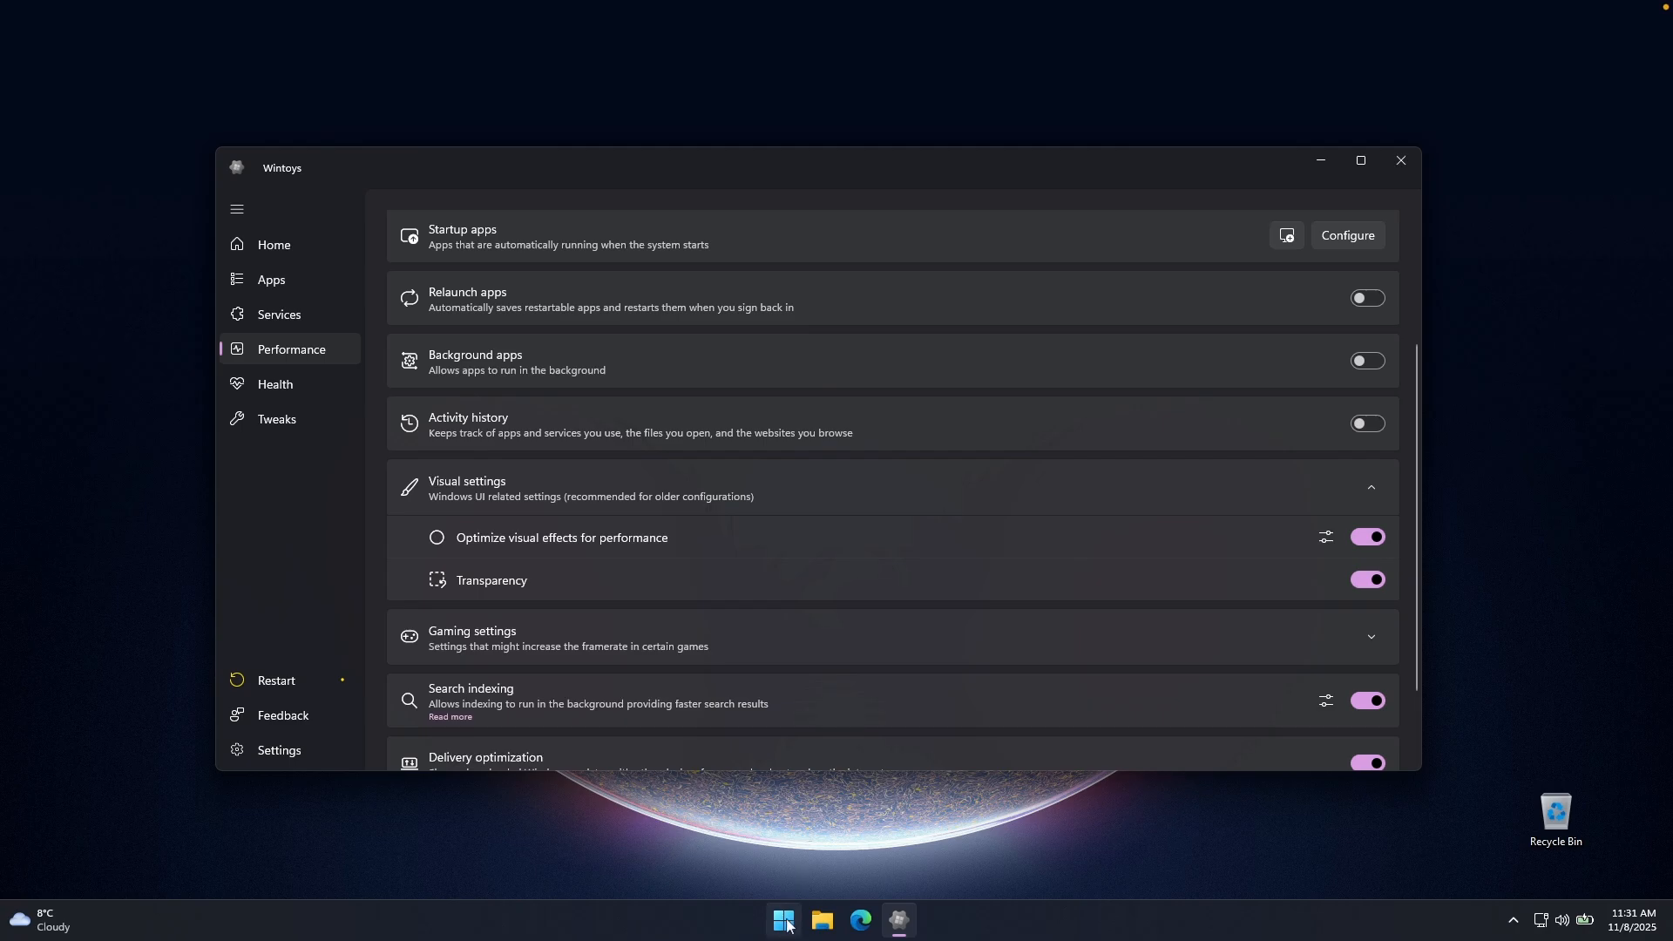
{"action": "left_click", "coordinate": [782, 927]}
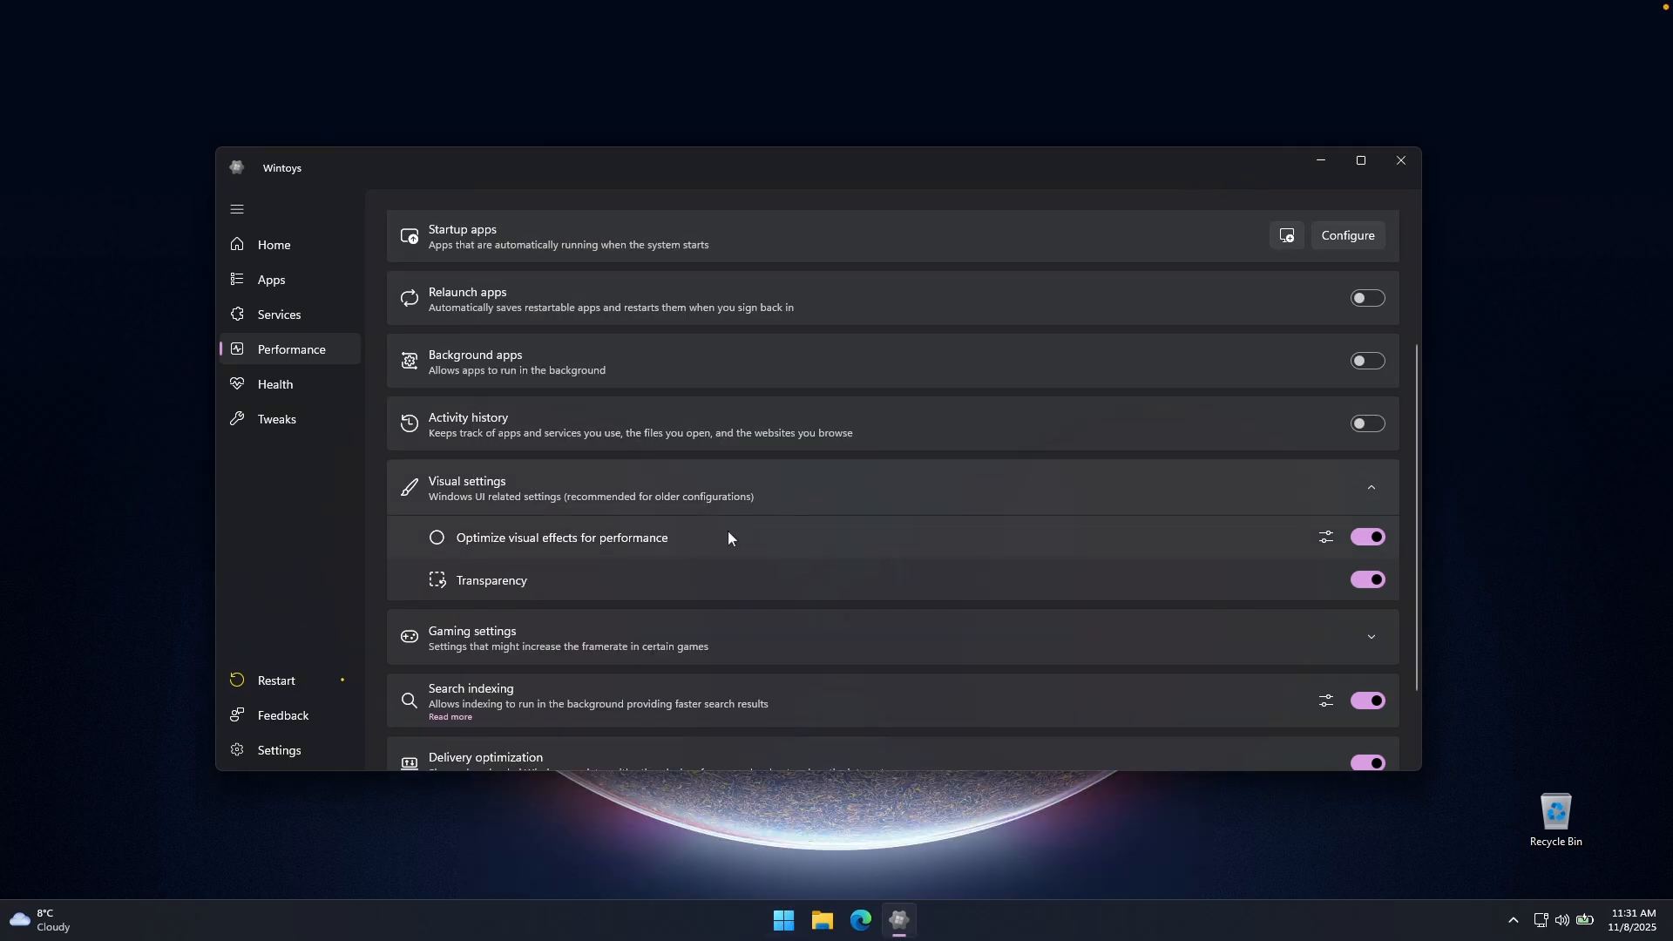
{"action": "scroll", "scroll_direction": "down", "scroll_amount": 3}
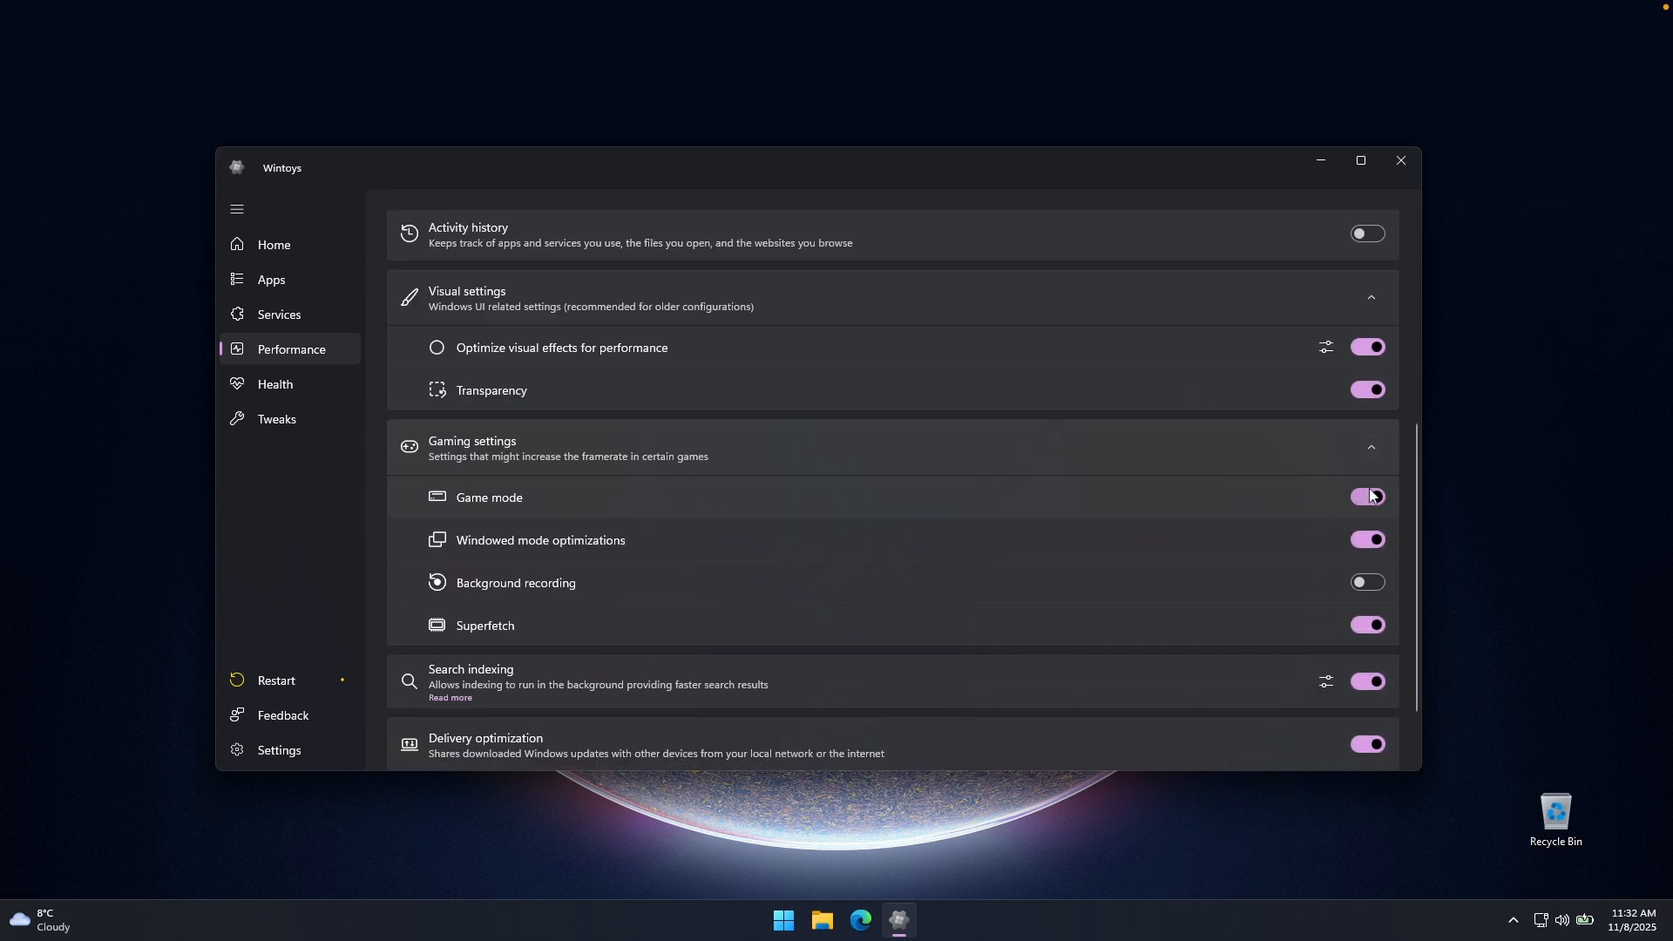
Step: Switch off Game mode and Windowed mode optimizations under Gaming settings
{"action": "left_click", "coordinate": [1366, 496]}
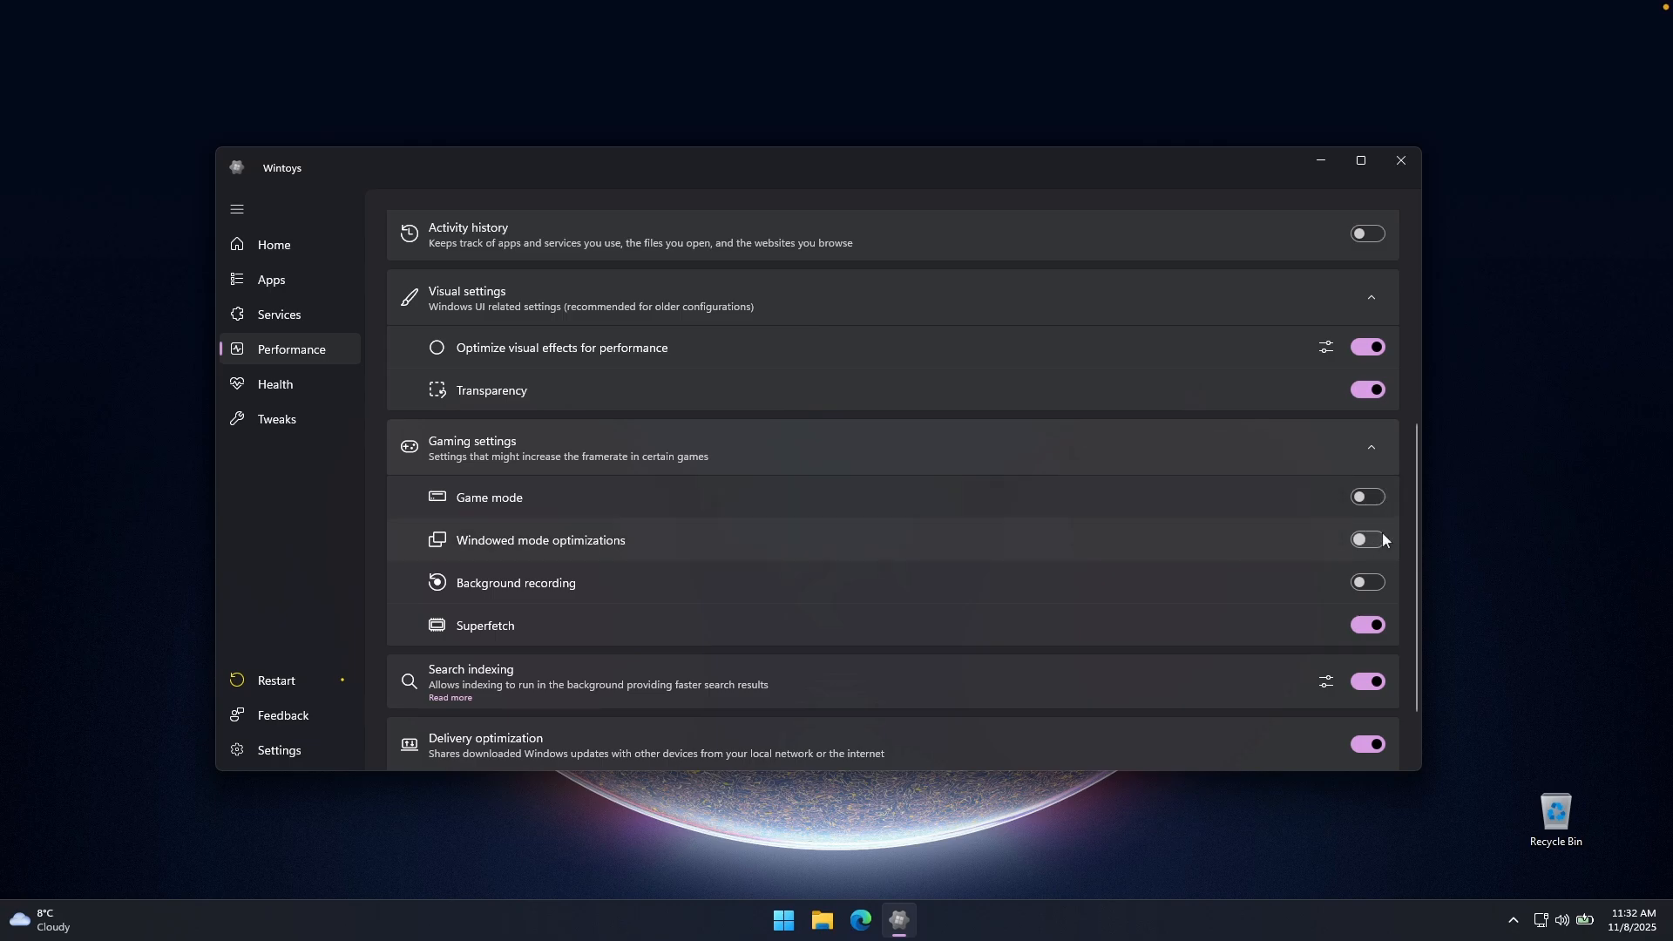
{"action": "scroll", "scroll_direction": "down", "scroll_amount": 3}
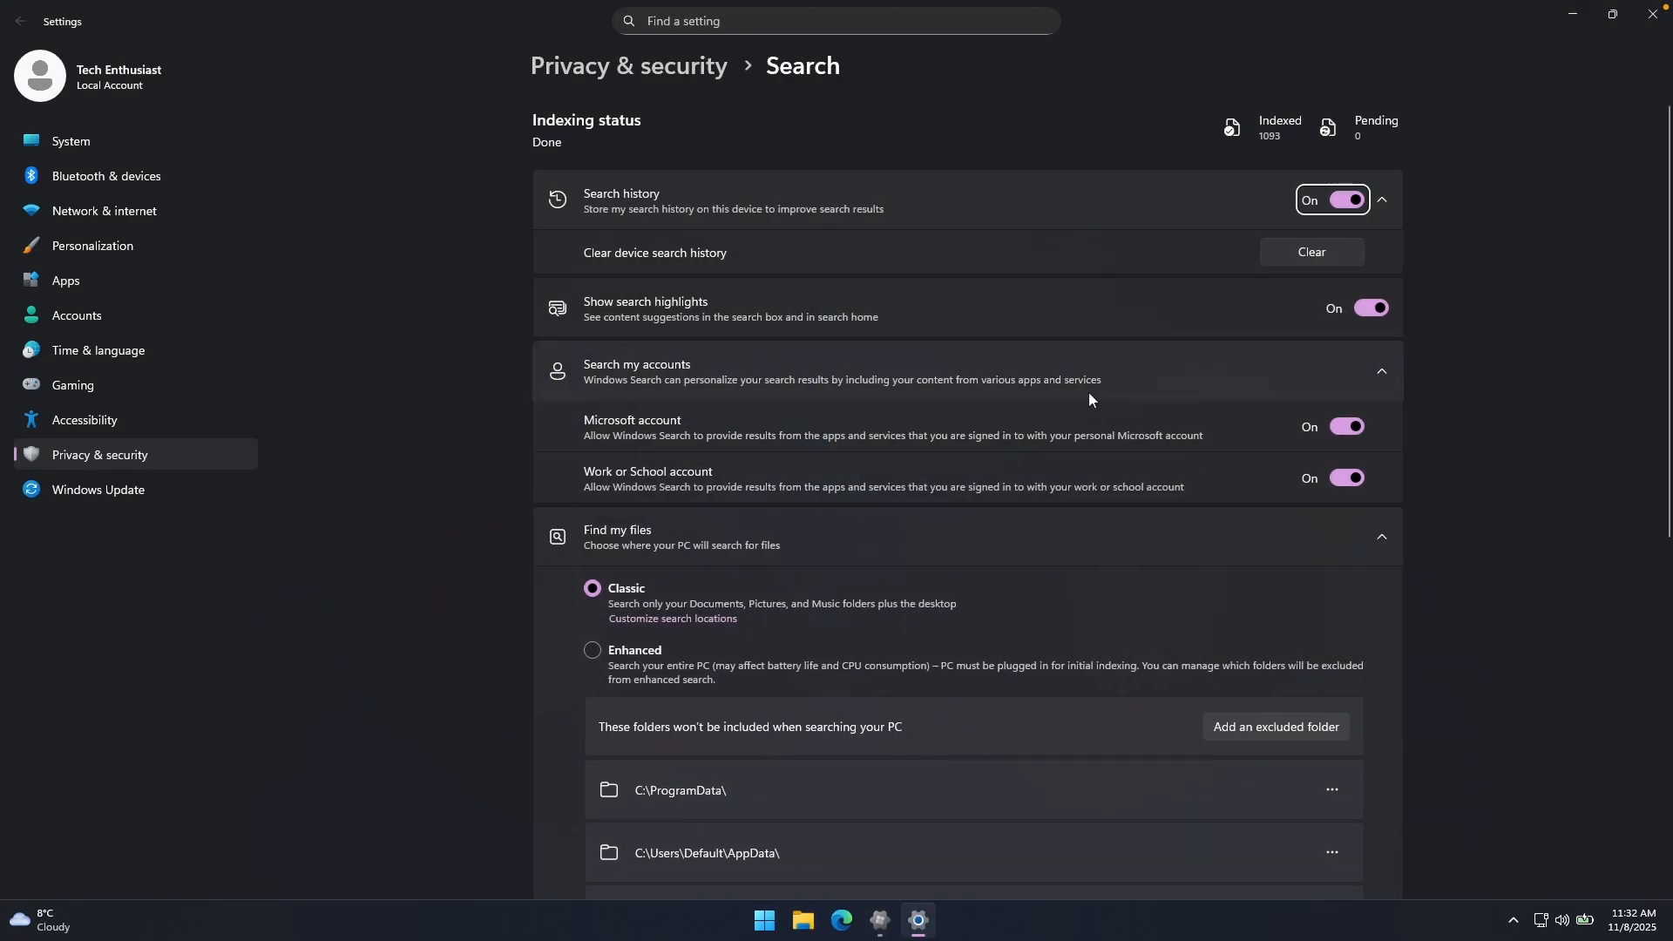
{"action": "mouse_move", "coordinate": [659, 202]}
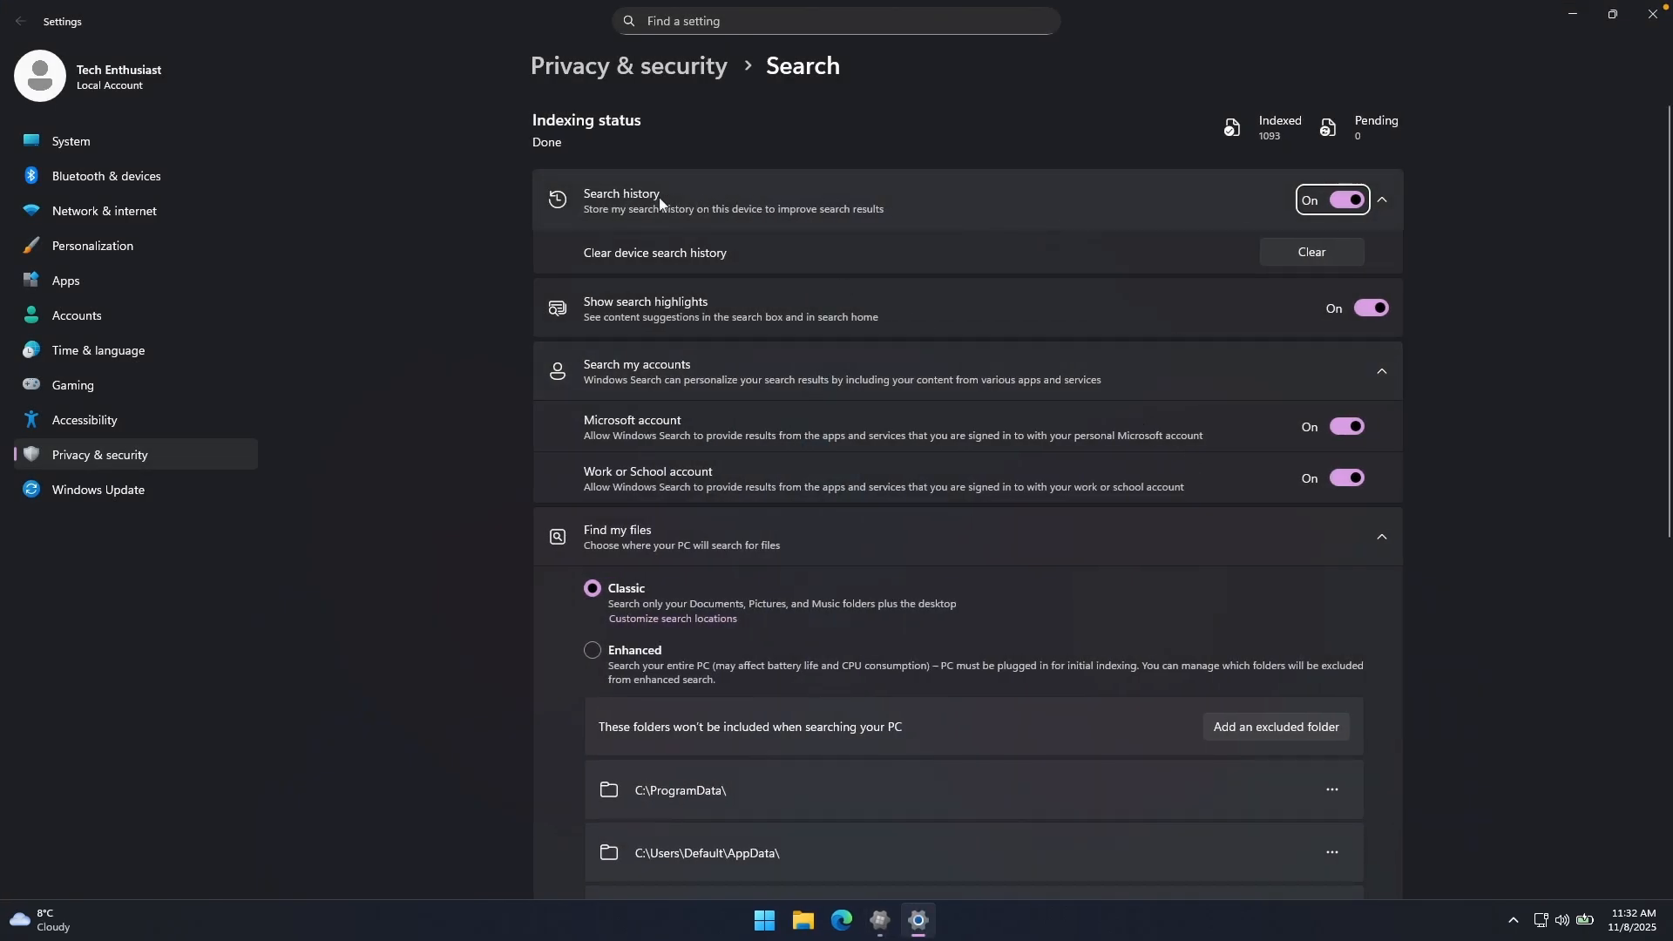
{"action": "mouse_move", "coordinate": [687, 507]}
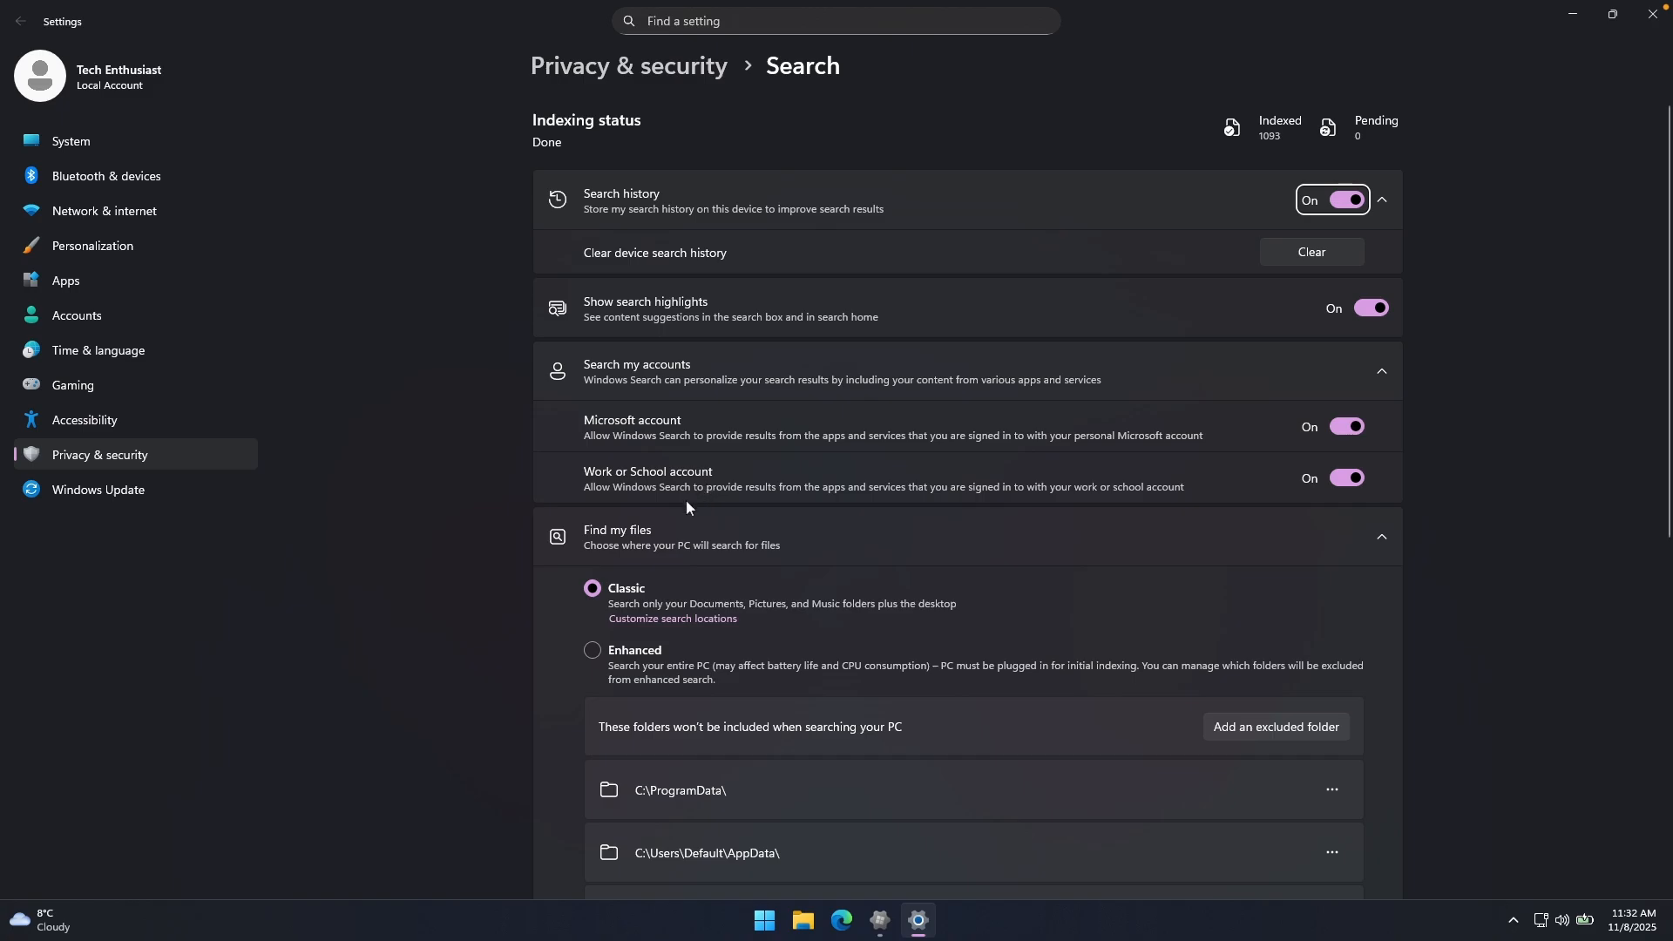
Step: Set Find my files to Enhanced so search covers the whole PC, then close Settings
{"action": "scroll", "scroll_direction": "down", "scroll_amount": 3}
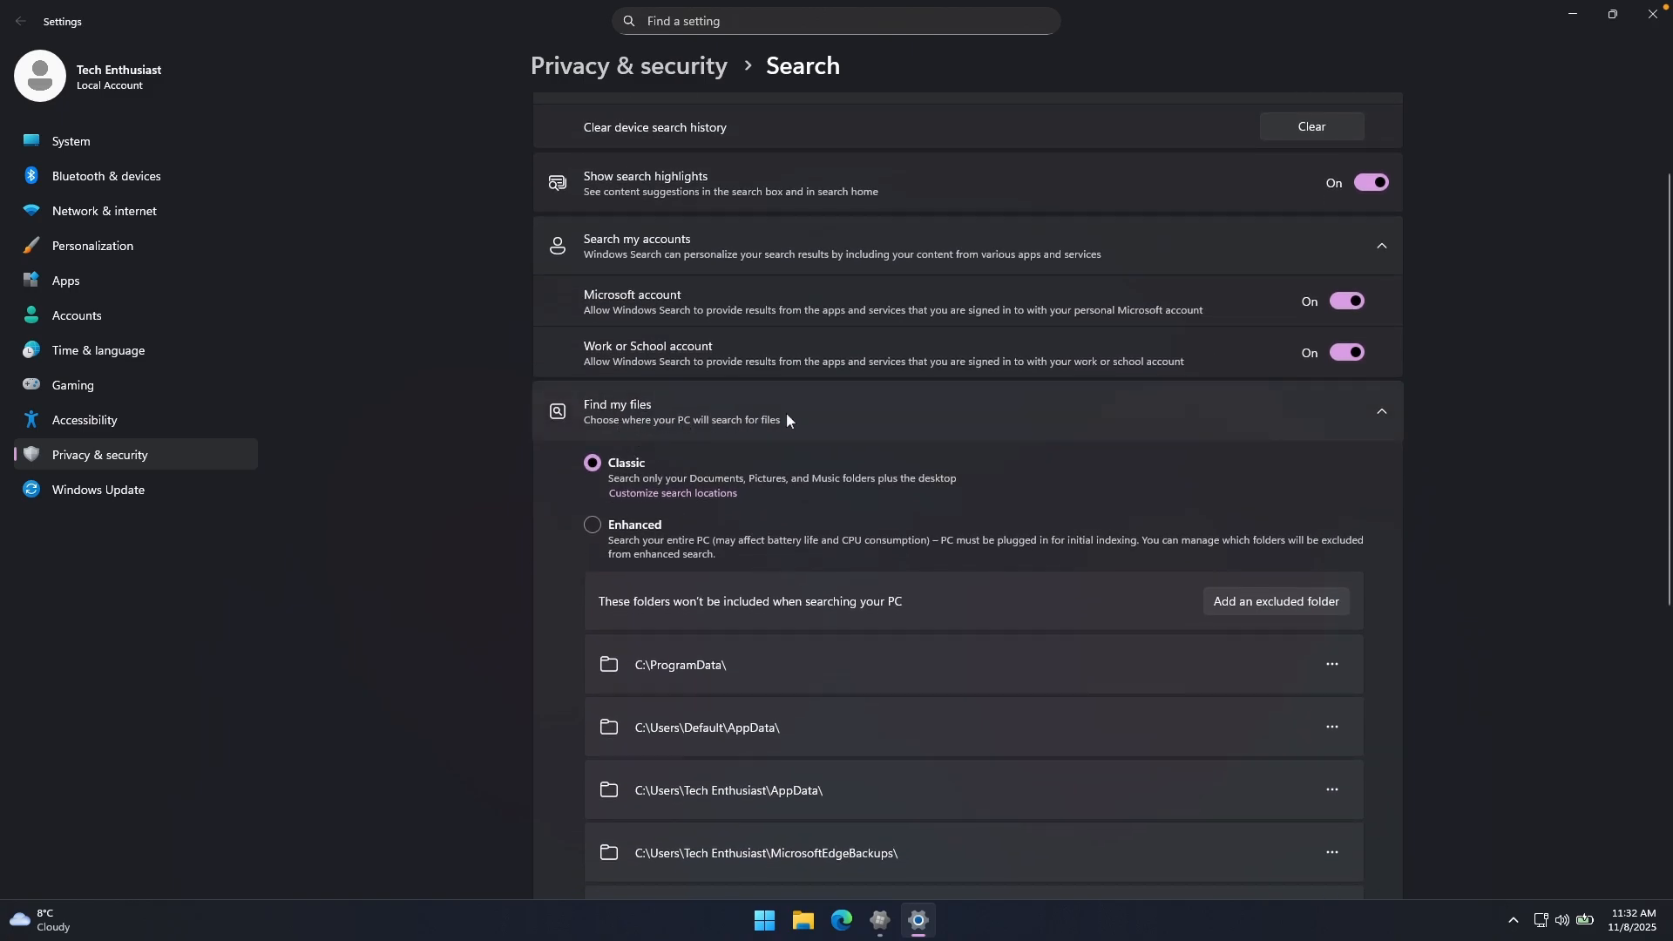
{"action": "mouse_move", "coordinate": [896, 511]}
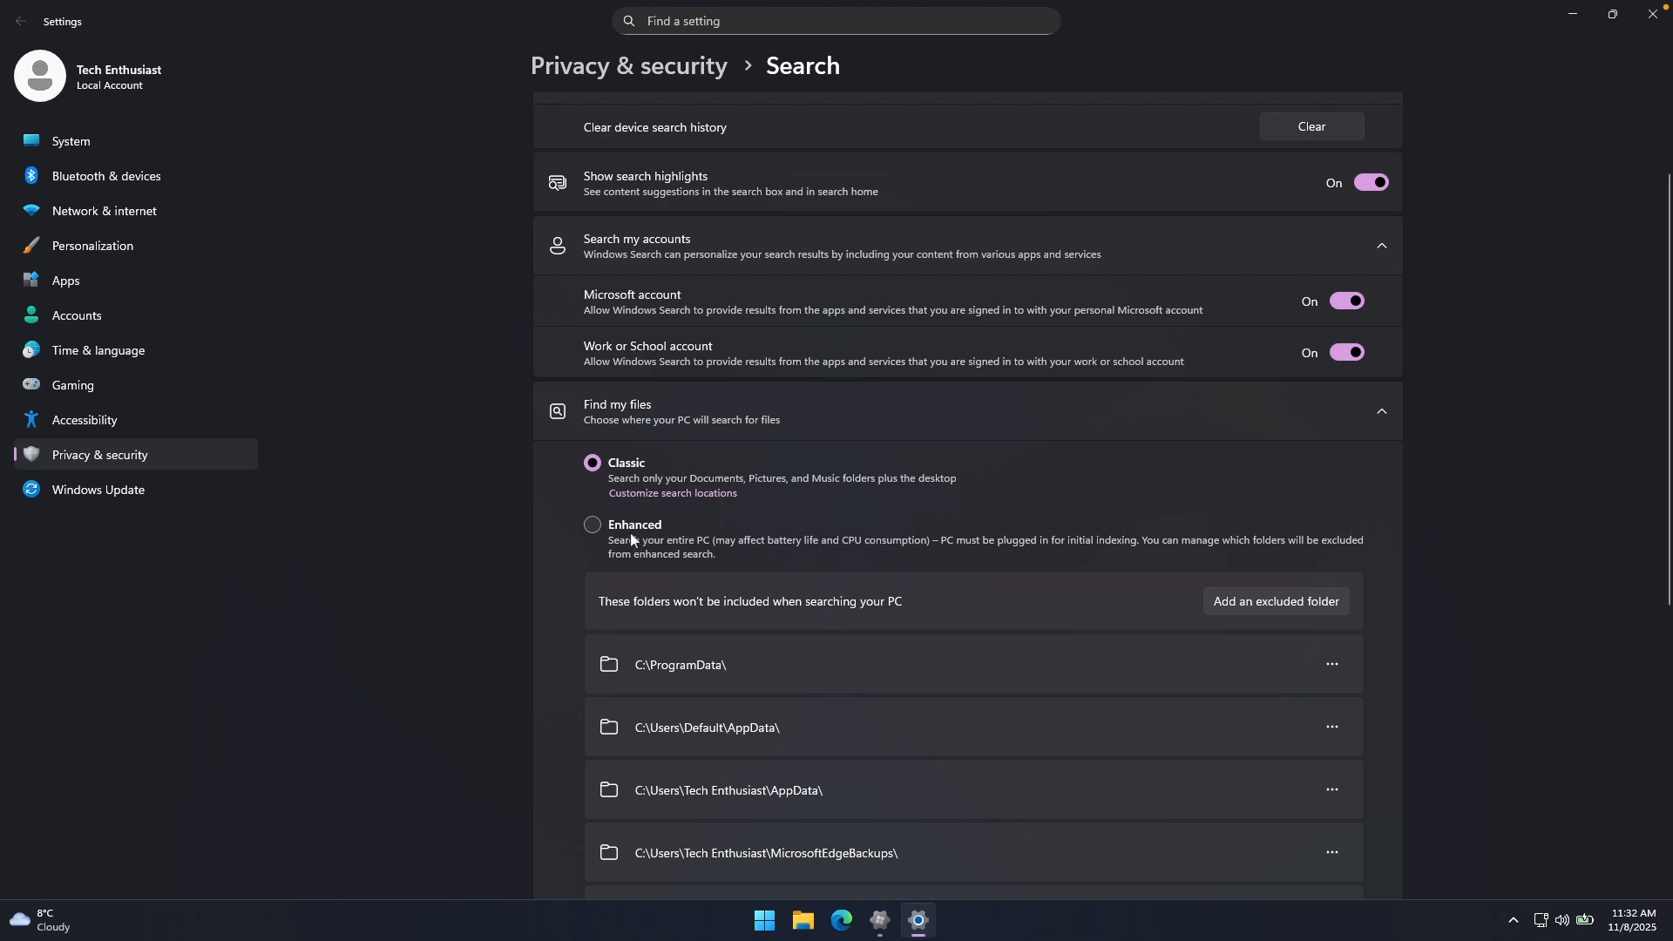
{"action": "left_click", "coordinate": [593, 524]}
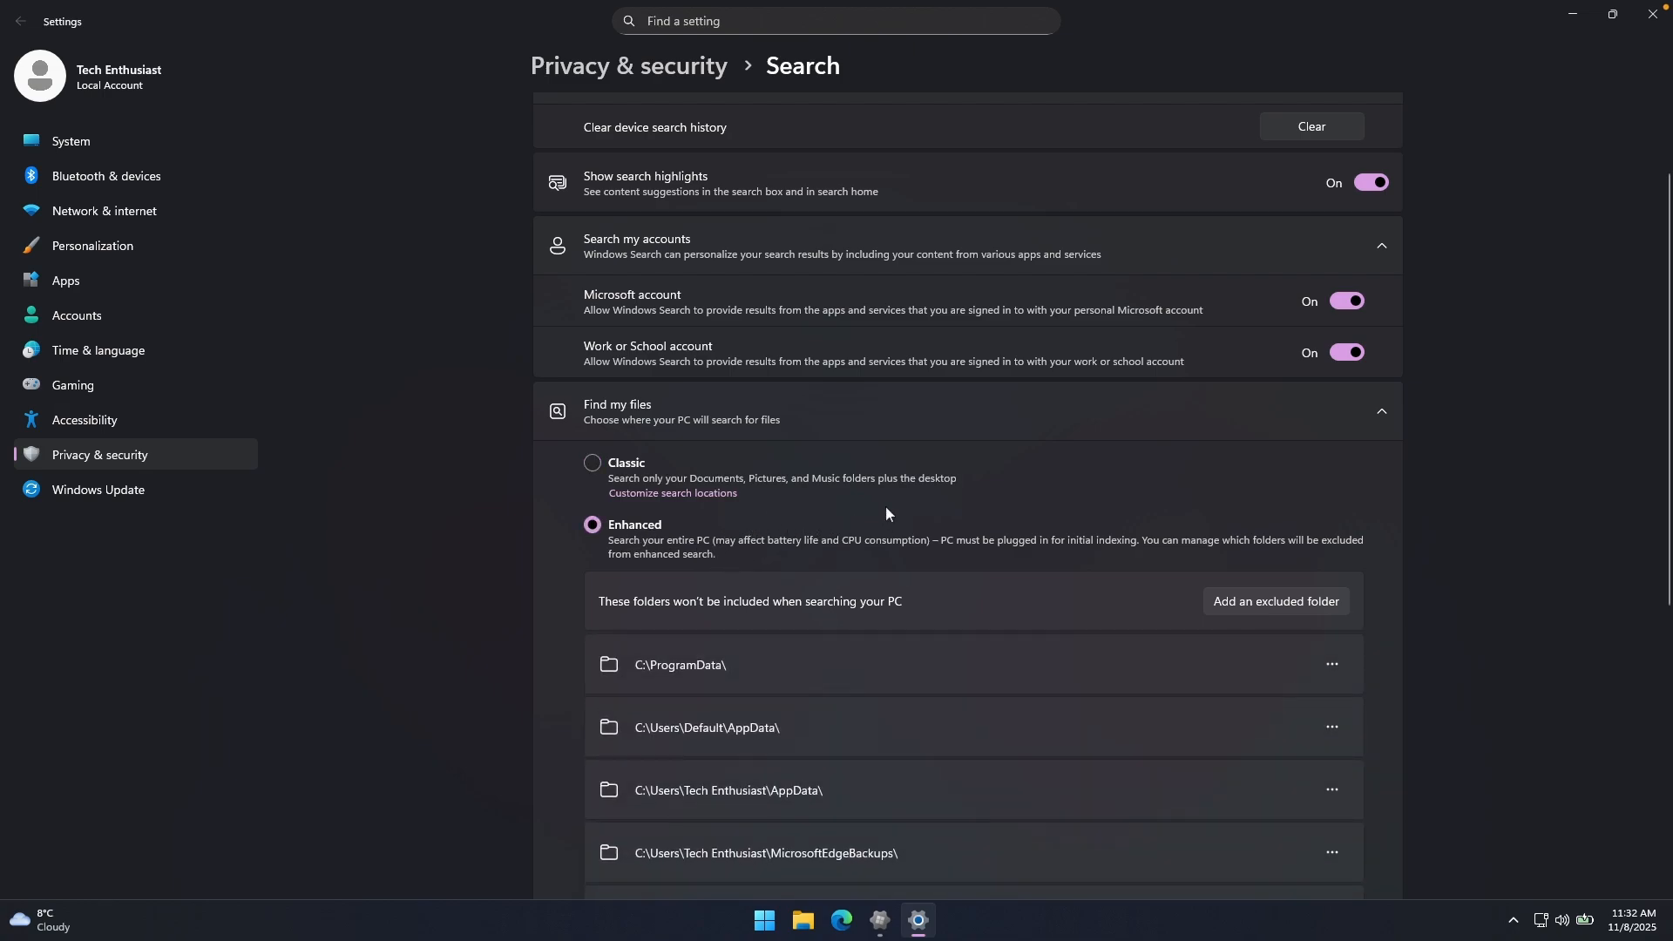
{"action": "mouse_move", "coordinate": [1162, 495]}
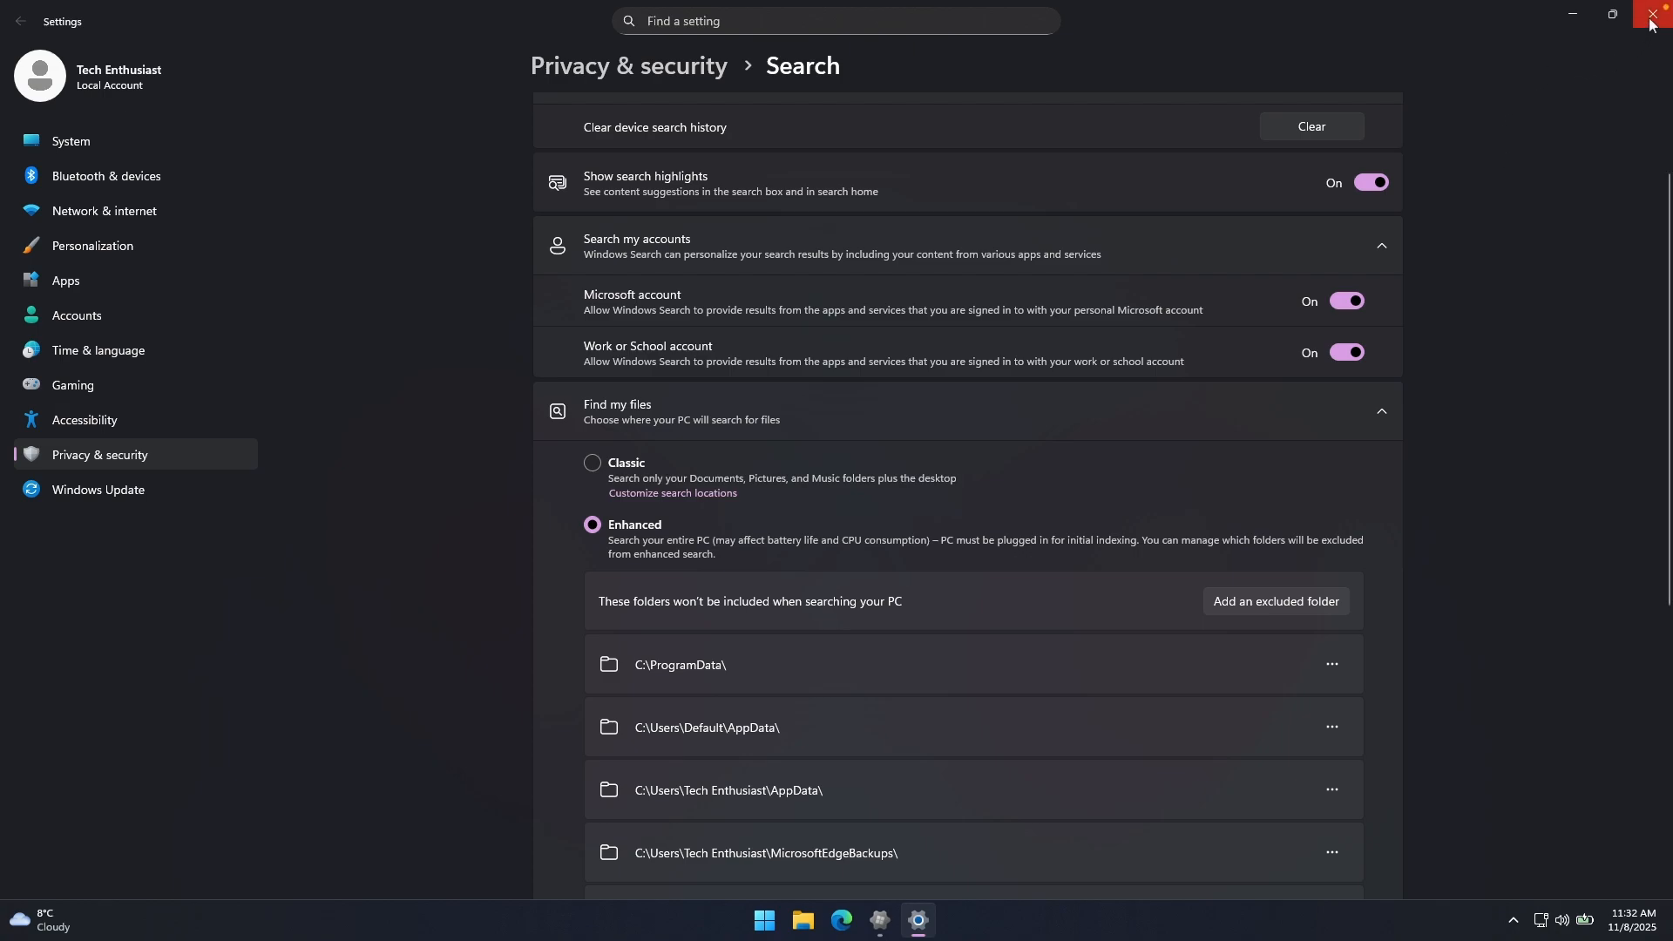
{"action": "left_click", "coordinate": [593, 524]}
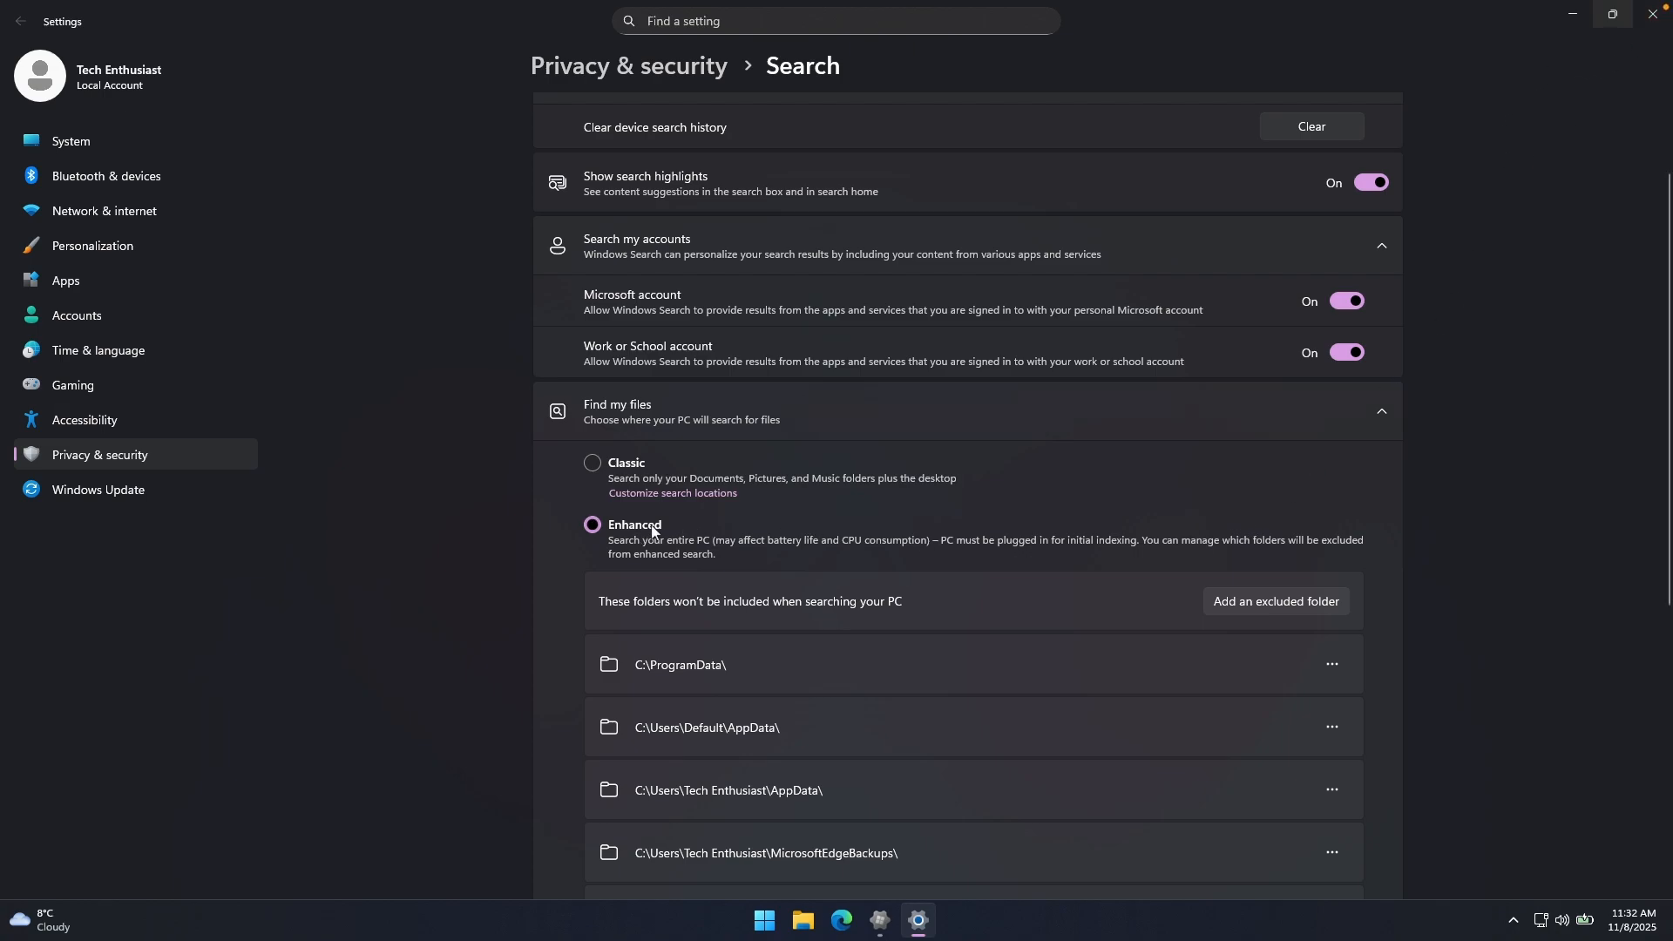
{"action": "left_click", "coordinate": [898, 925]}
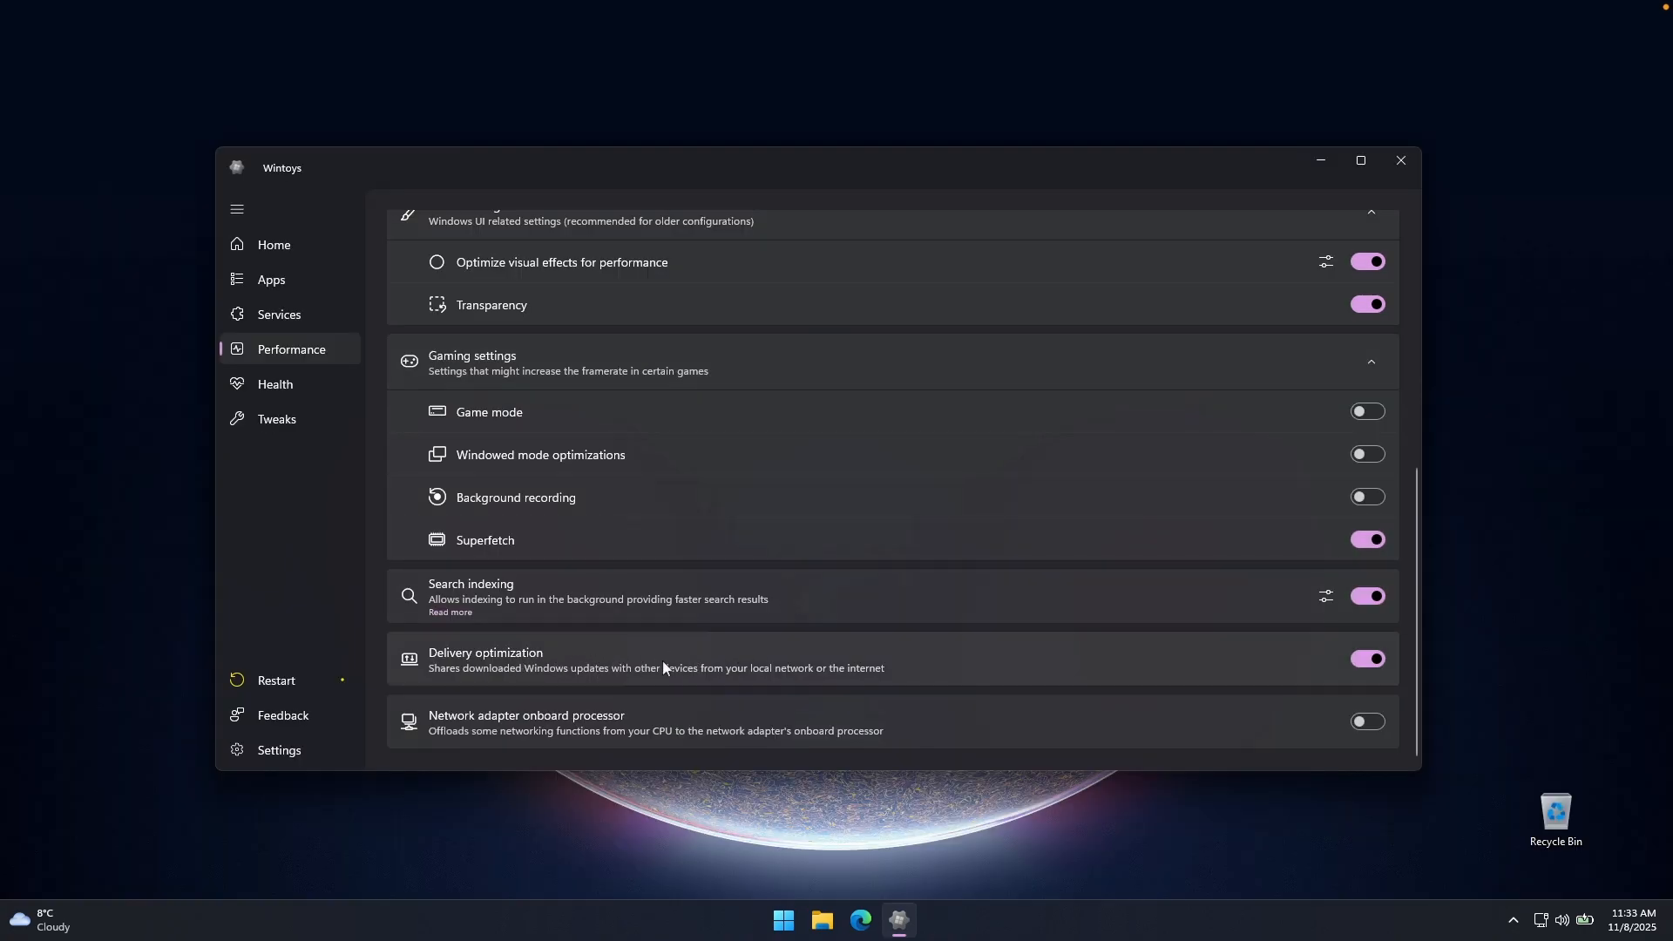
{"action": "mouse_move", "coordinate": [813, 654]}
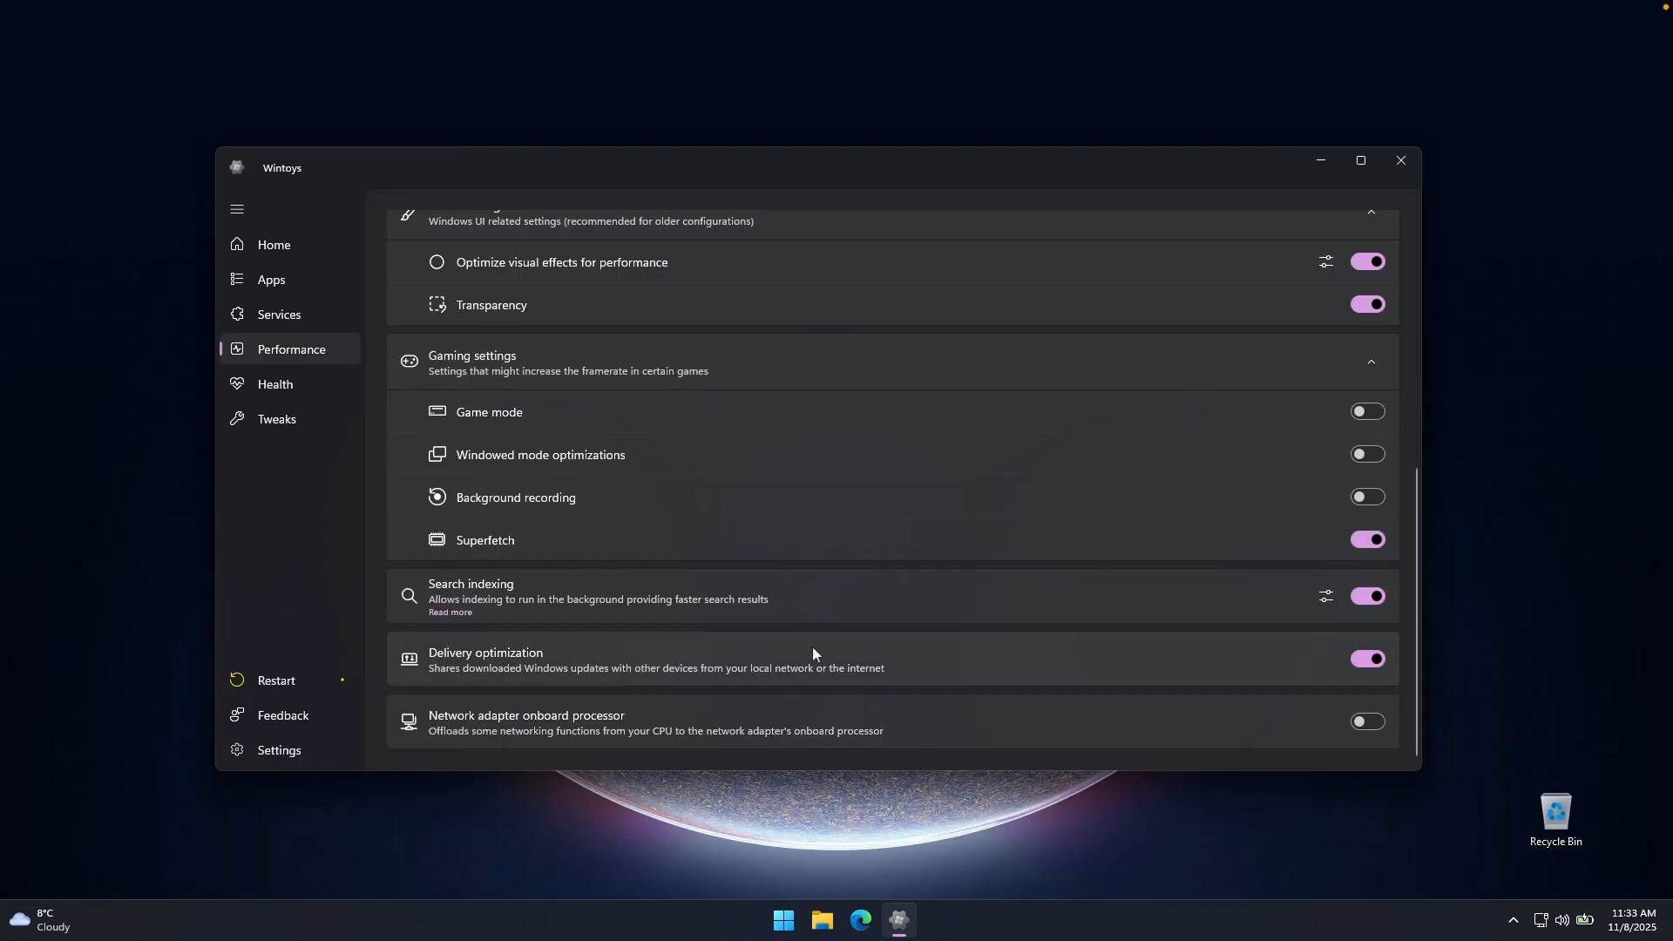
{"action": "mouse_move", "coordinate": [312, 384]}
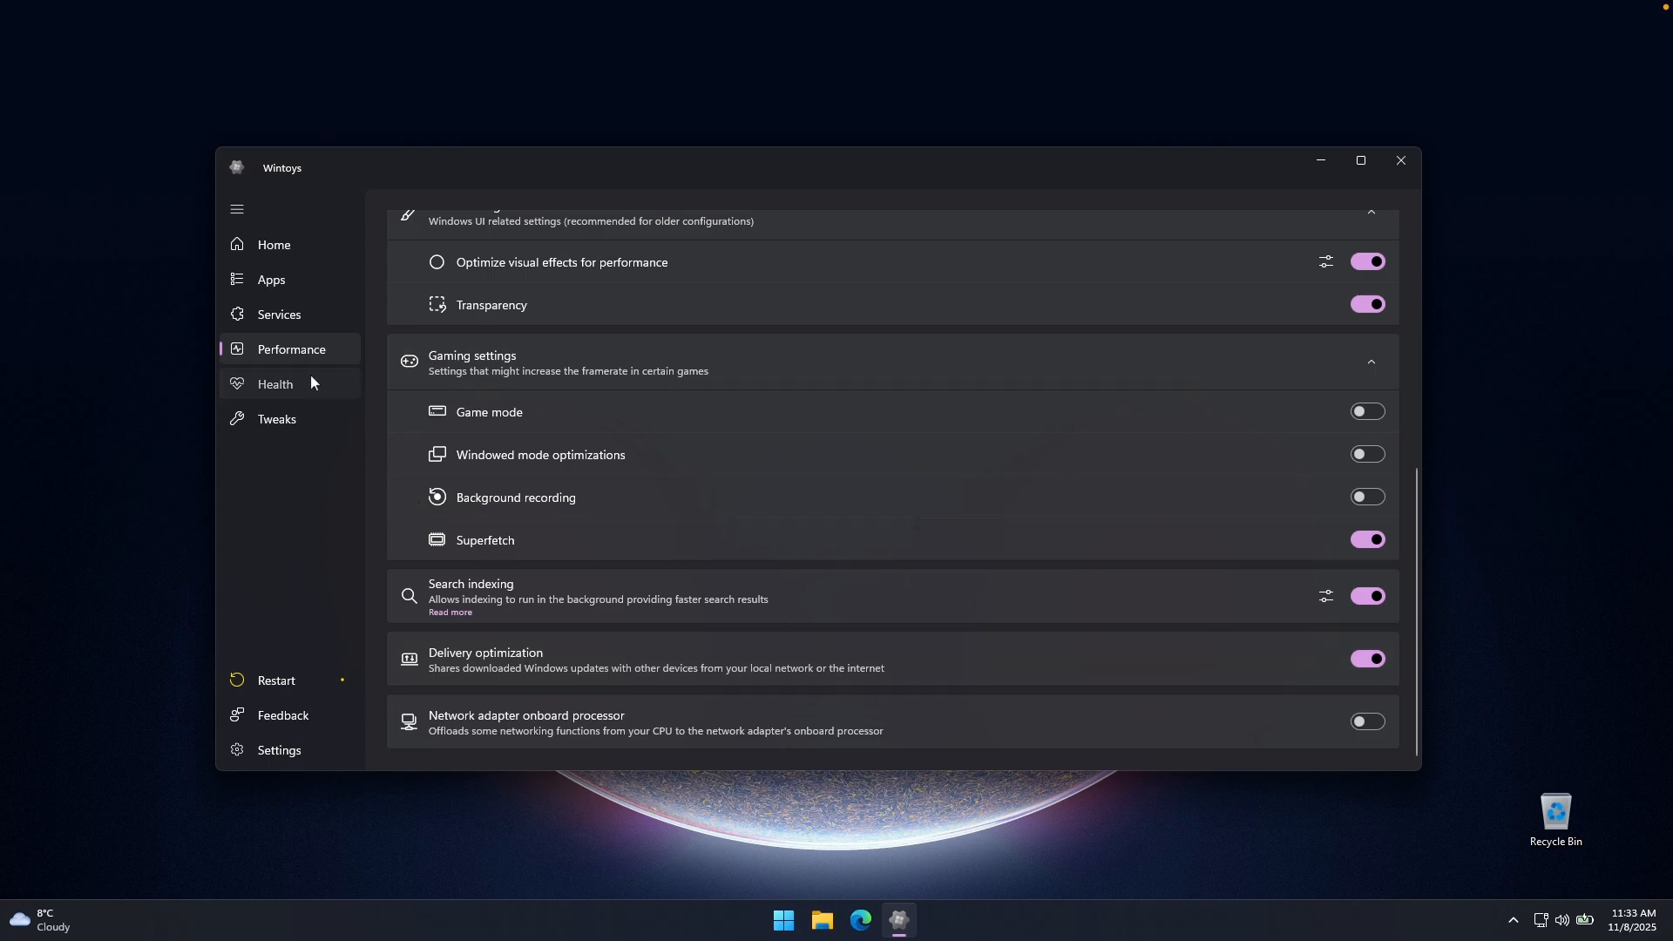
Step: On the Health page, start deleting all system restore points (0 B used) and dismiss the warning
{"action": "left_click", "coordinate": [273, 385]}
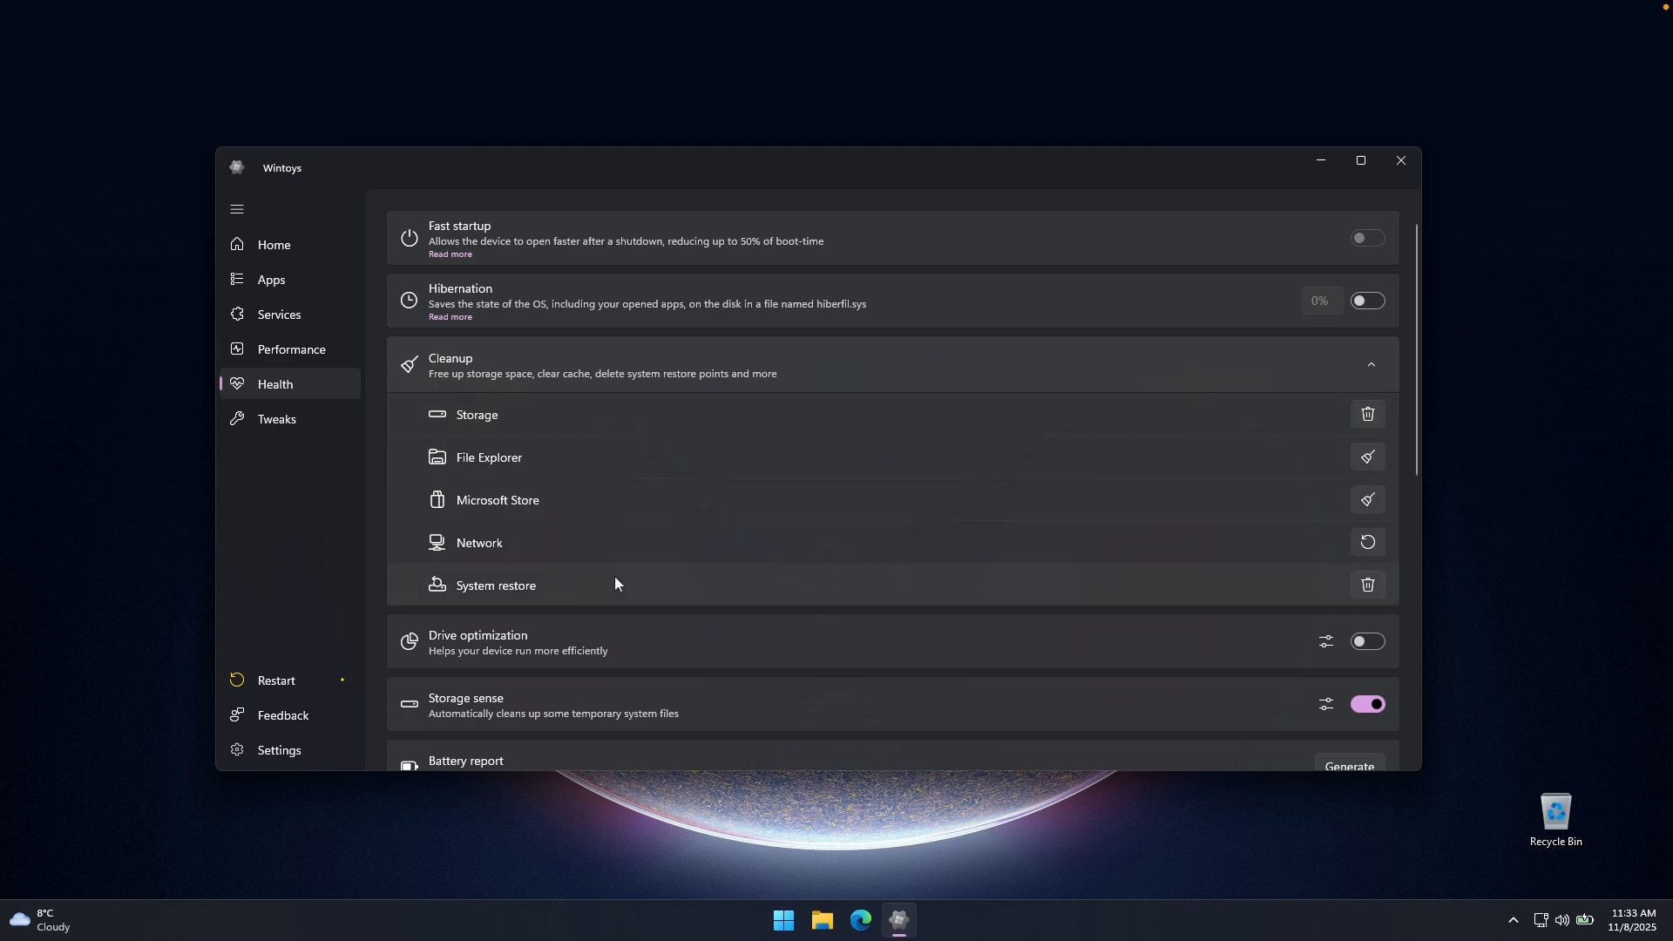
{"action": "scroll", "scroll_direction": "down", "scroll_amount": 3}
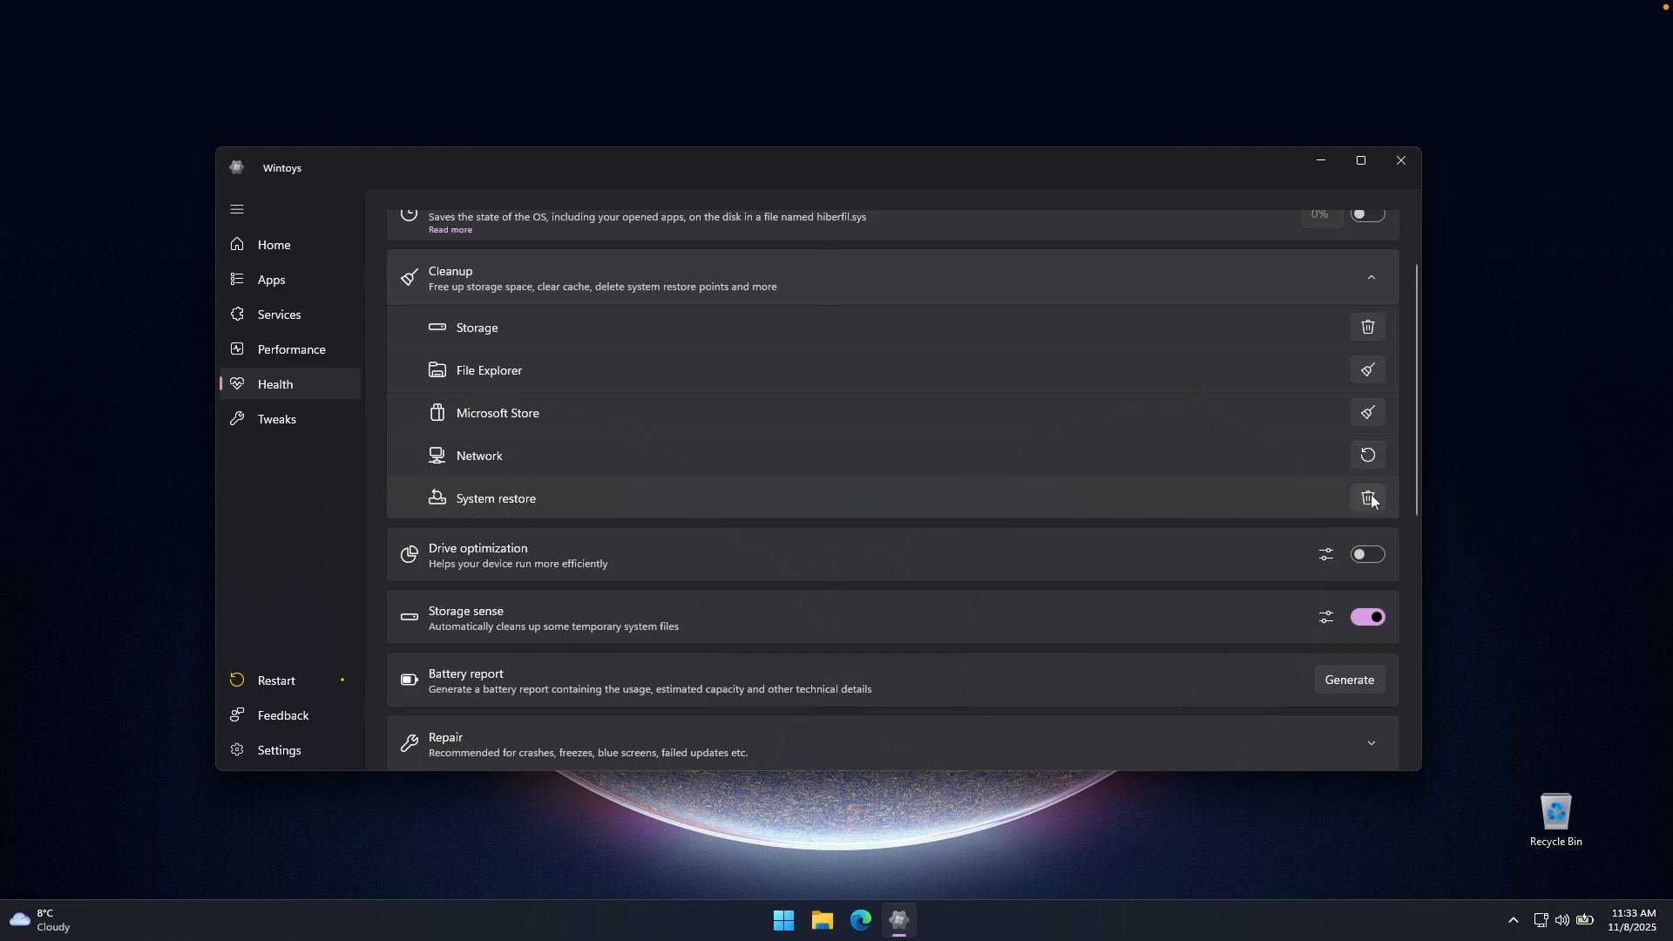
{"action": "left_click", "coordinate": [1369, 499]}
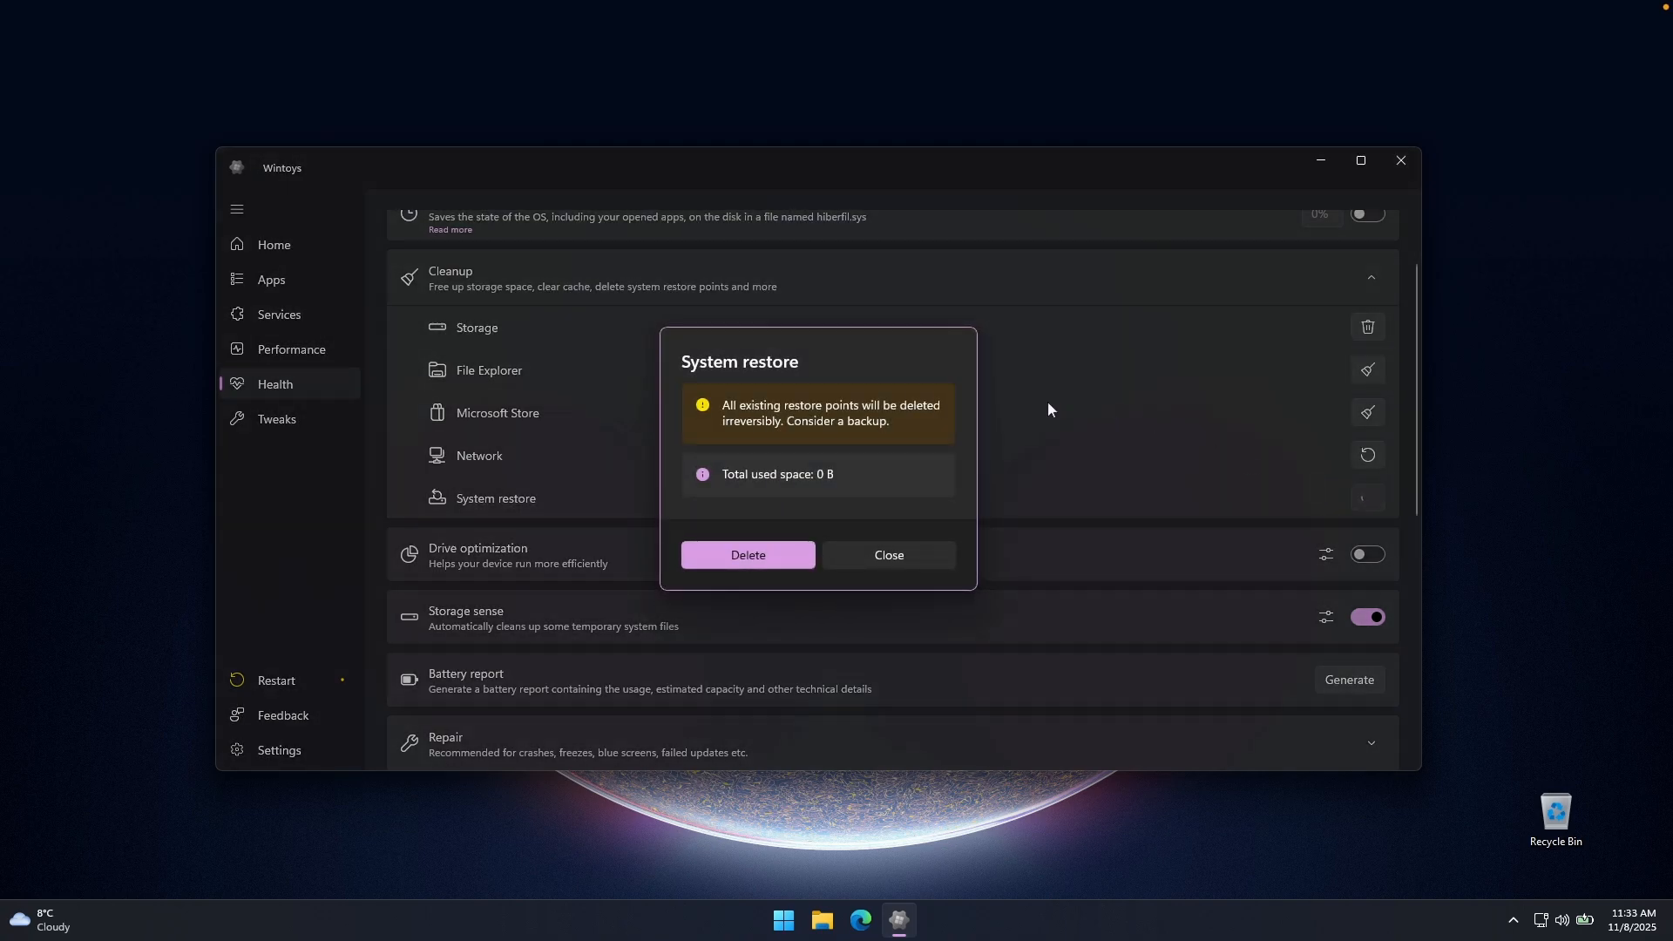
{"action": "mouse_move", "coordinate": [834, 477]}
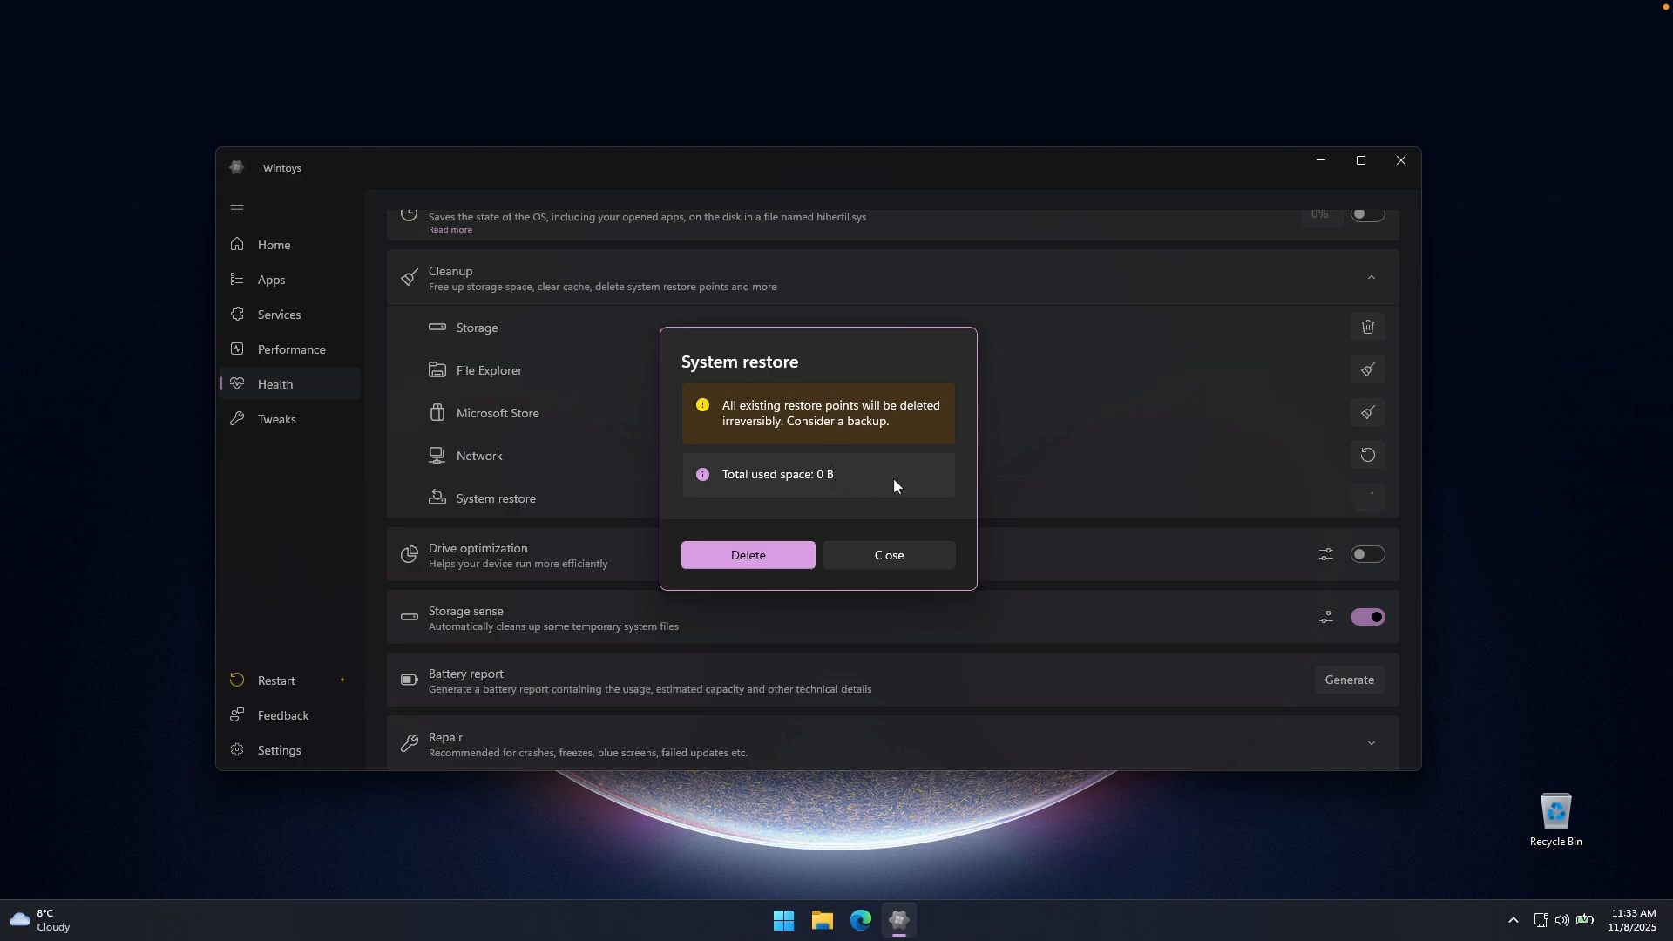
{"action": "mouse_move", "coordinate": [577, 511]}
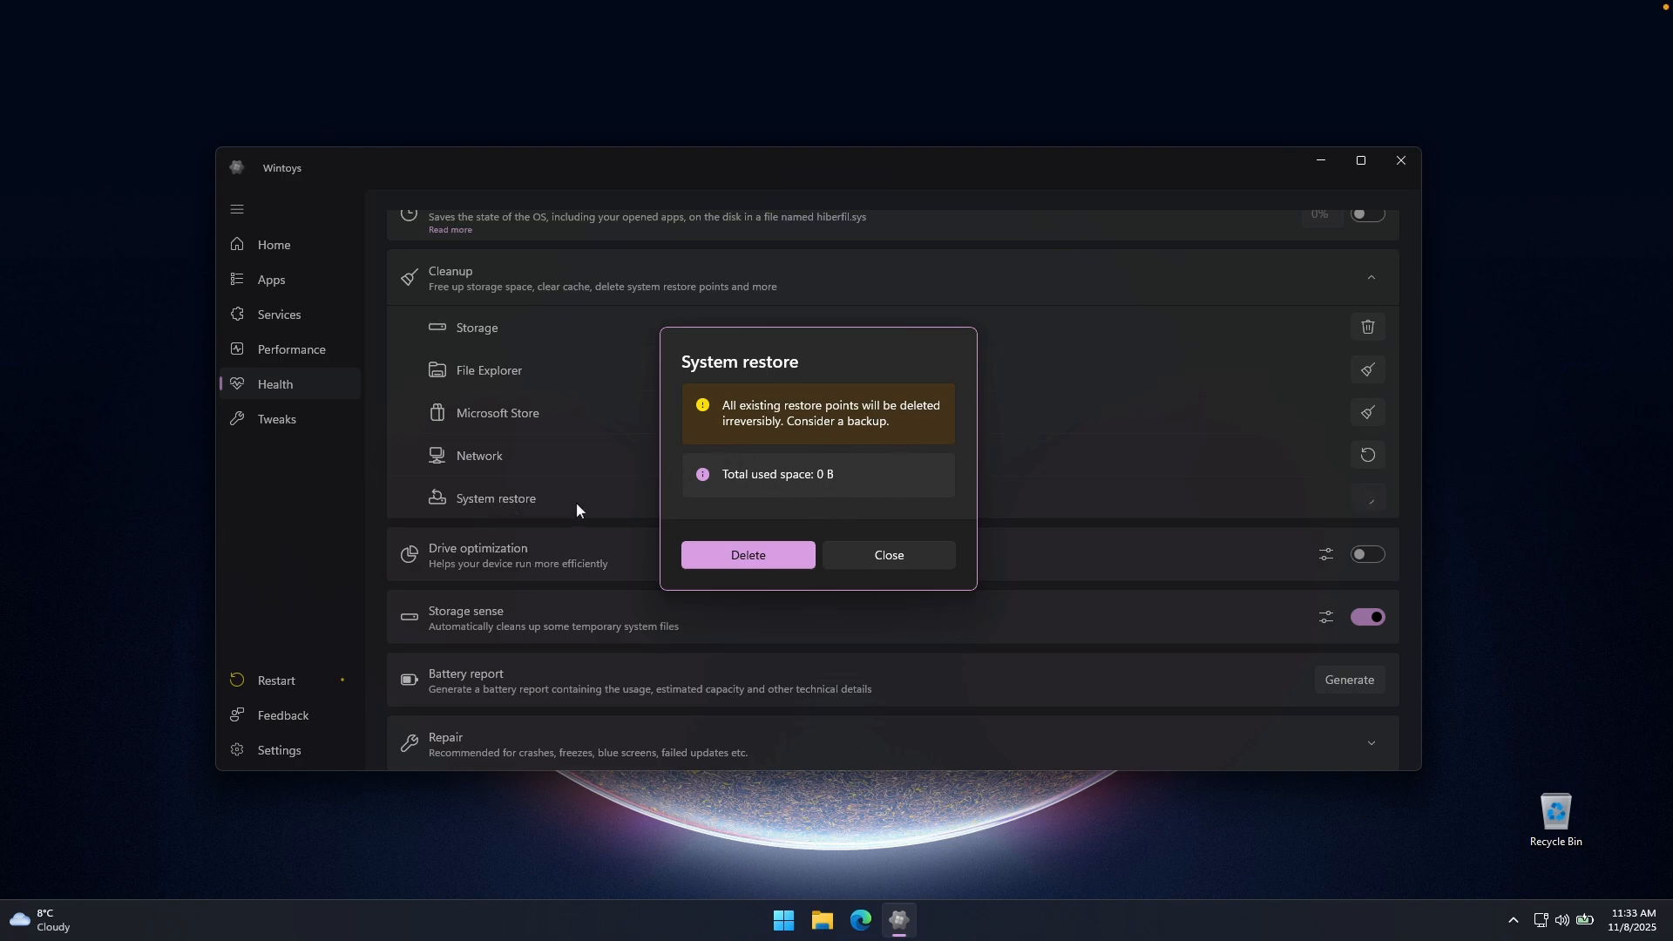
{"action": "left_click", "coordinate": [887, 554]}
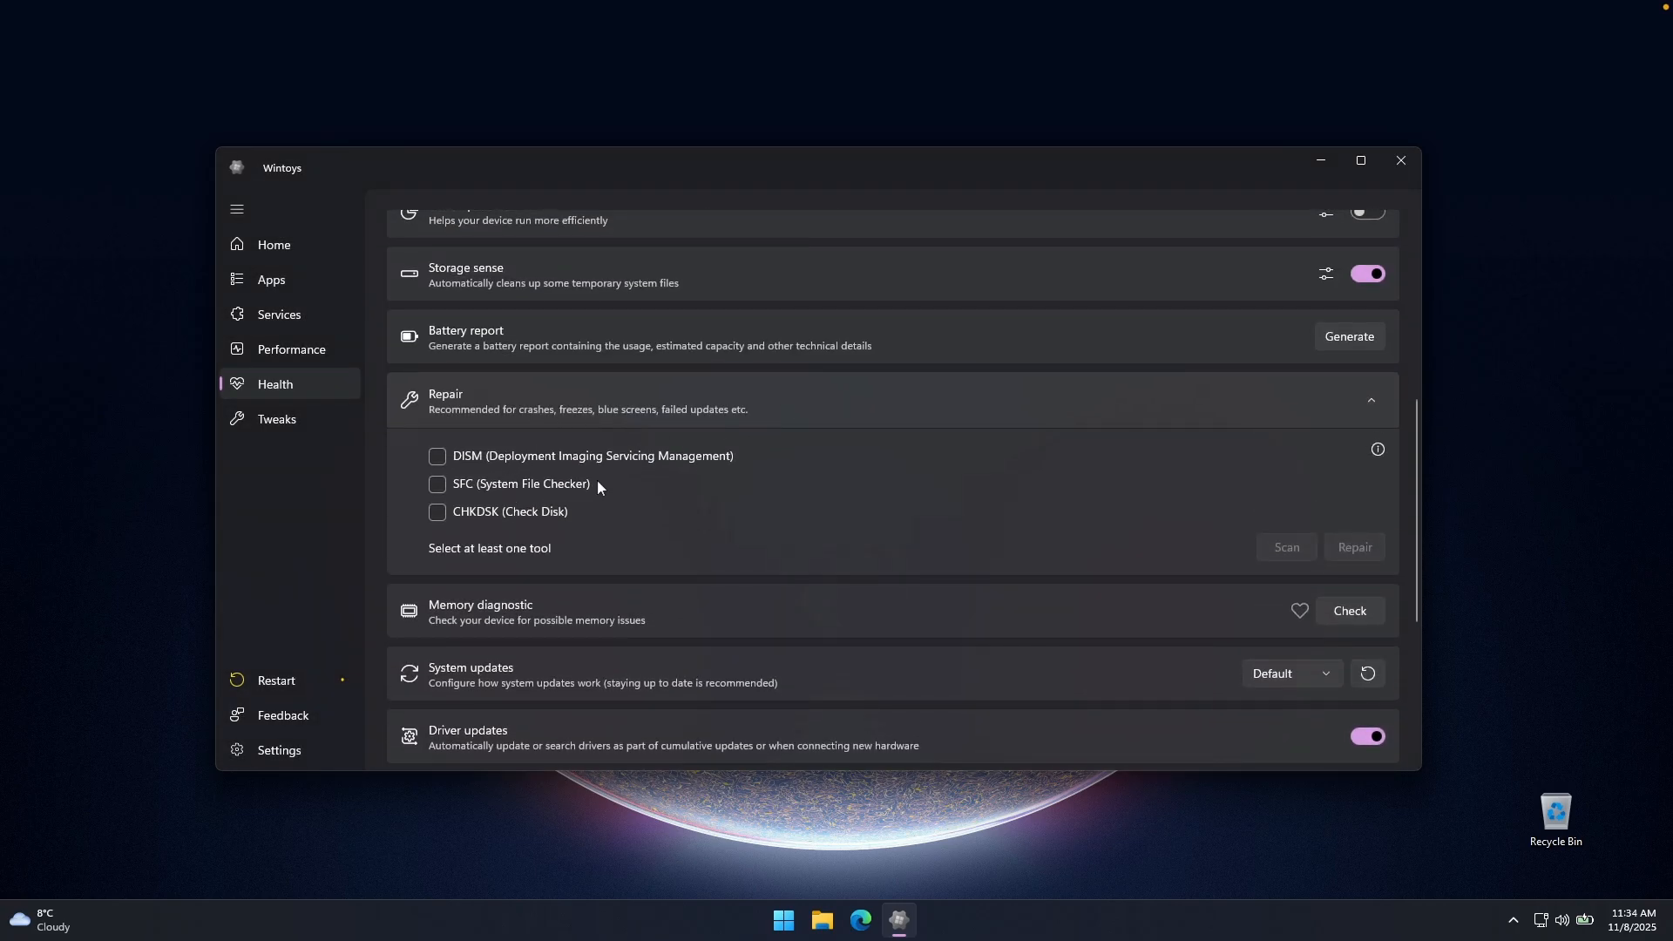
{"action": "mouse_move", "coordinate": [807, 422]}
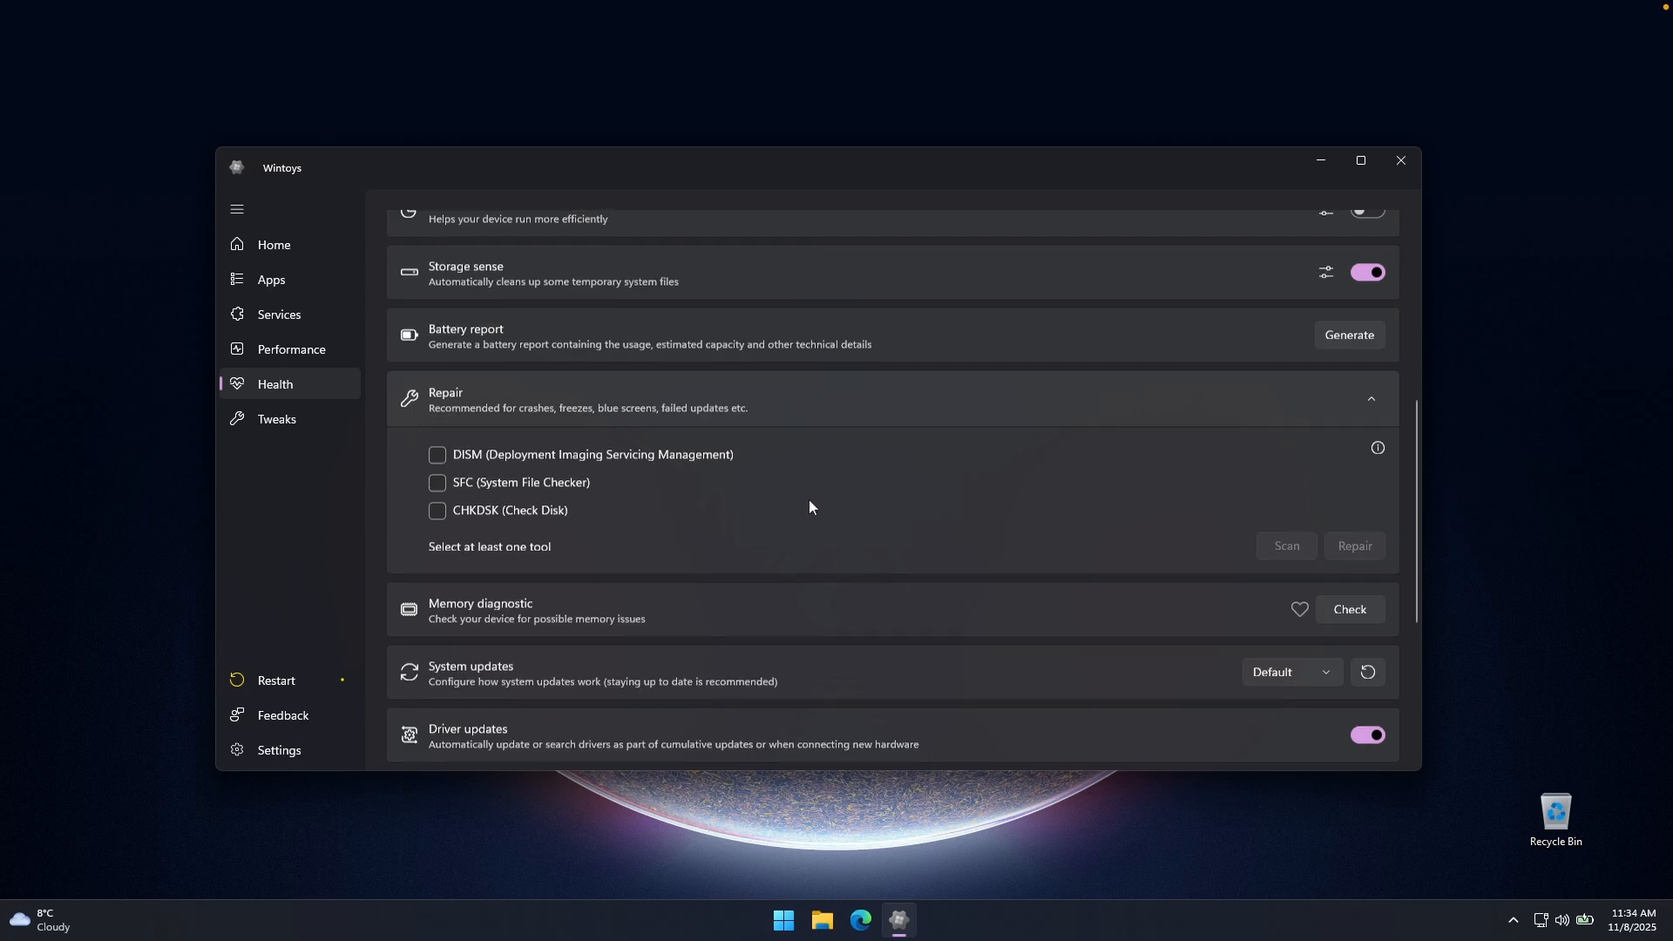
Step: Set System updates to Disabled (driver updates off too) and switch App updates off
{"action": "scroll", "scroll_direction": "down", "scroll_amount": 3}
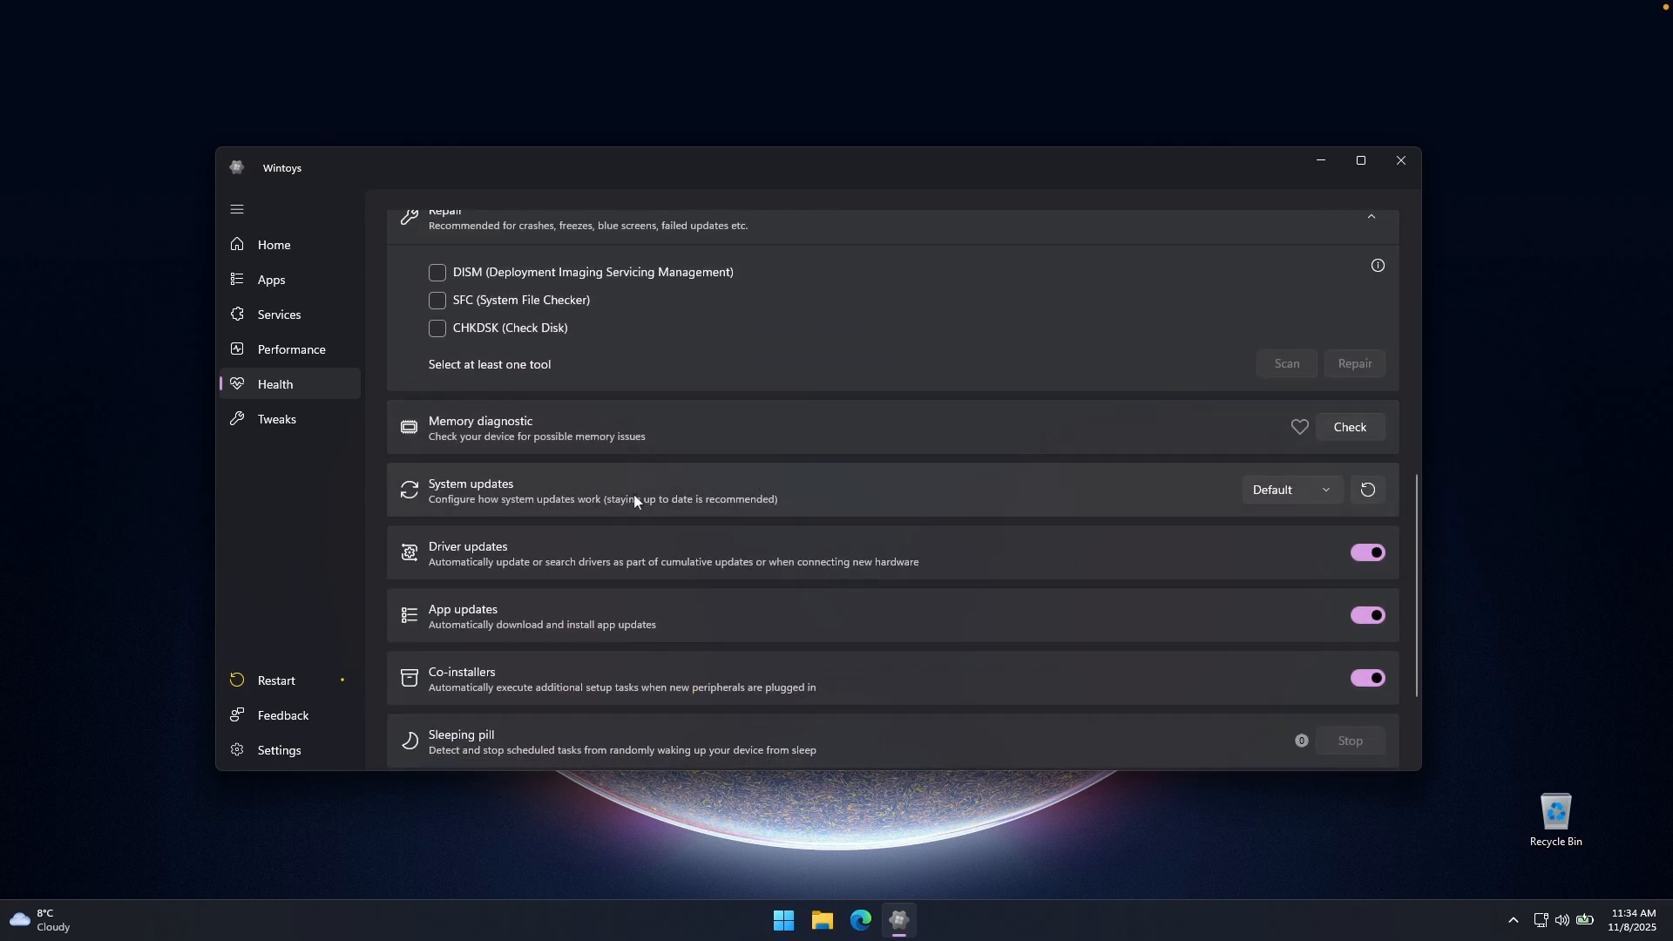
{"action": "left_click", "coordinate": [1289, 490]}
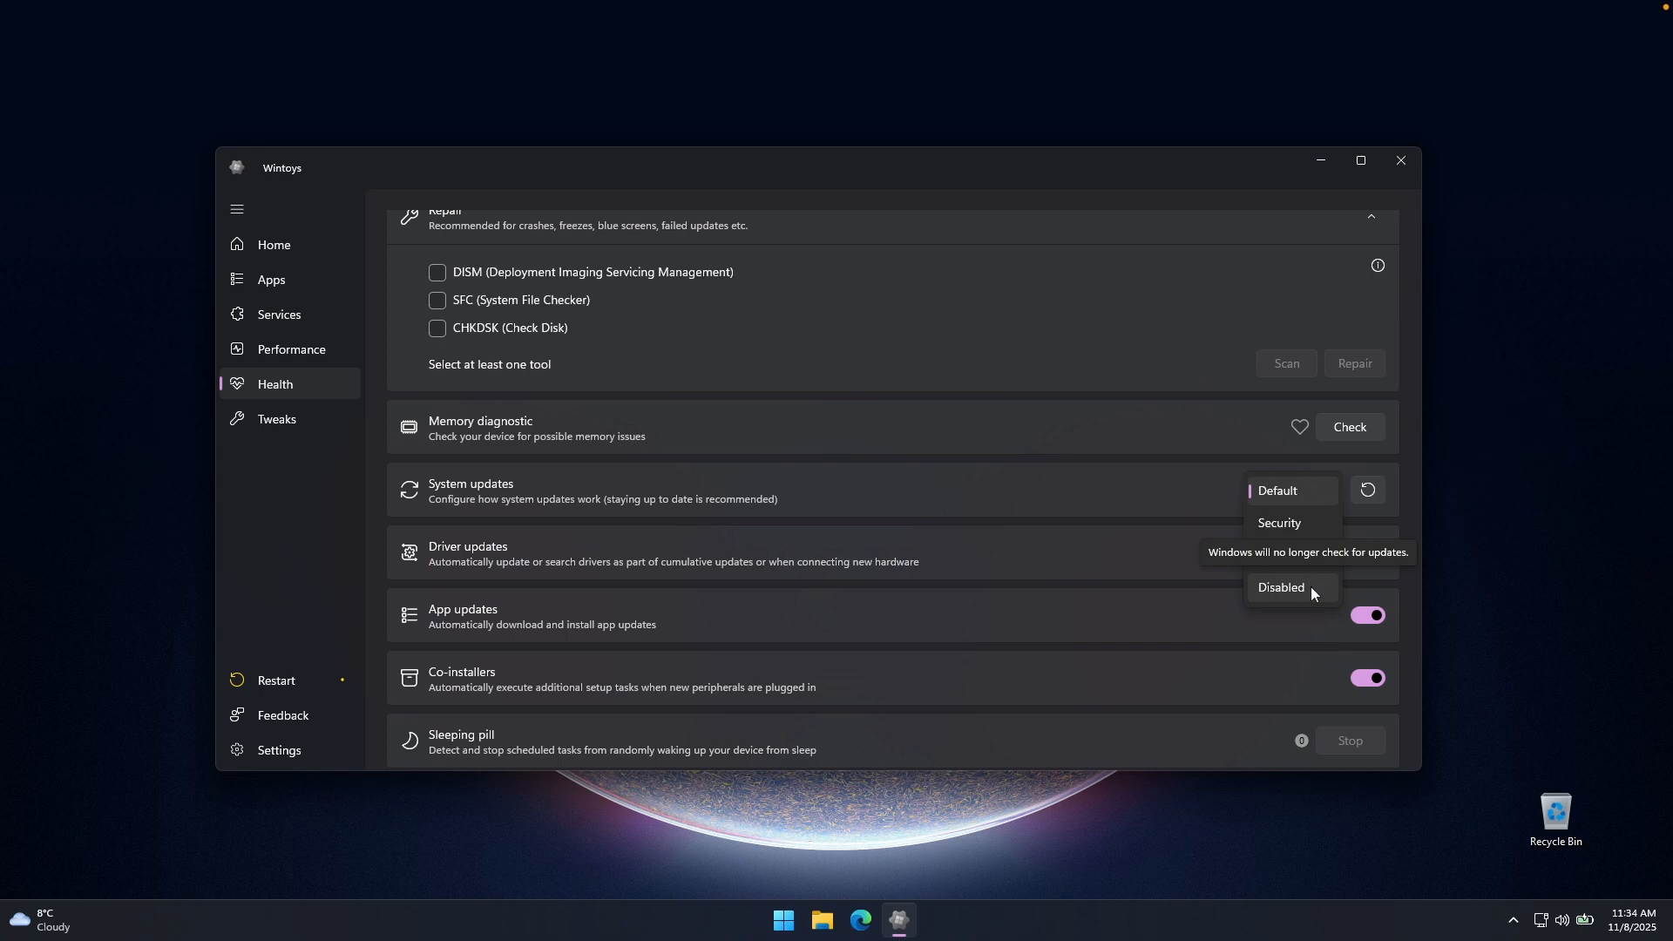
{"action": "mouse_move", "coordinate": [1314, 598]}
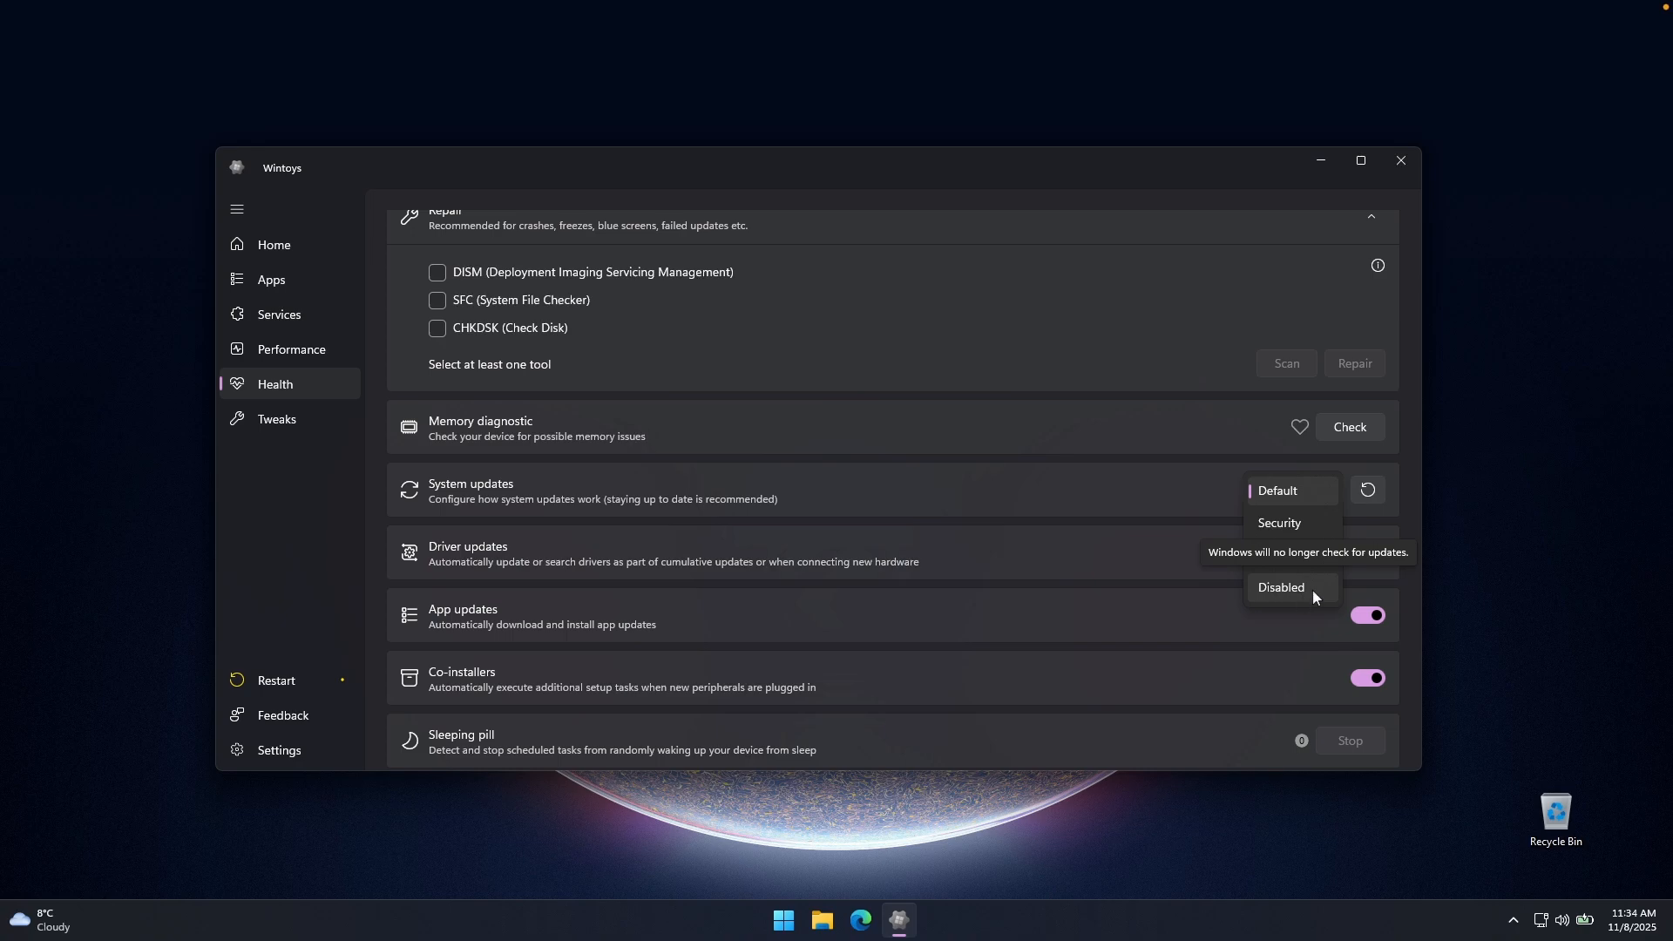
{"action": "left_click", "coordinate": [1281, 587]}
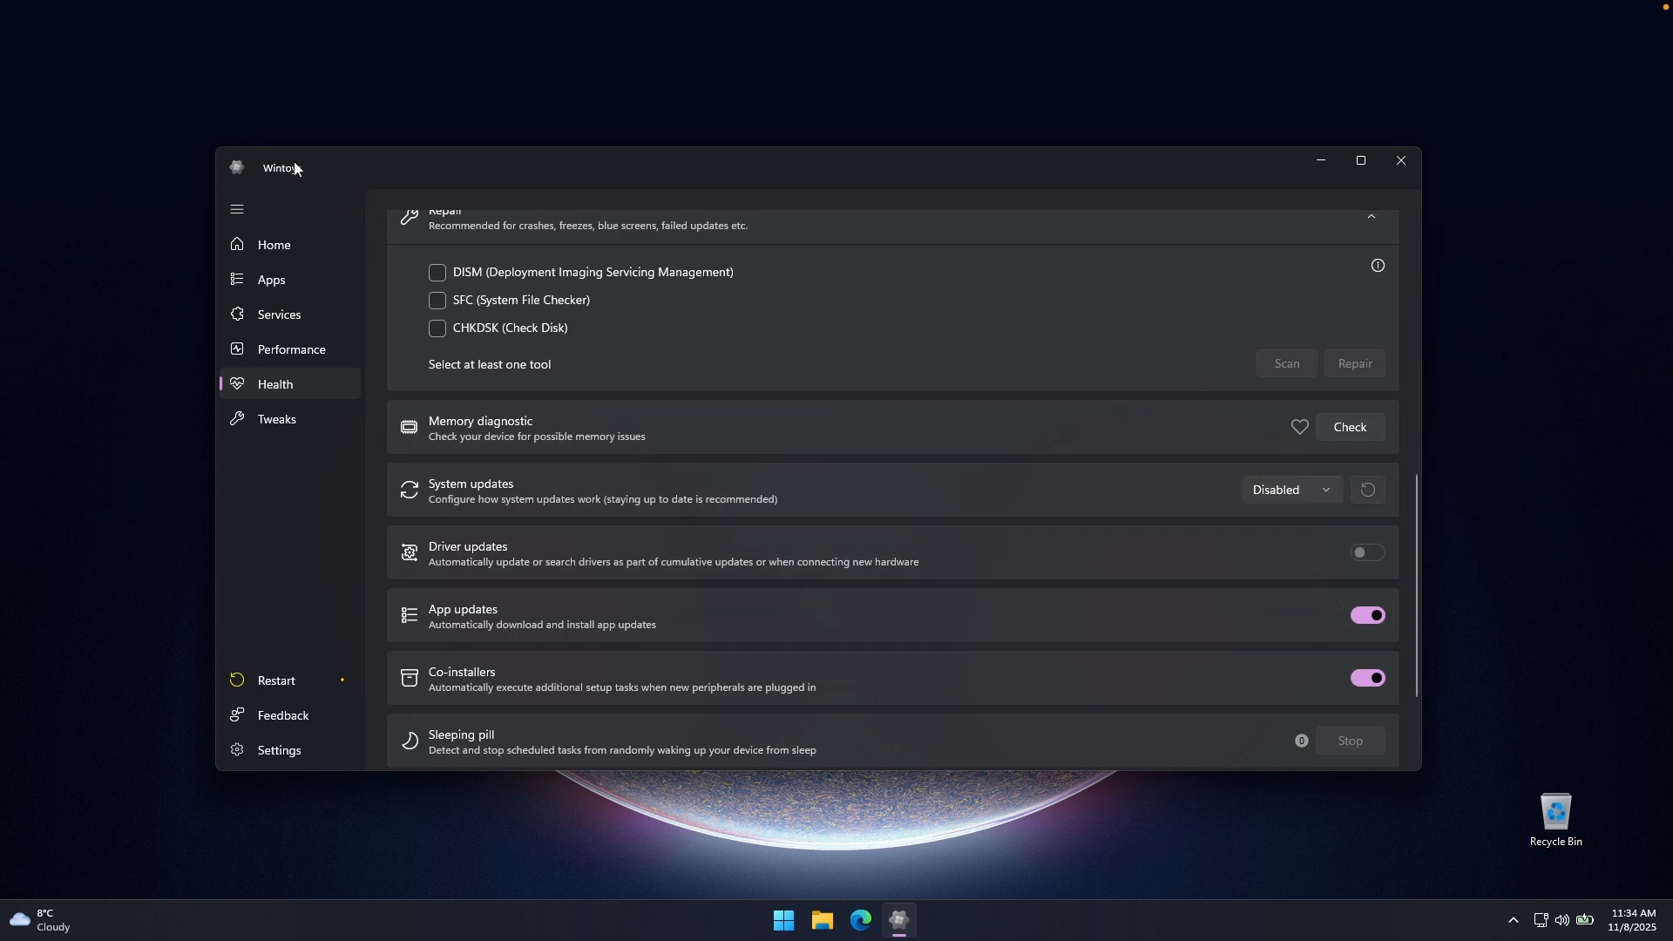
{"action": "scroll", "scroll_direction": "down", "scroll_amount": 3}
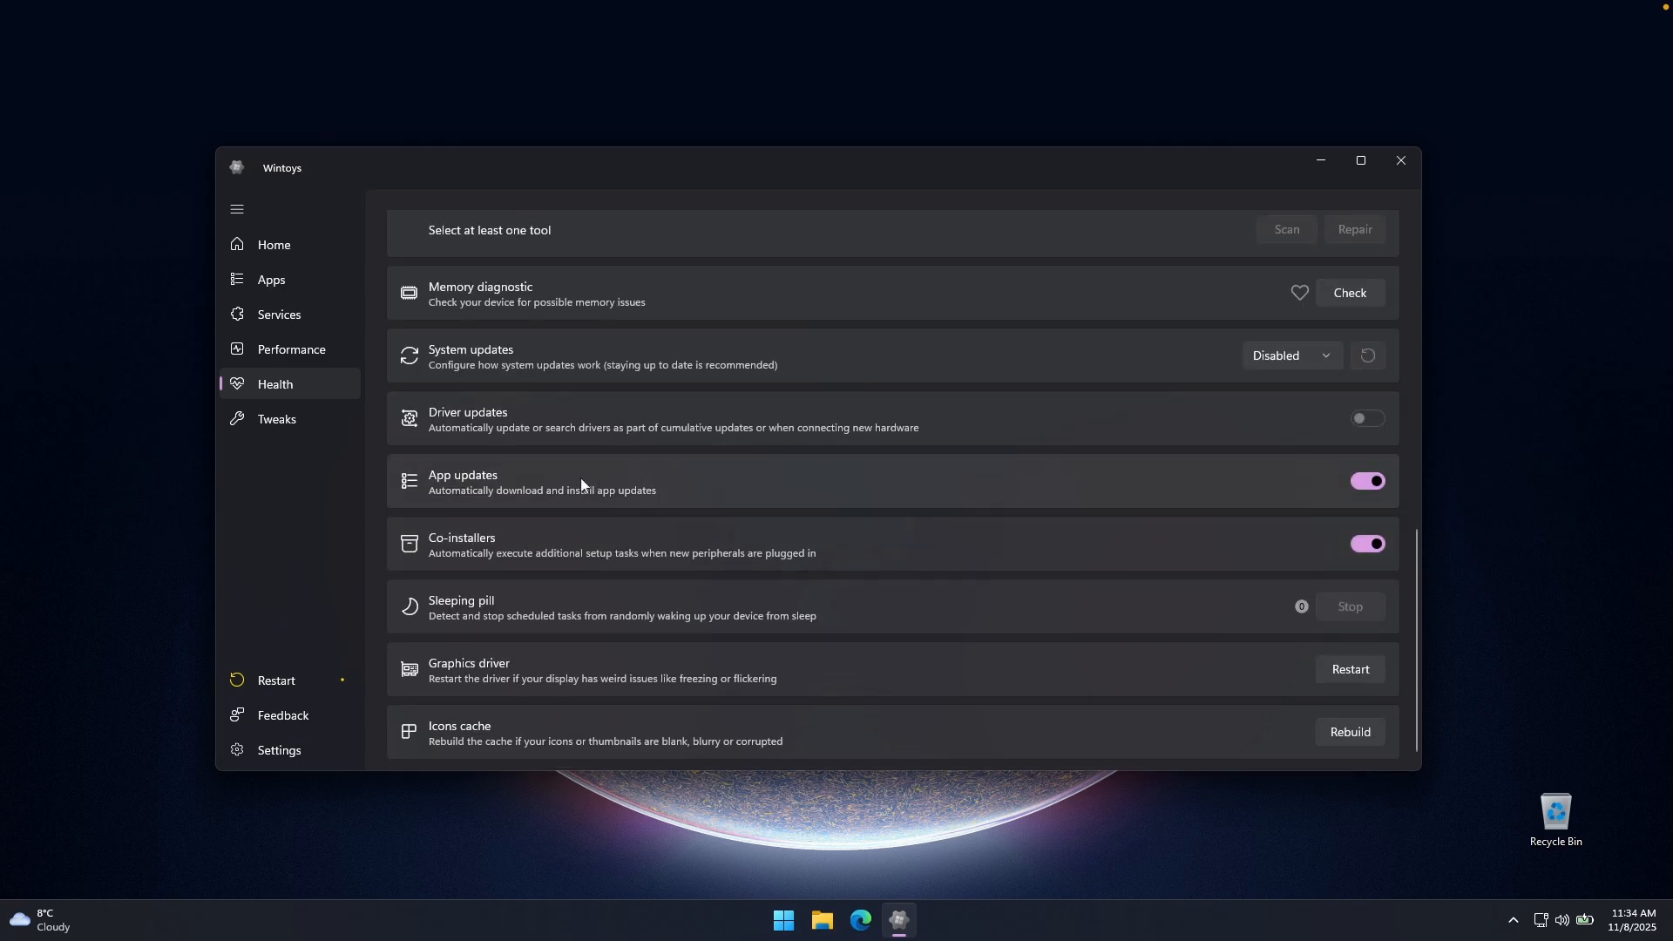
{"action": "left_click", "coordinate": [1366, 481]}
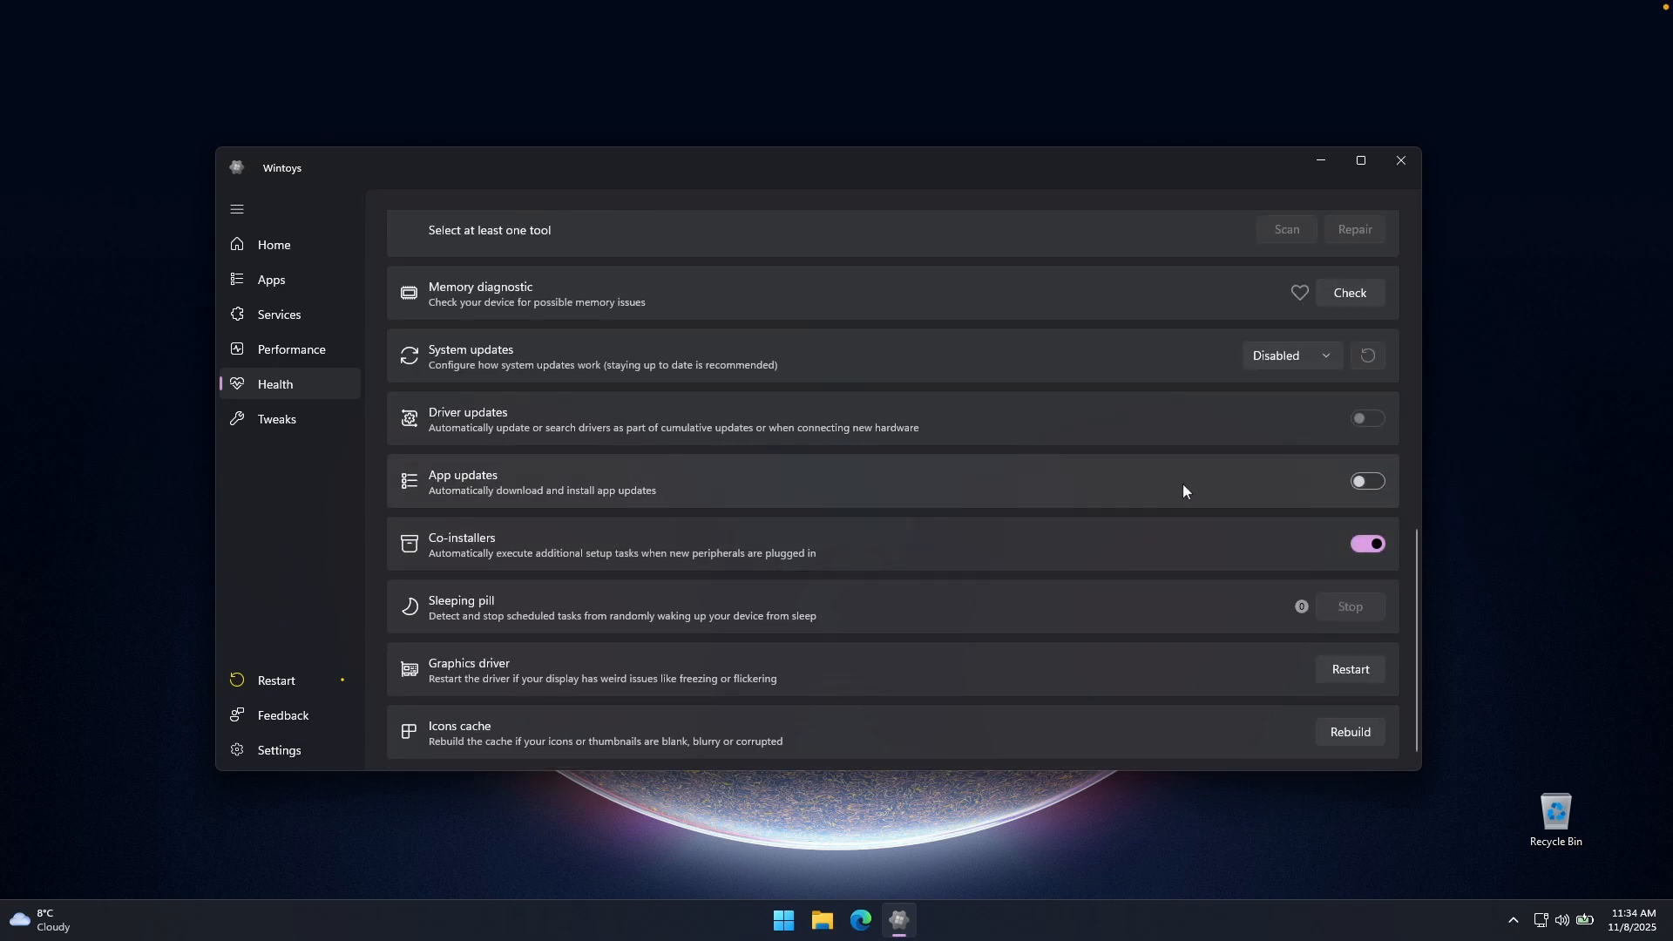
{"action": "left_click", "coordinate": [278, 418]}
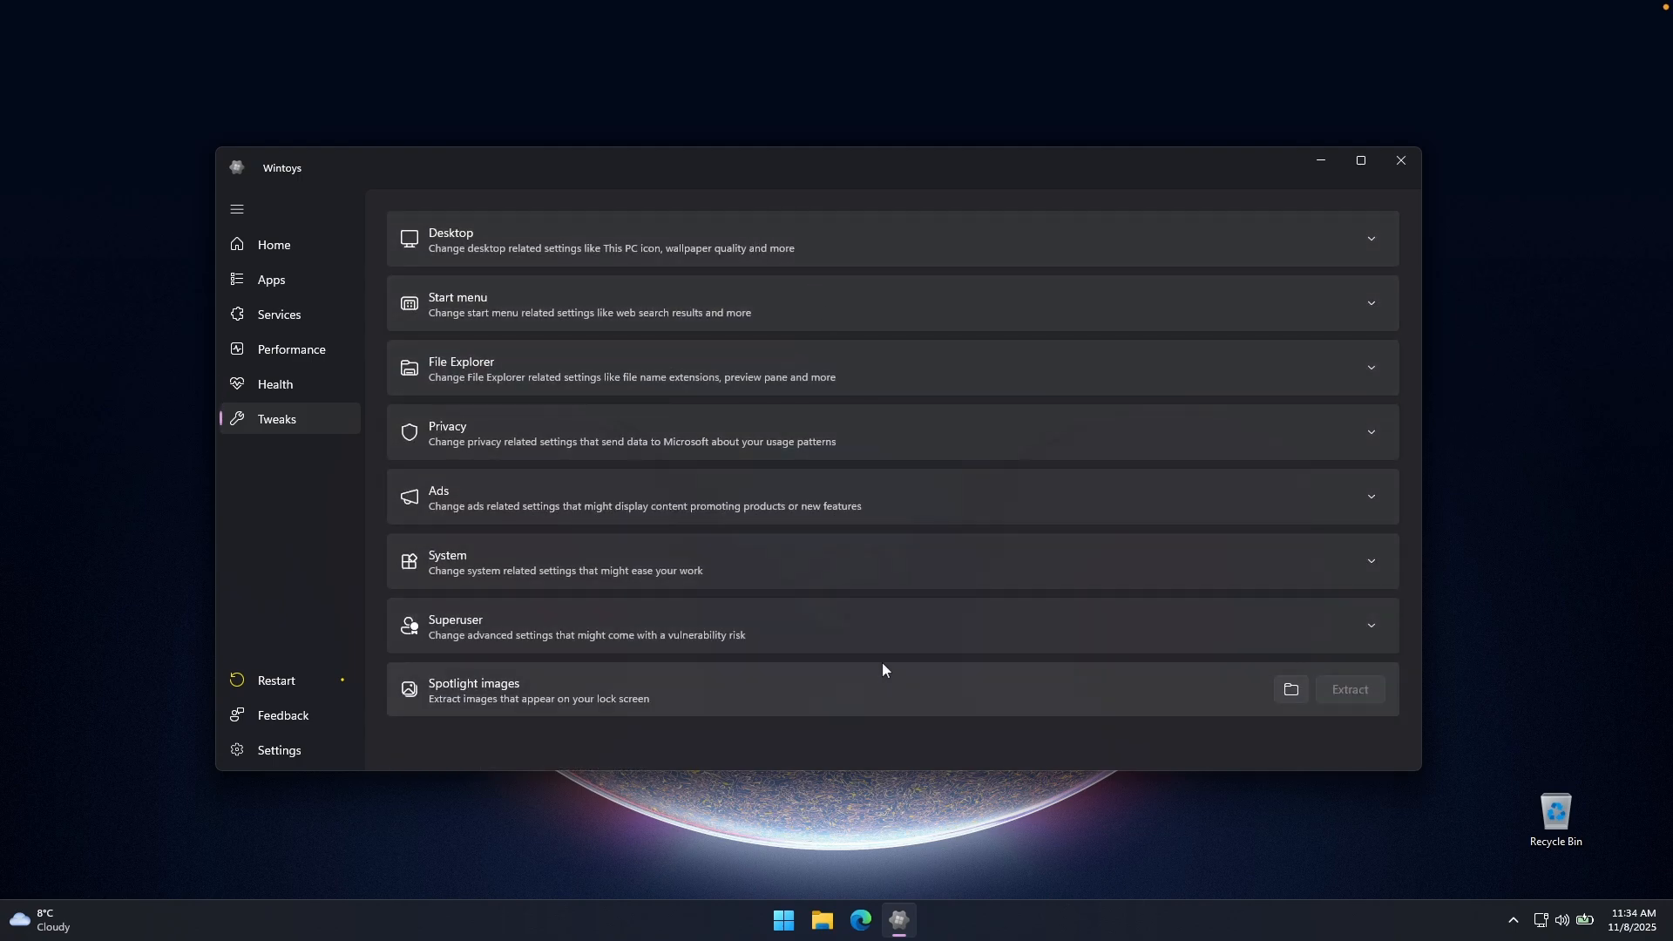
{"action": "mouse_move", "coordinate": [899, 431]}
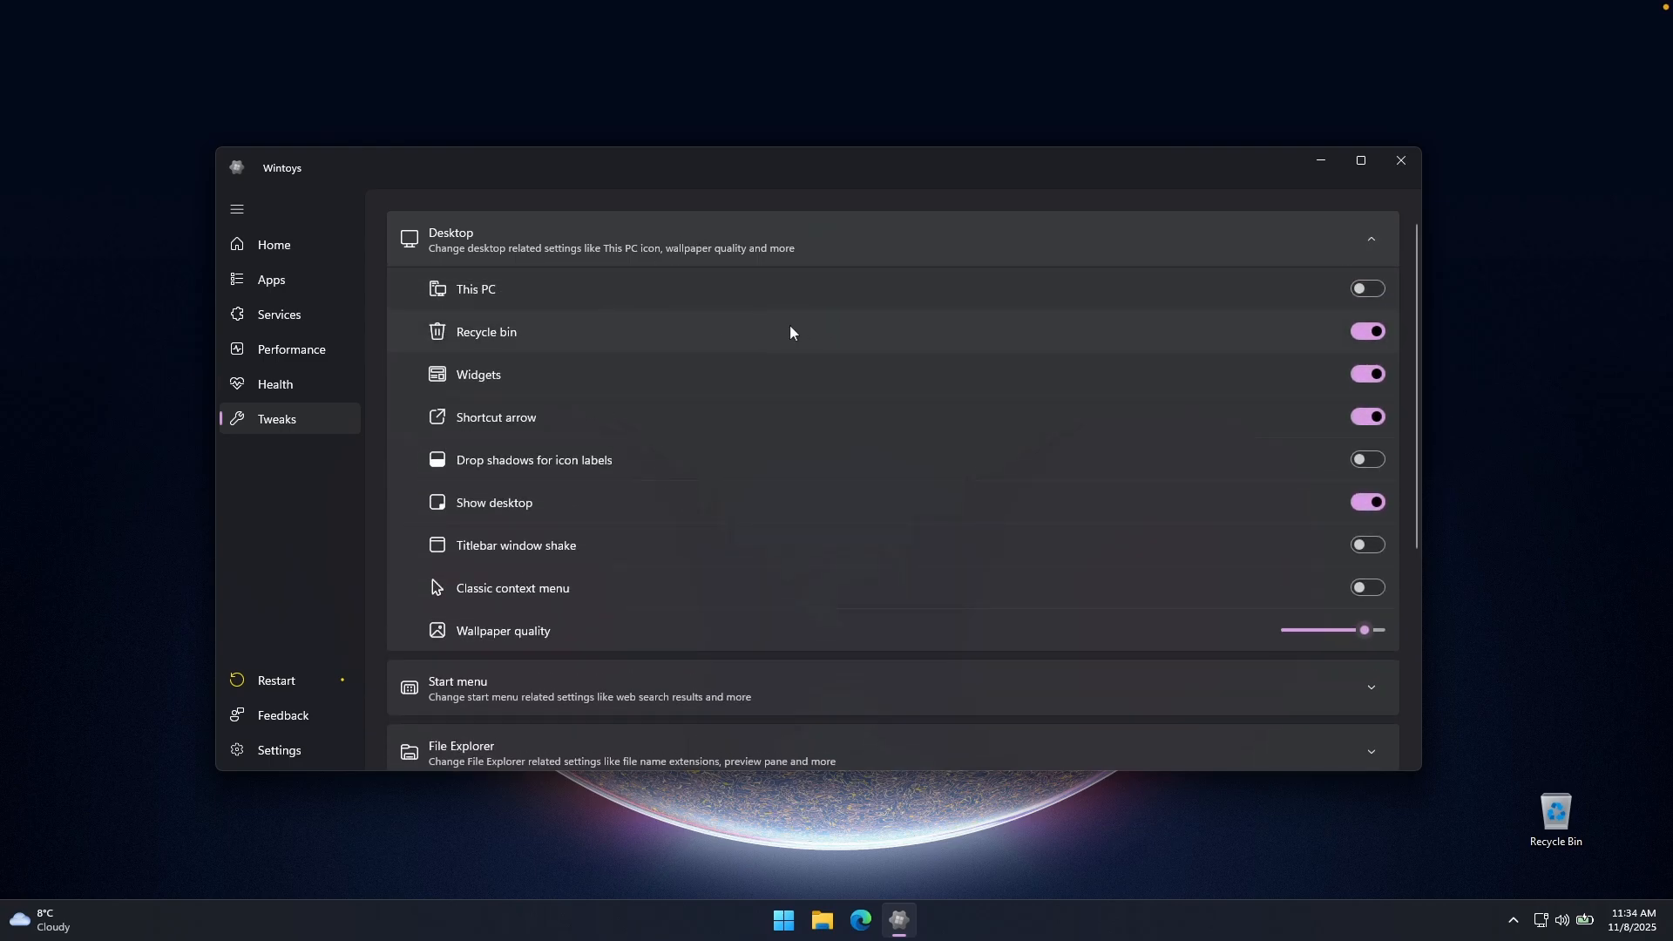
{"action": "mouse_move", "coordinate": [584, 338]}
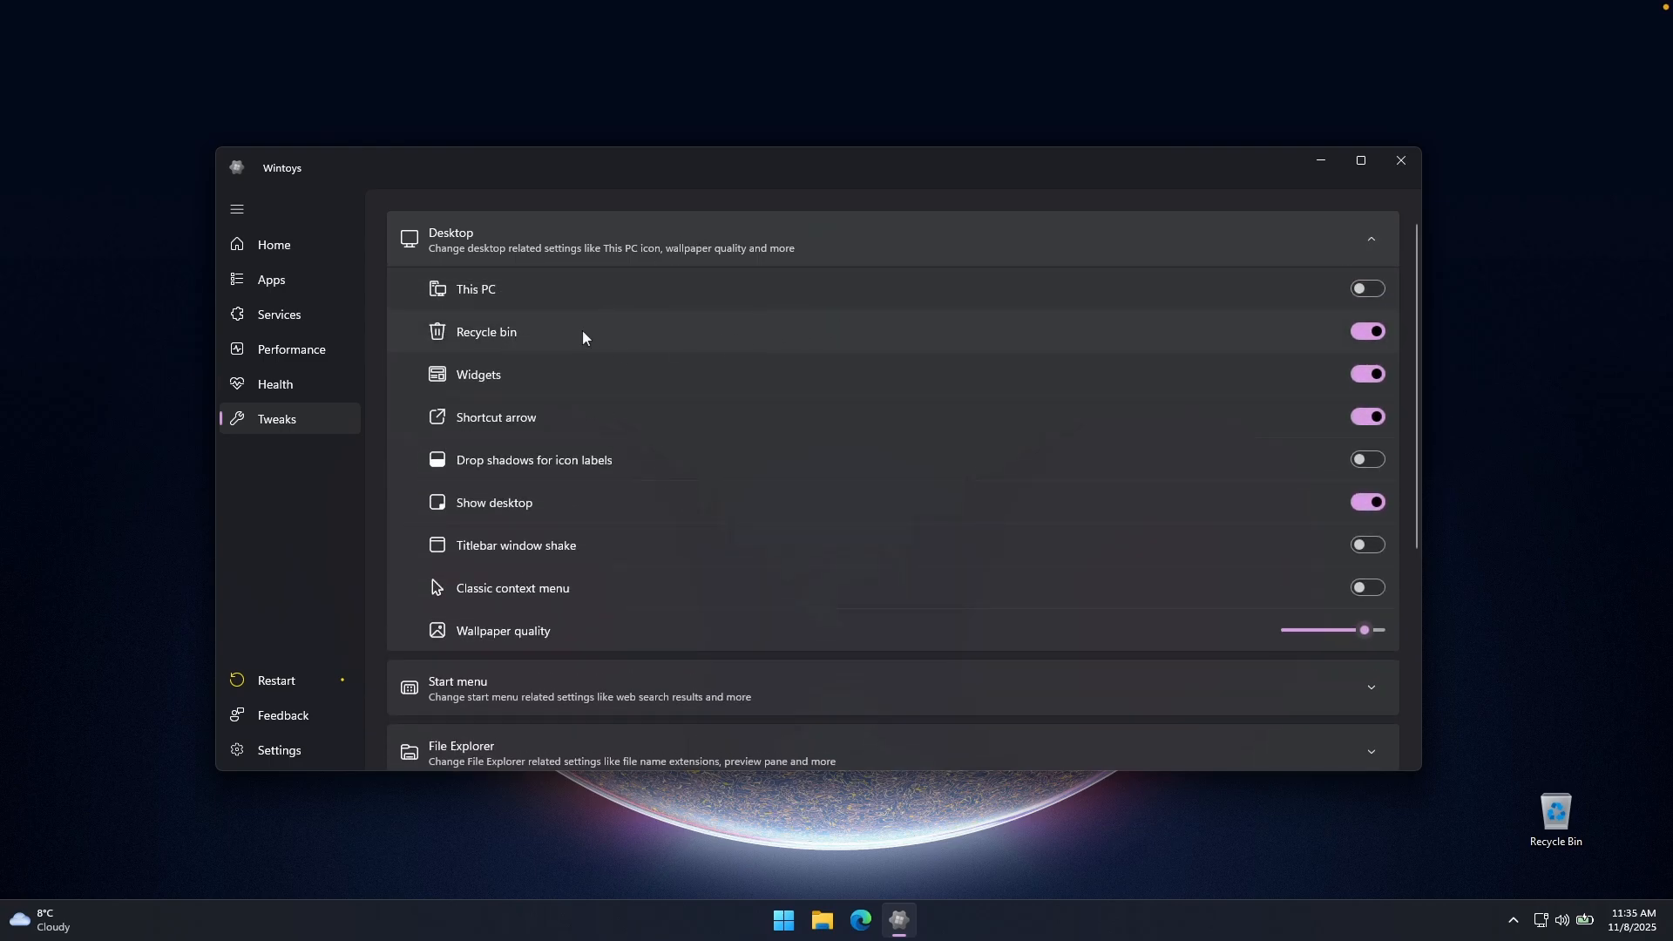
Step: Switch off Recycle bin, Widgets, Shortcut arrow and Show desktop under Desktop tweaks
{"action": "left_click", "coordinate": [1366, 331]}
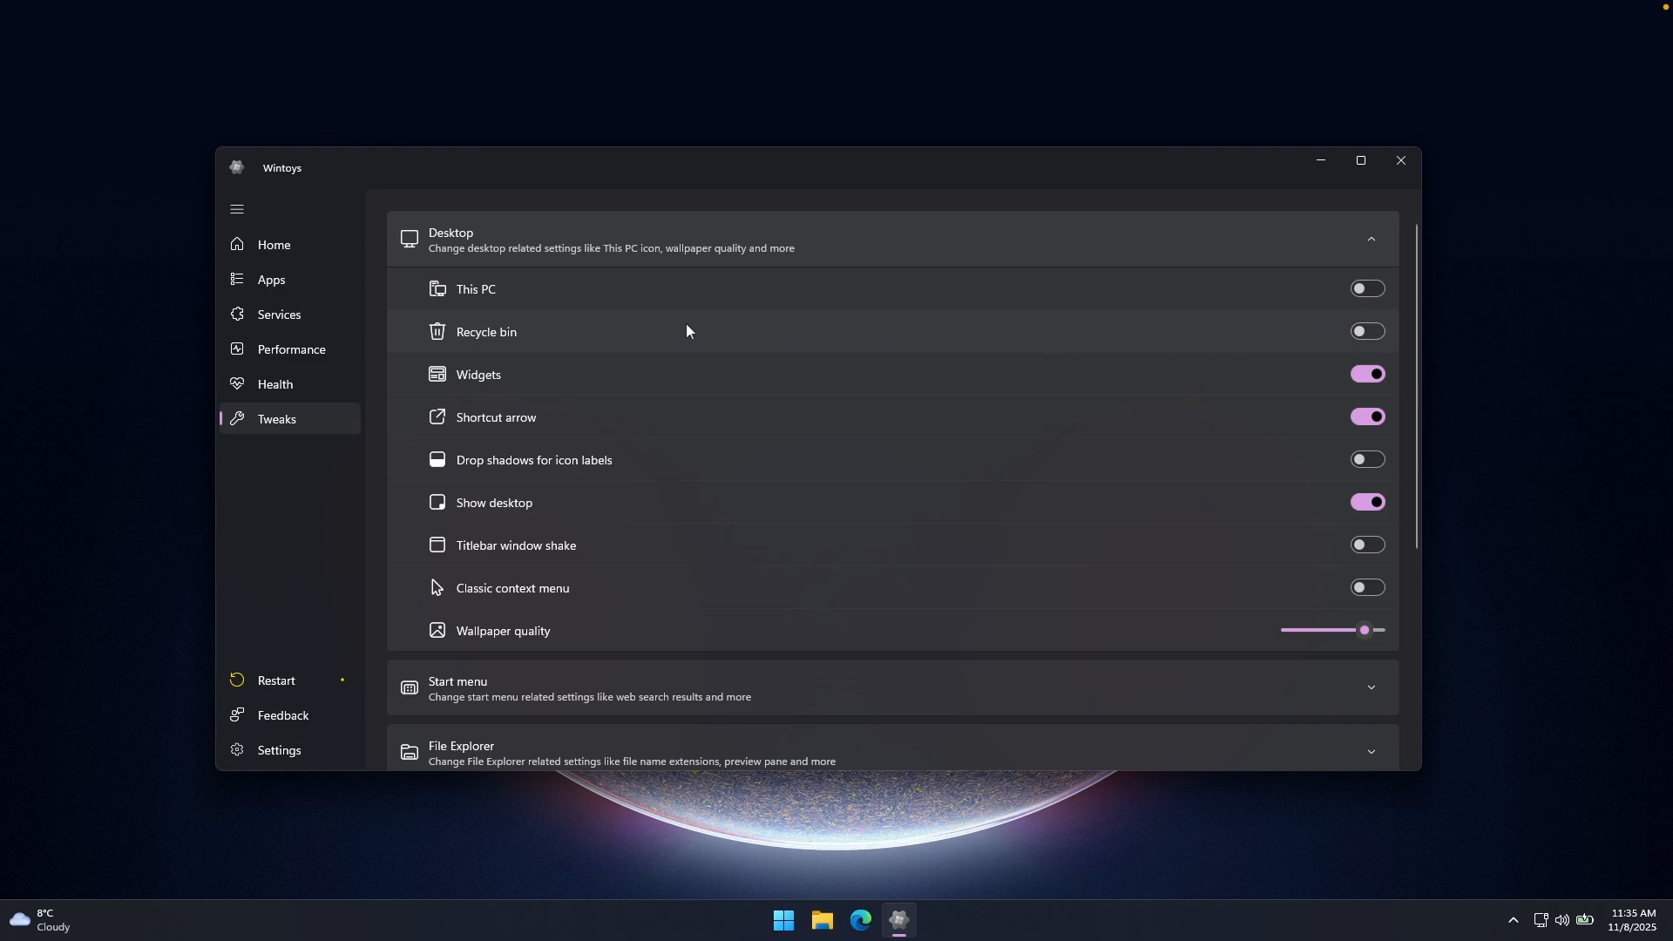
{"action": "mouse_move", "coordinate": [632, 343]}
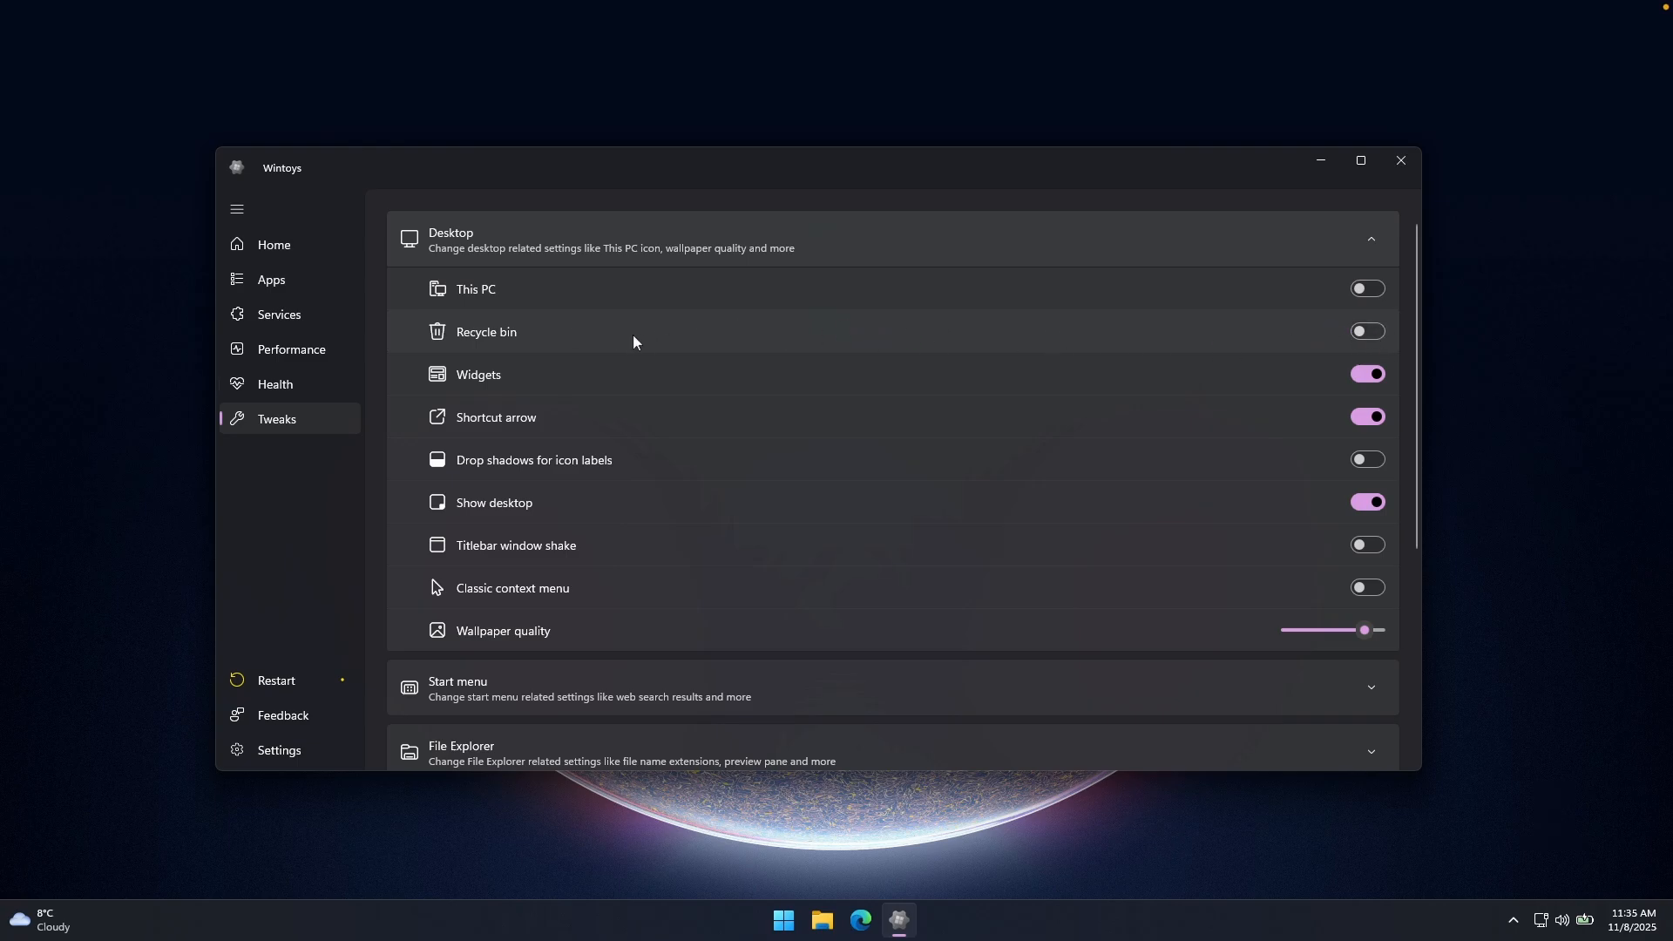
{"action": "mouse_move", "coordinate": [1499, 800]}
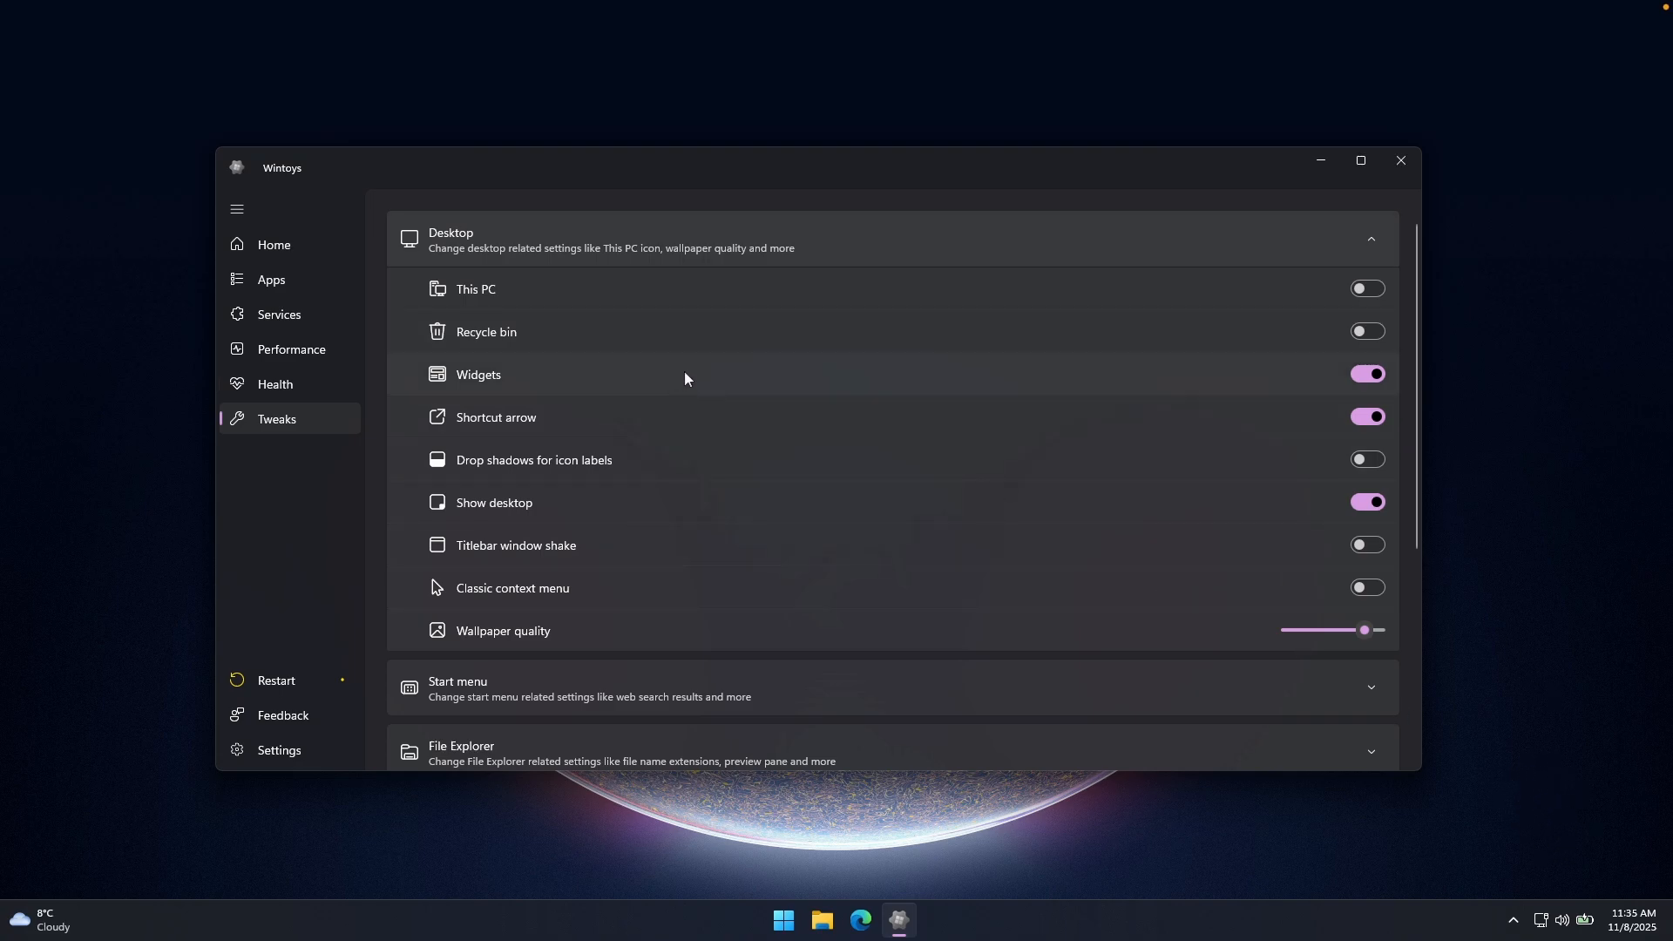
{"action": "left_click", "coordinate": [1367, 374]}
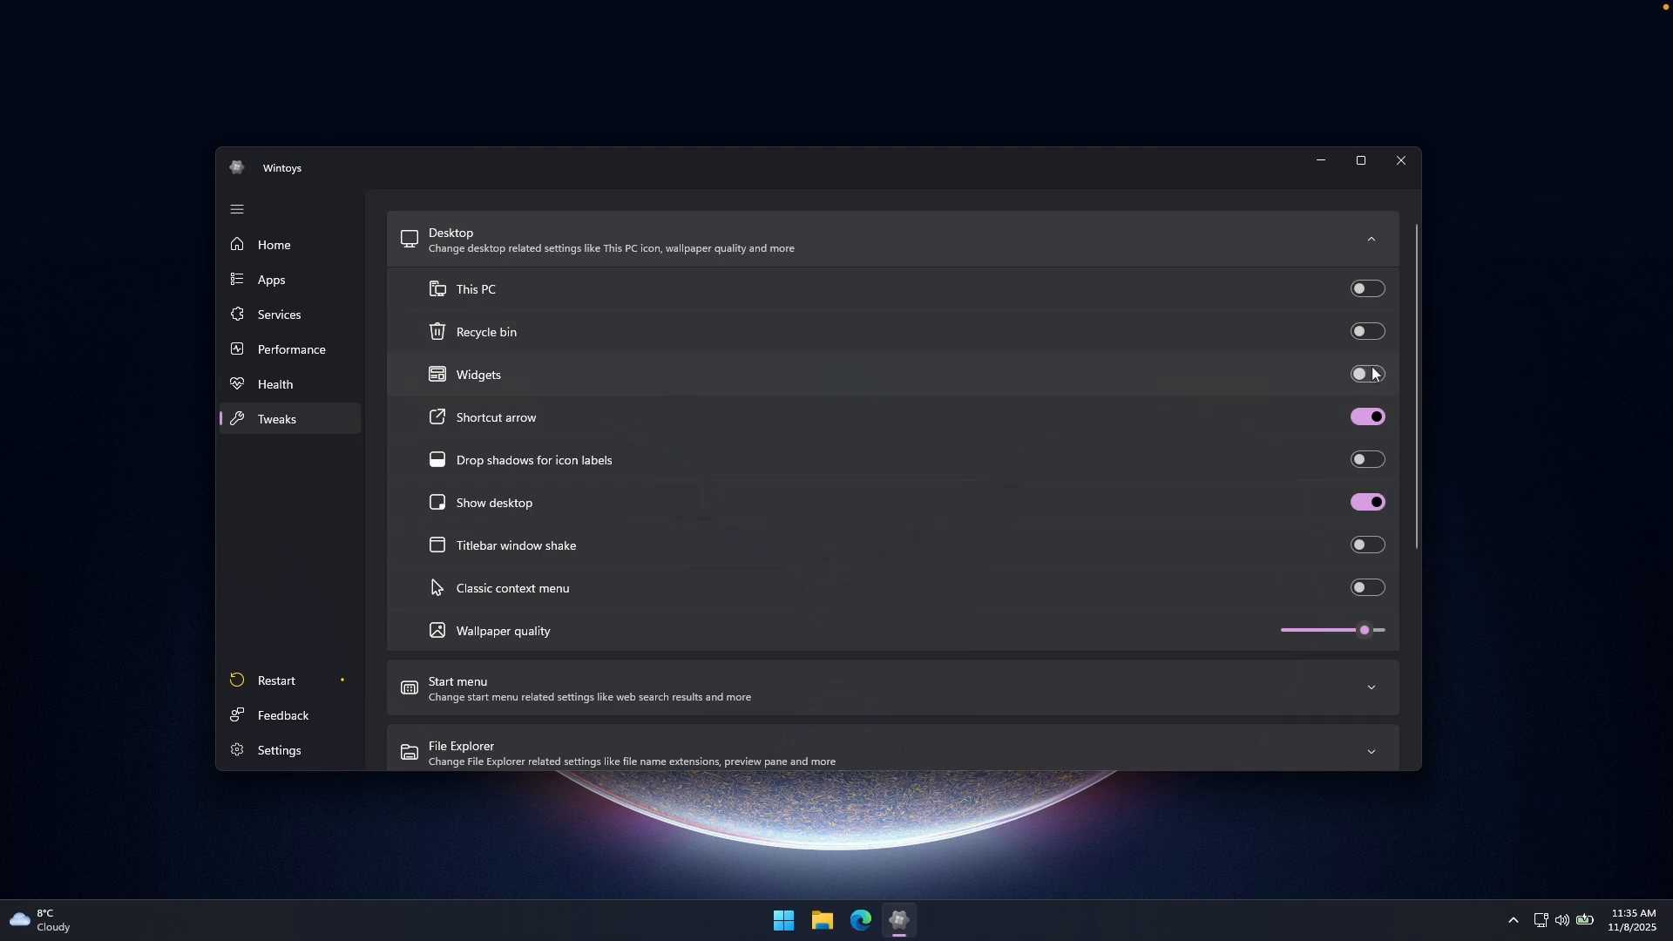
{"action": "left_click", "coordinate": [1366, 416]}
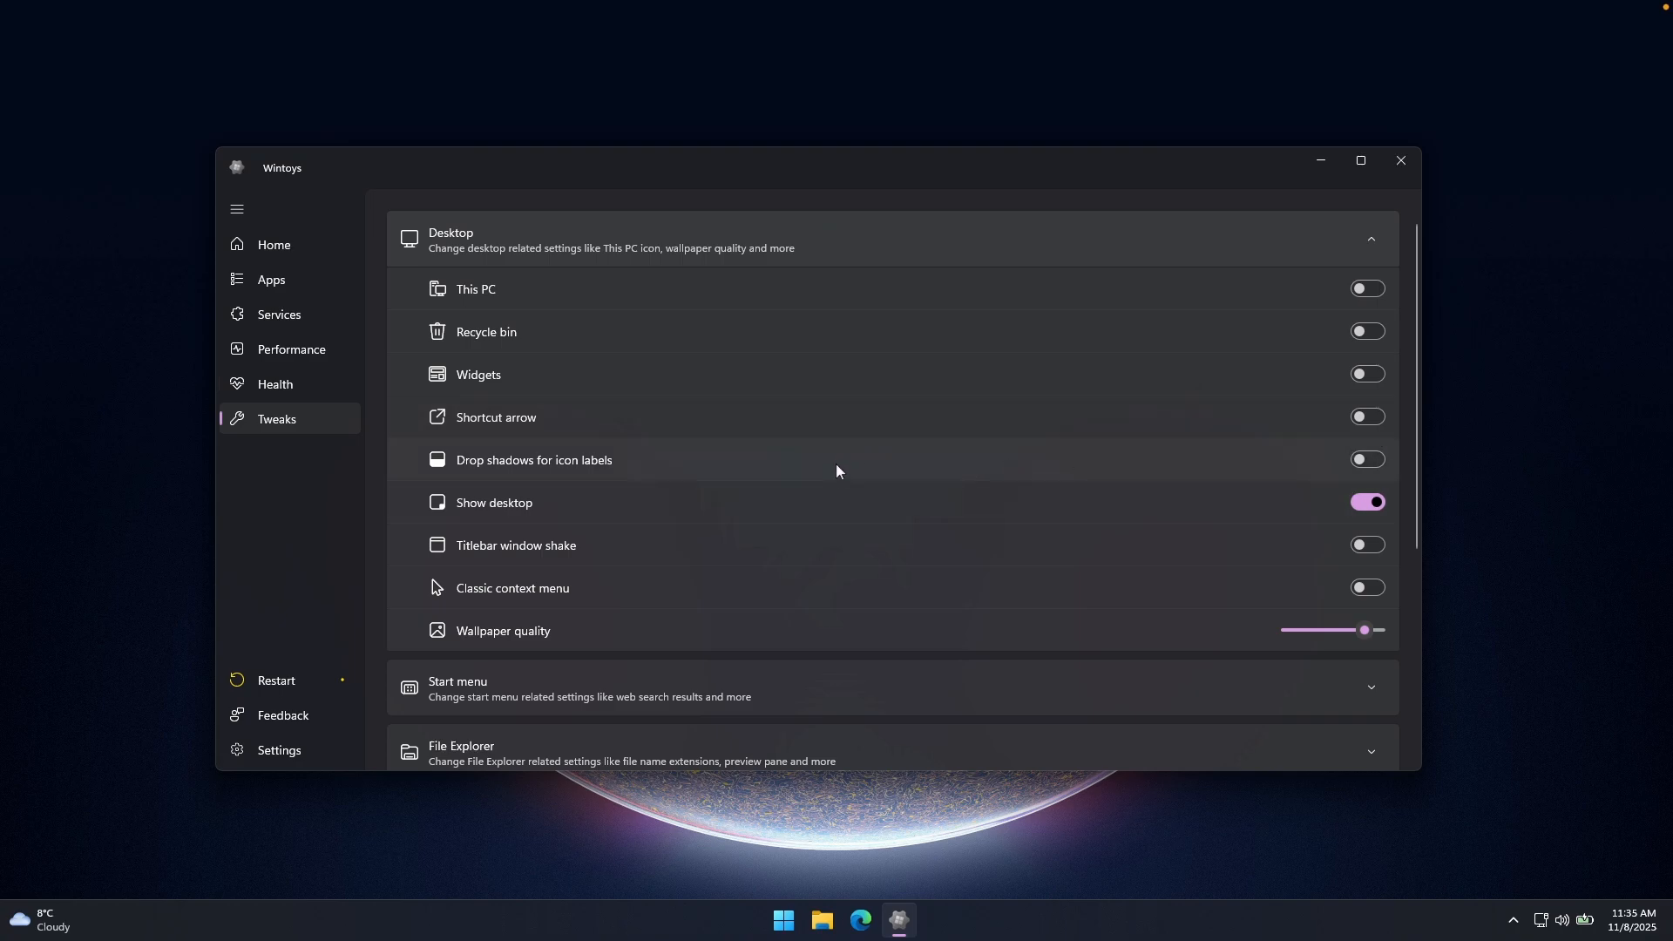
{"action": "mouse_move", "coordinate": [1213, 511]}
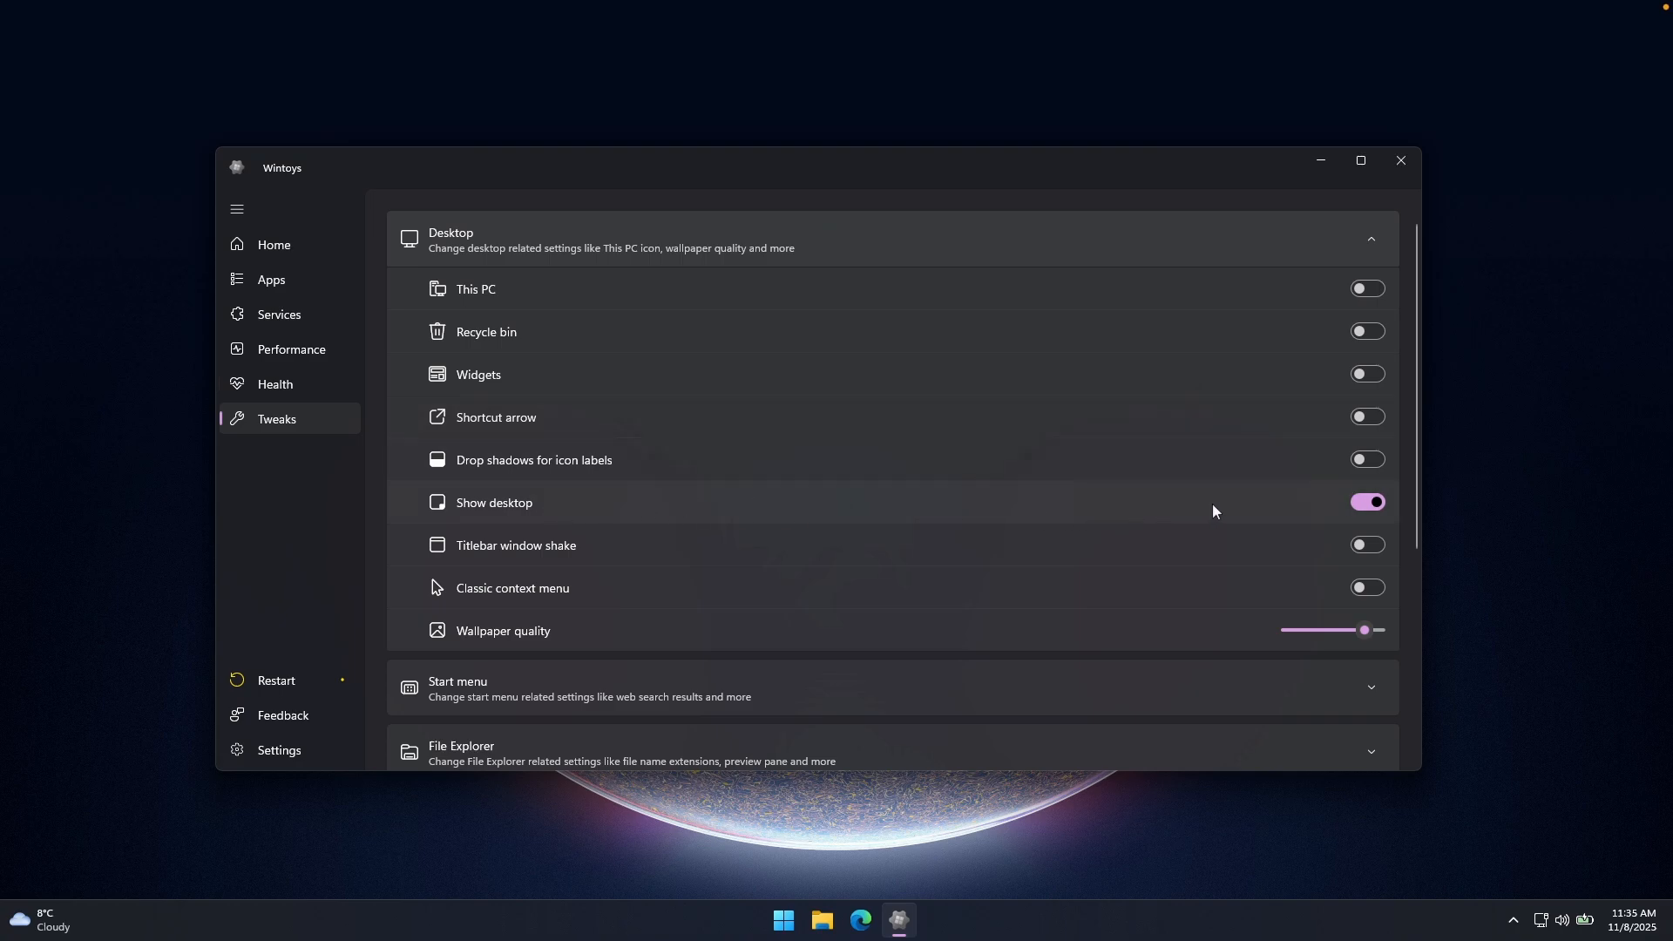
{"action": "left_click", "coordinate": [1366, 502]}
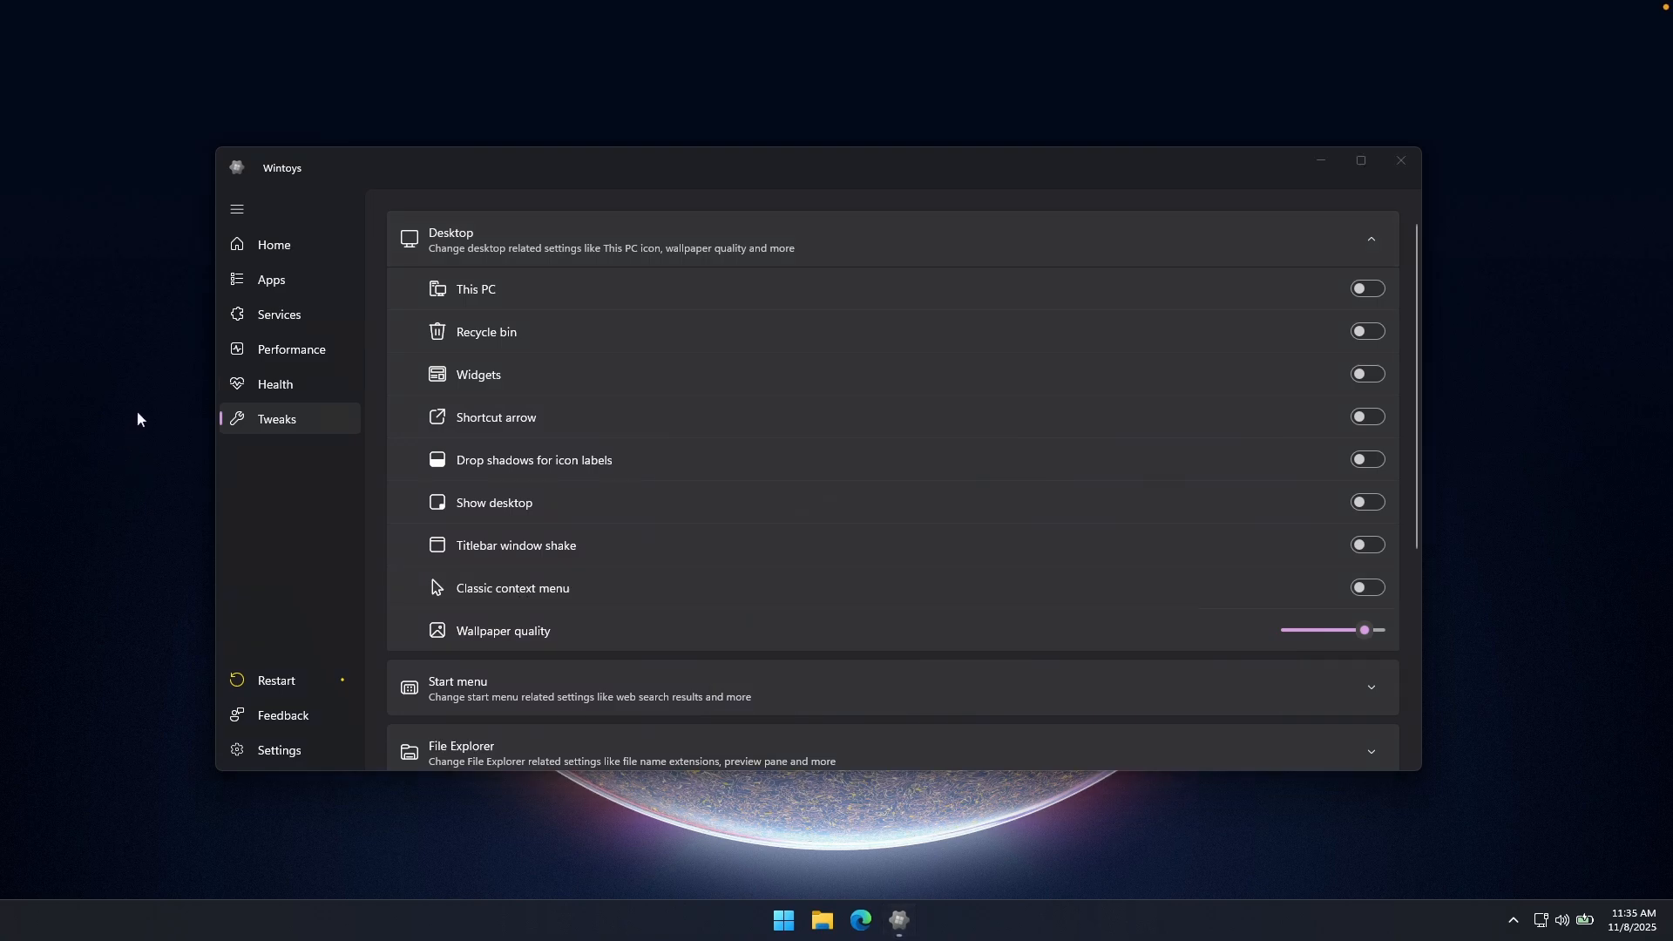
Step: Check the current desktop right-click menu, then turn on Classic context menu
{"action": "right_click", "coordinate": [139, 420]}
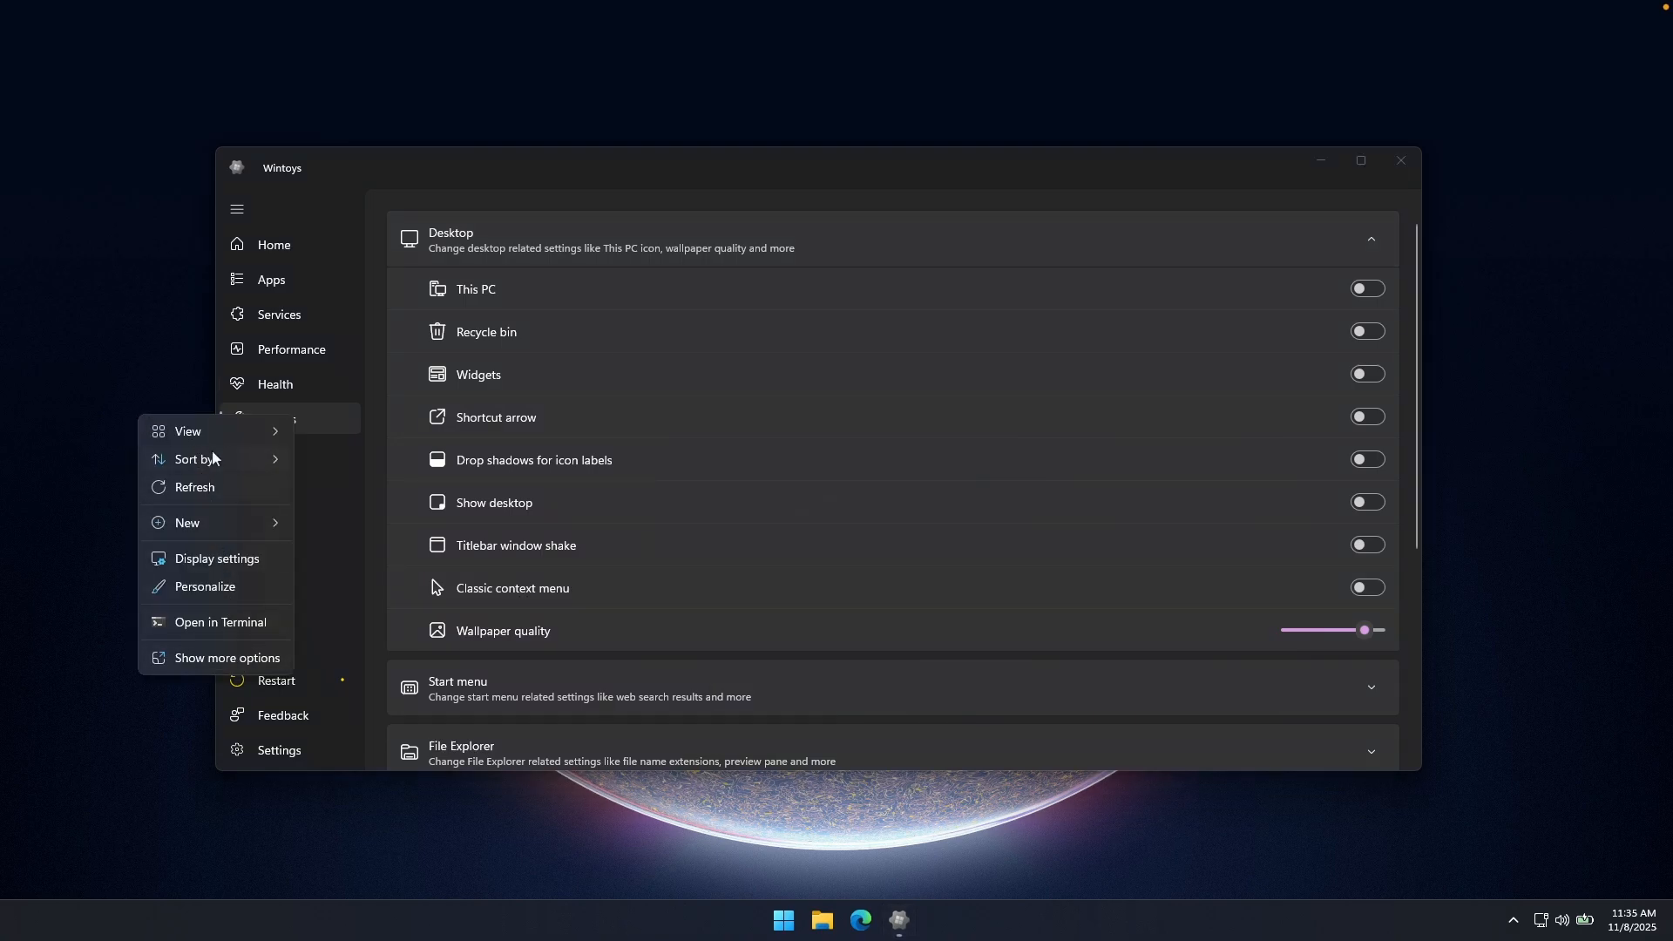
{"action": "left_click", "coordinate": [188, 431]}
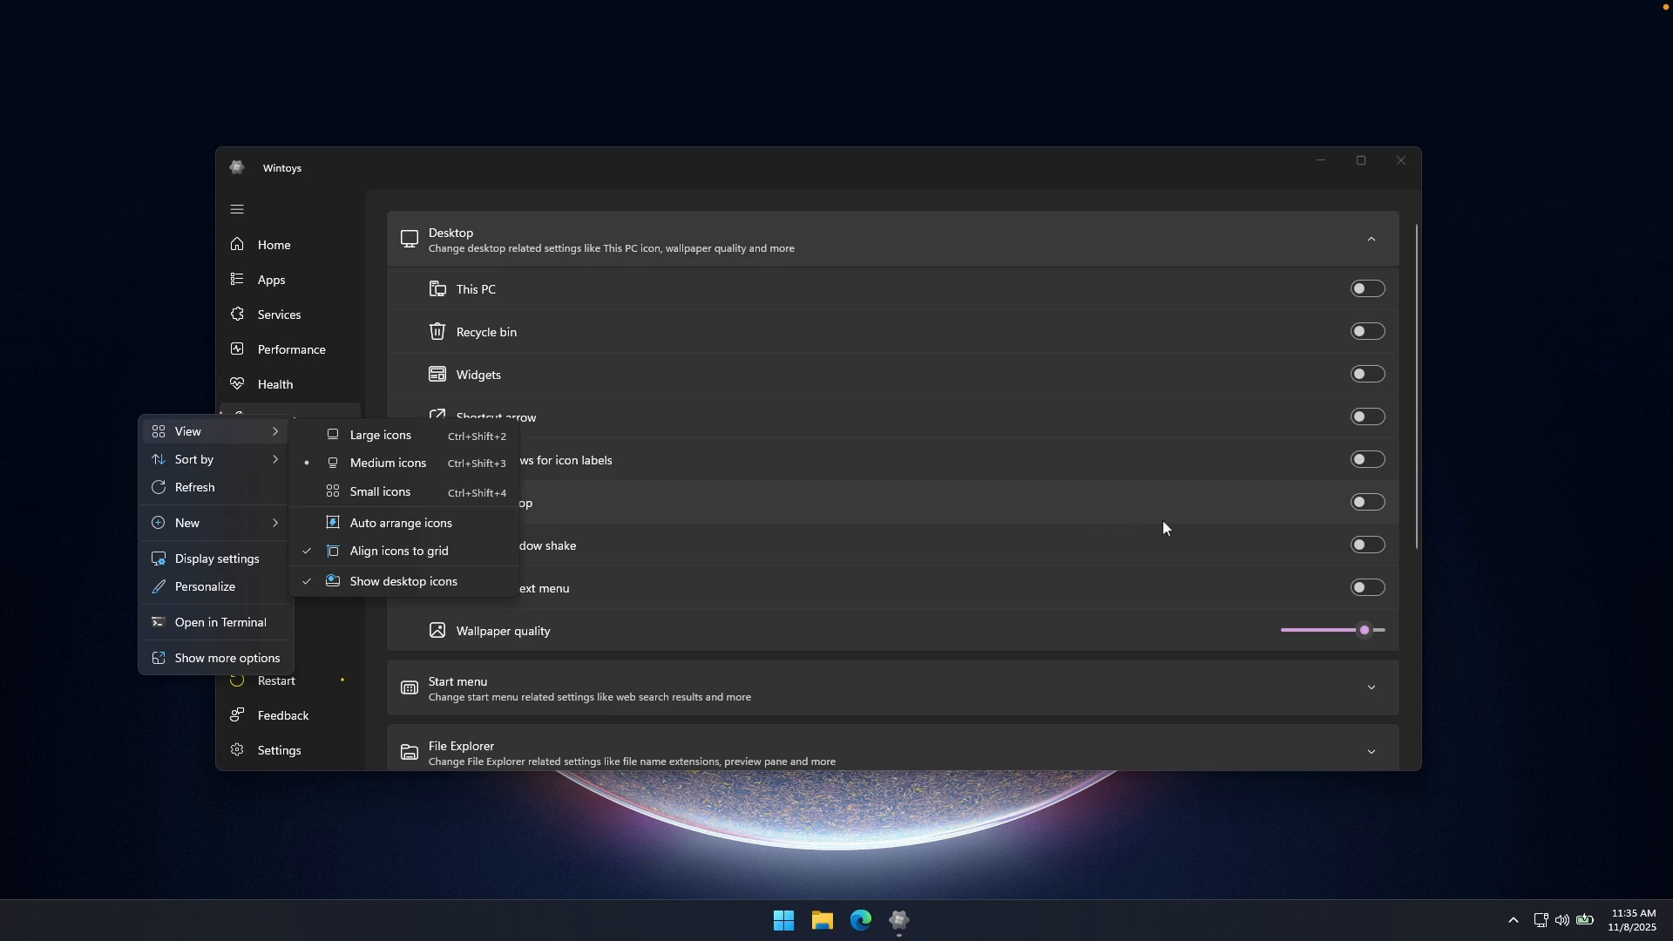
{"action": "left_click", "coordinate": [1367, 588]}
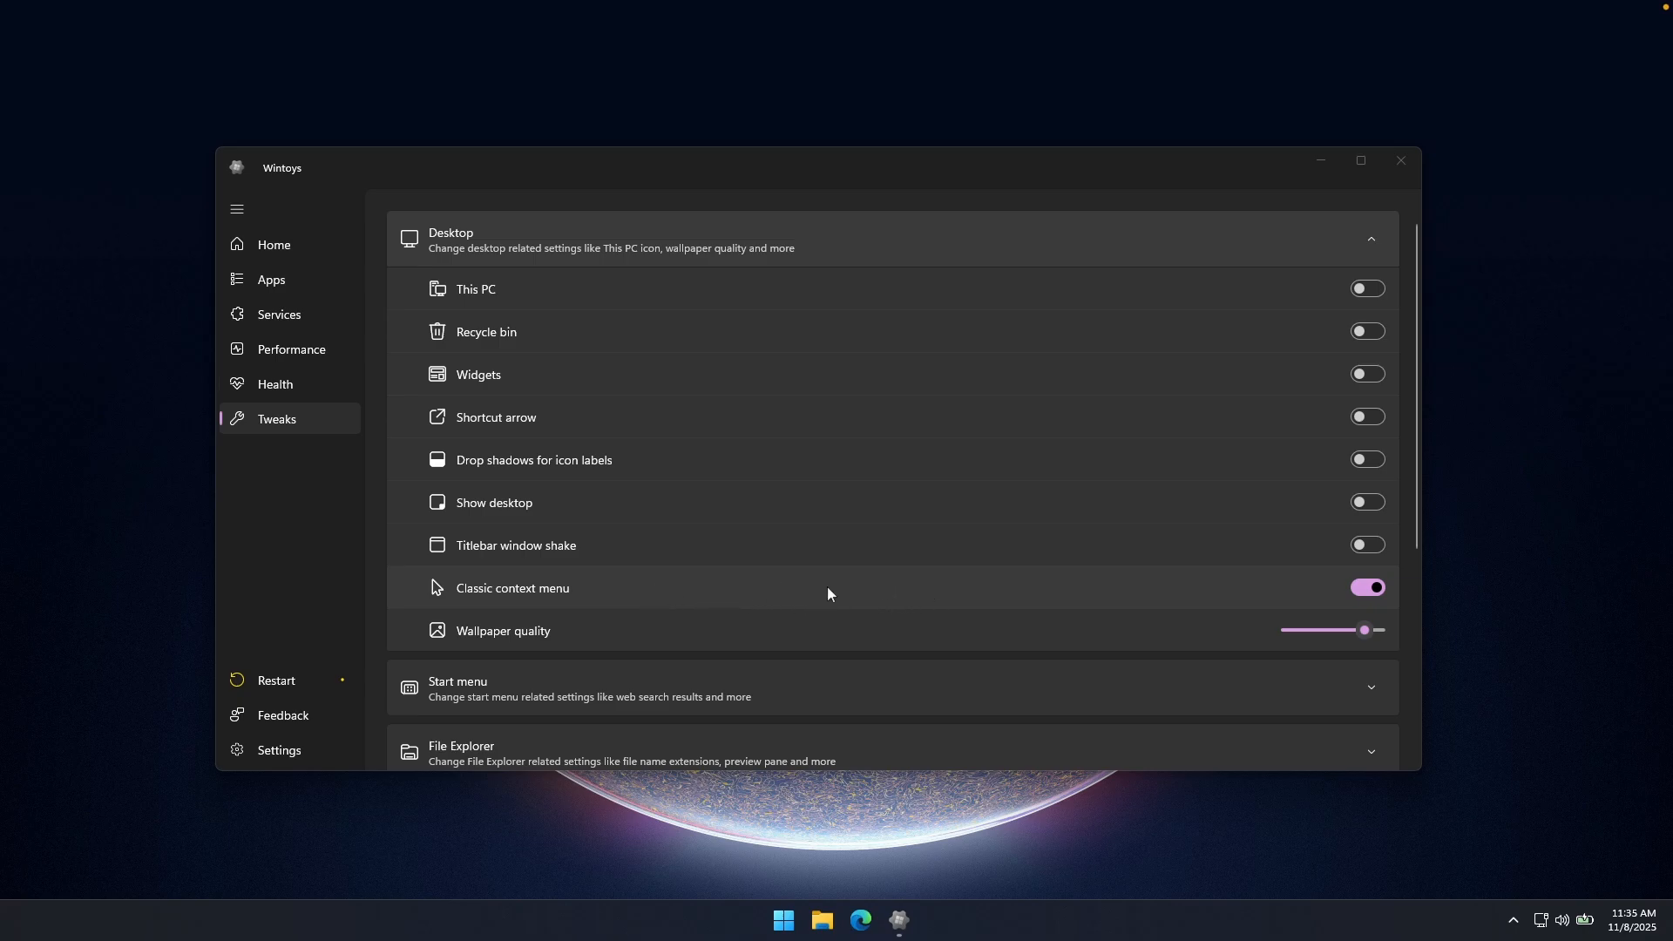
Step: Raise Wallpaper quality to its maximum and expand the Start menu tweaks
{"action": "scroll", "scroll_direction": "down", "scroll_amount": 3}
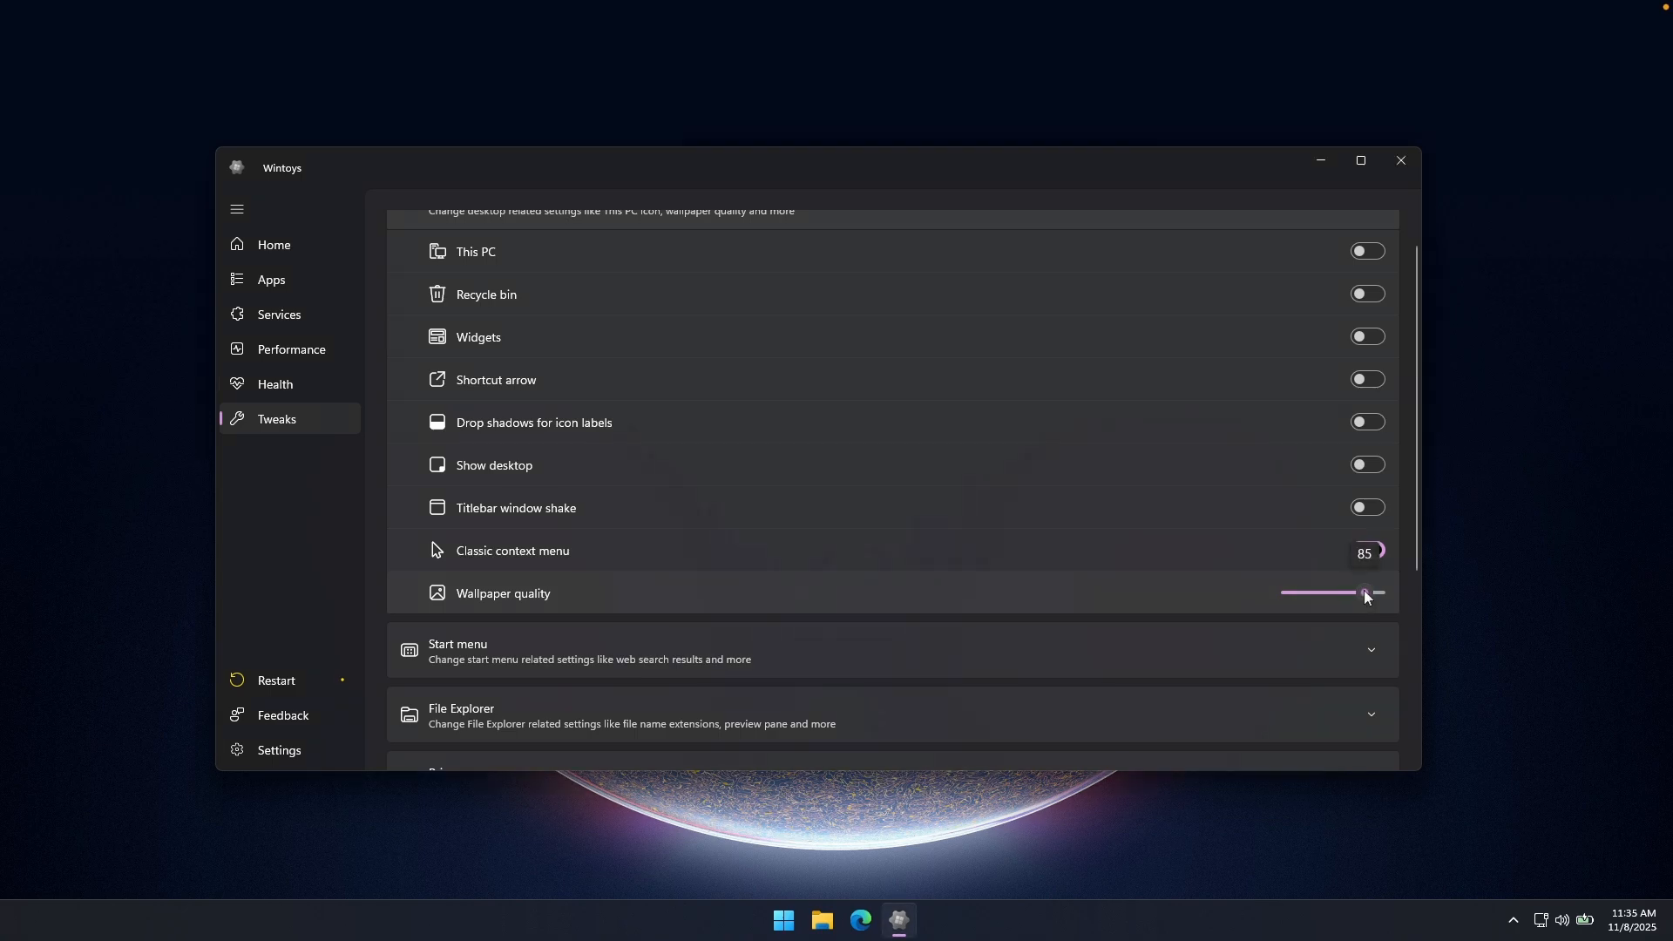
{"action": "left_click", "coordinate": [1367, 549]}
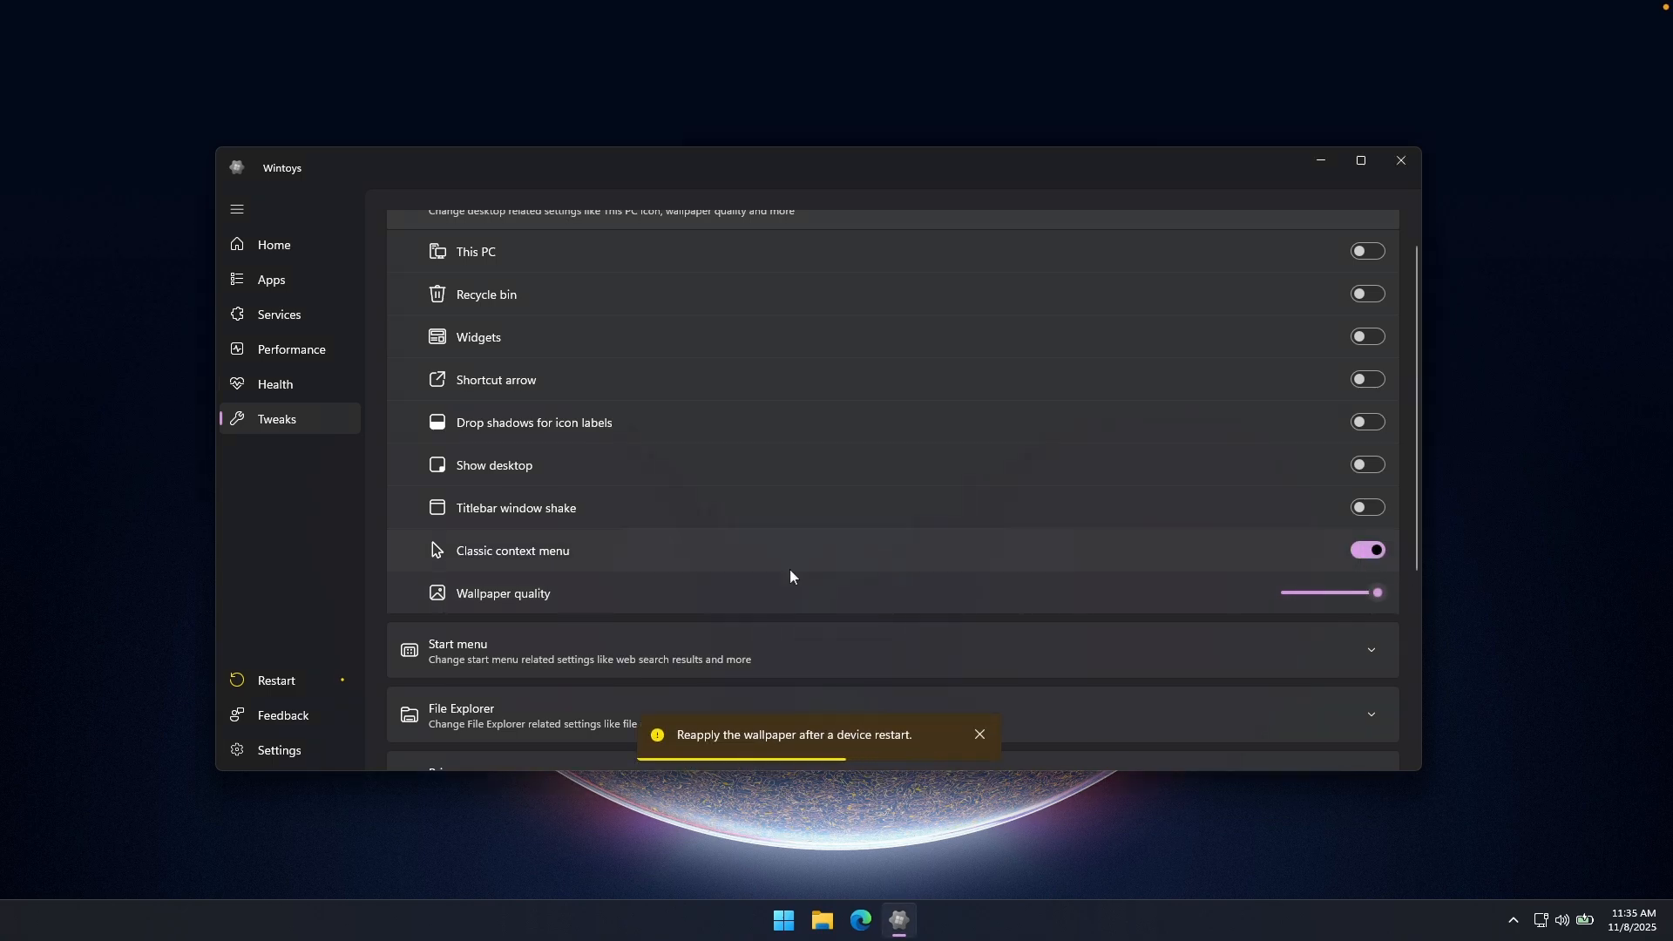
{"action": "left_click", "coordinate": [890, 650]}
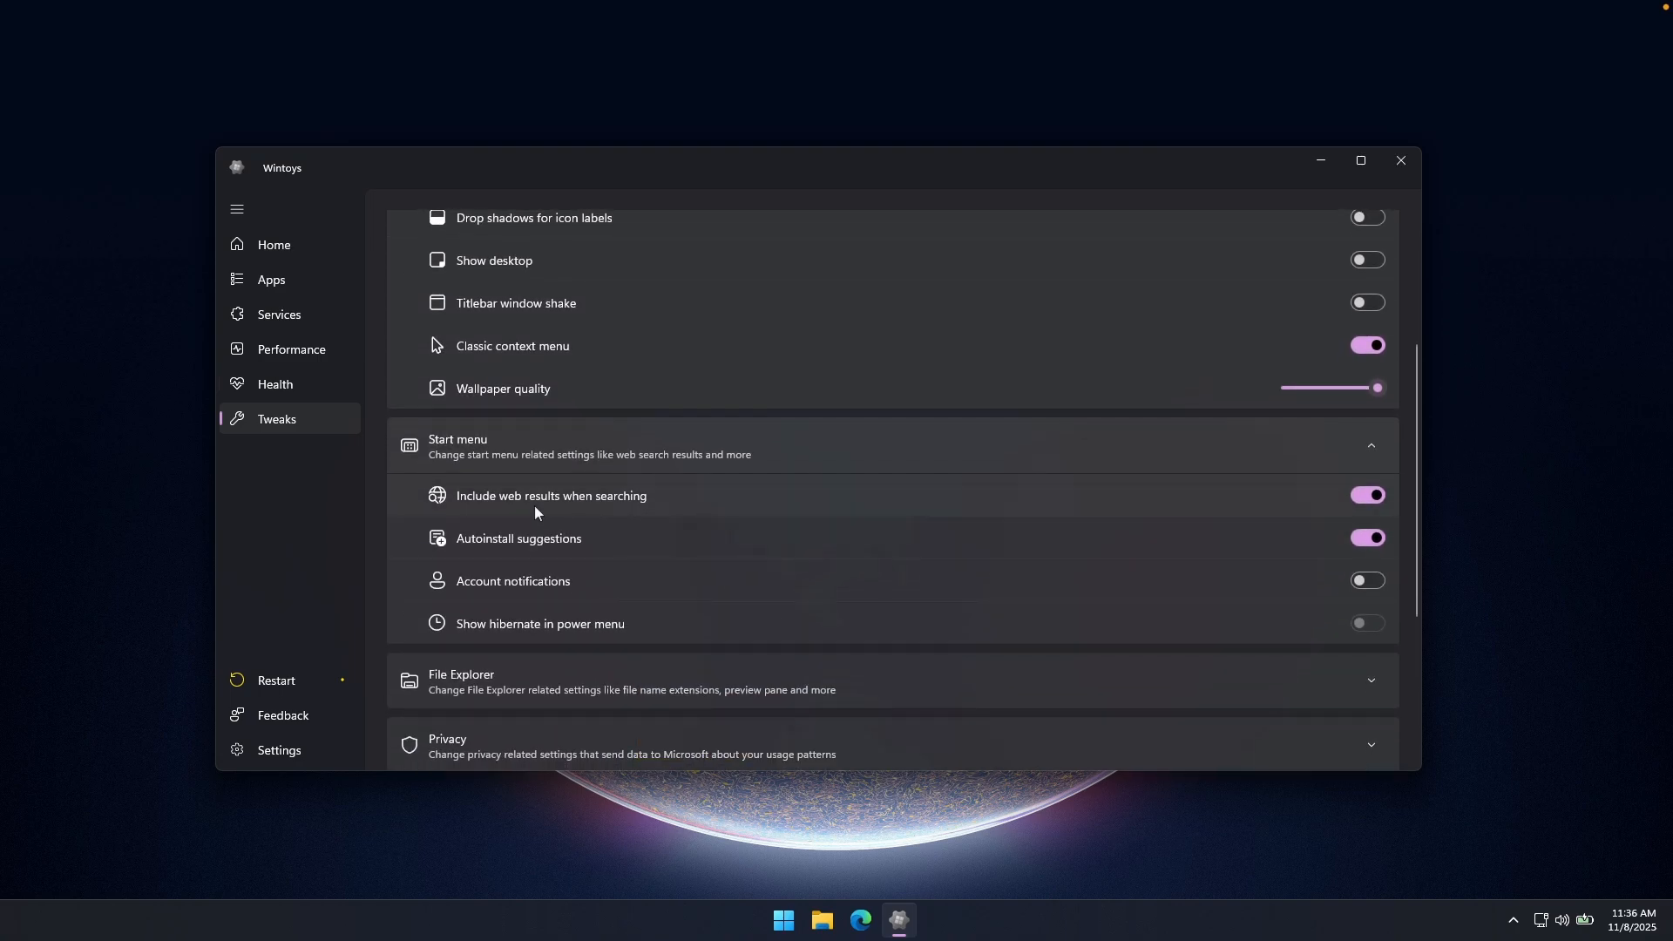
Step: Turn off web results in Start menu search and Autoinstall suggestions
{"action": "left_click", "coordinate": [1366, 495]}
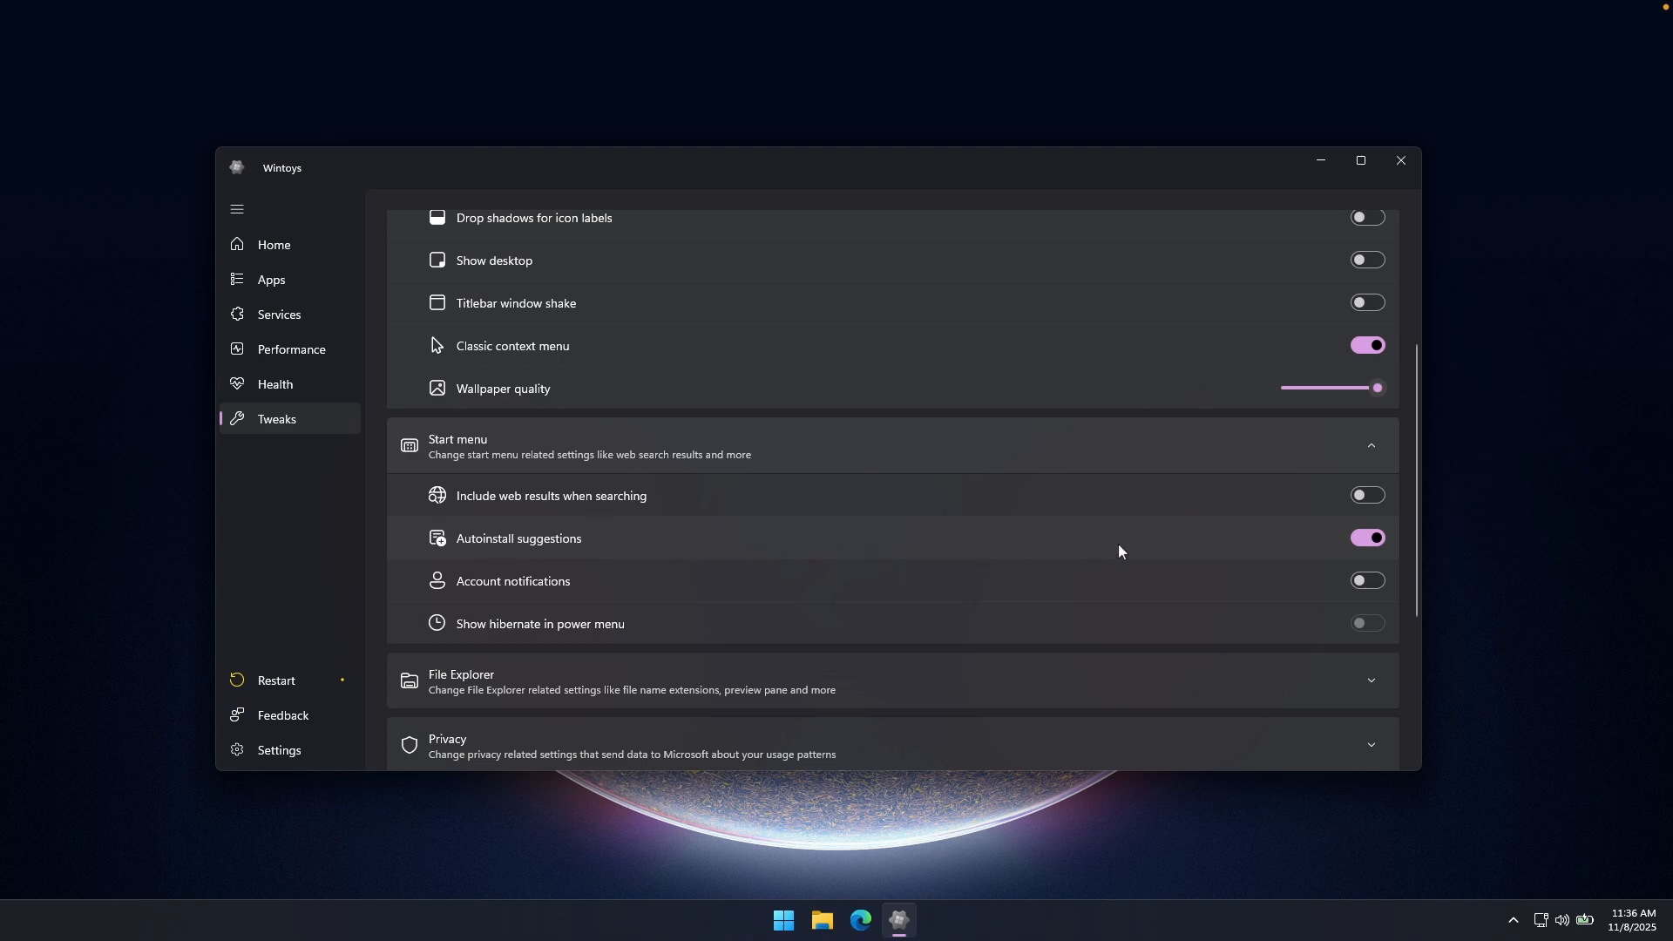
{"action": "left_click", "coordinate": [1367, 539]}
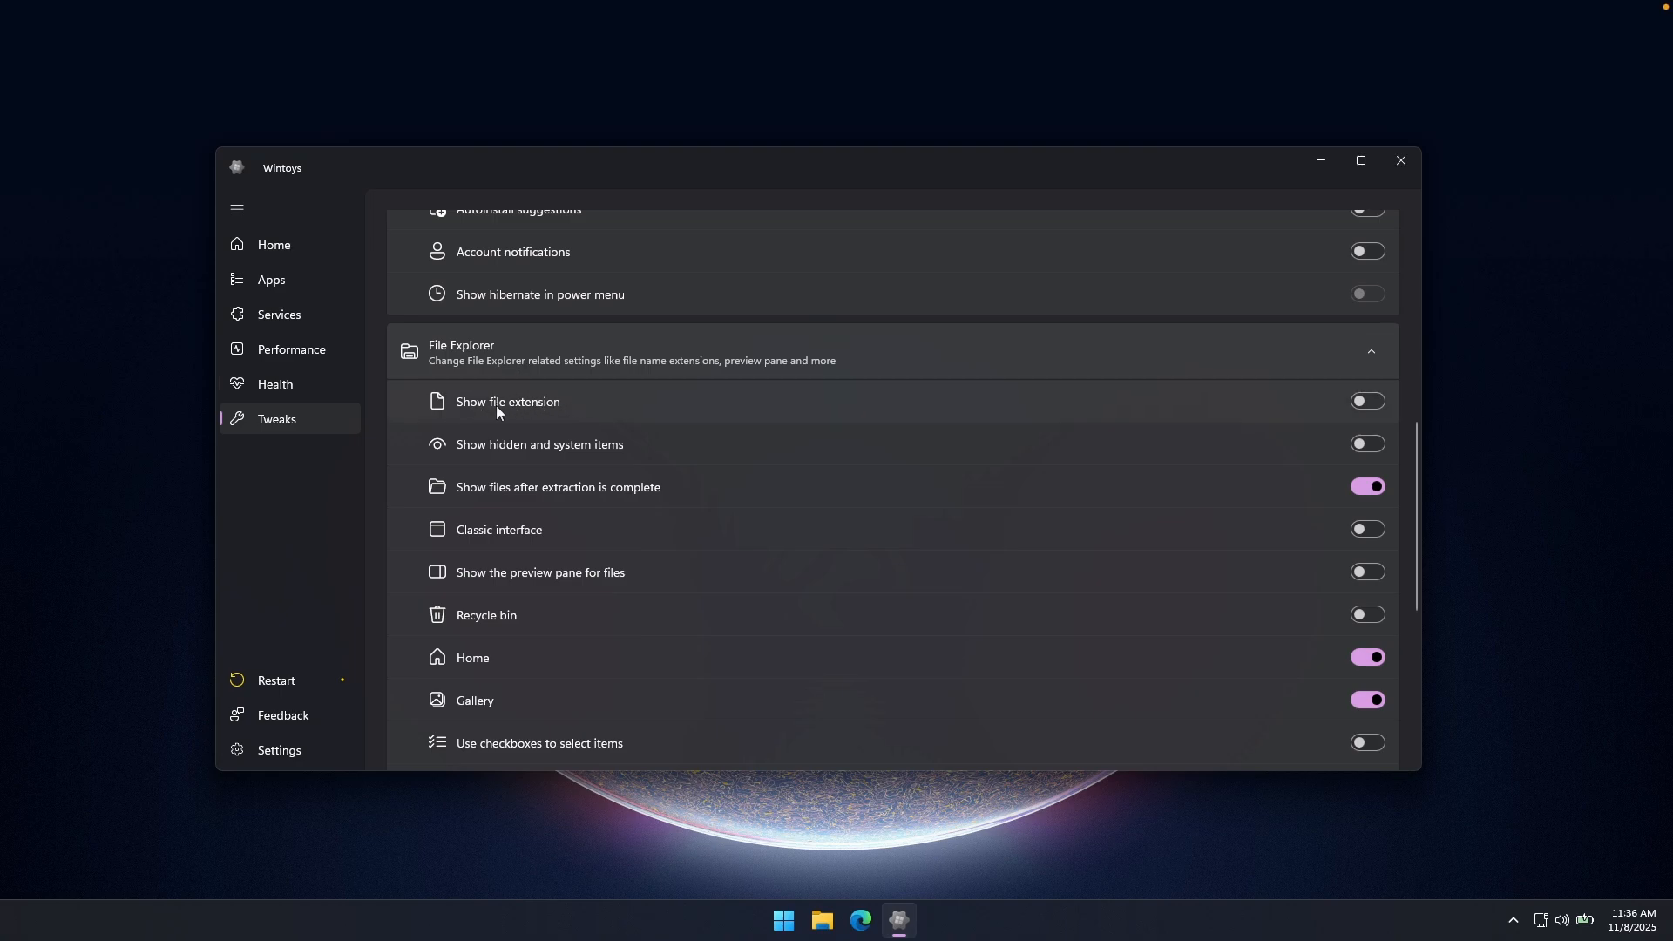
{"action": "mouse_move", "coordinate": [1390, 415]}
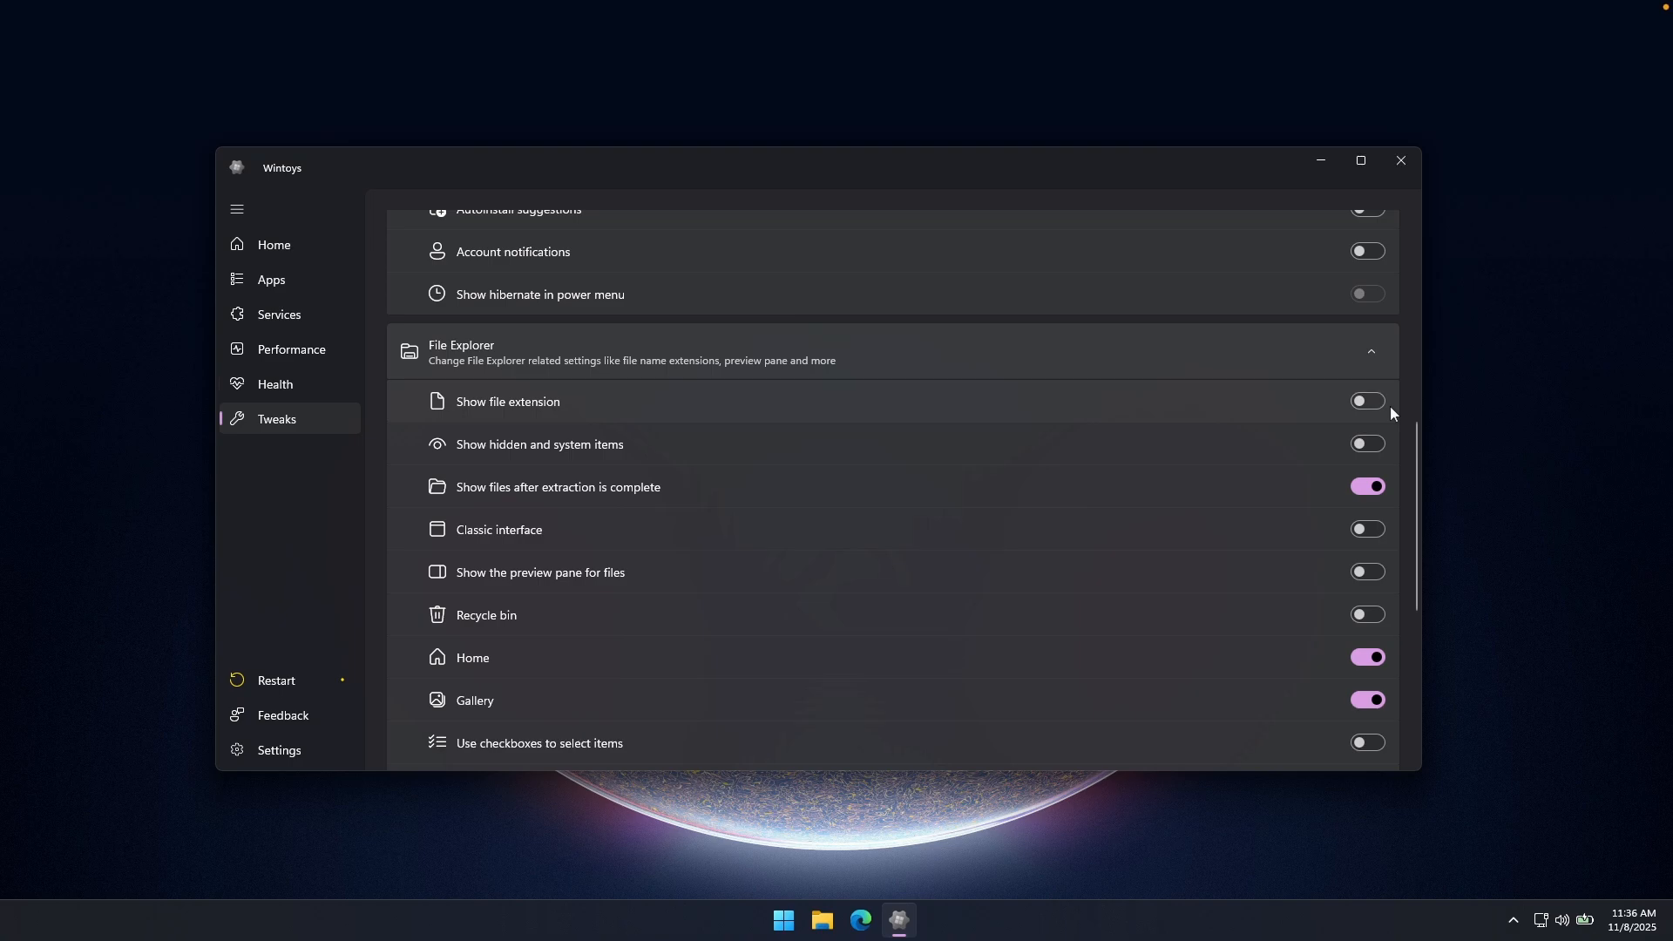
Step: Turn on Show file extension in File Explorer tweaks, leaving Open to set to This PC
{"action": "left_click", "coordinate": [1366, 401]}
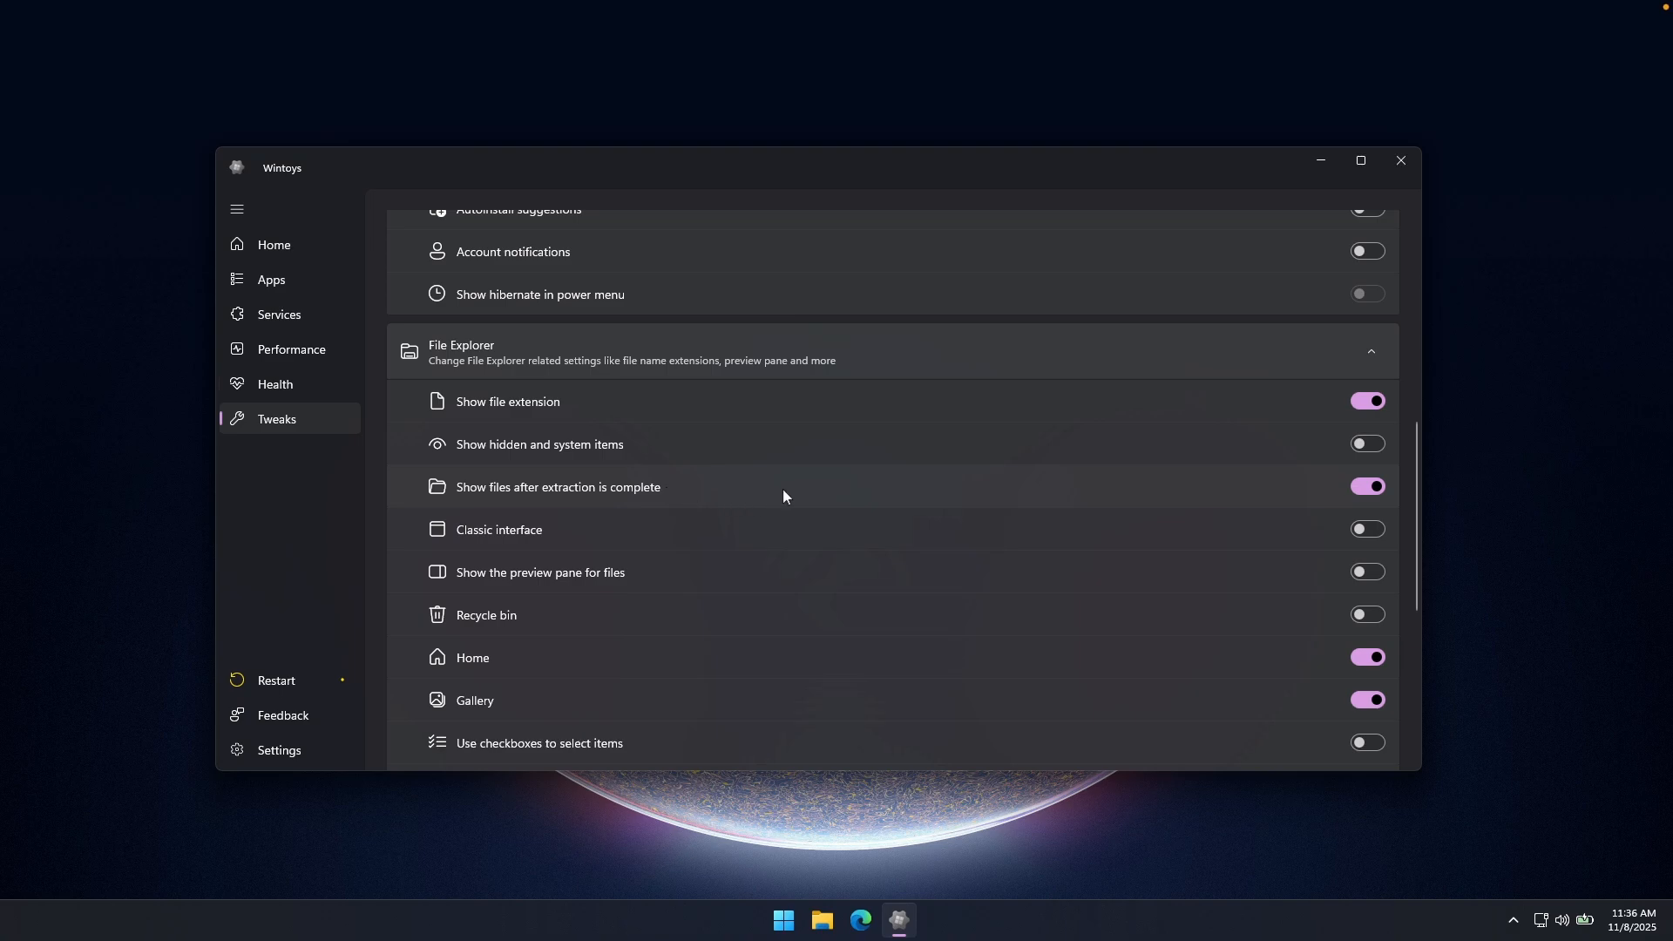
{"action": "mouse_move", "coordinate": [915, 488]}
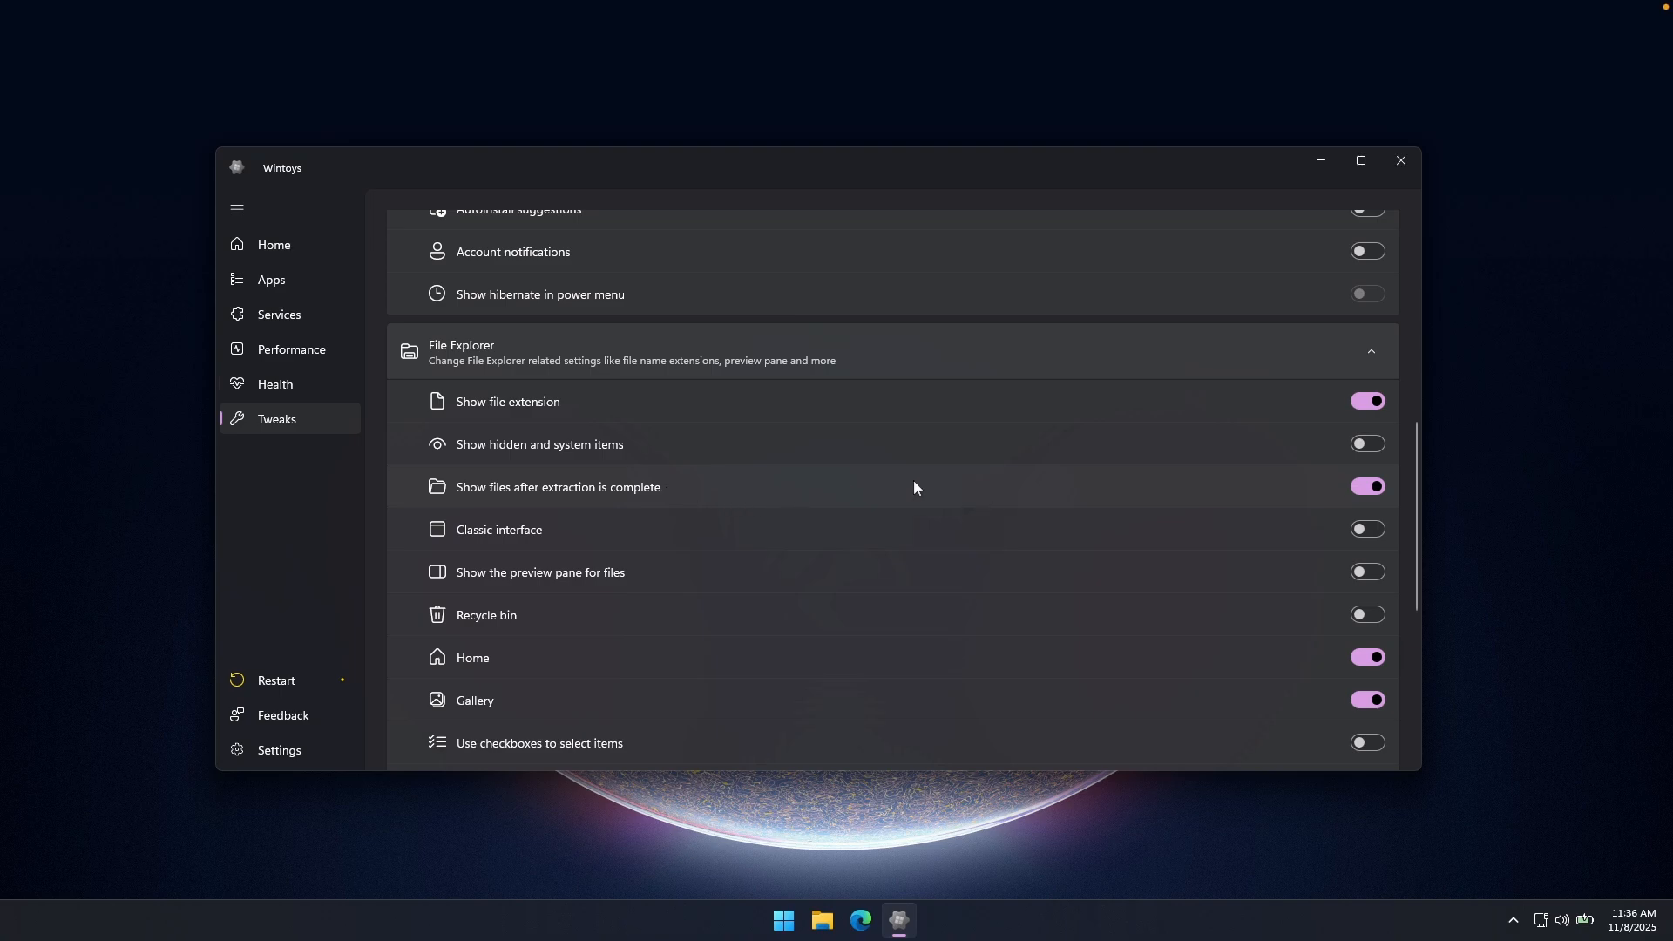
{"action": "scroll", "scroll_direction": "down", "scroll_amount": 3}
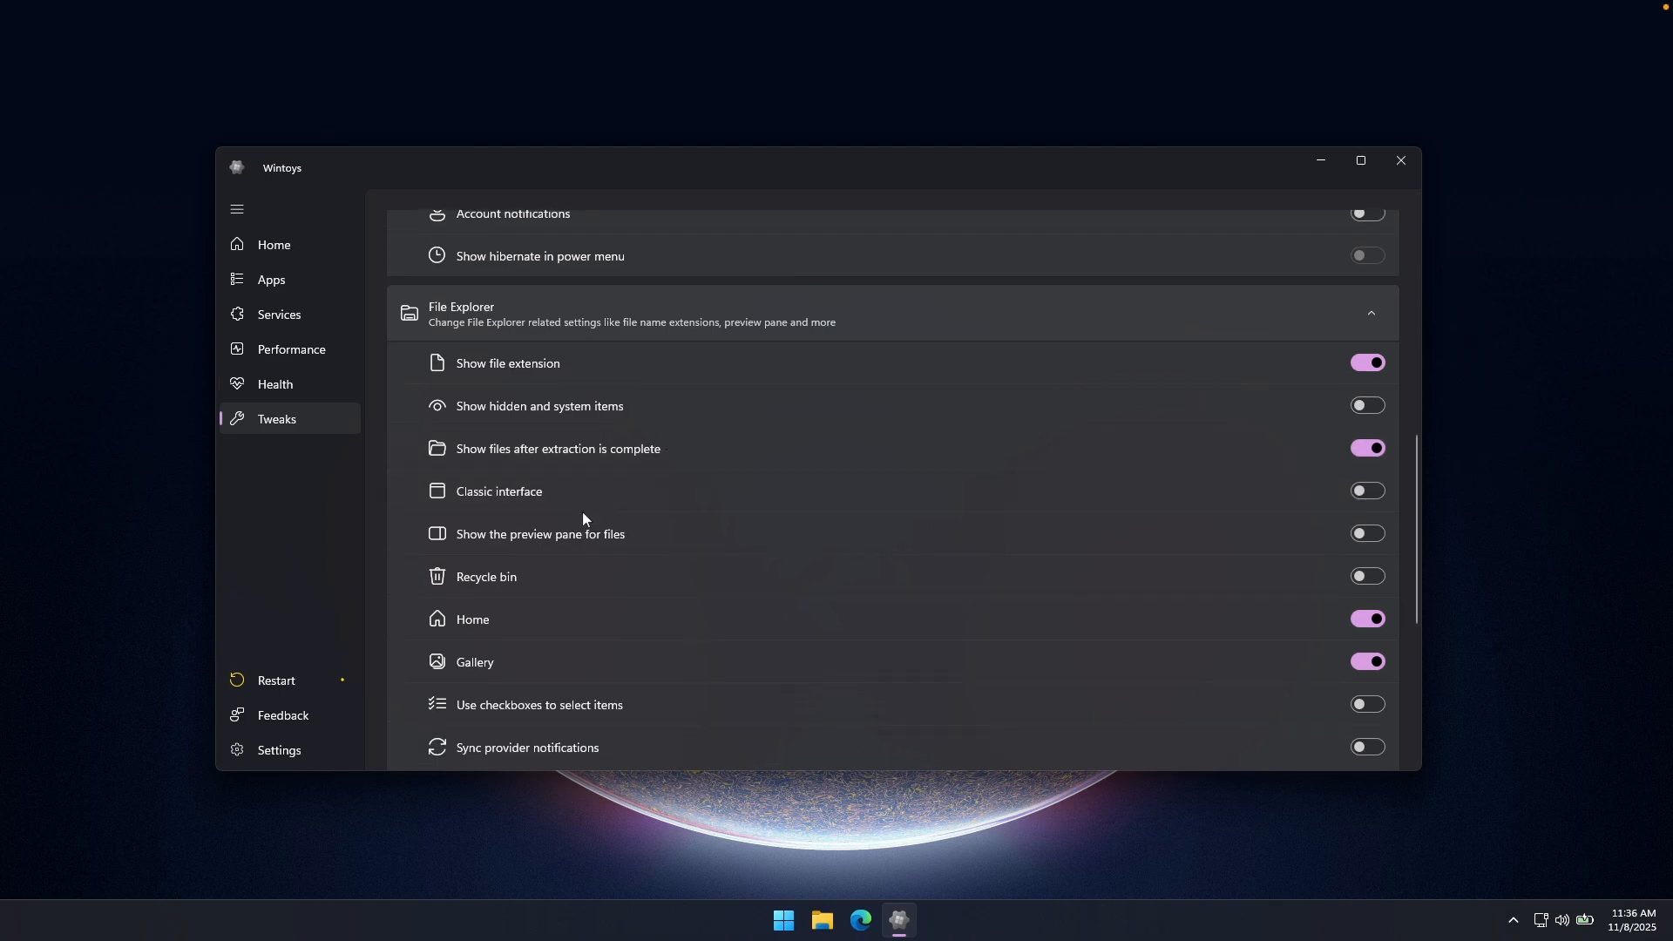
{"action": "mouse_move", "coordinate": [725, 494]}
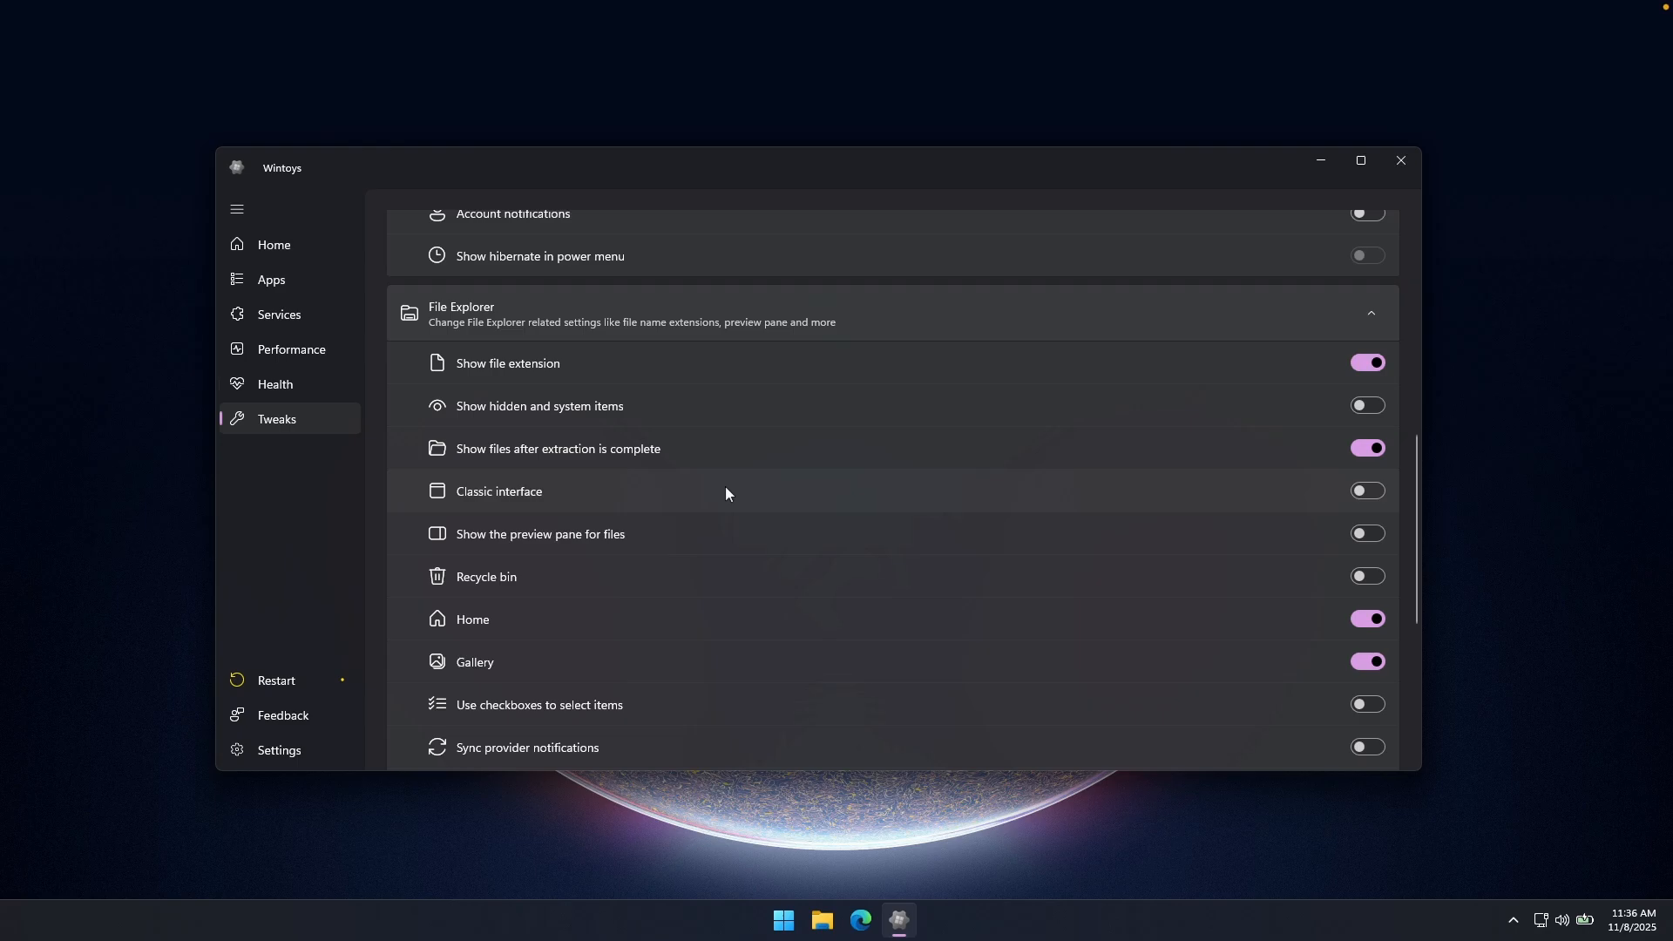
{"action": "mouse_move", "coordinate": [740, 493]}
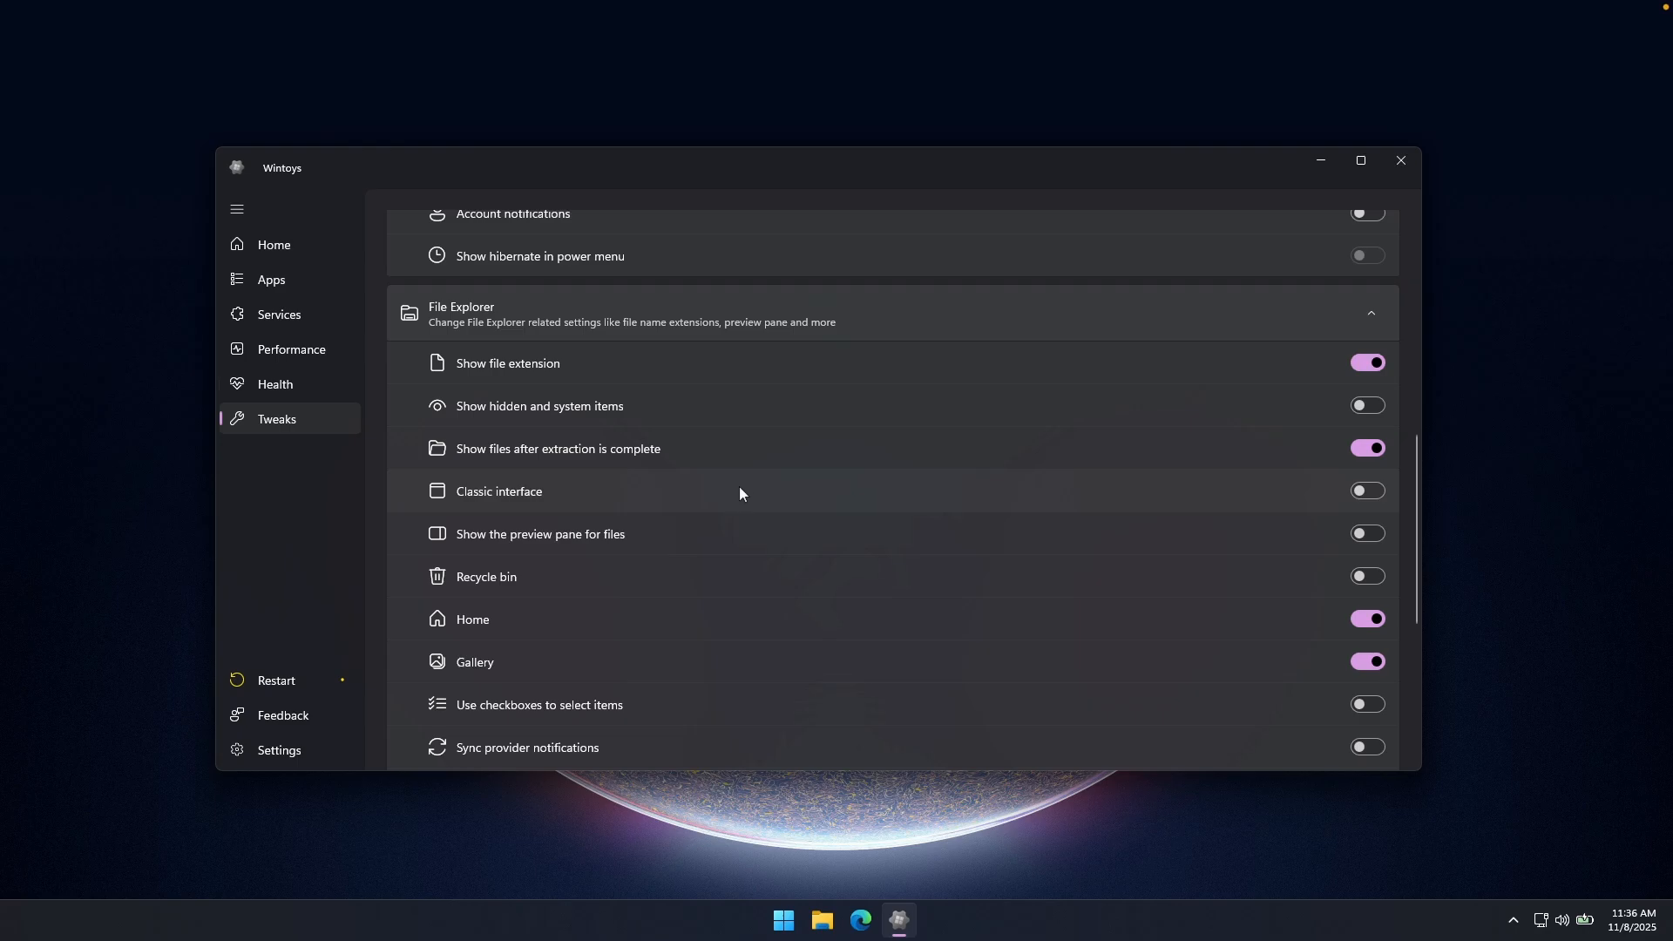
{"action": "scroll", "scroll_direction": "down", "scroll_amount": 3}
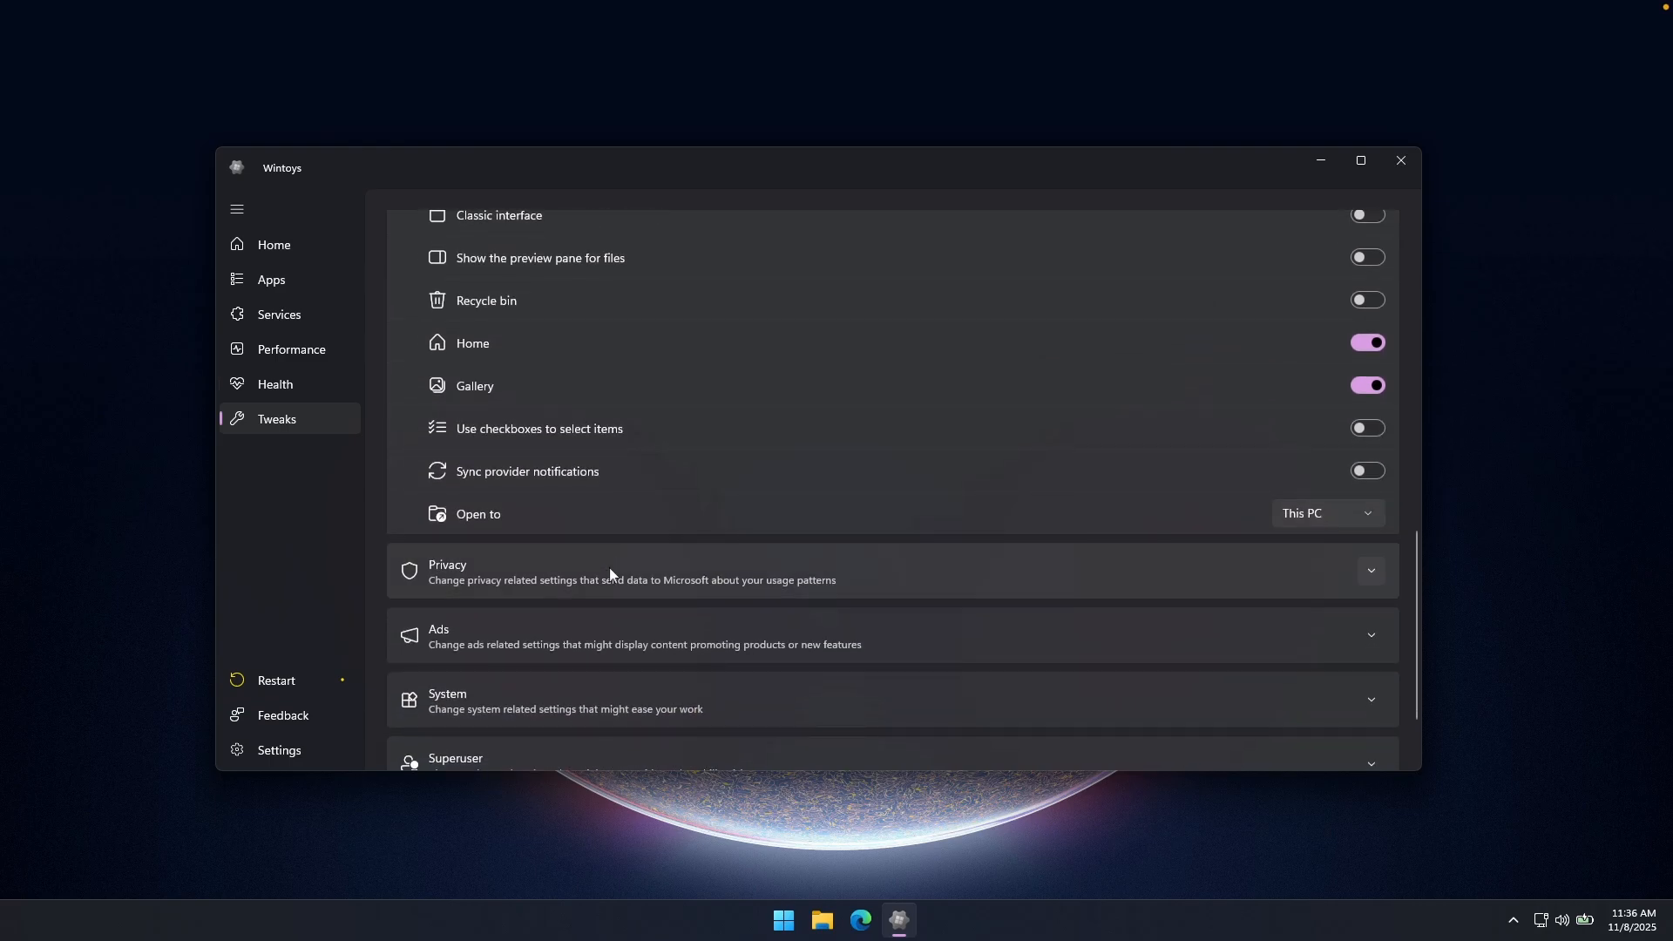
Step: Expand Privacy tweaks and review location, telemetry and error reporting, all left off
{"action": "left_click", "coordinate": [891, 572]}
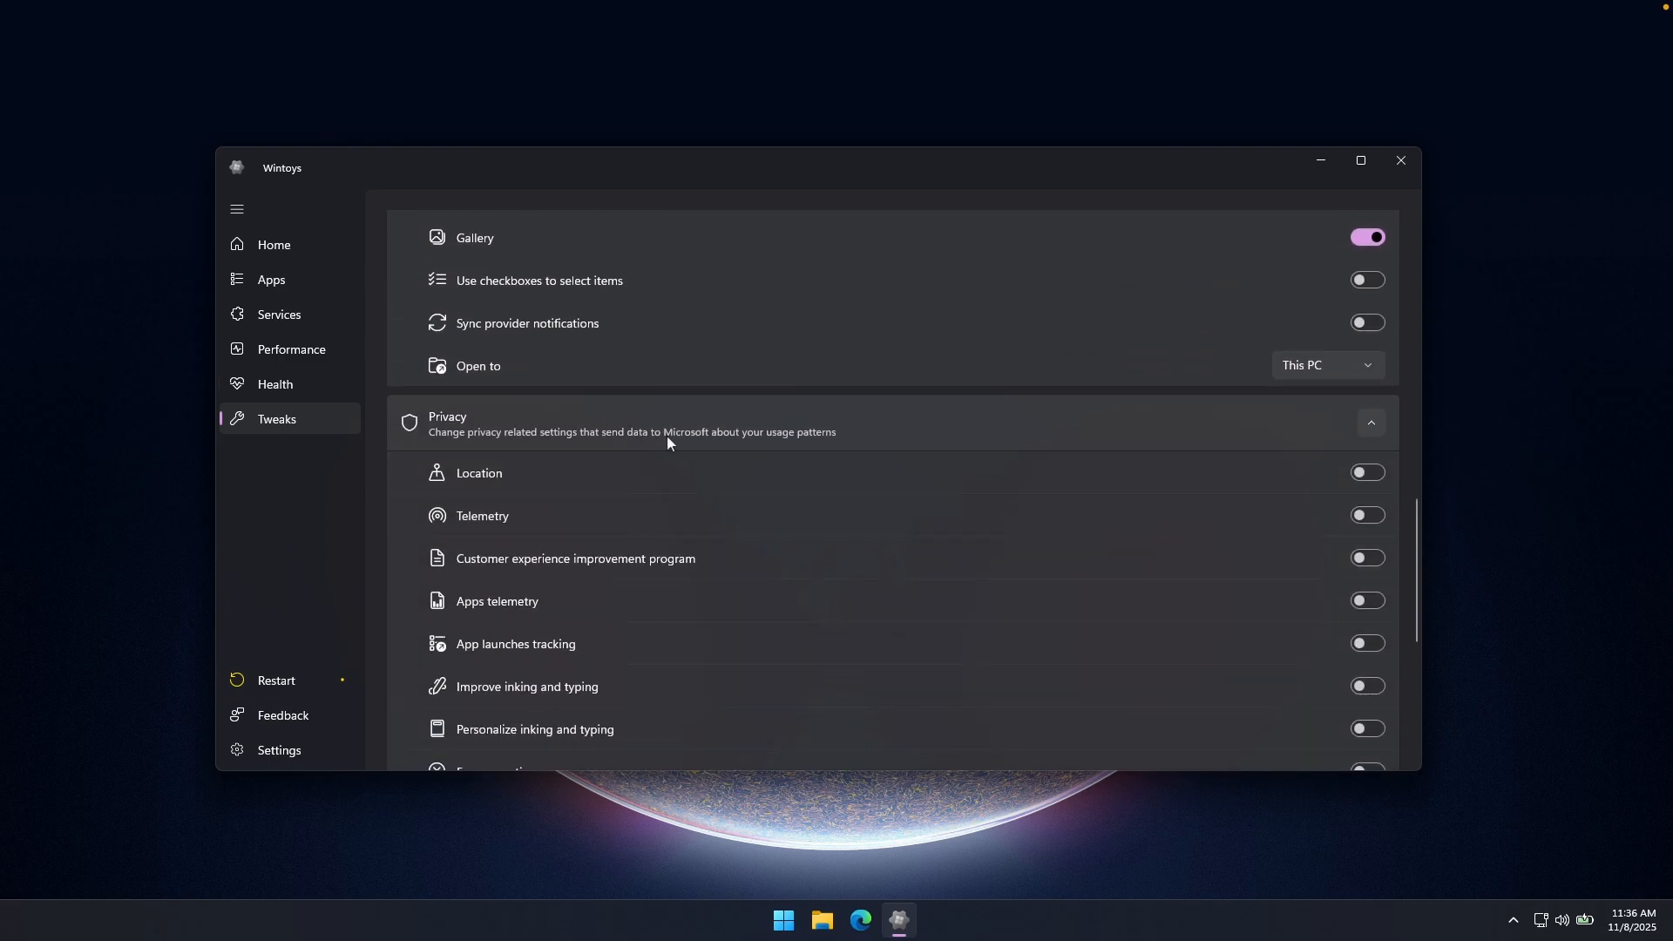
{"action": "scroll", "scroll_direction": "down", "scroll_amount": 3}
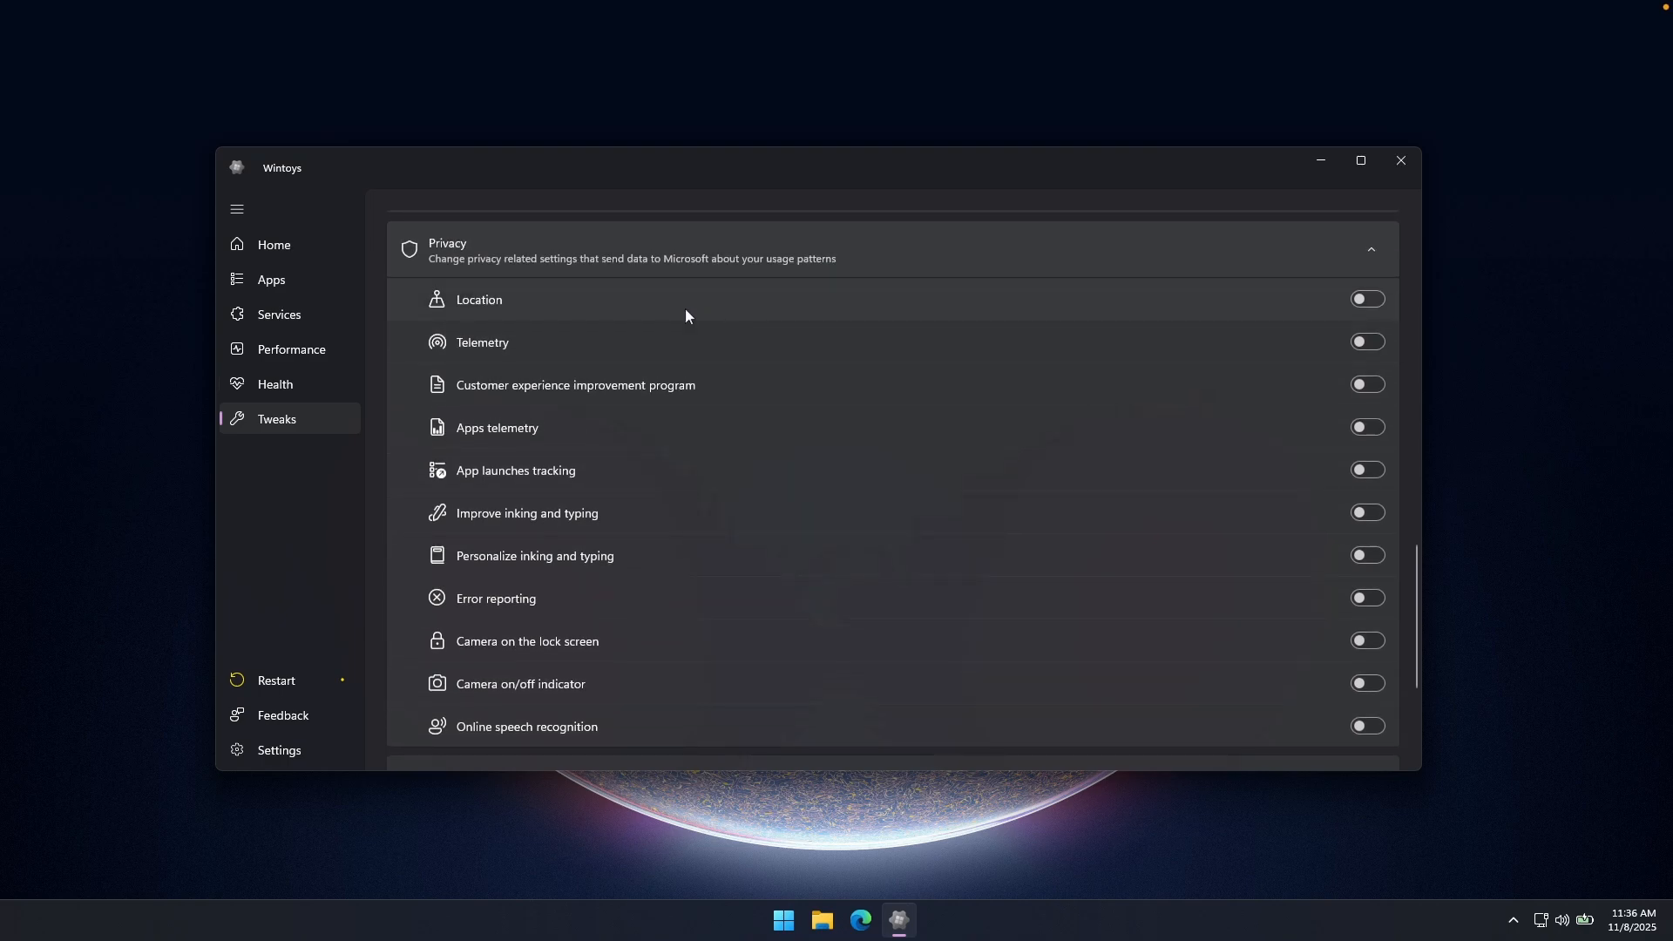
{"action": "mouse_move", "coordinate": [696, 442]}
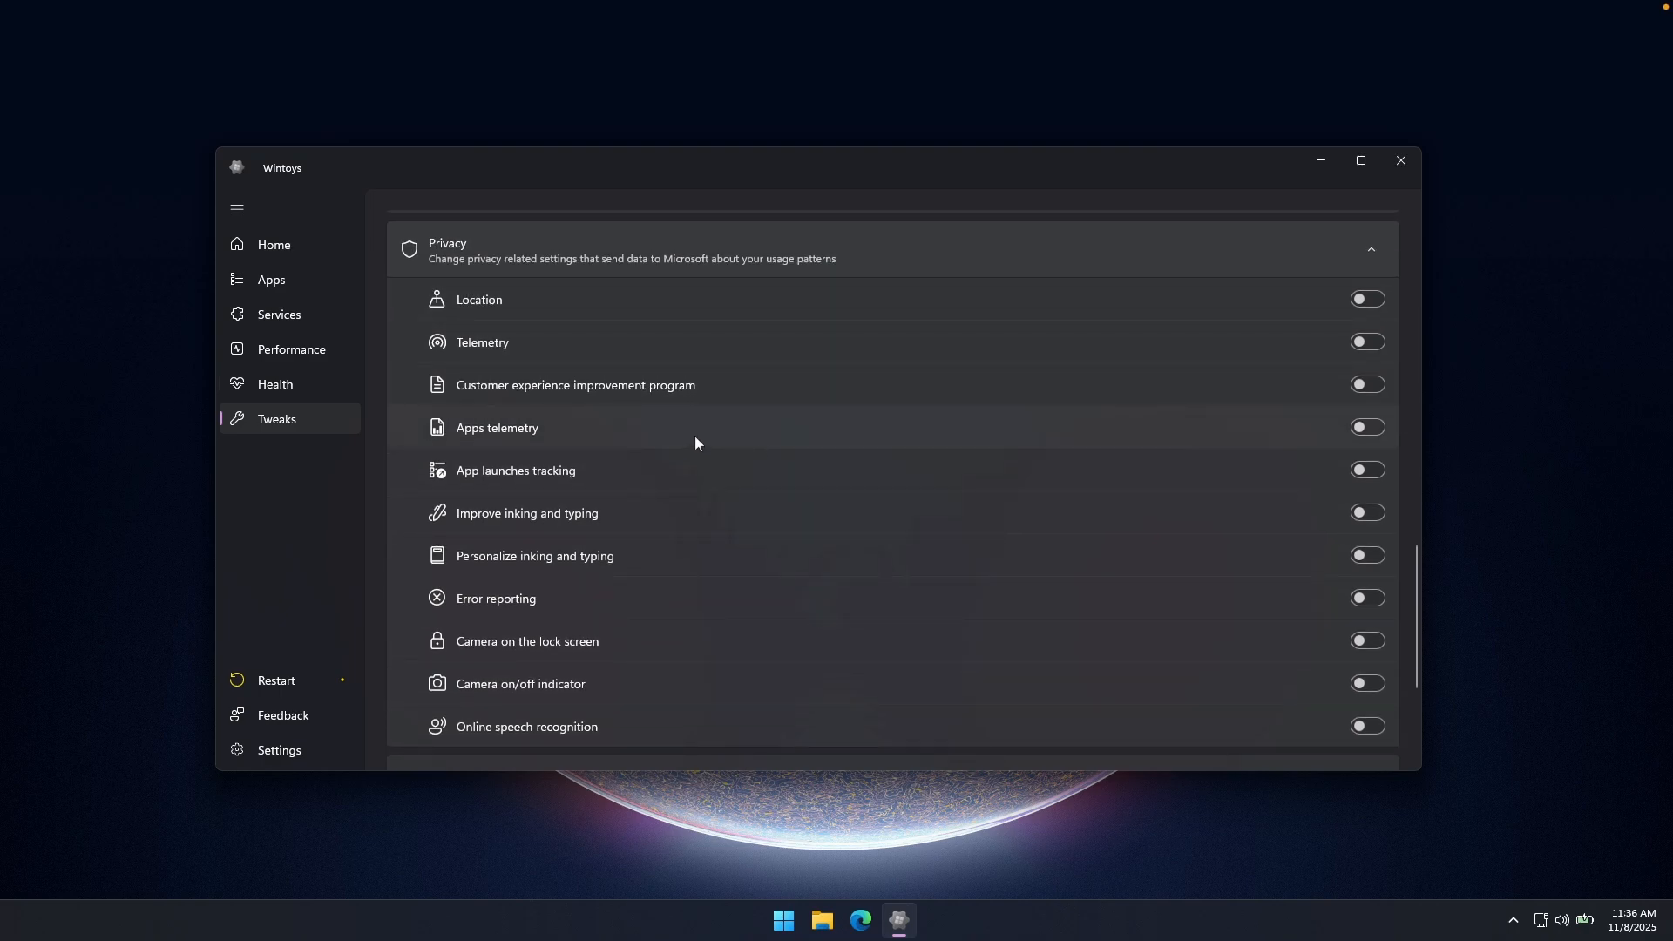
{"action": "mouse_move", "coordinate": [662, 310]}
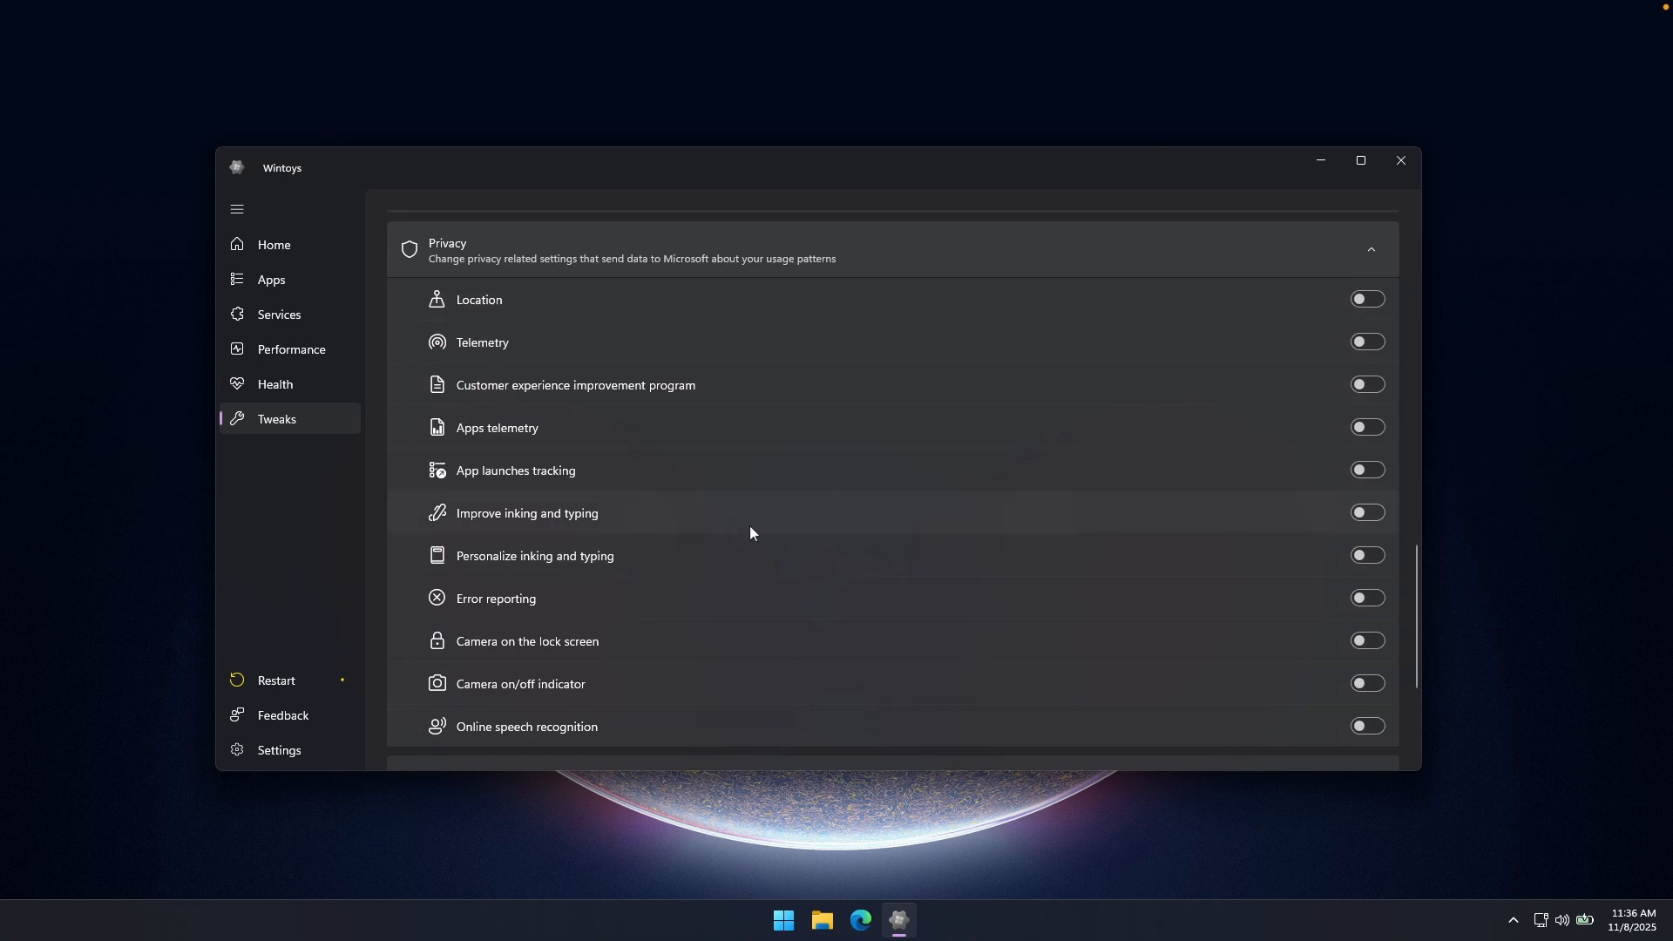
{"action": "mouse_move", "coordinate": [943, 260]}
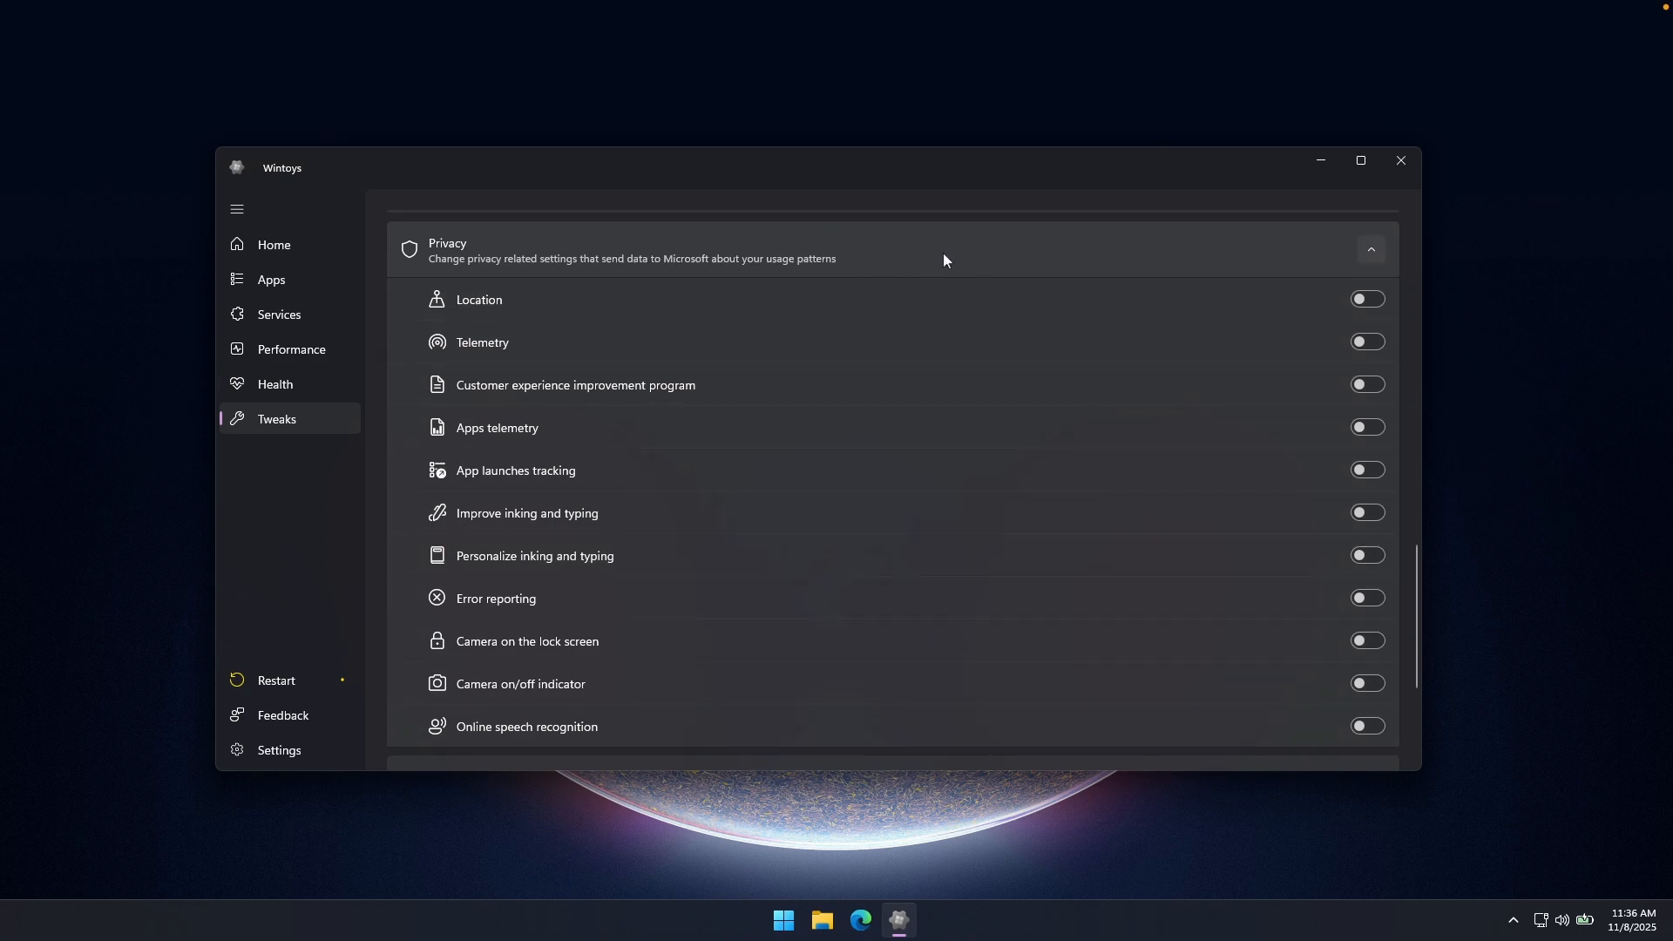
{"action": "mouse_move", "coordinate": [816, 281]}
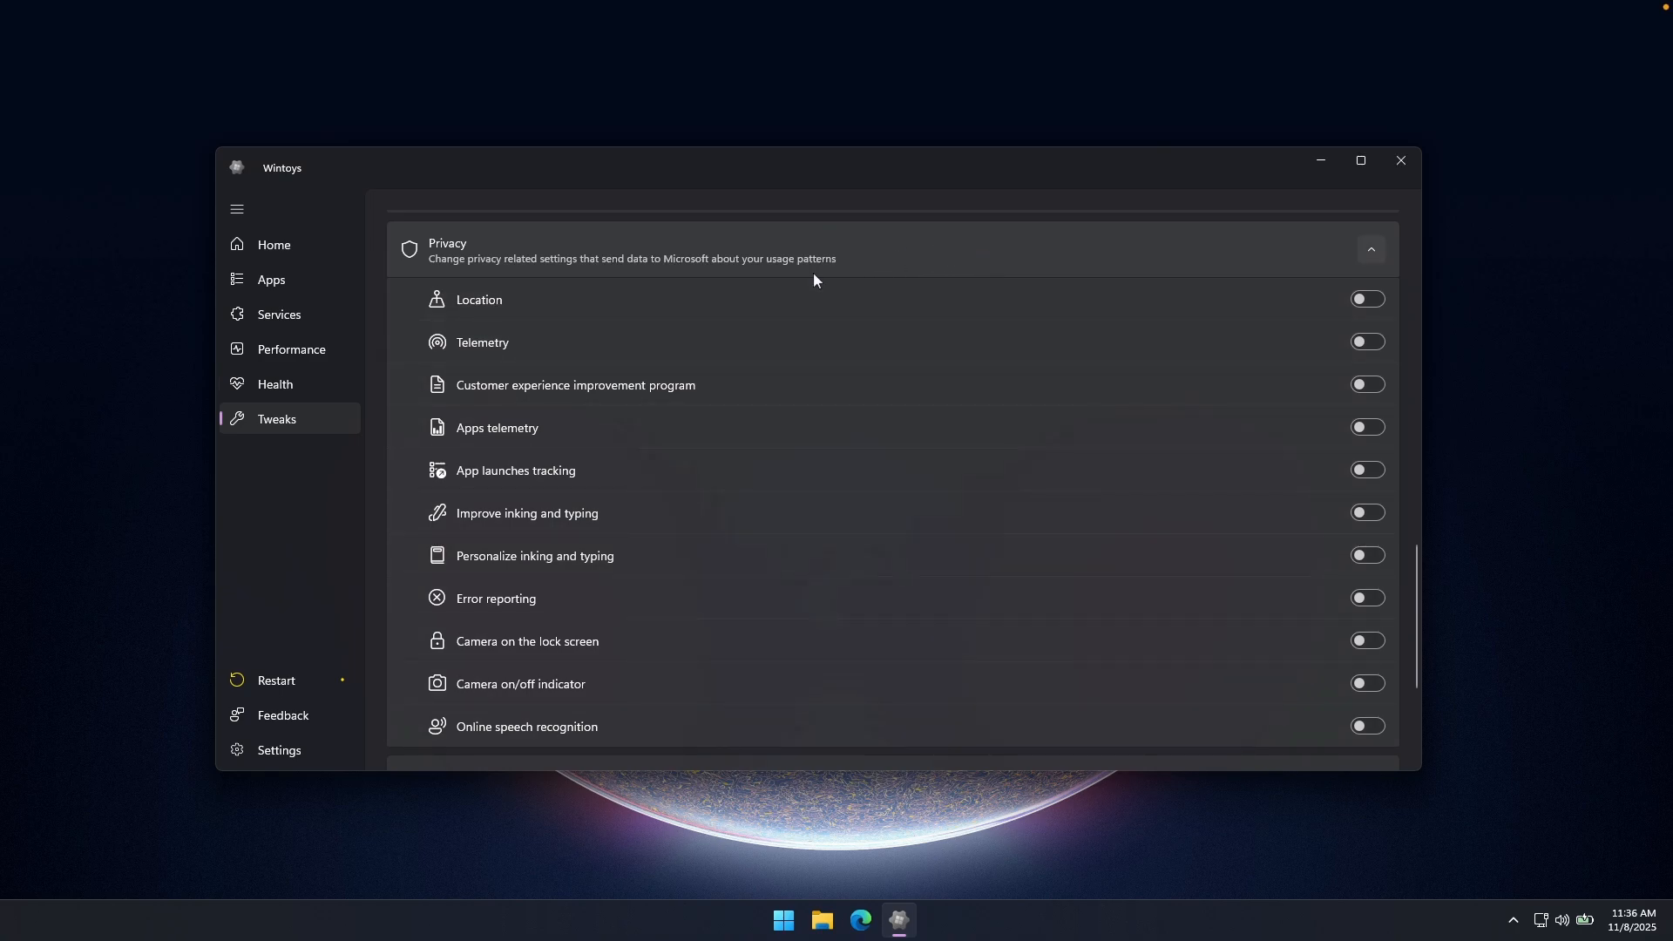
{"action": "scroll", "scroll_direction": "down", "scroll_amount": 3}
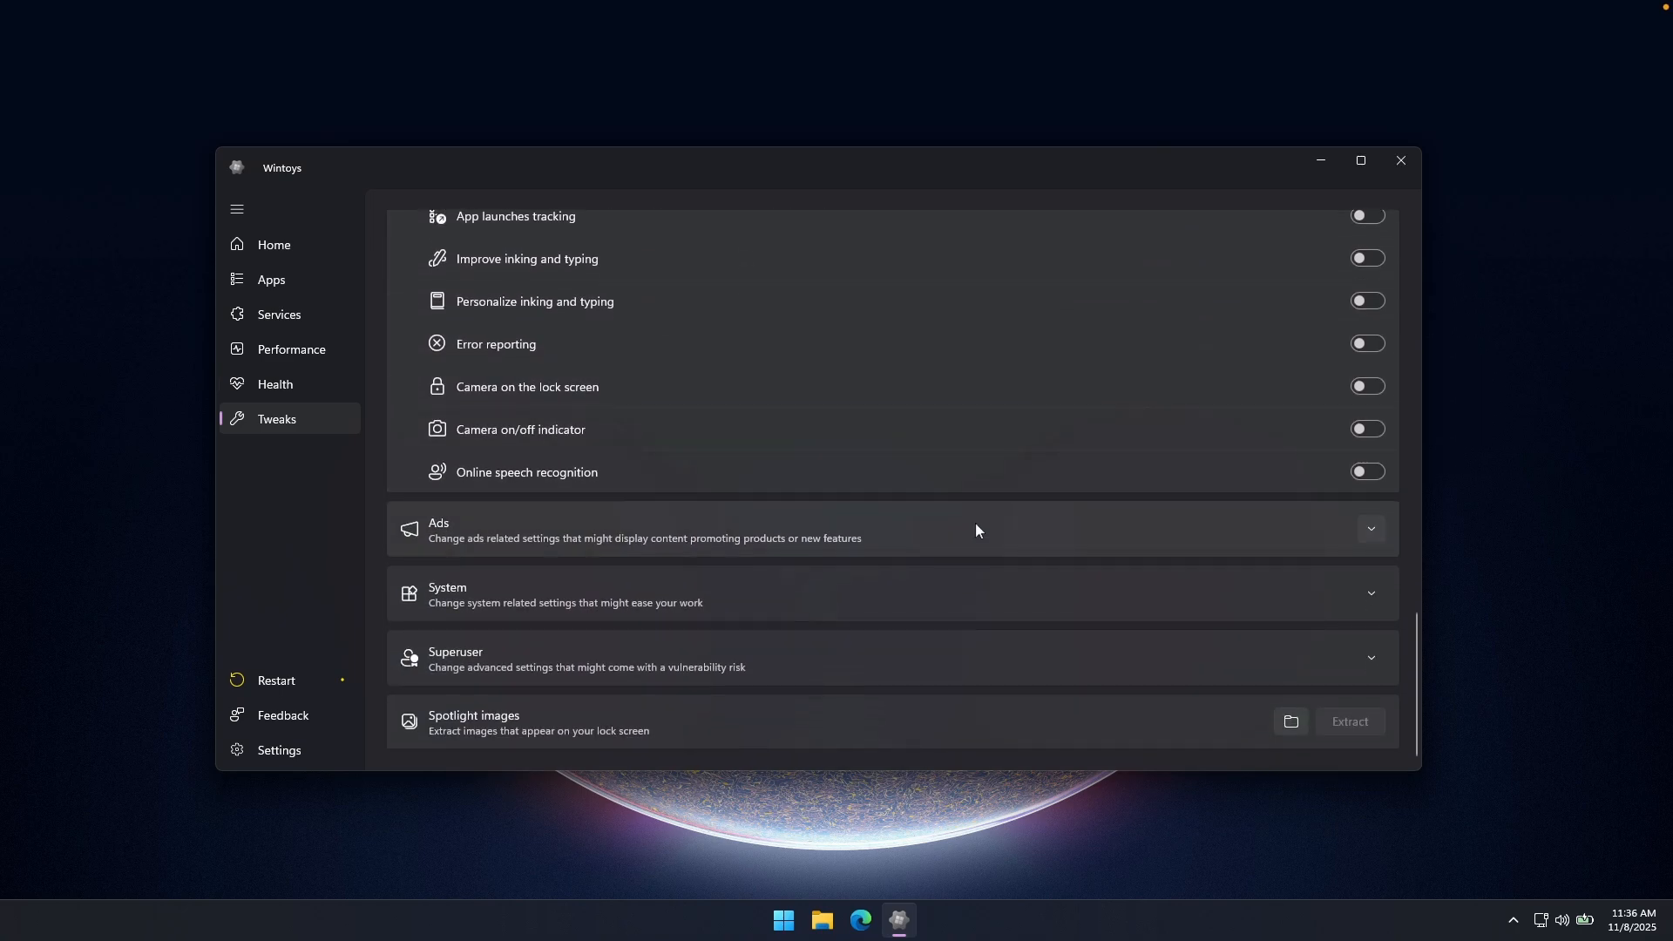
Step: Expand Ads tweaks and confirm tailored experiences, advertising ID and suggested notifications are off
{"action": "left_click", "coordinate": [1370, 528]}
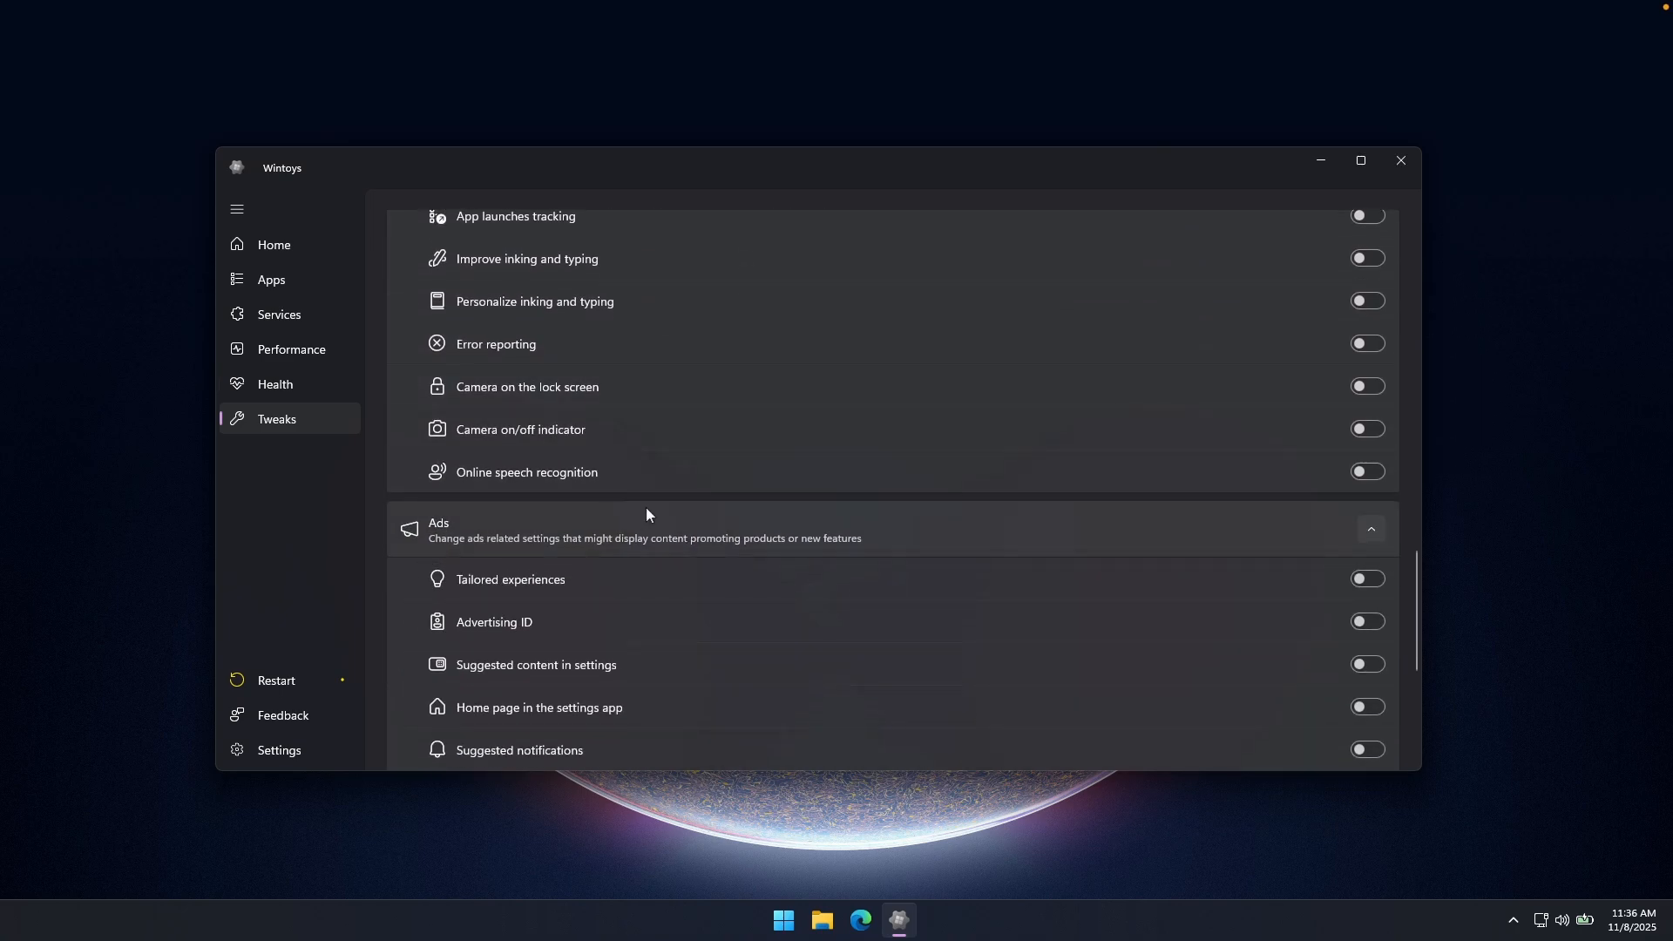
{"action": "scroll", "scroll_direction": "down", "scroll_amount": 3}
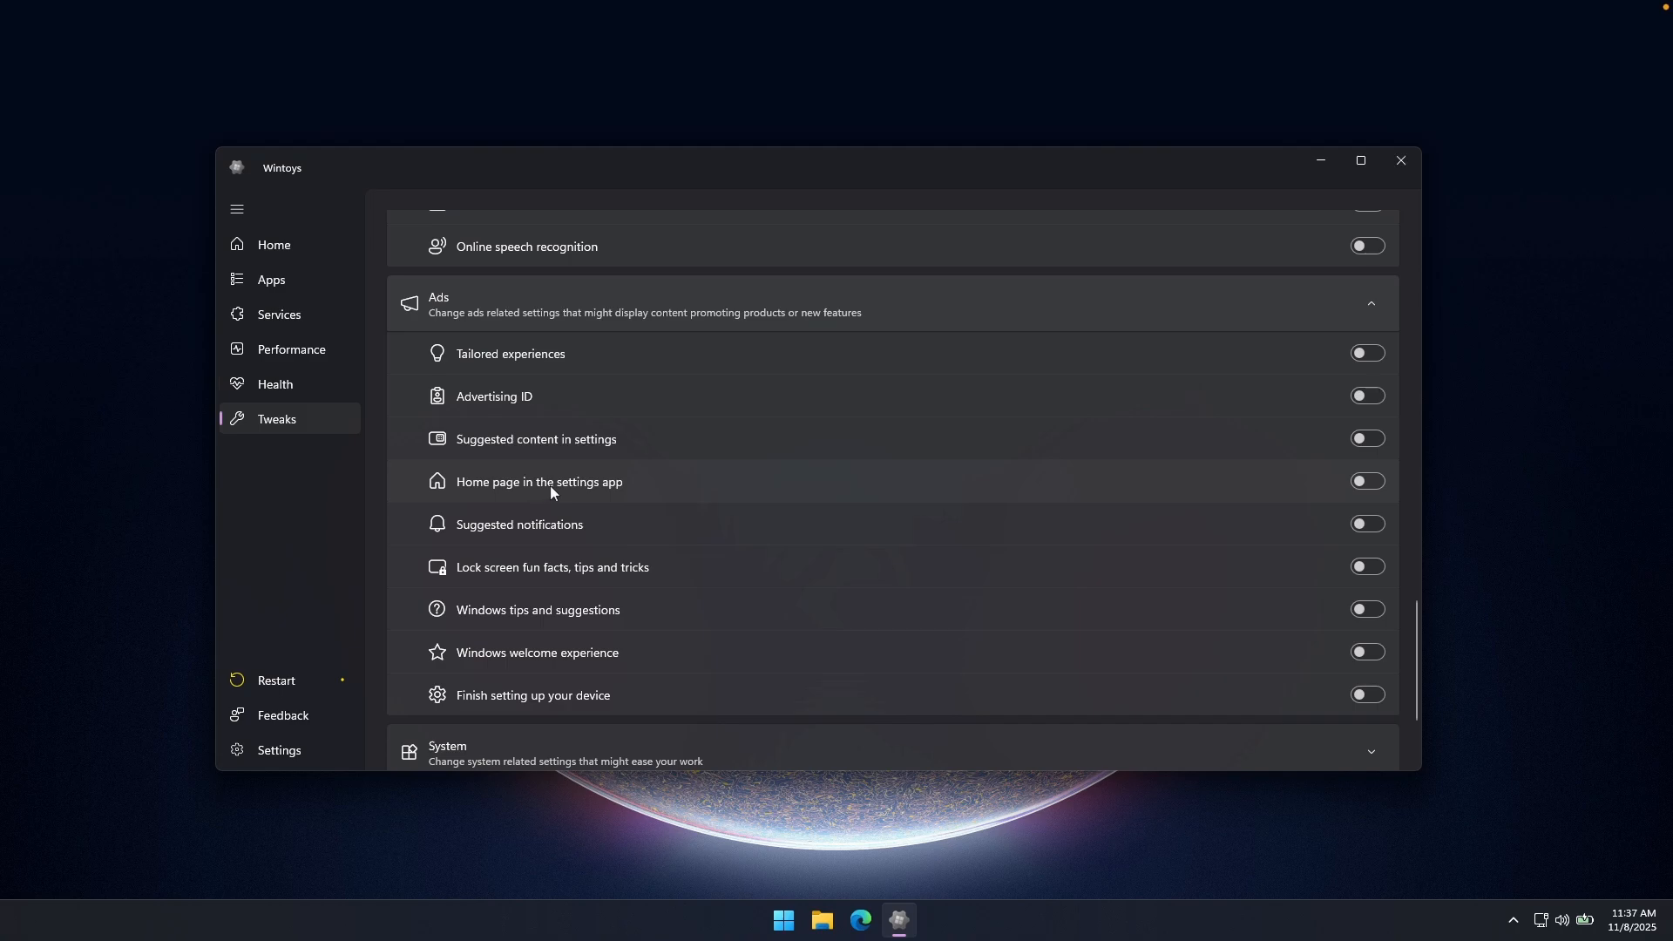
{"action": "mouse_move", "coordinate": [1119, 333]}
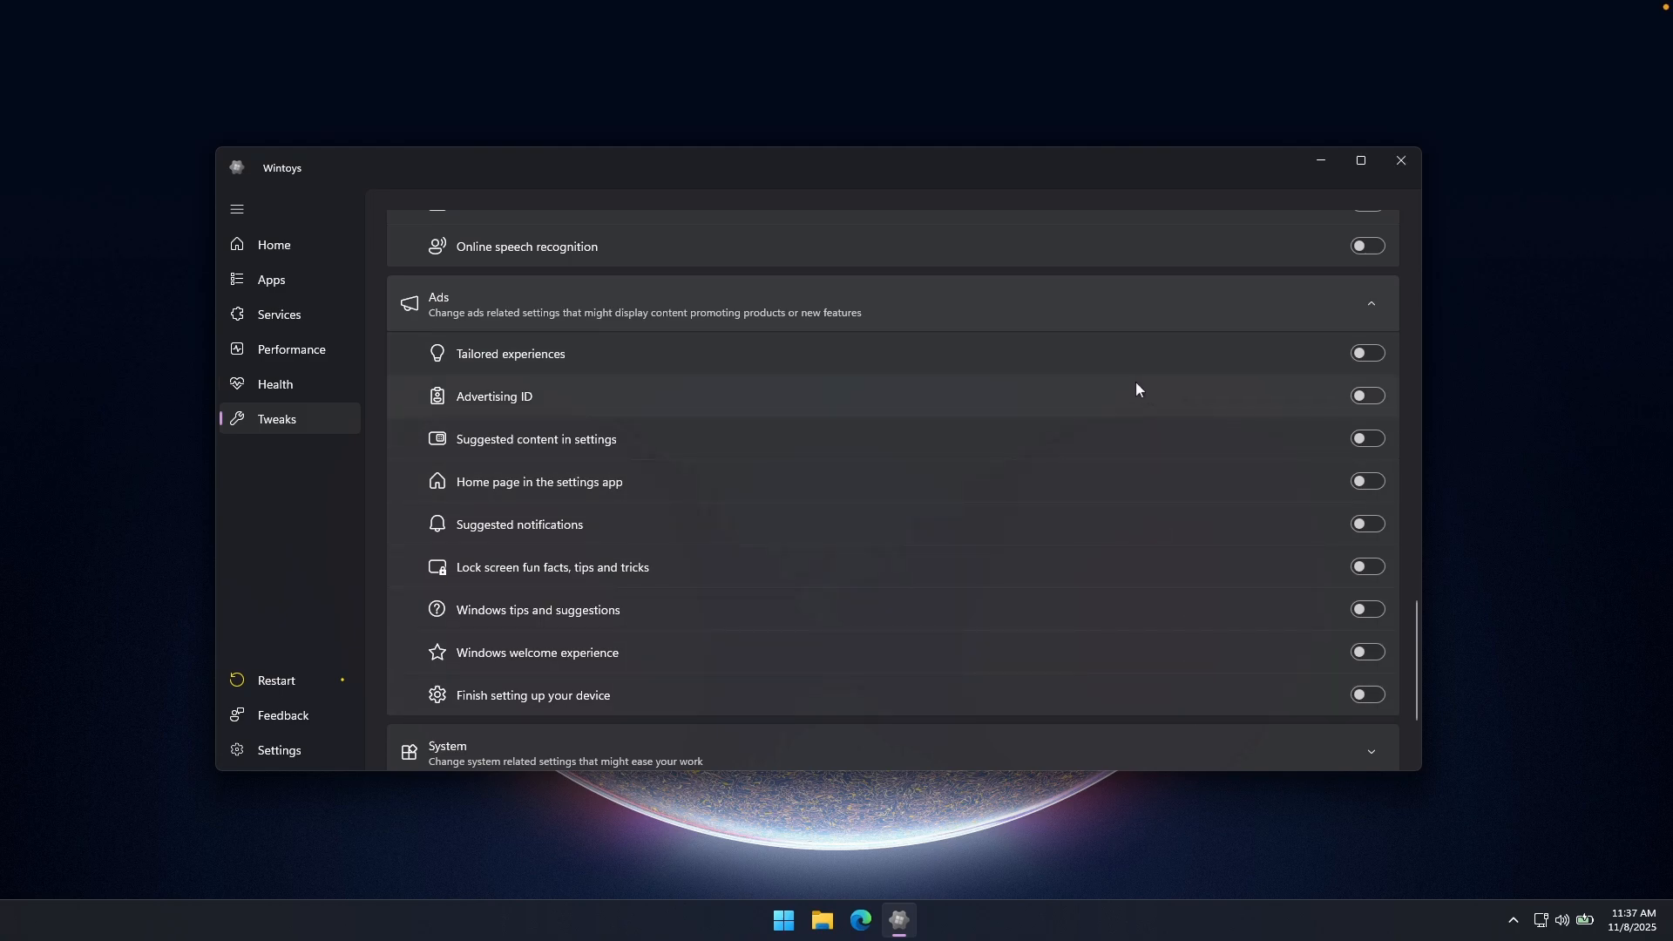
Step: In System tweaks, try Clock with seconds on and switch it back off
{"action": "scroll", "scroll_direction": "down", "scroll_amount": 3}
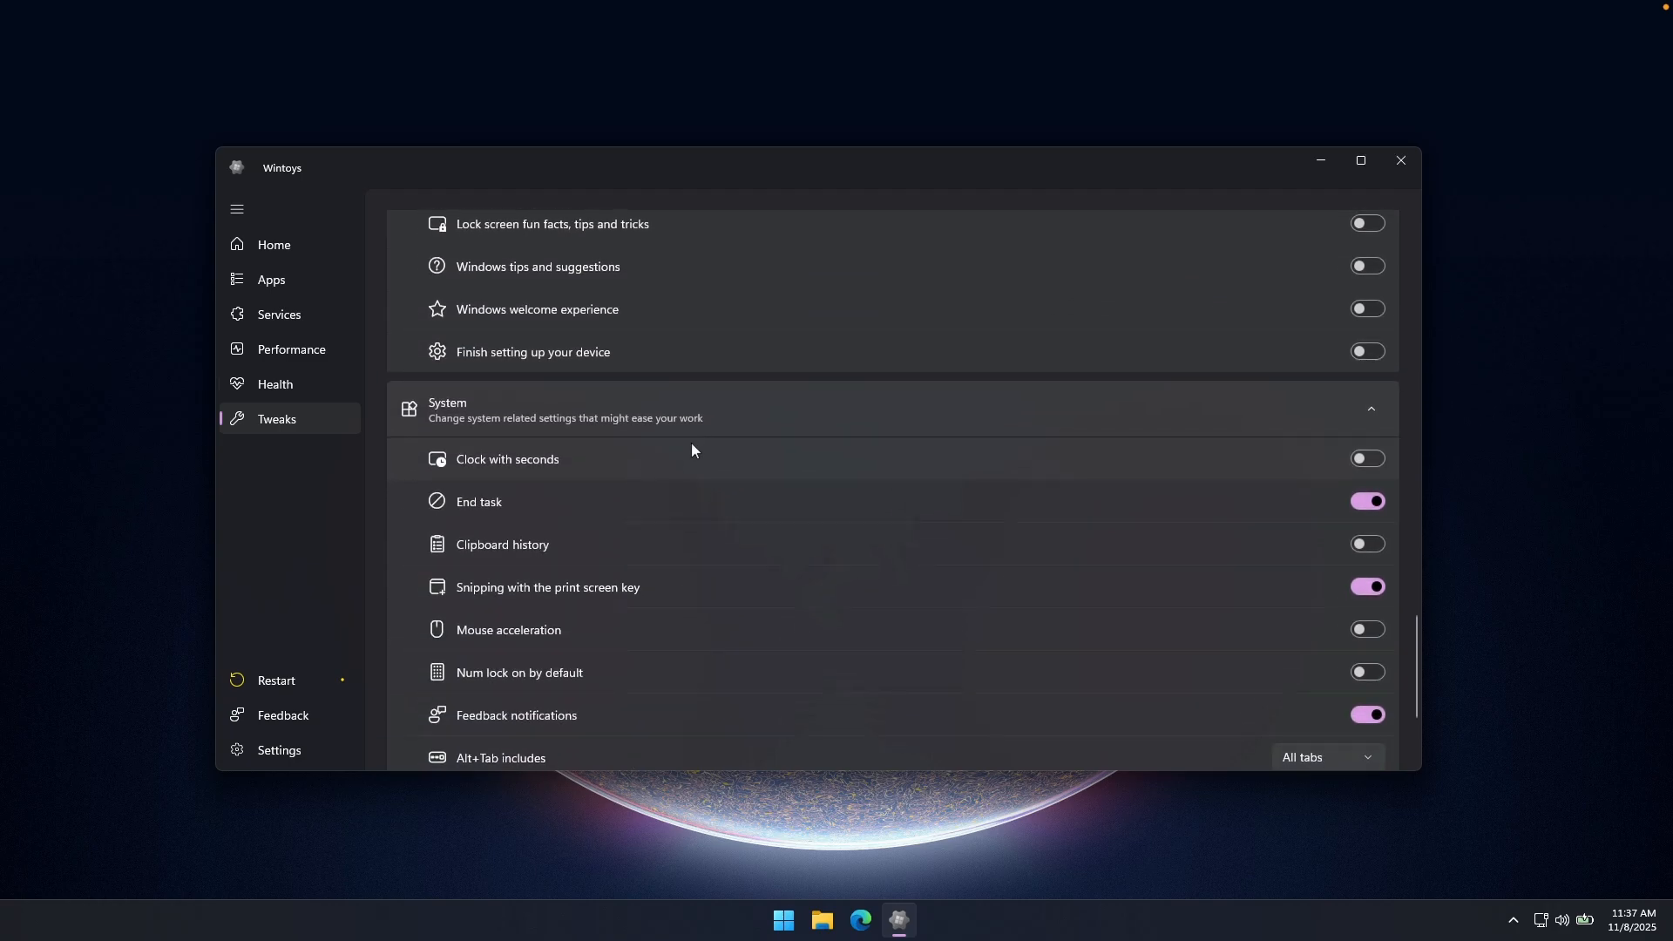
{"action": "mouse_move", "coordinate": [584, 467]}
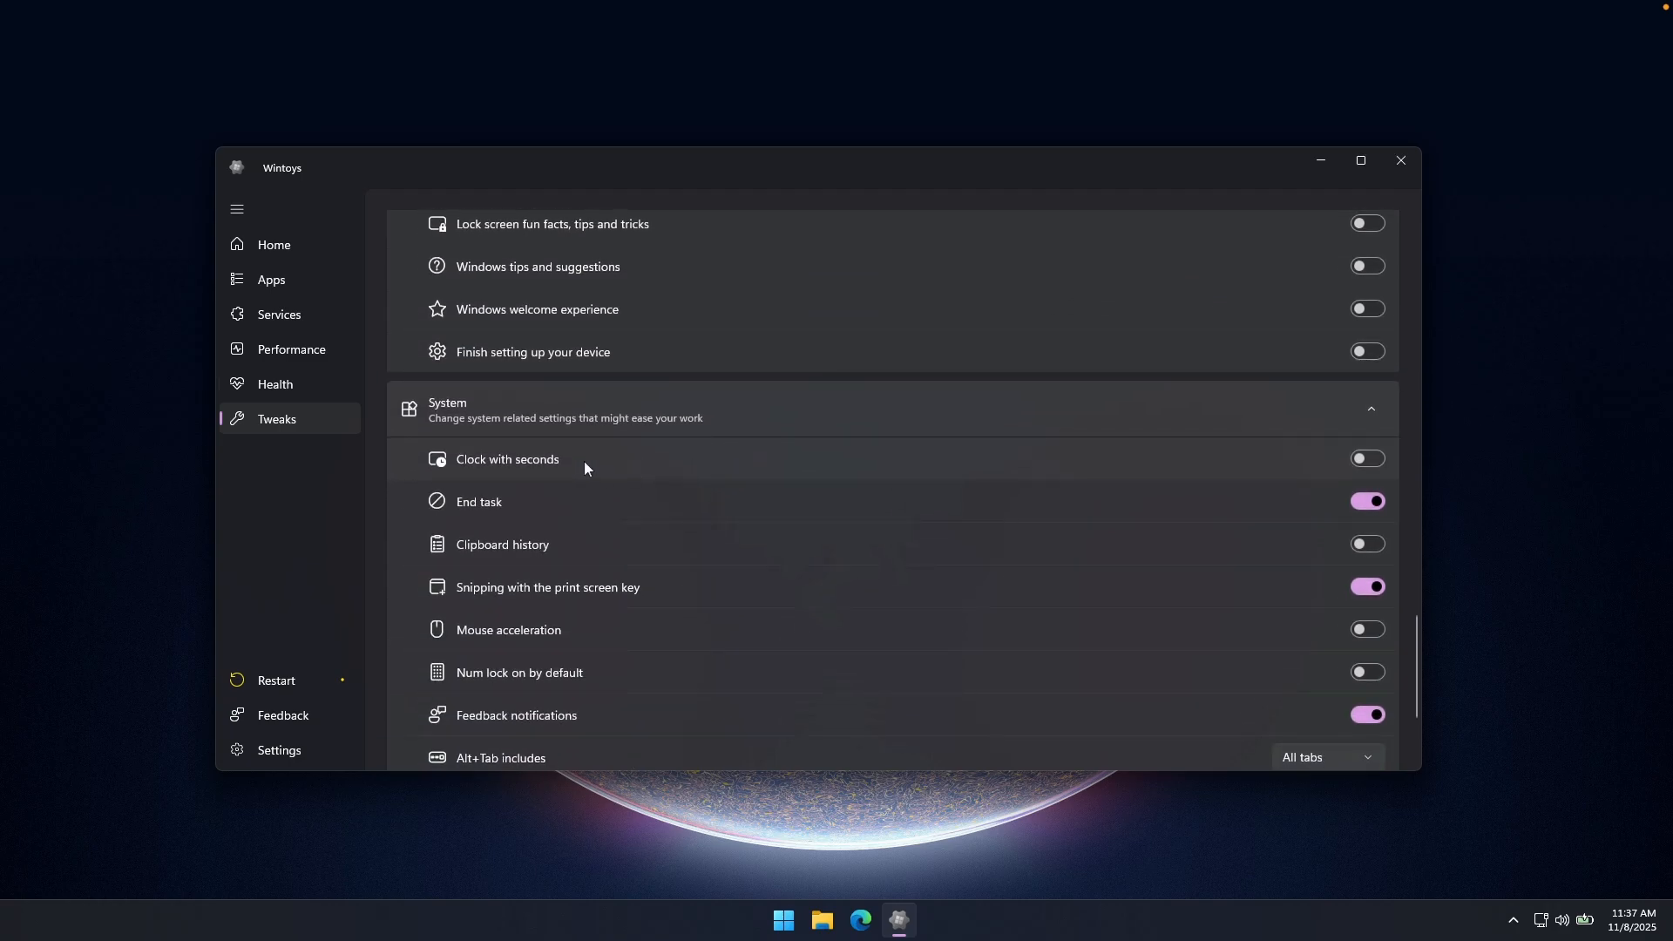
{"action": "left_click", "coordinate": [1367, 459]}
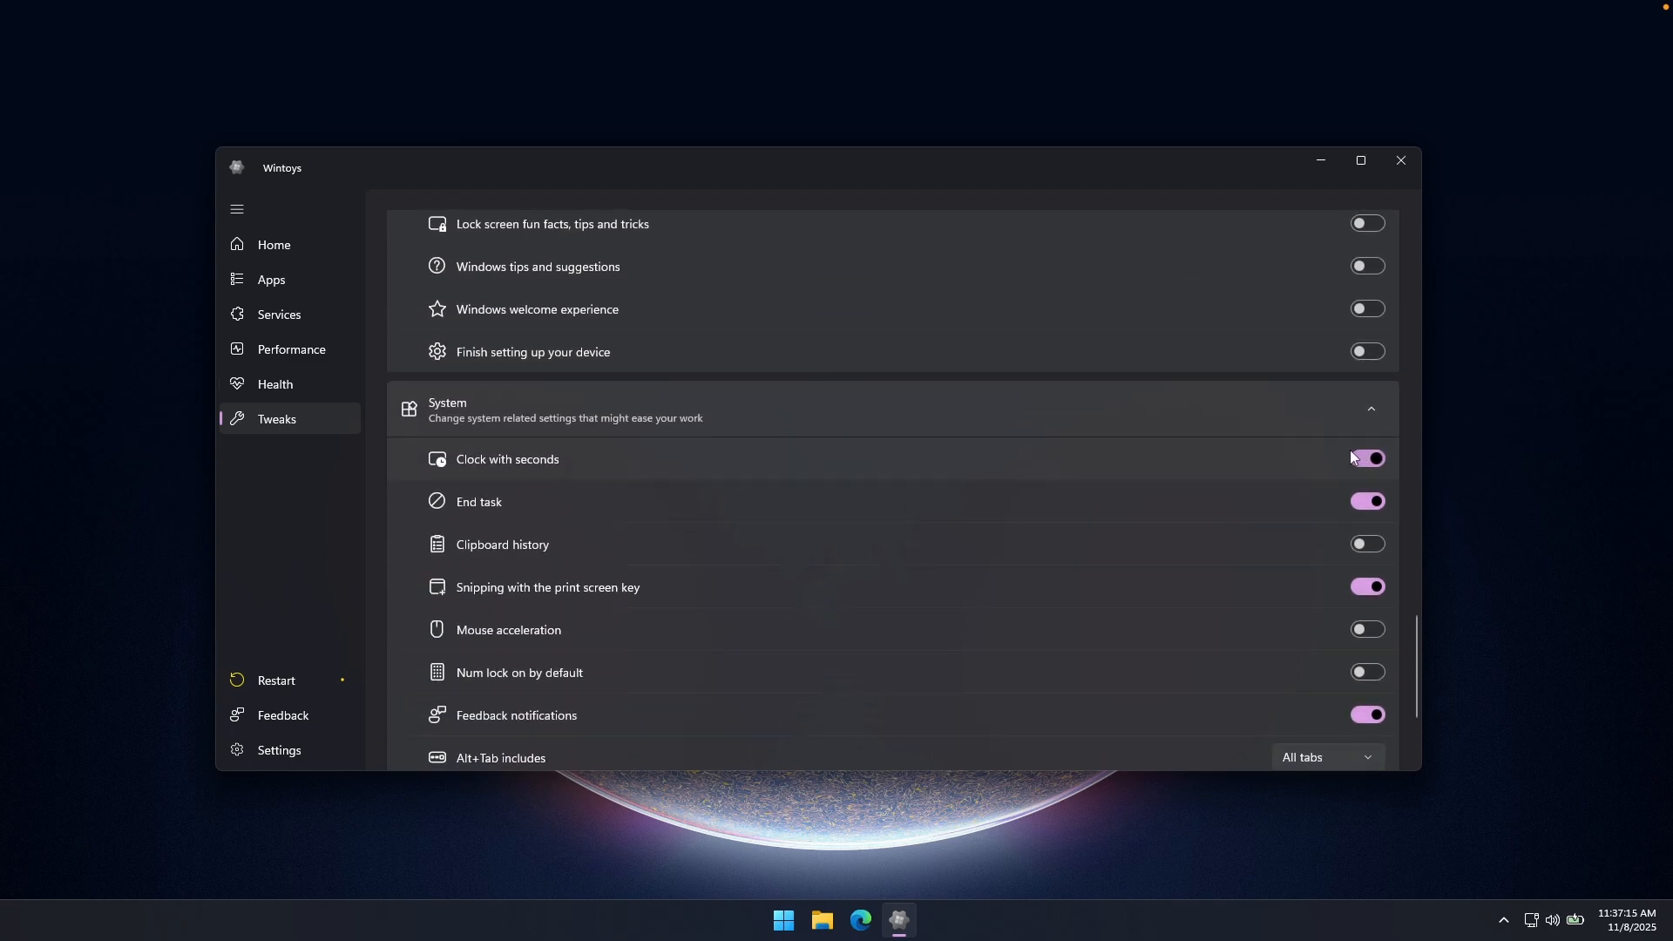
{"action": "left_click", "coordinate": [1366, 458]}
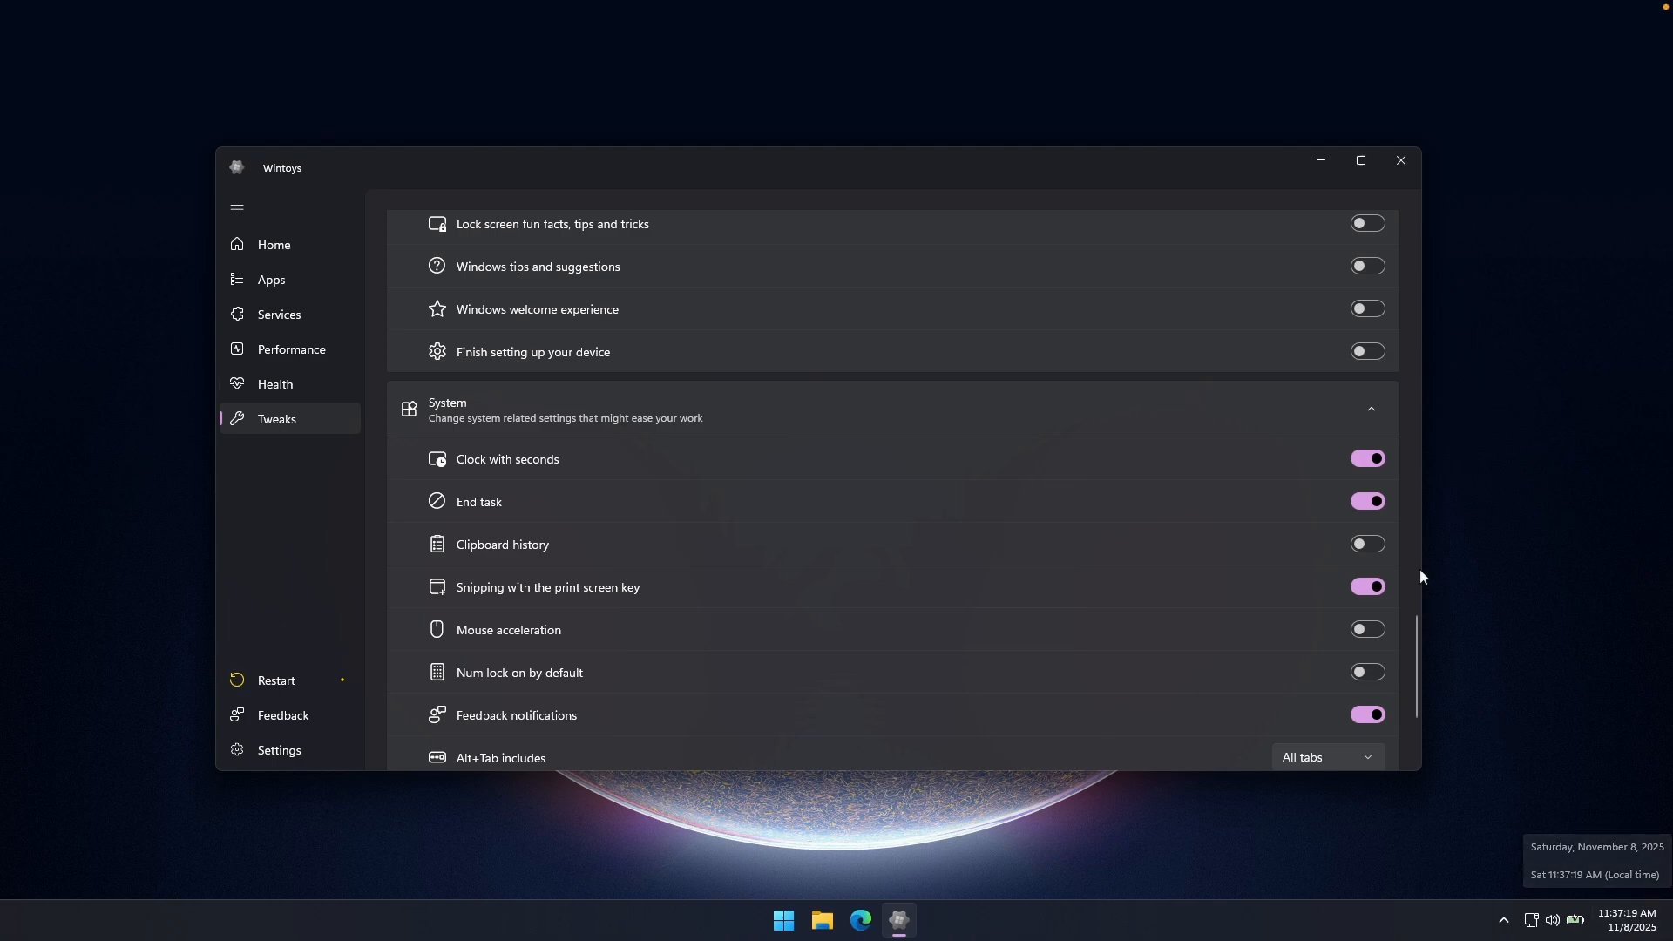
{"action": "left_click", "coordinate": [1366, 458]}
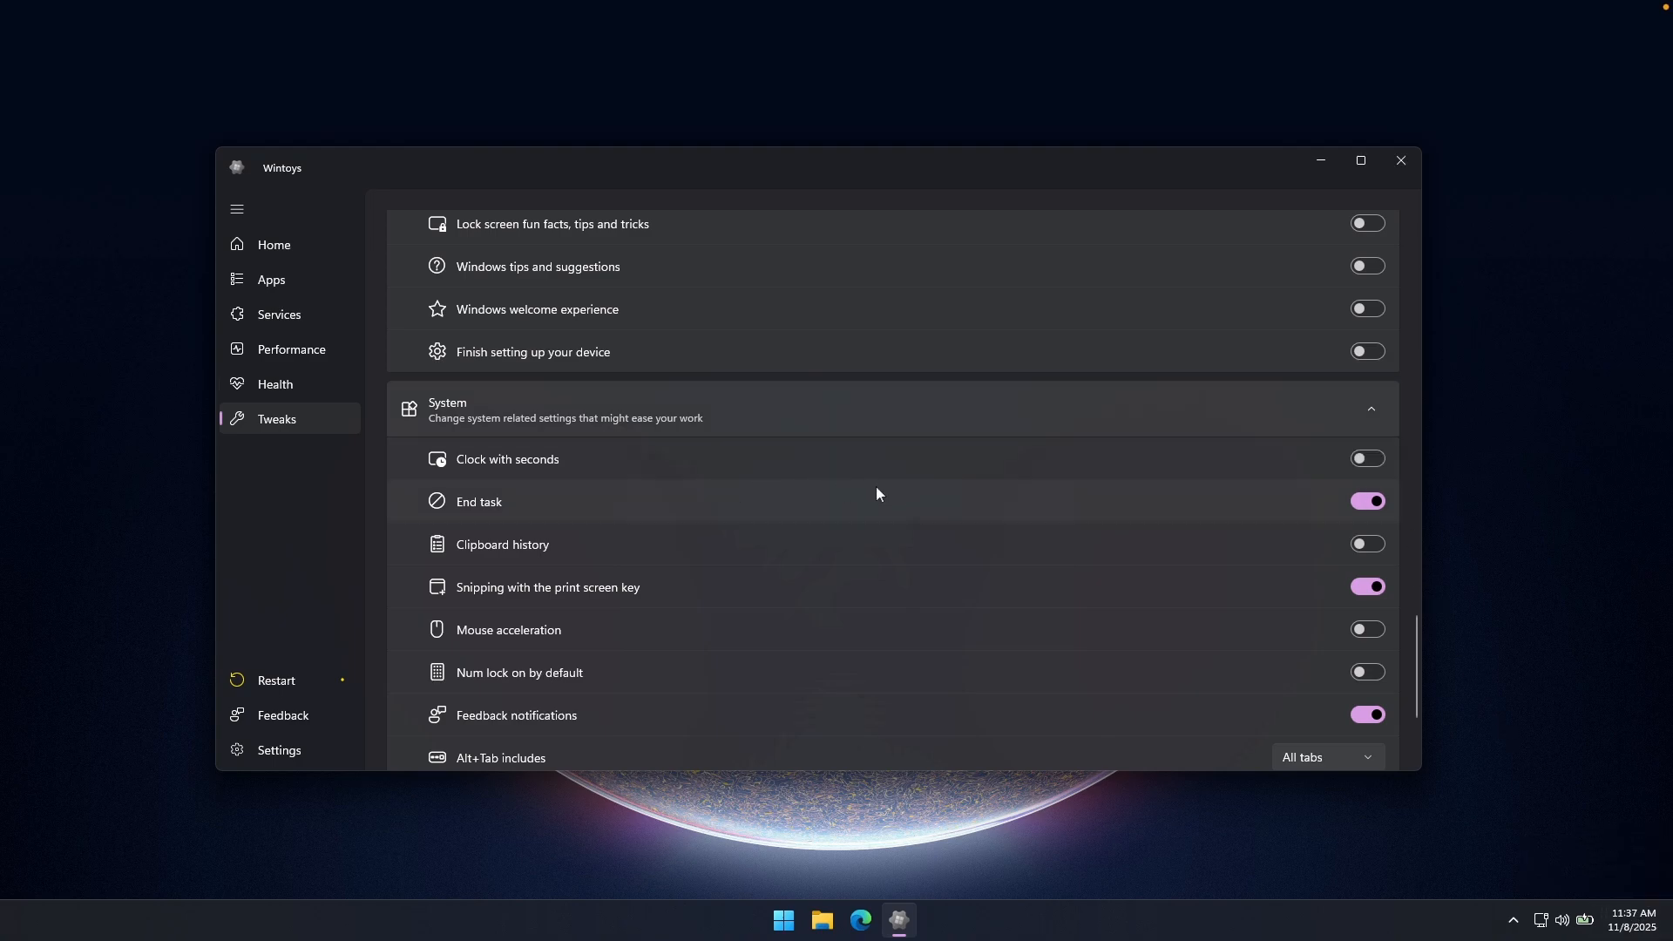
Step: Check End task appears in the Wintoys taskbar icon menu, then review the remaining System tweaks
{"action": "right_click", "coordinate": [899, 920]}
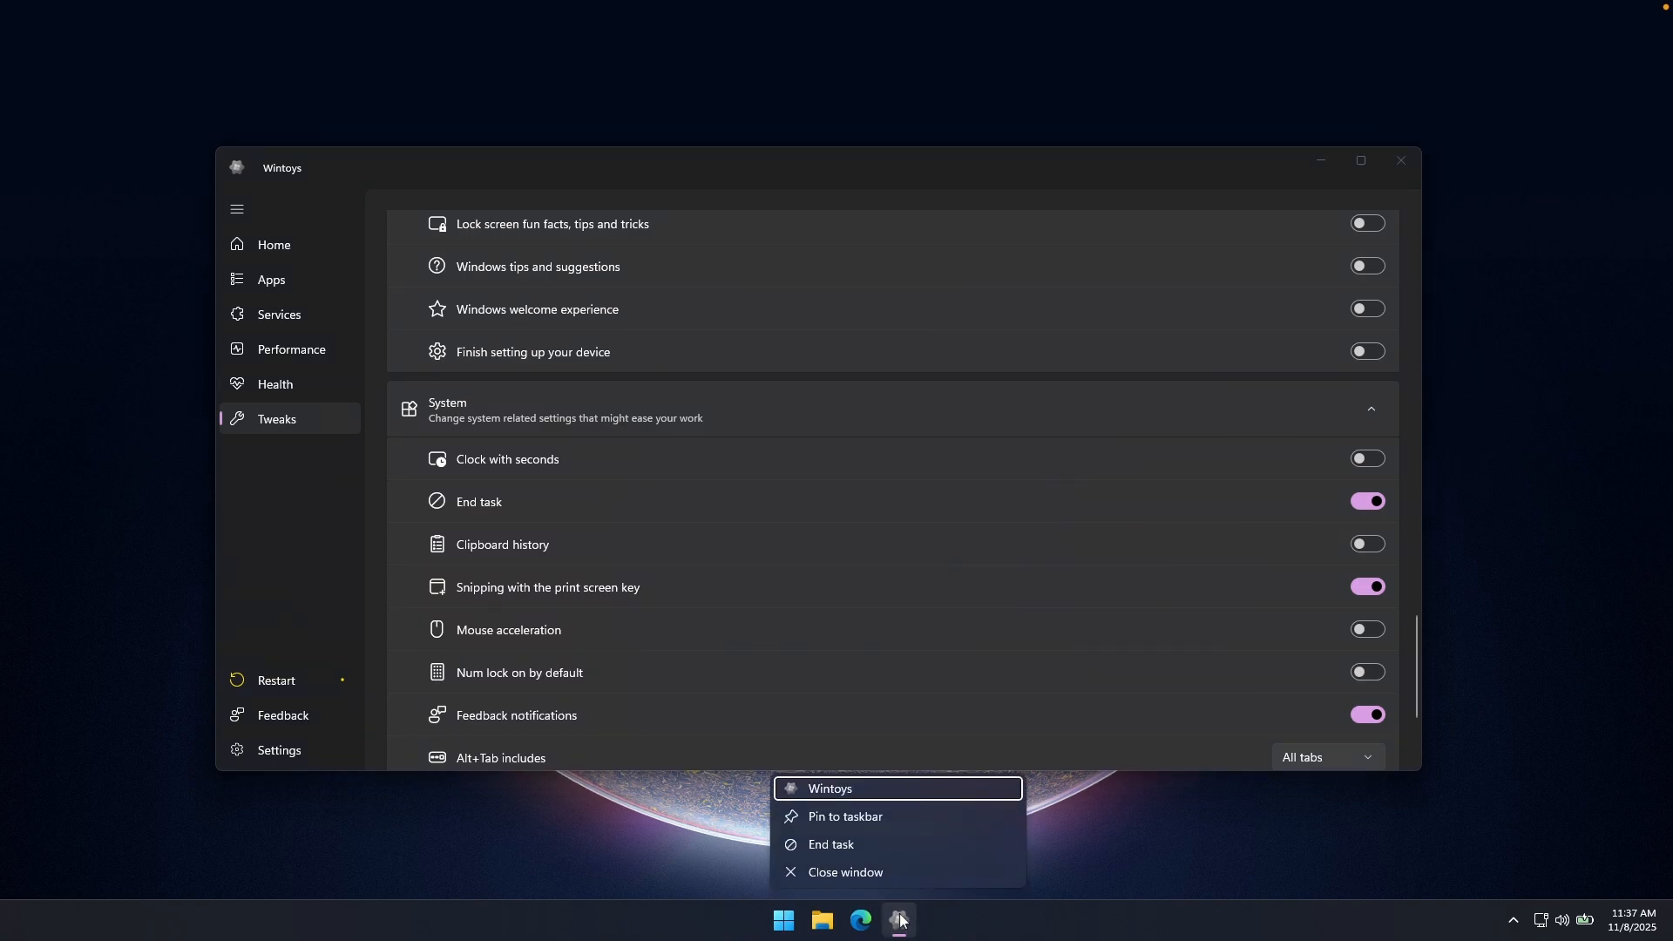
{"action": "mouse_move", "coordinate": [913, 843]}
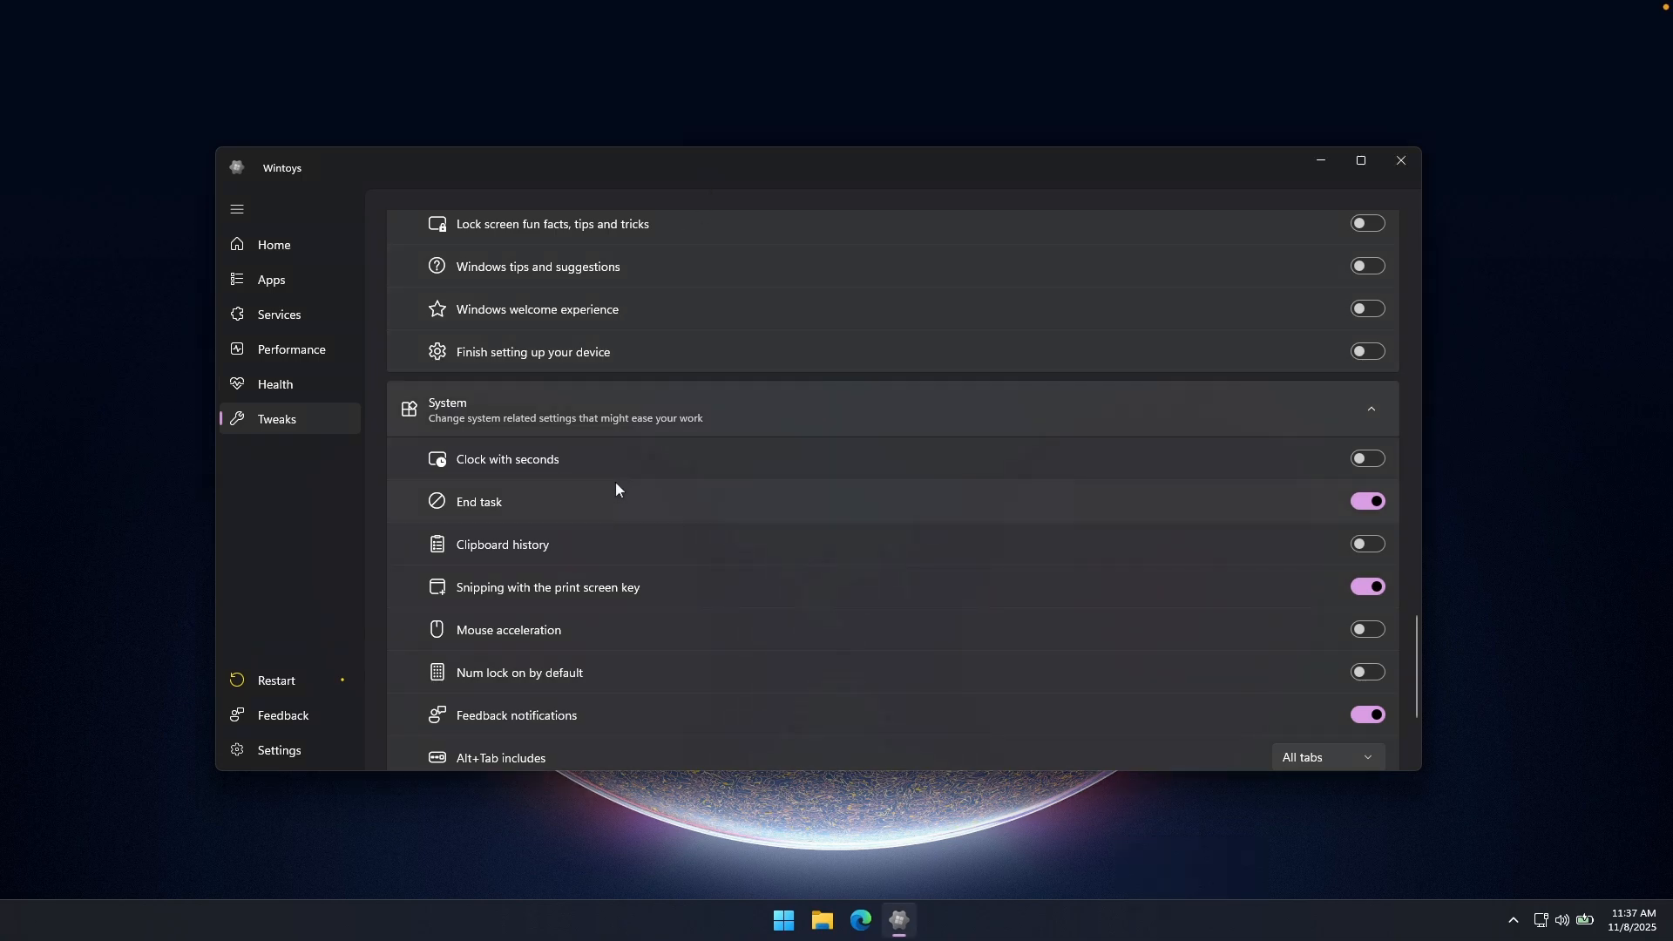
{"action": "scroll", "scroll_direction": "down", "scroll_amount": 3}
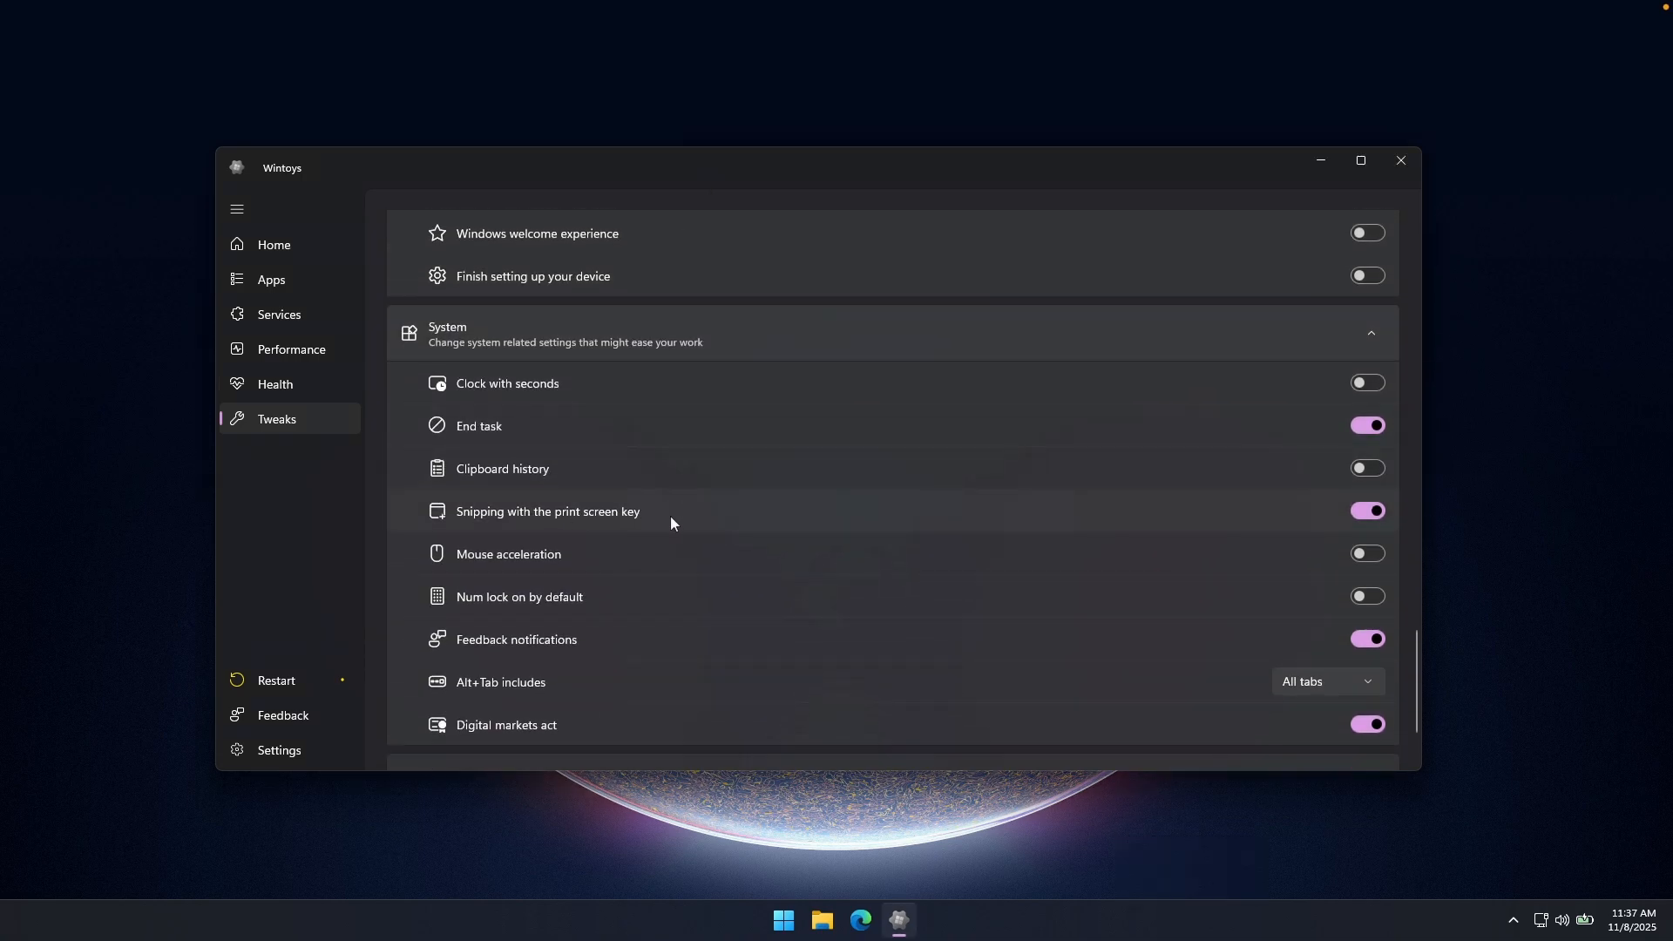
{"action": "mouse_move", "coordinate": [655, 555]}
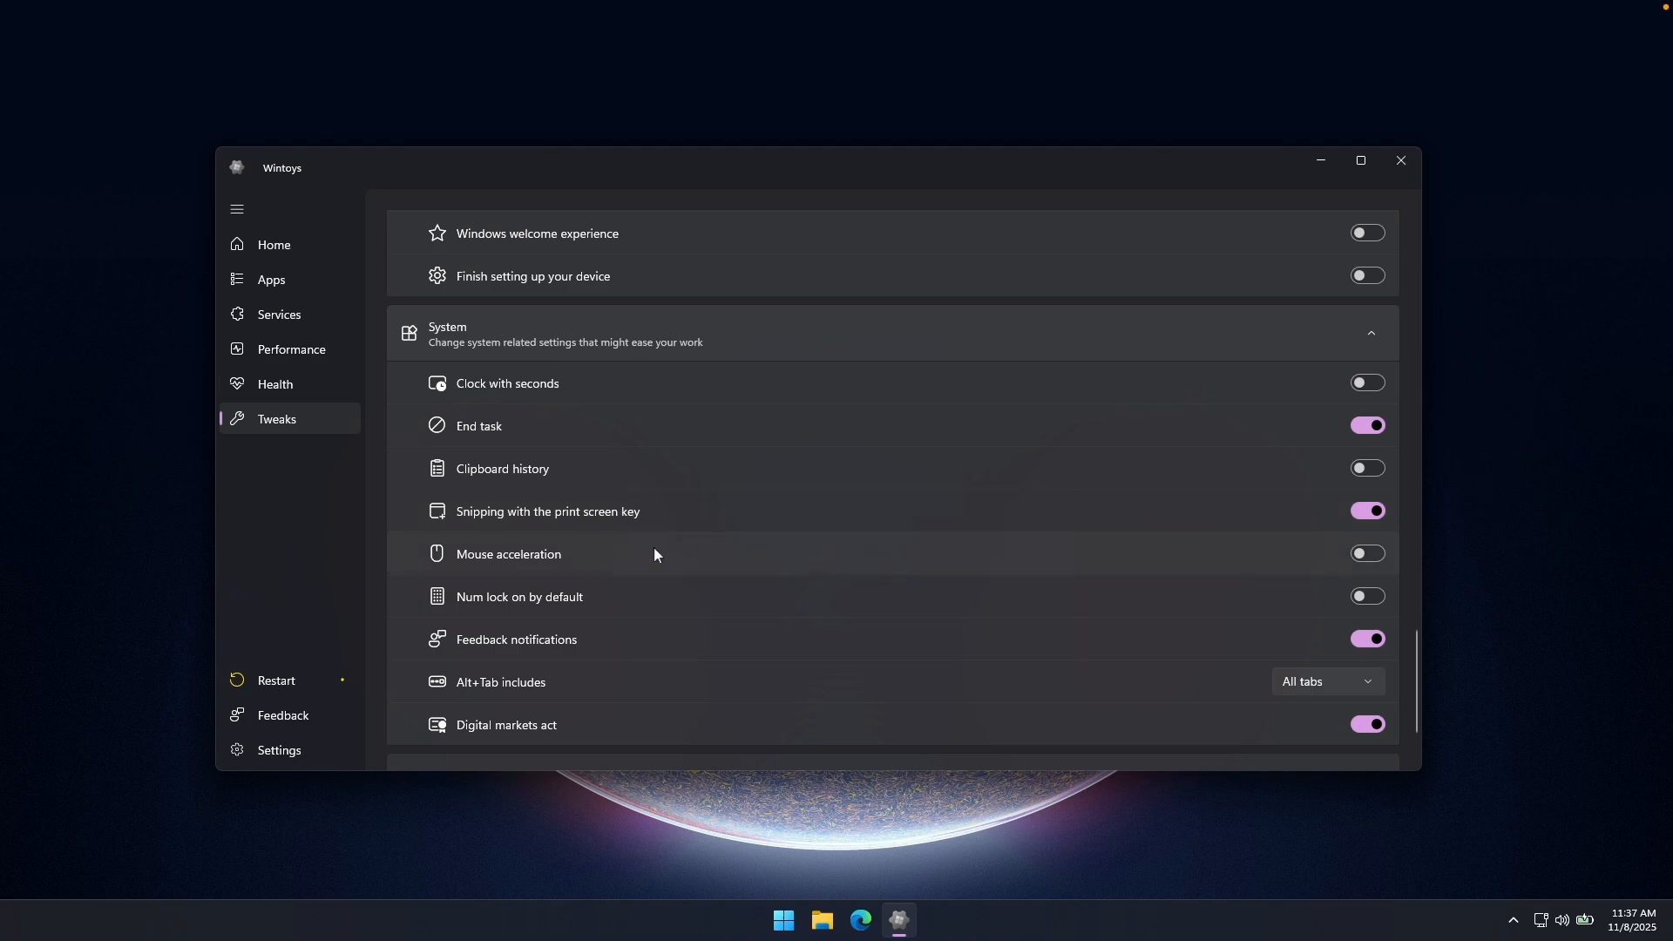
{"action": "scroll", "scroll_direction": "down", "scroll_amount": 3}
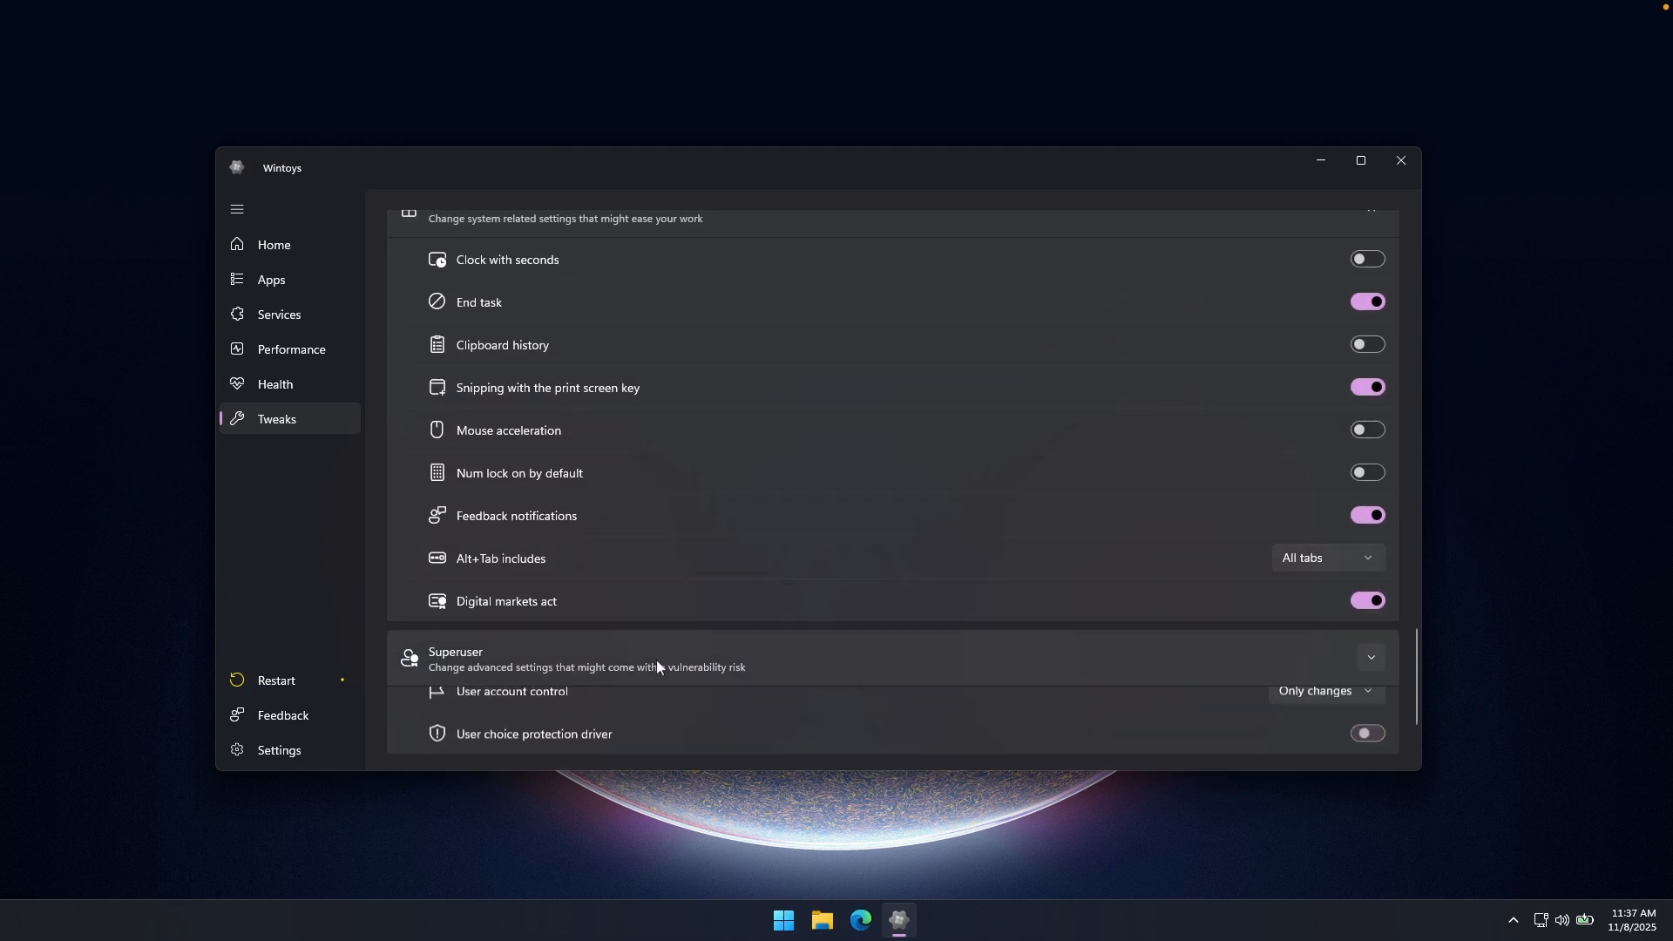
{"action": "left_click", "coordinate": [1370, 657]}
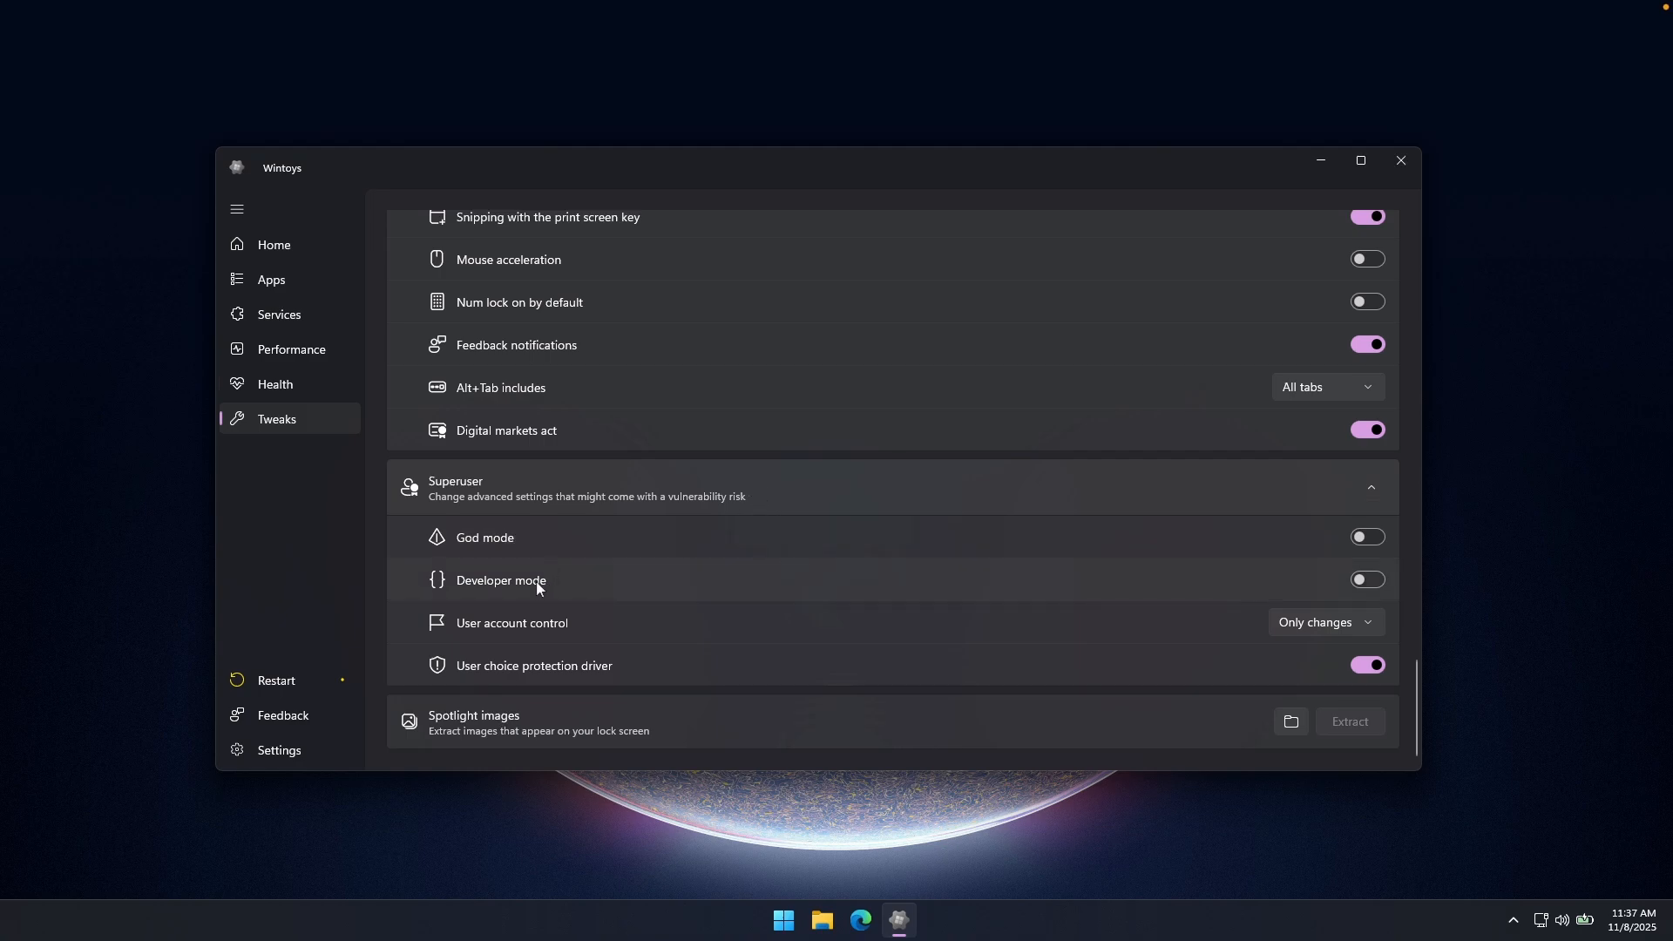
{"action": "mouse_move", "coordinate": [569, 634]}
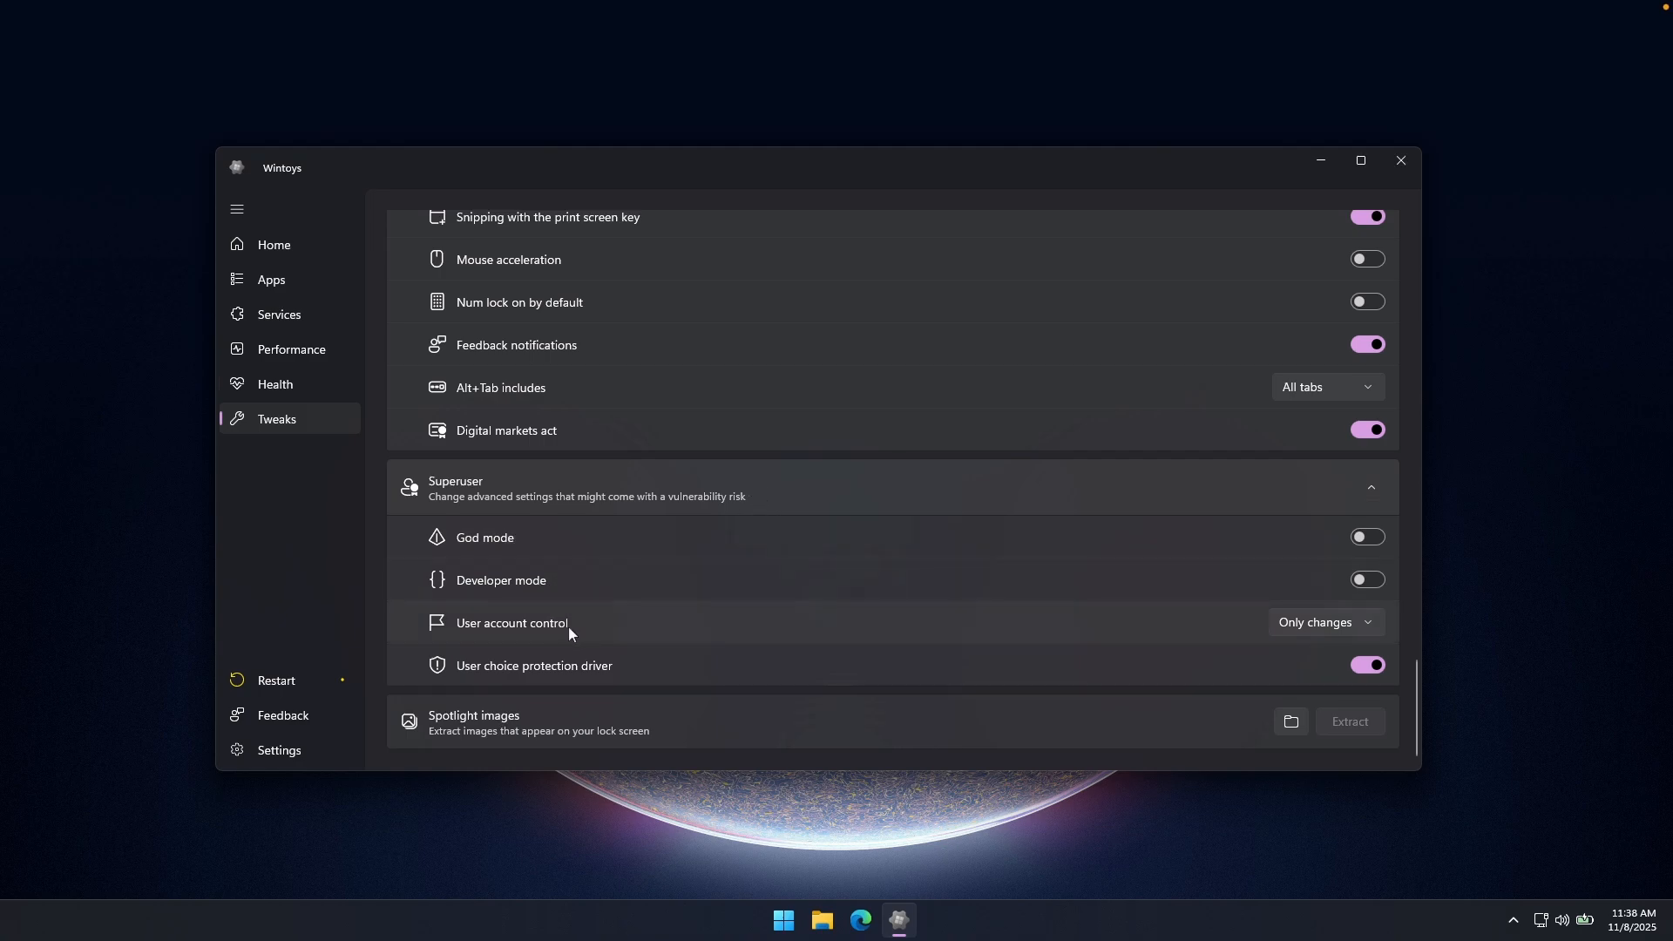
{"action": "mouse_move", "coordinate": [635, 673]}
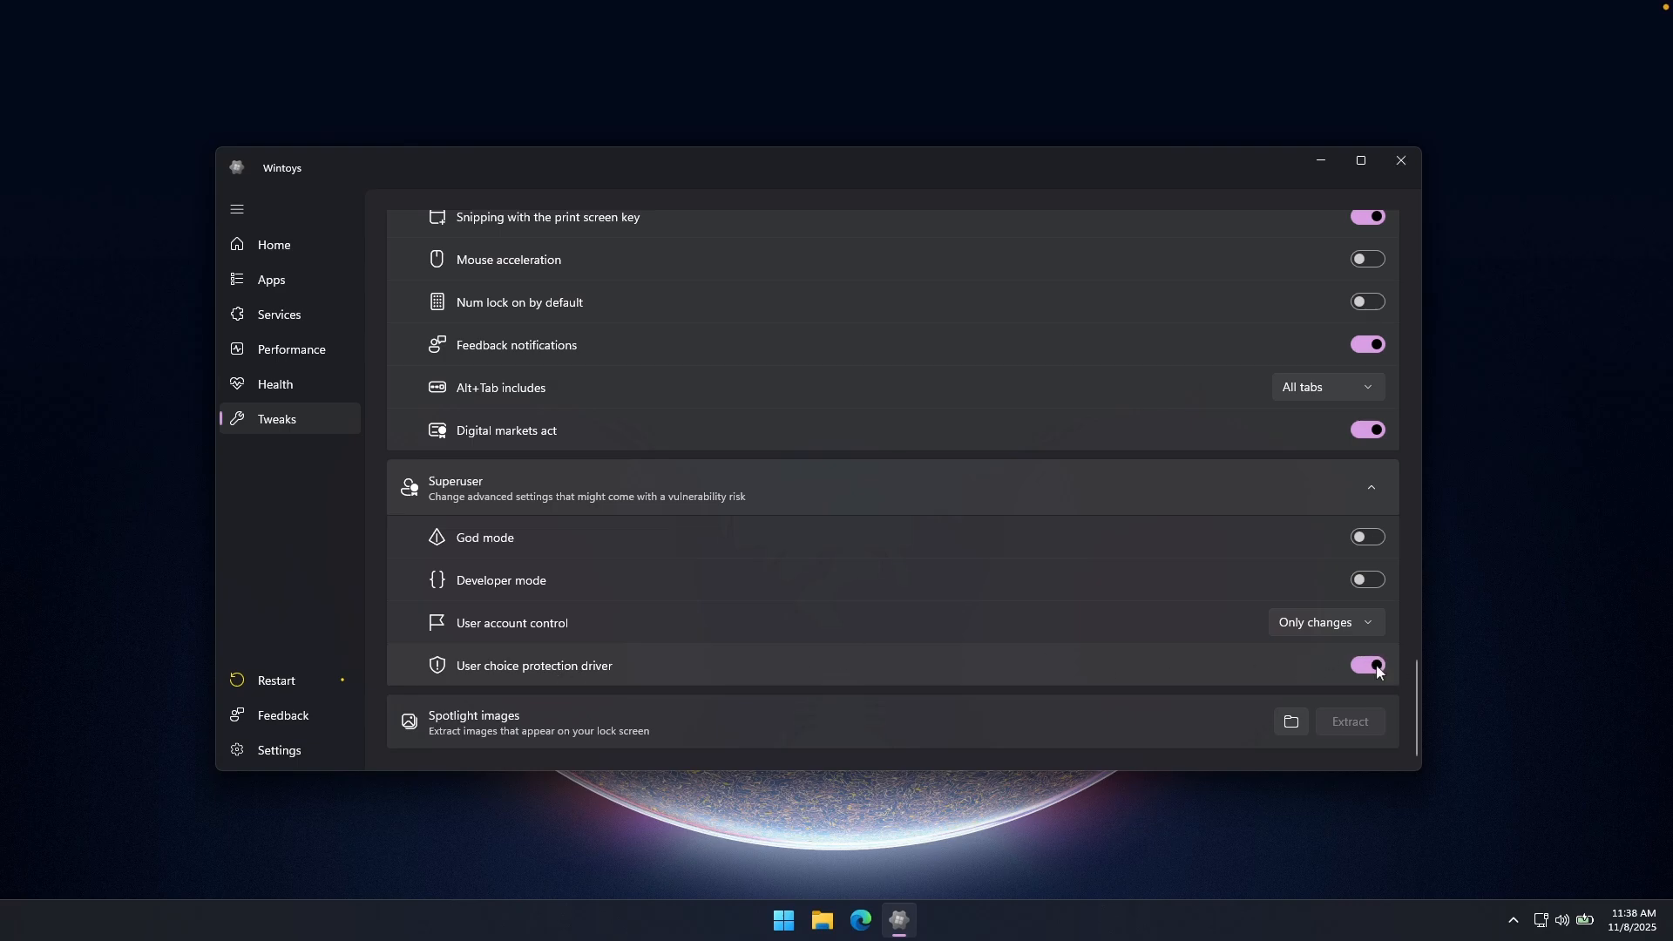
{"action": "left_click", "coordinate": [1370, 486]}
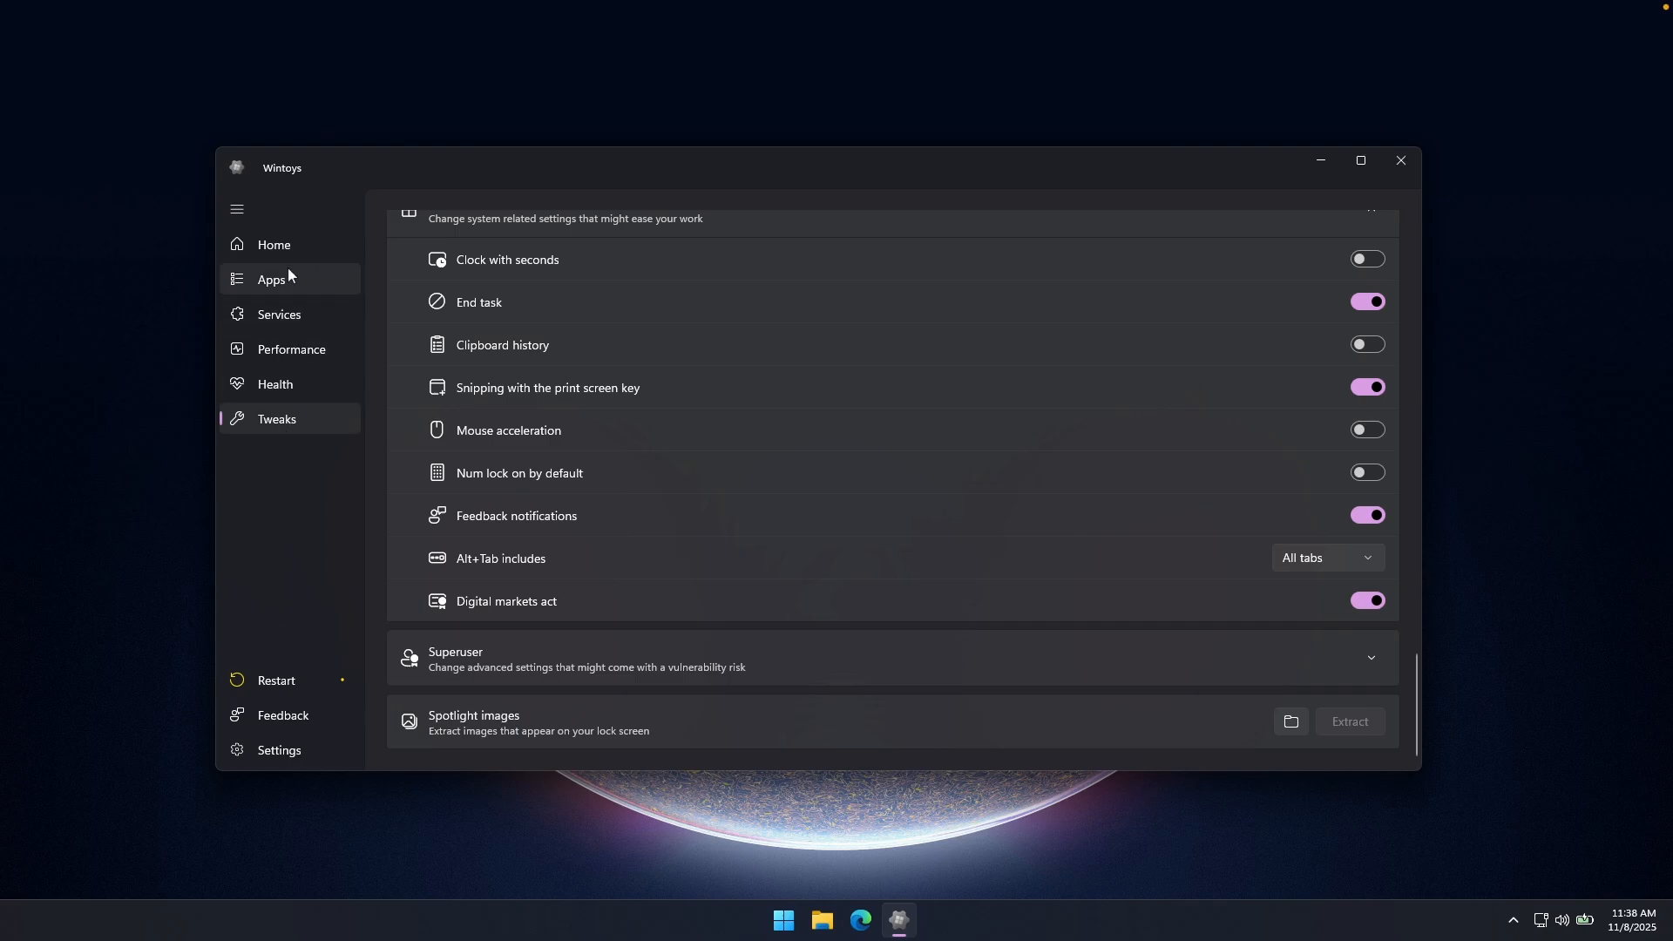
{"action": "mouse_move", "coordinate": [705, 505]}
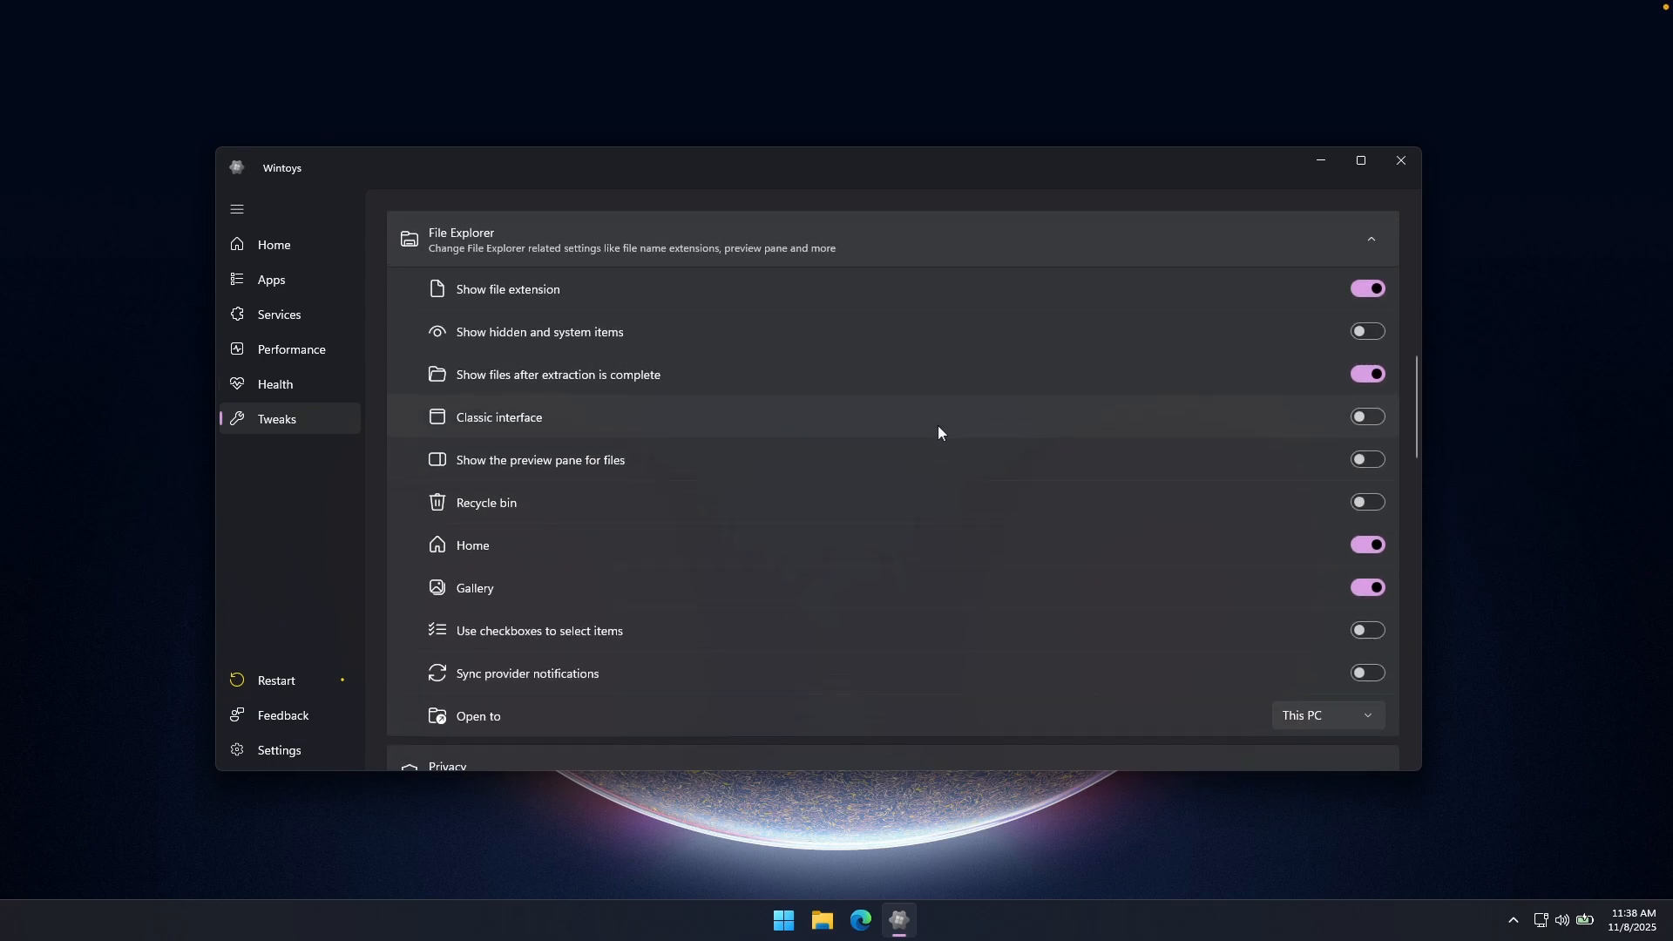
Step: Collapse the File Explorer tweaks section and switch to Wintoys' Settings page
{"action": "left_click", "coordinate": [460, 239]}
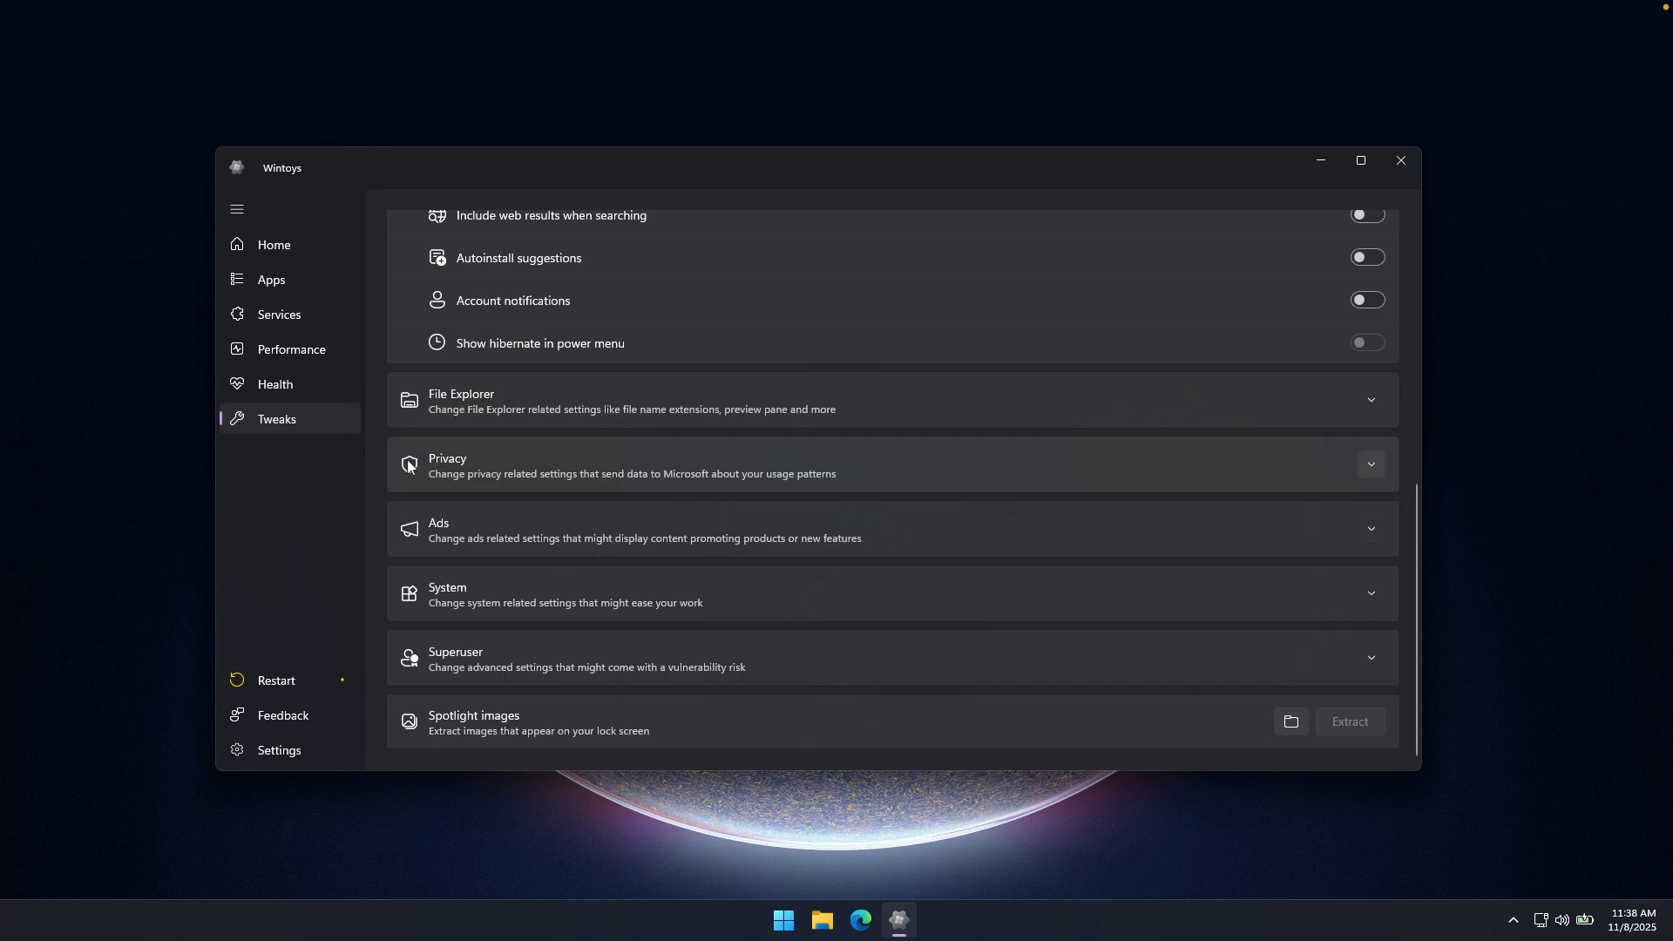
{"action": "left_click", "coordinate": [279, 749]}
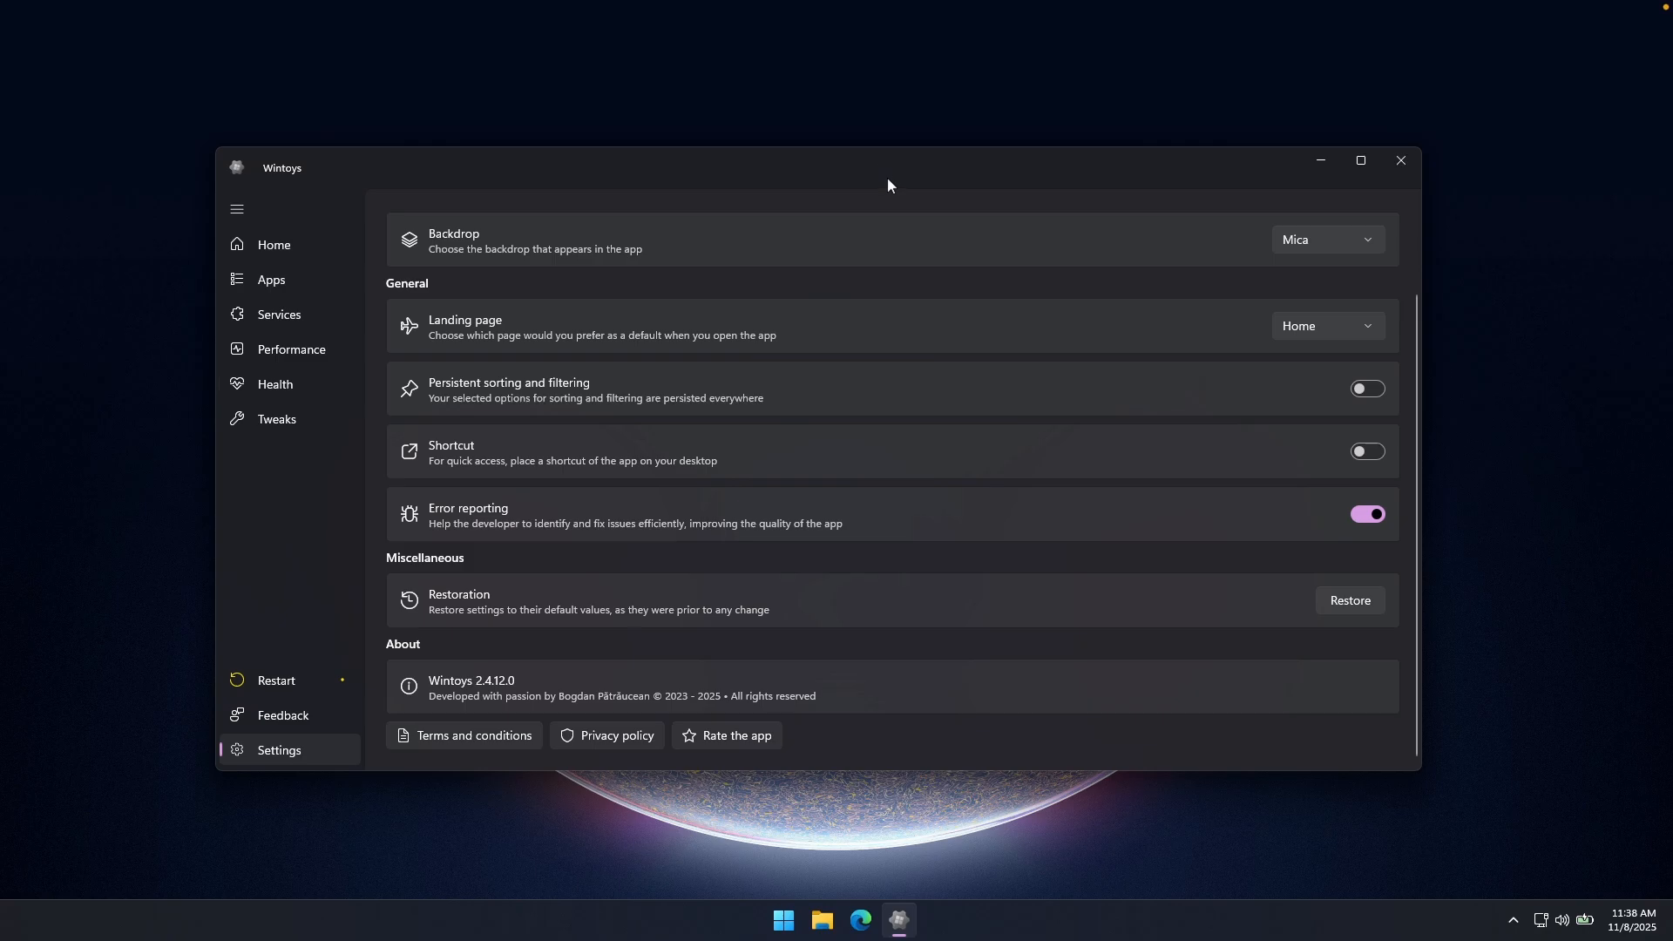
Step: Maximize the Wintoys window so the Settings page fills the screen
{"action": "left_click", "coordinate": [1361, 160]}
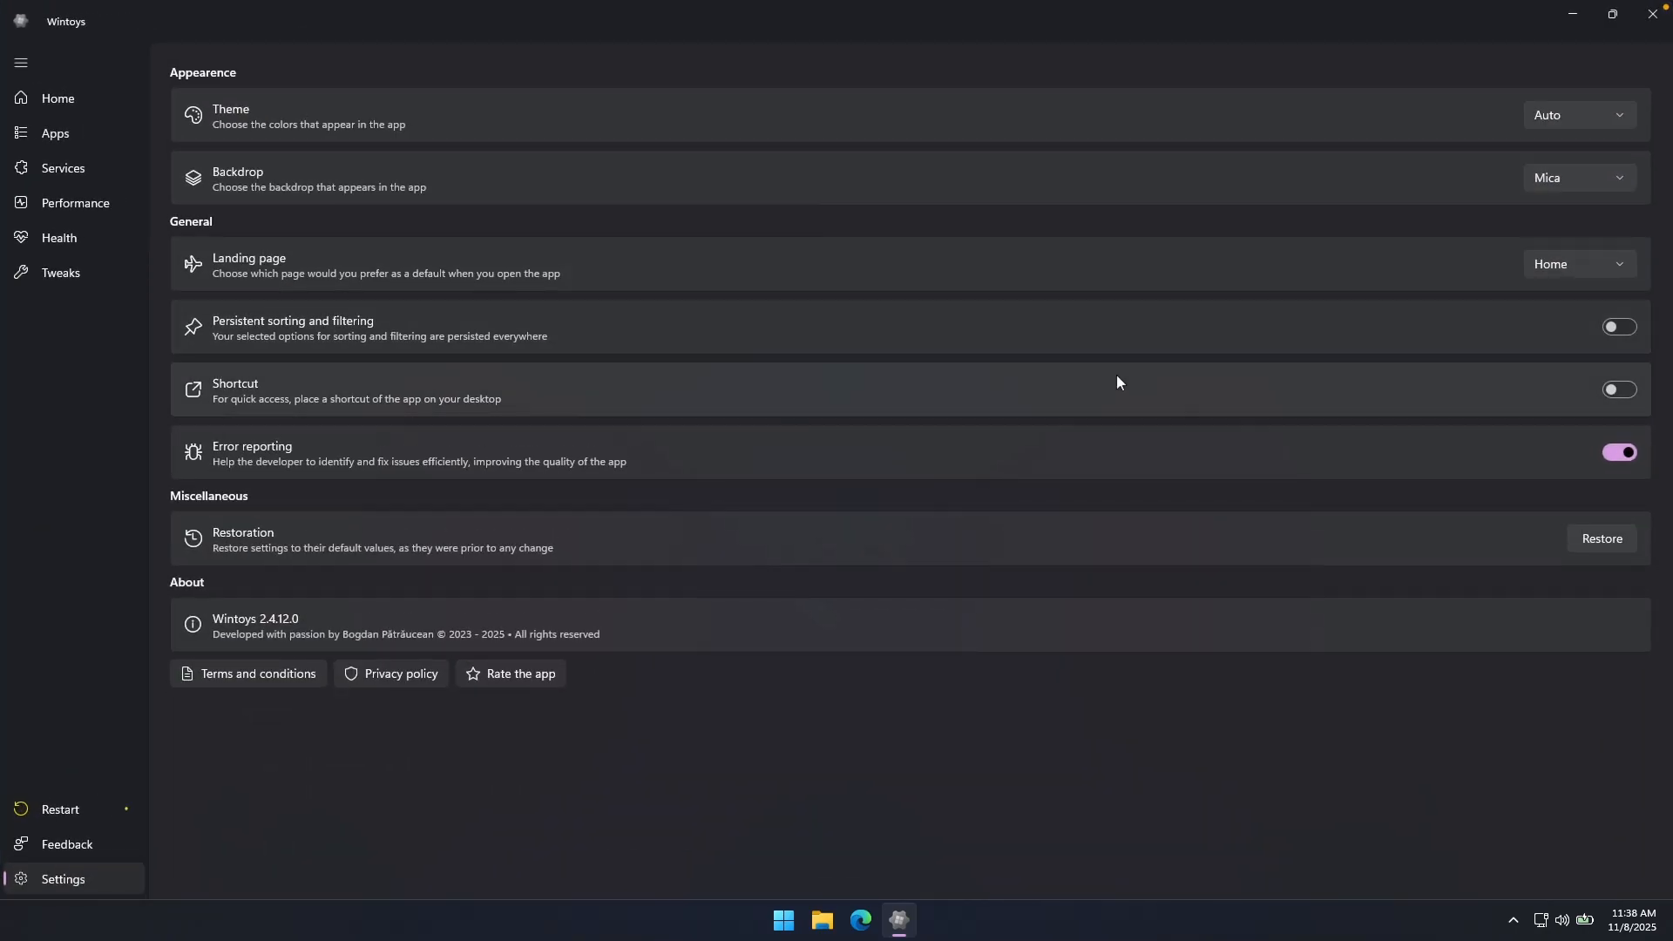
{"action": "mouse_move", "coordinate": [1182, 363]}
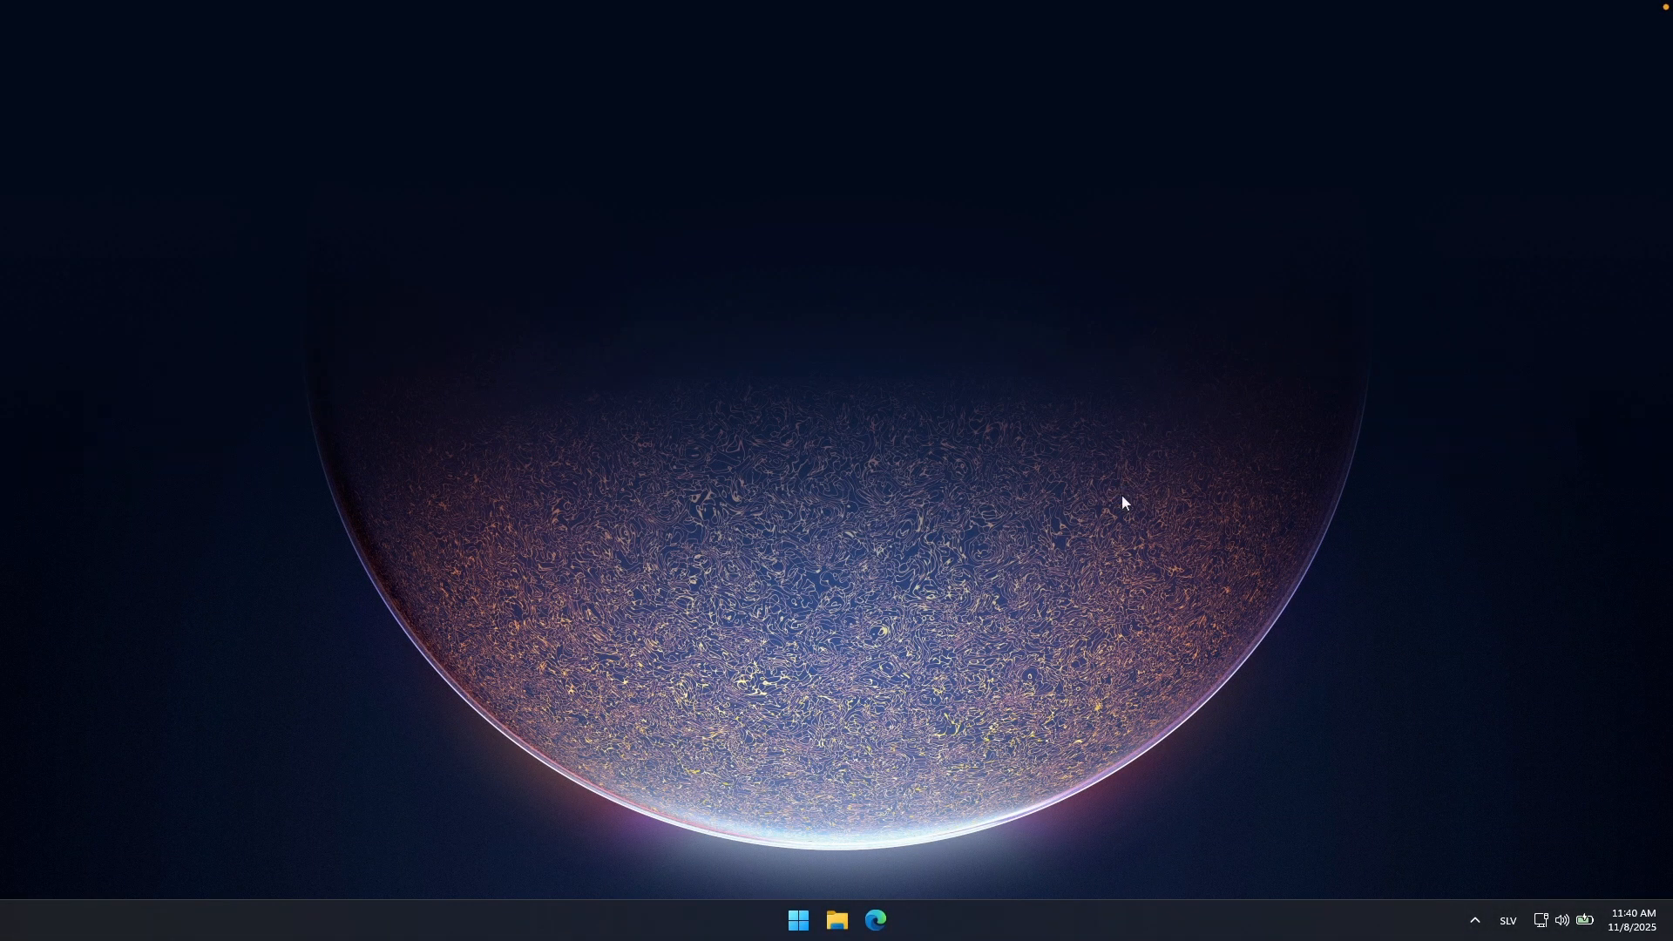
Step: Right-click the empty desktop to confirm the classic context menu with View options appears
{"action": "right_click", "coordinate": [1121, 502]}
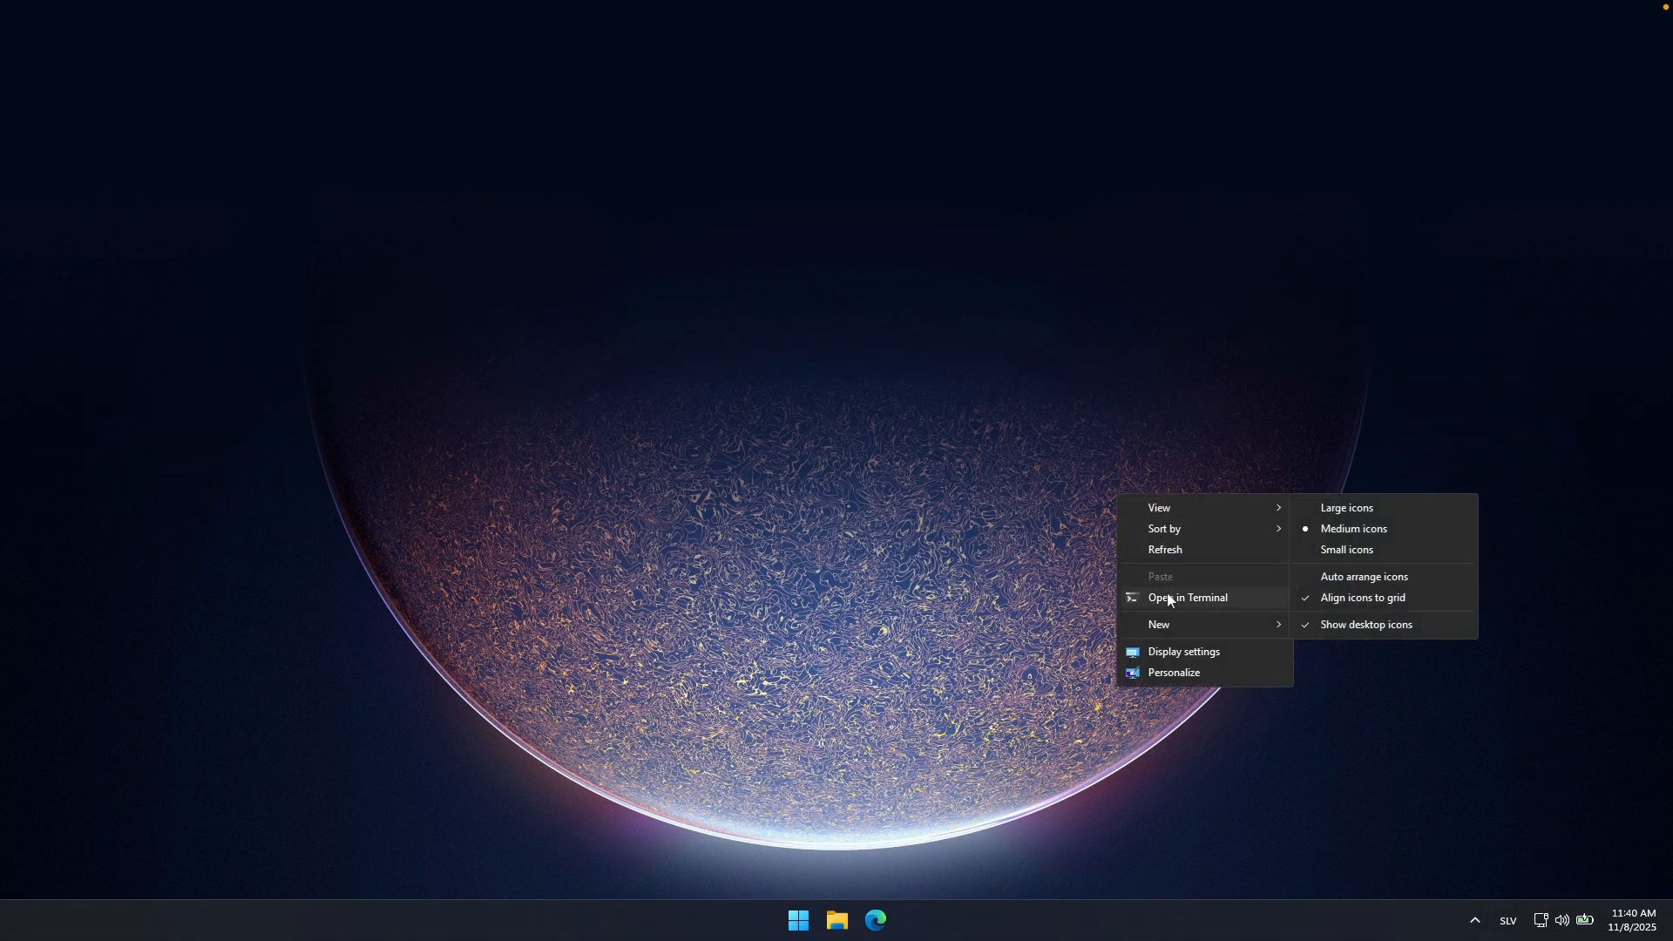
{"action": "mouse_move", "coordinate": [1204, 519]}
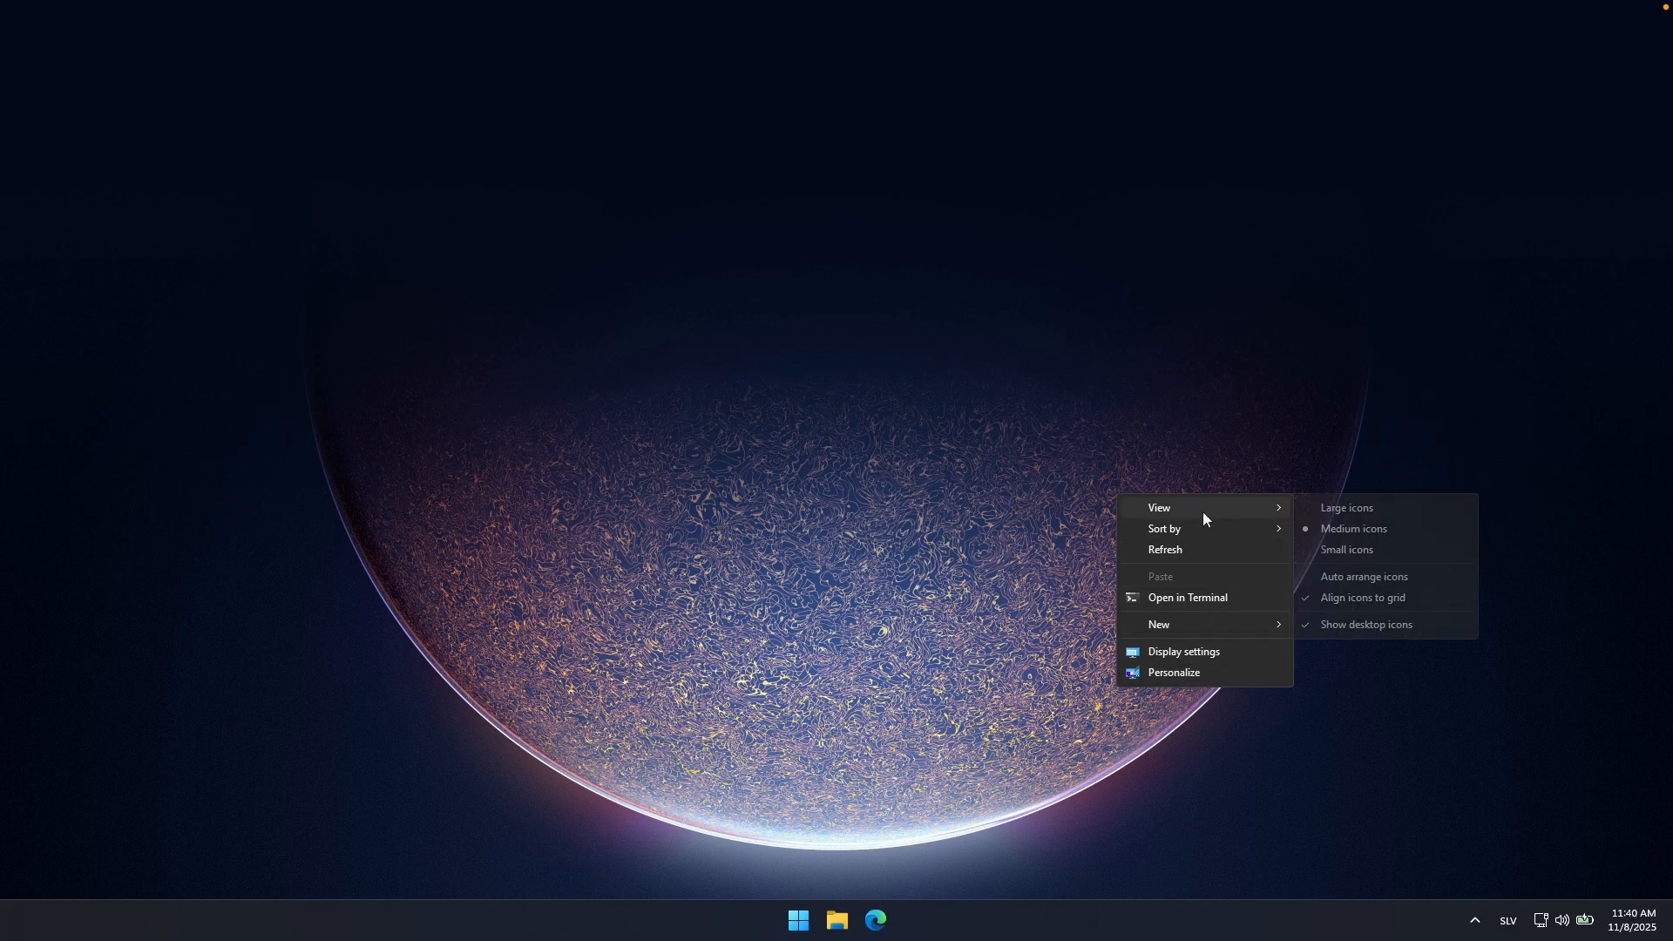